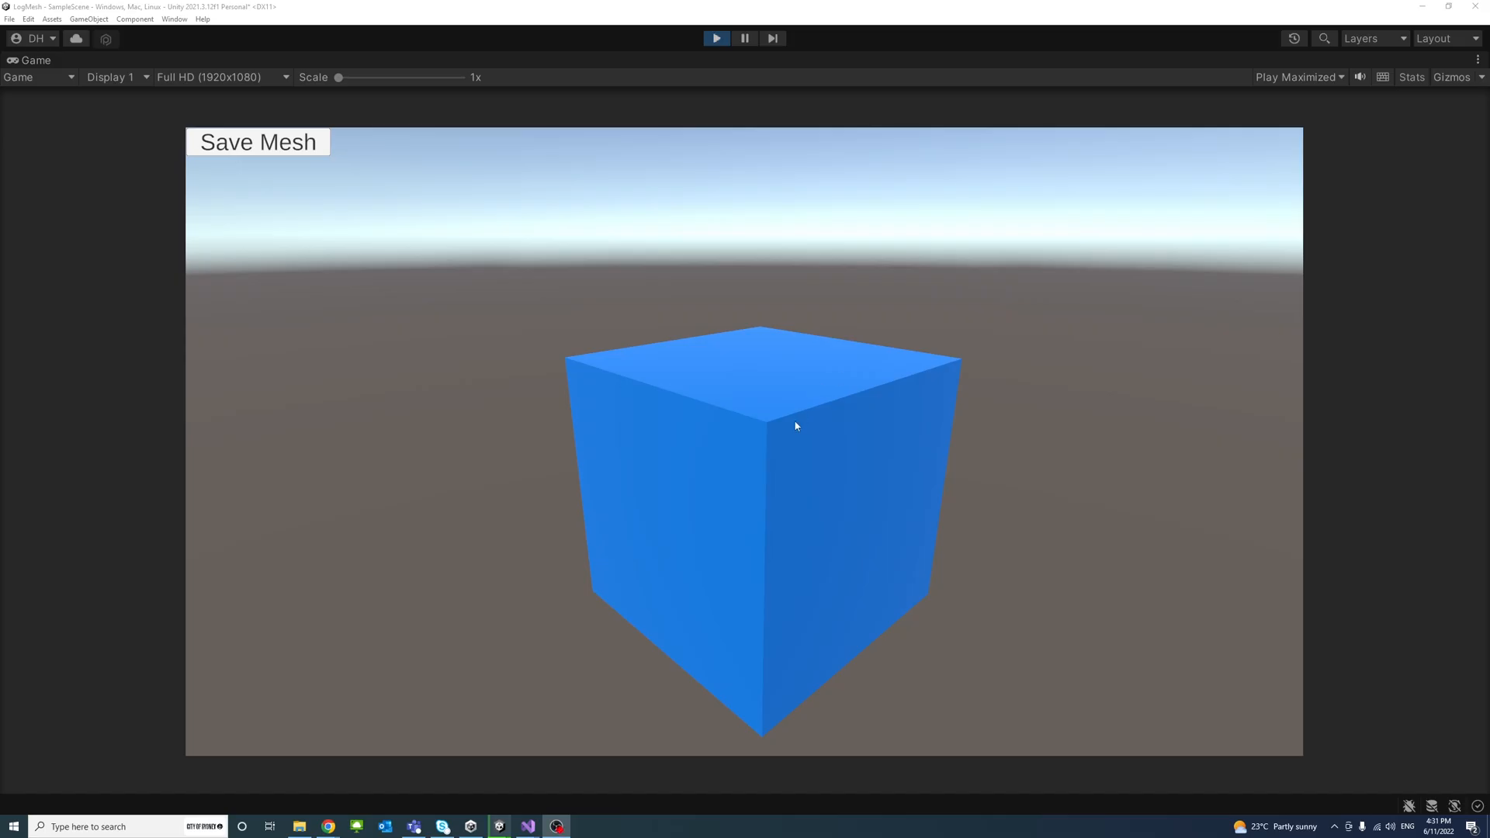
mouse_move(861, 390)
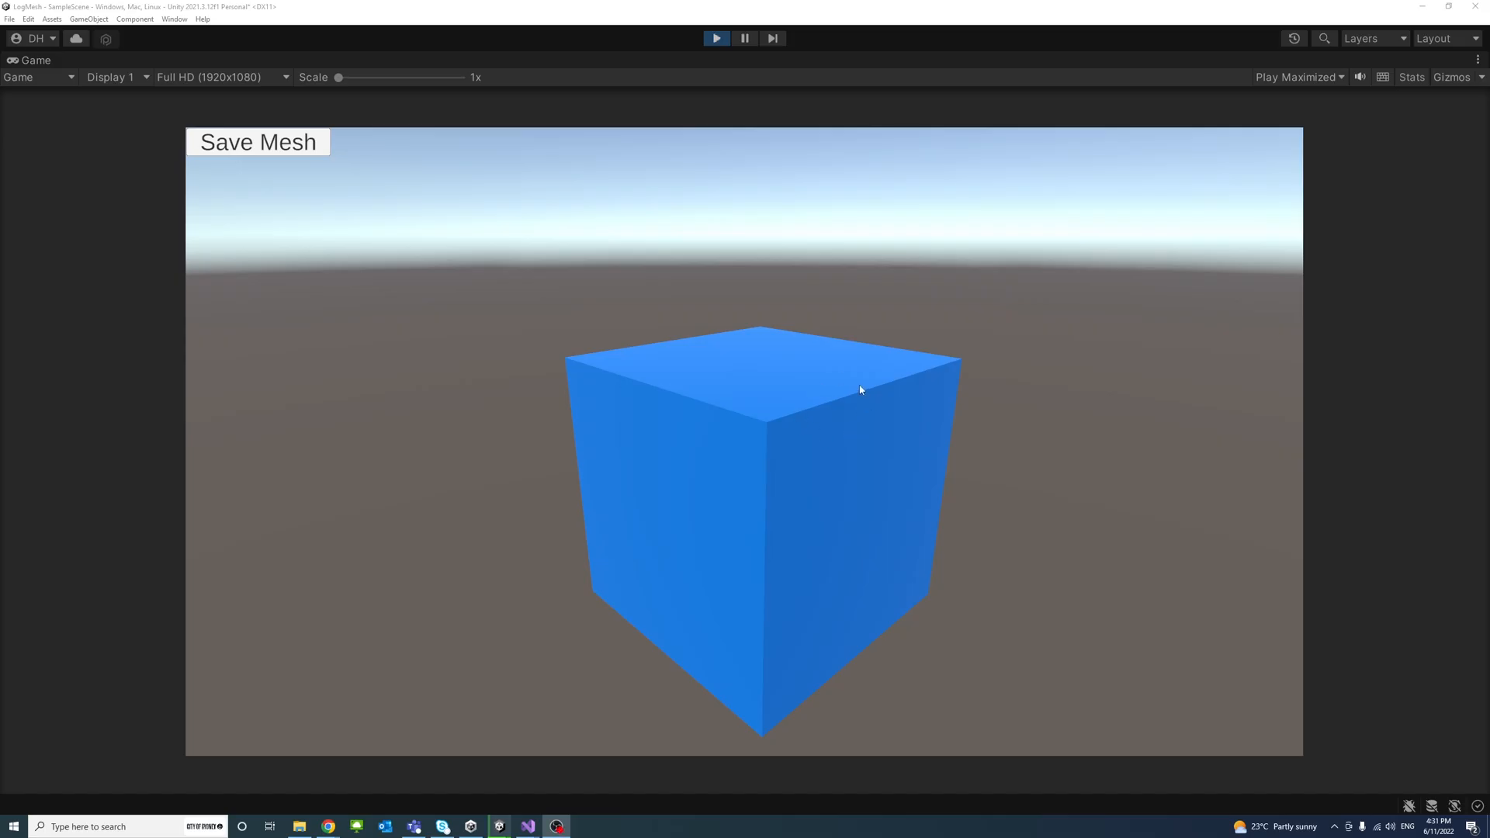
mouse_move(857, 367)
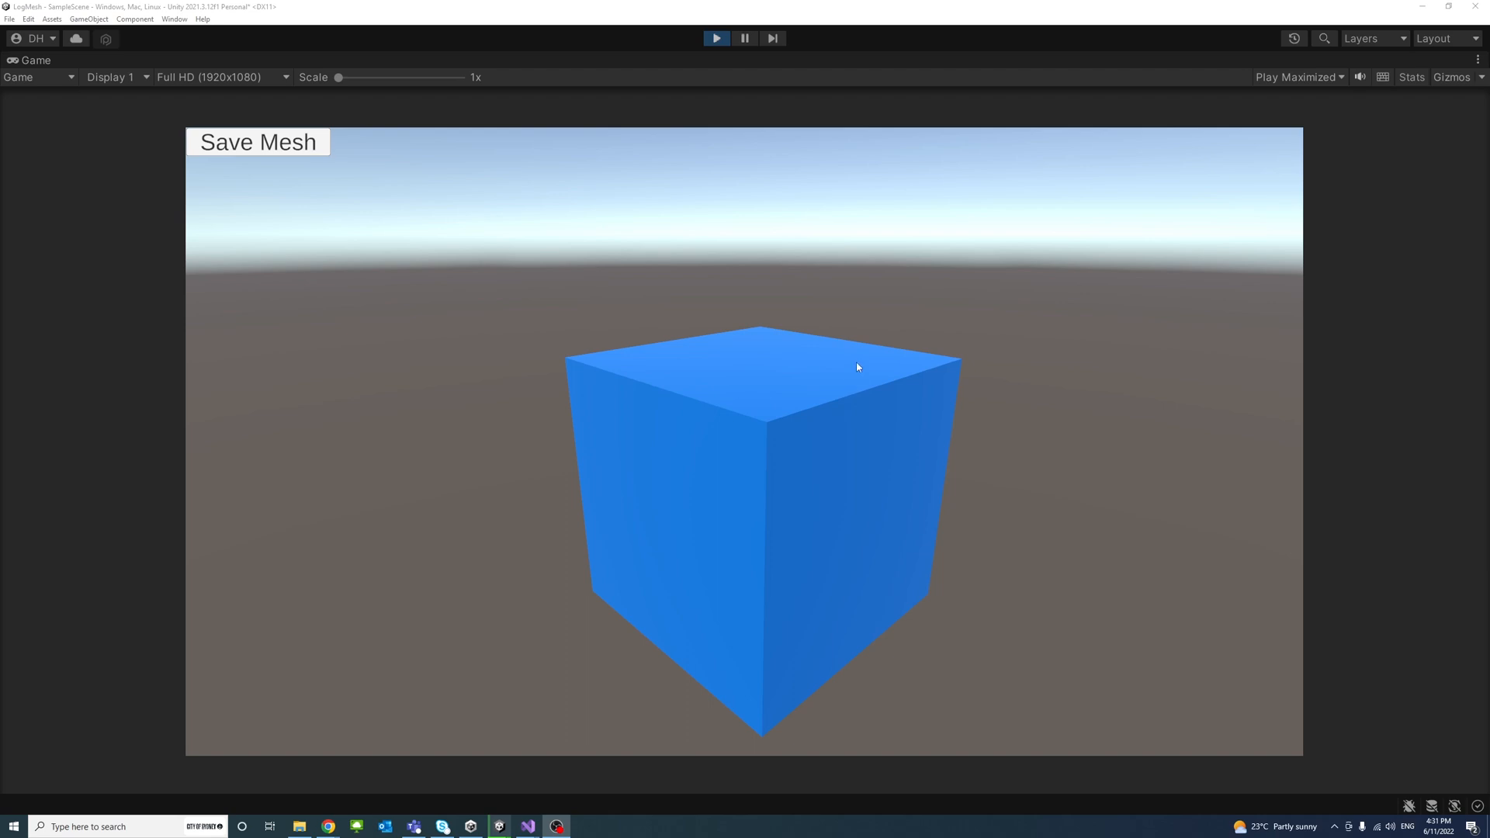
mouse_move(564, 268)
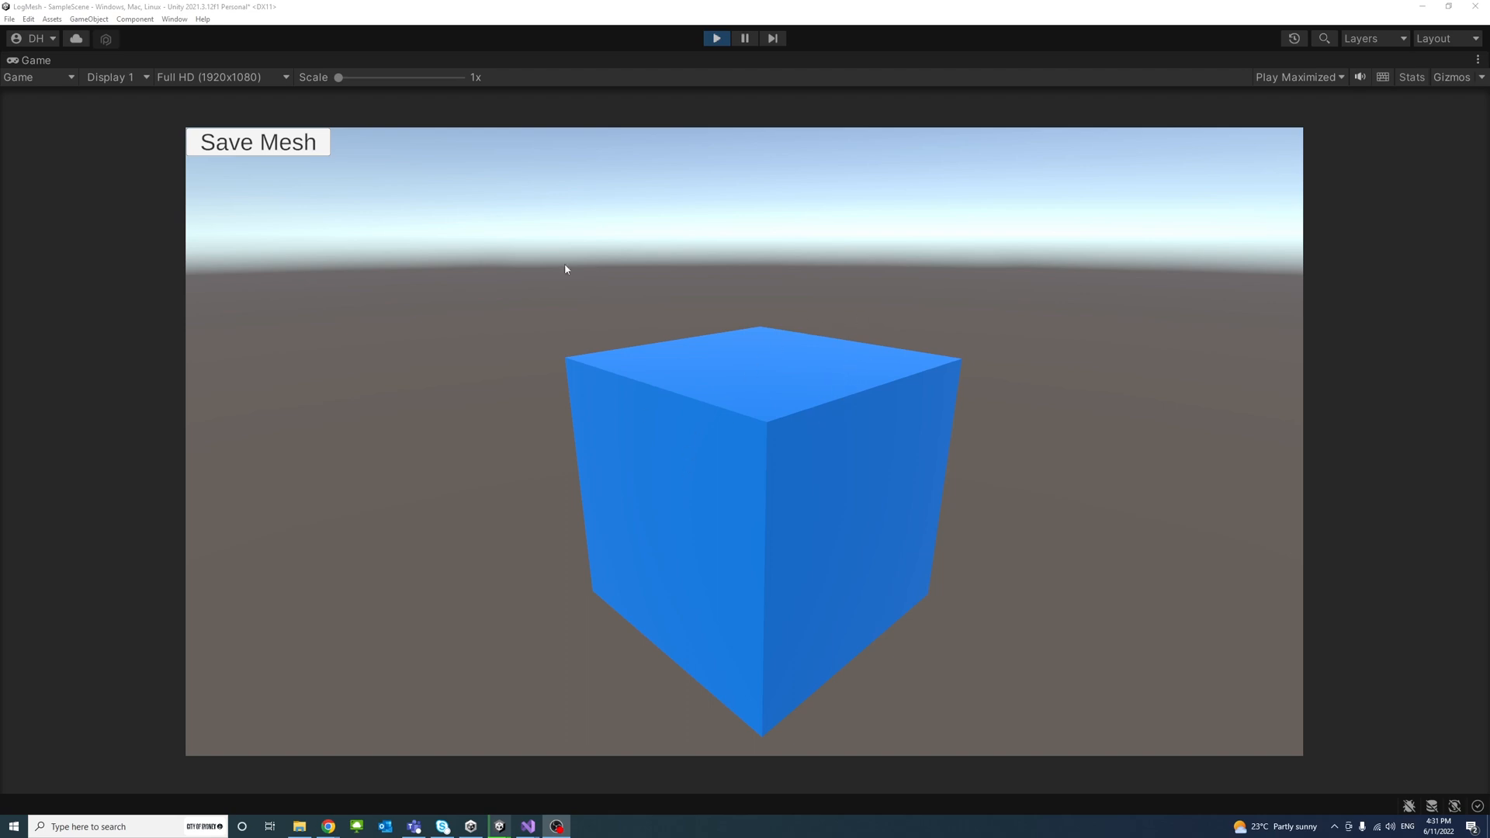
mouse_move(253, 154)
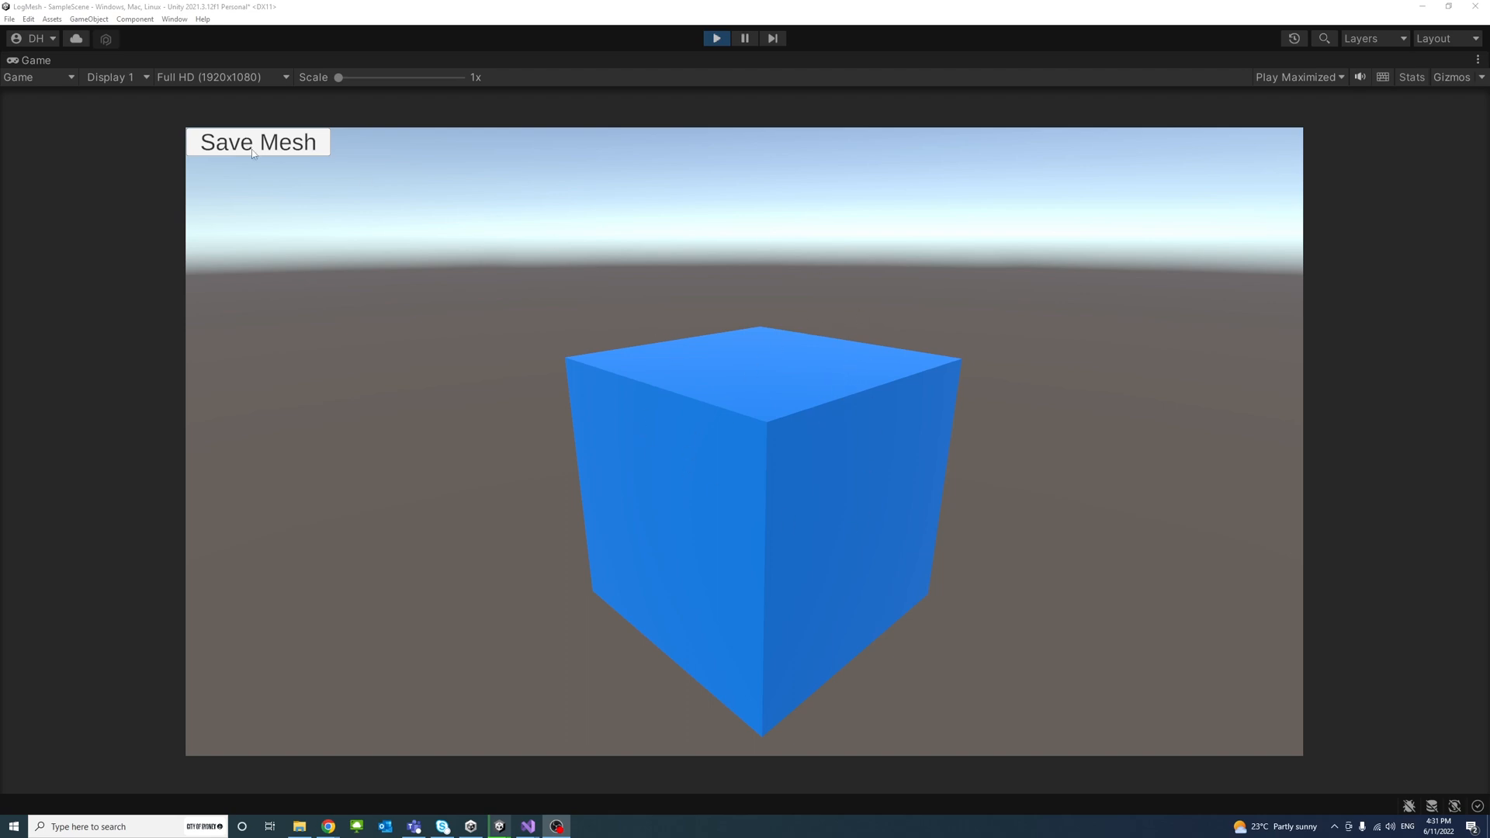
Save the running cube's mesh via the Save Mesh button, writing model.dalab to the LogMesh folder.
left_click(257, 141)
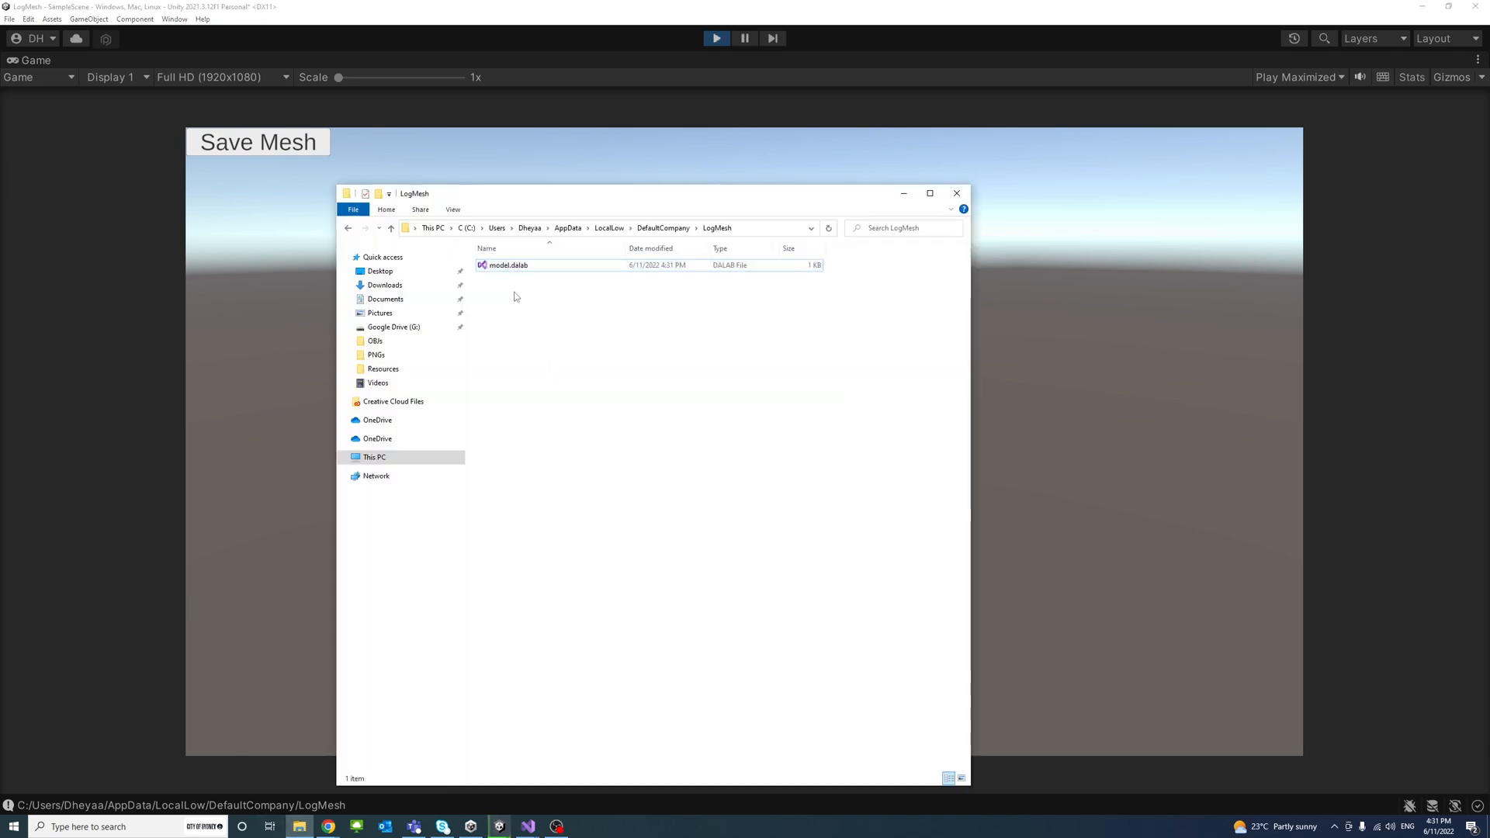
Open model.dalab from the LogMesh folder to view its vertex data as text.
left_click(508, 265)
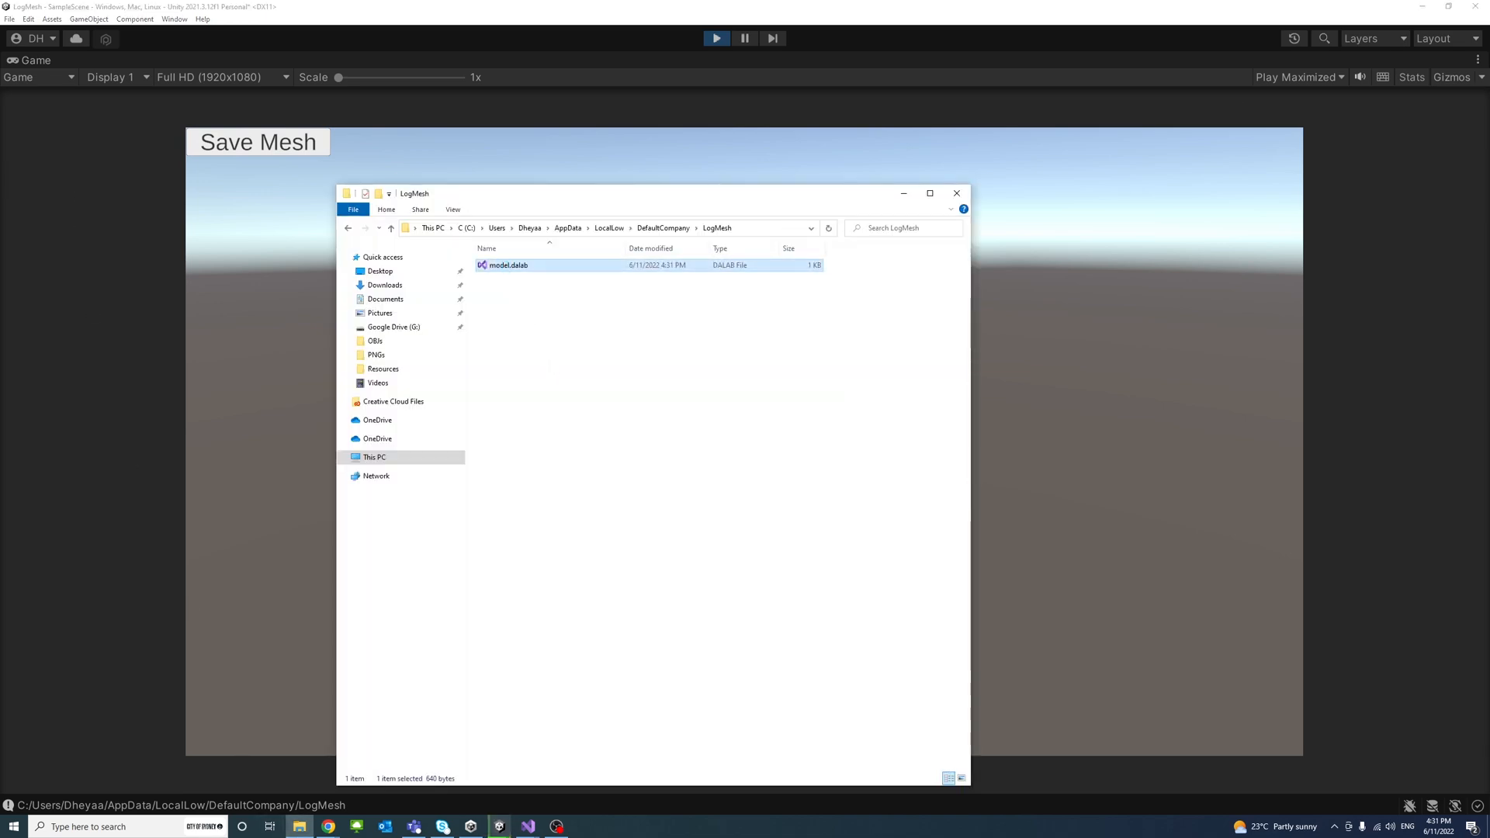
double_click(507, 265)
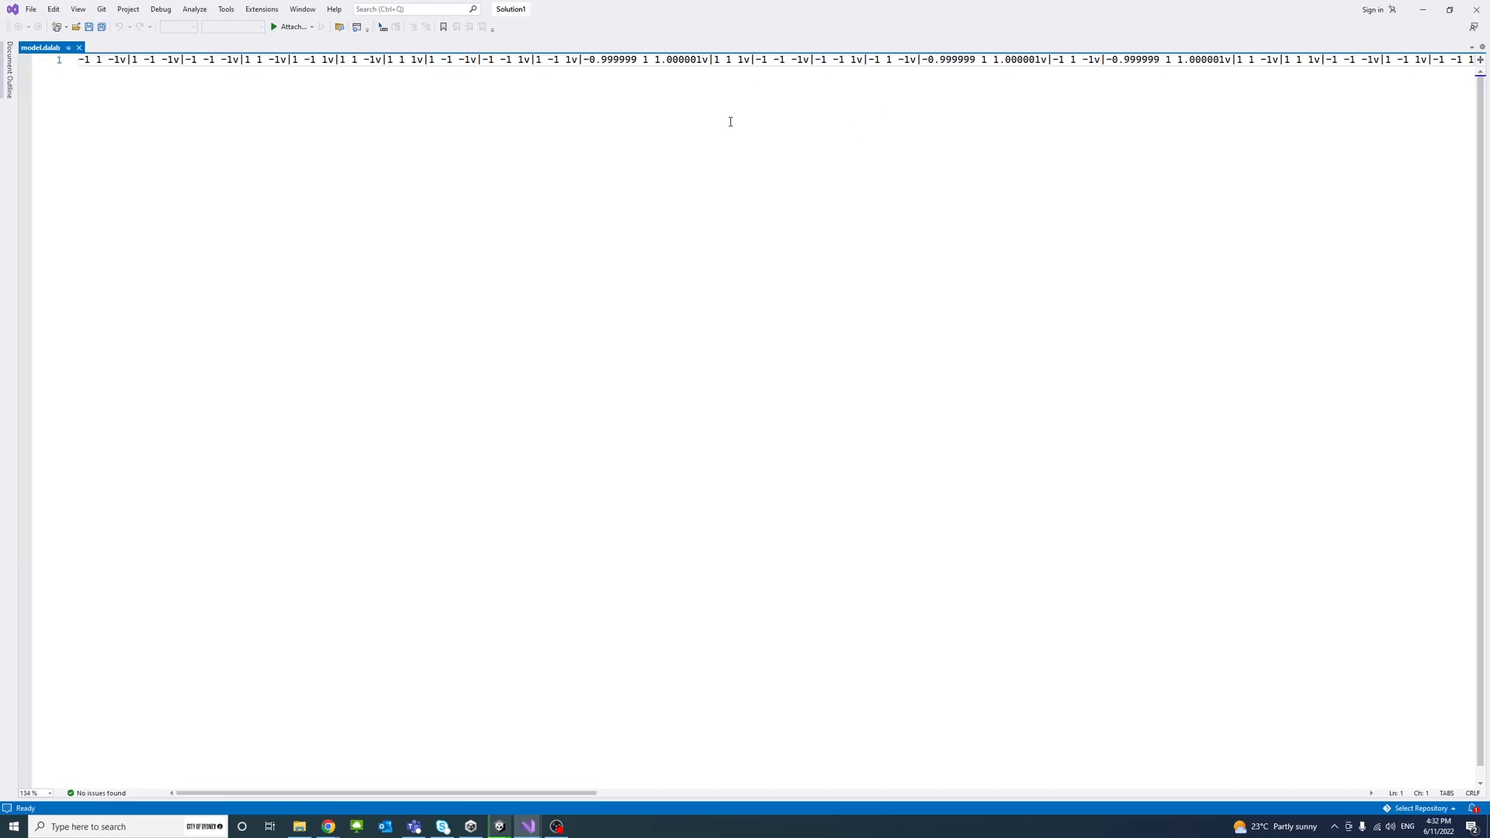
left_click(498, 825)
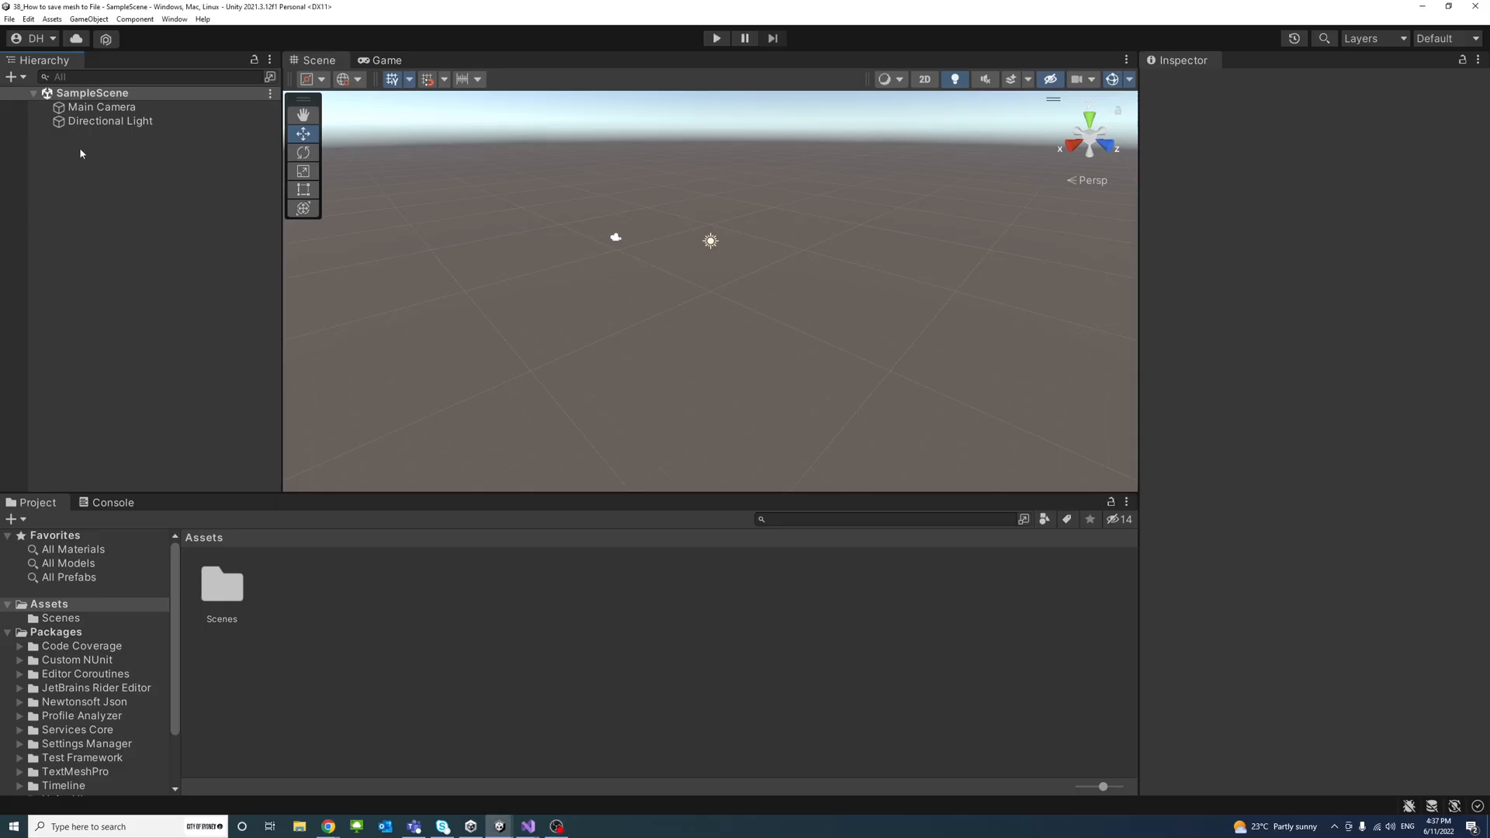
Set the Main Camera transform to position 2, 2, -2 and rotation 35, -45, 0.
left_click(102, 107)
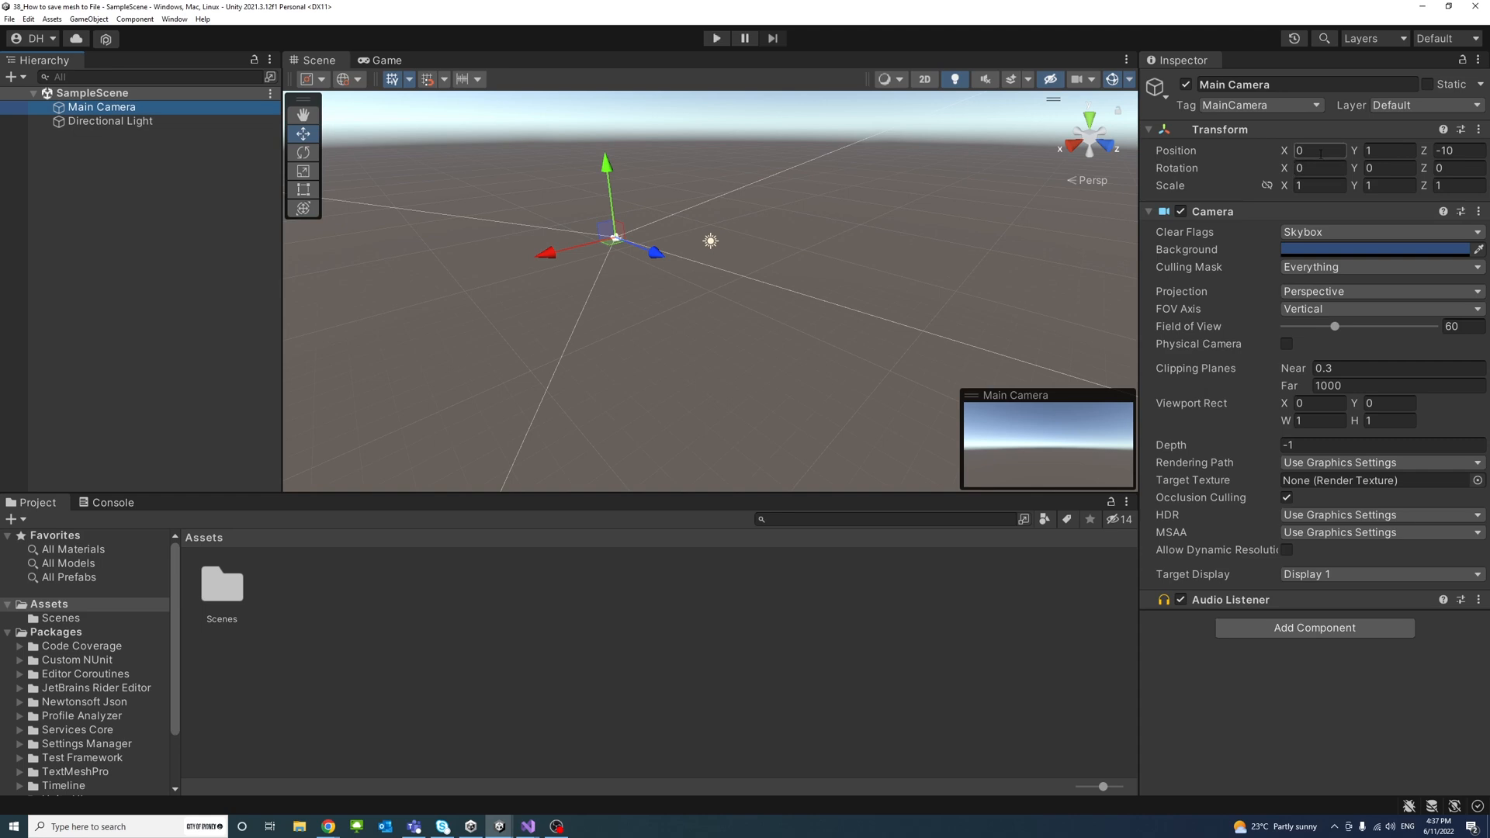
left_click(1319, 150)
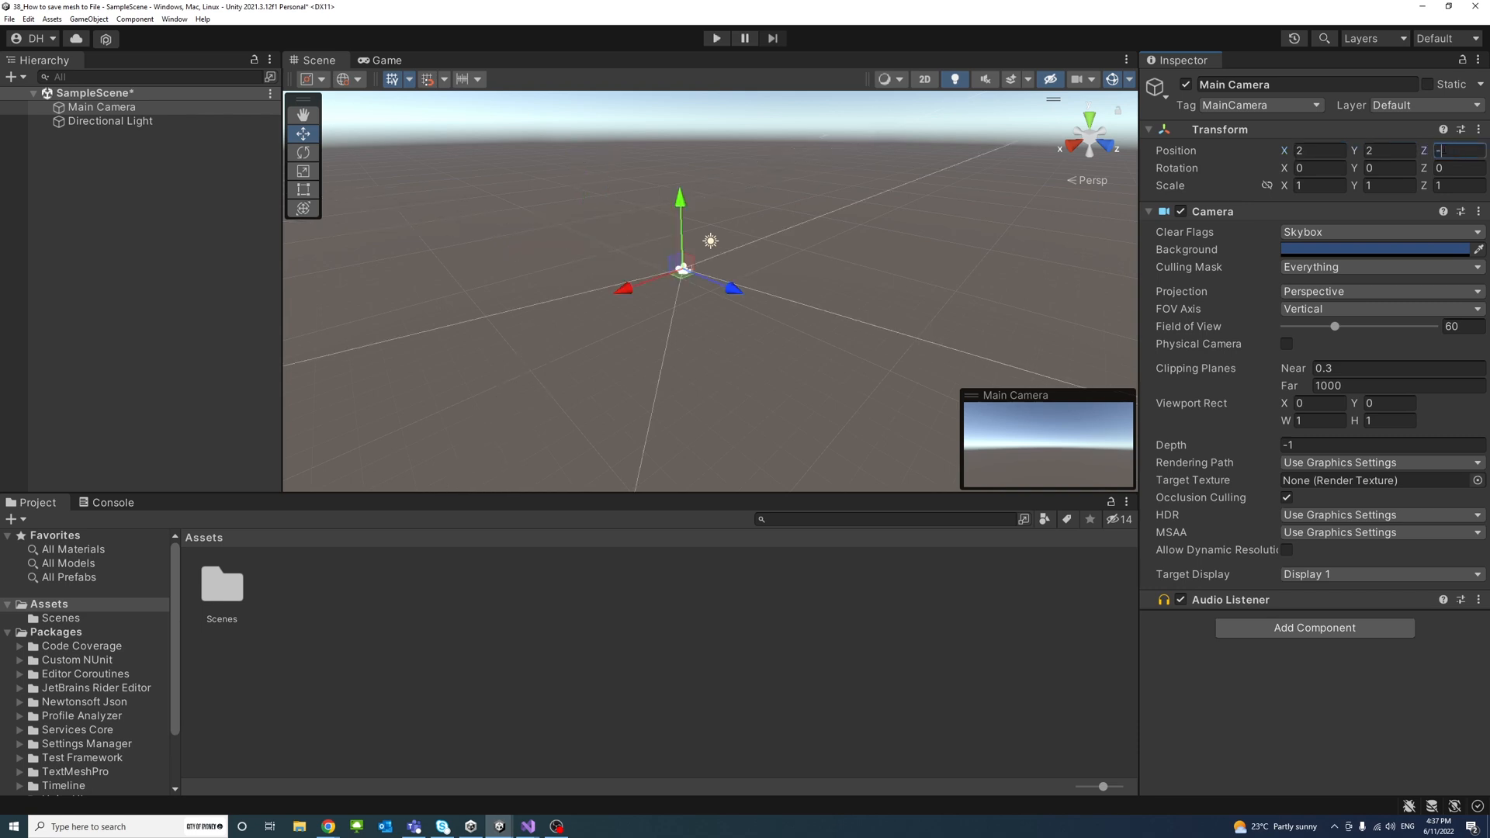
type("-2")
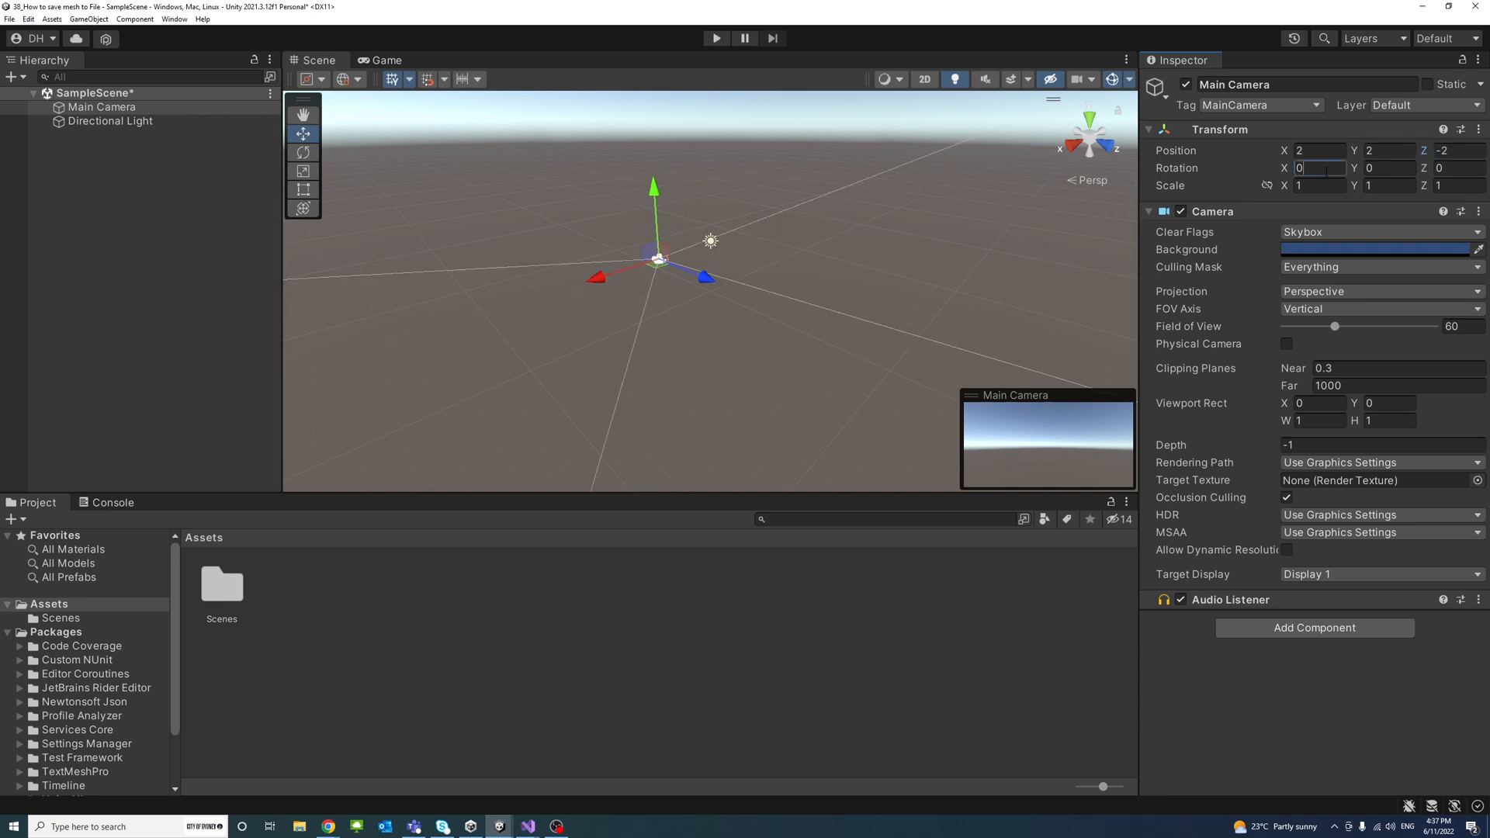
type("35")
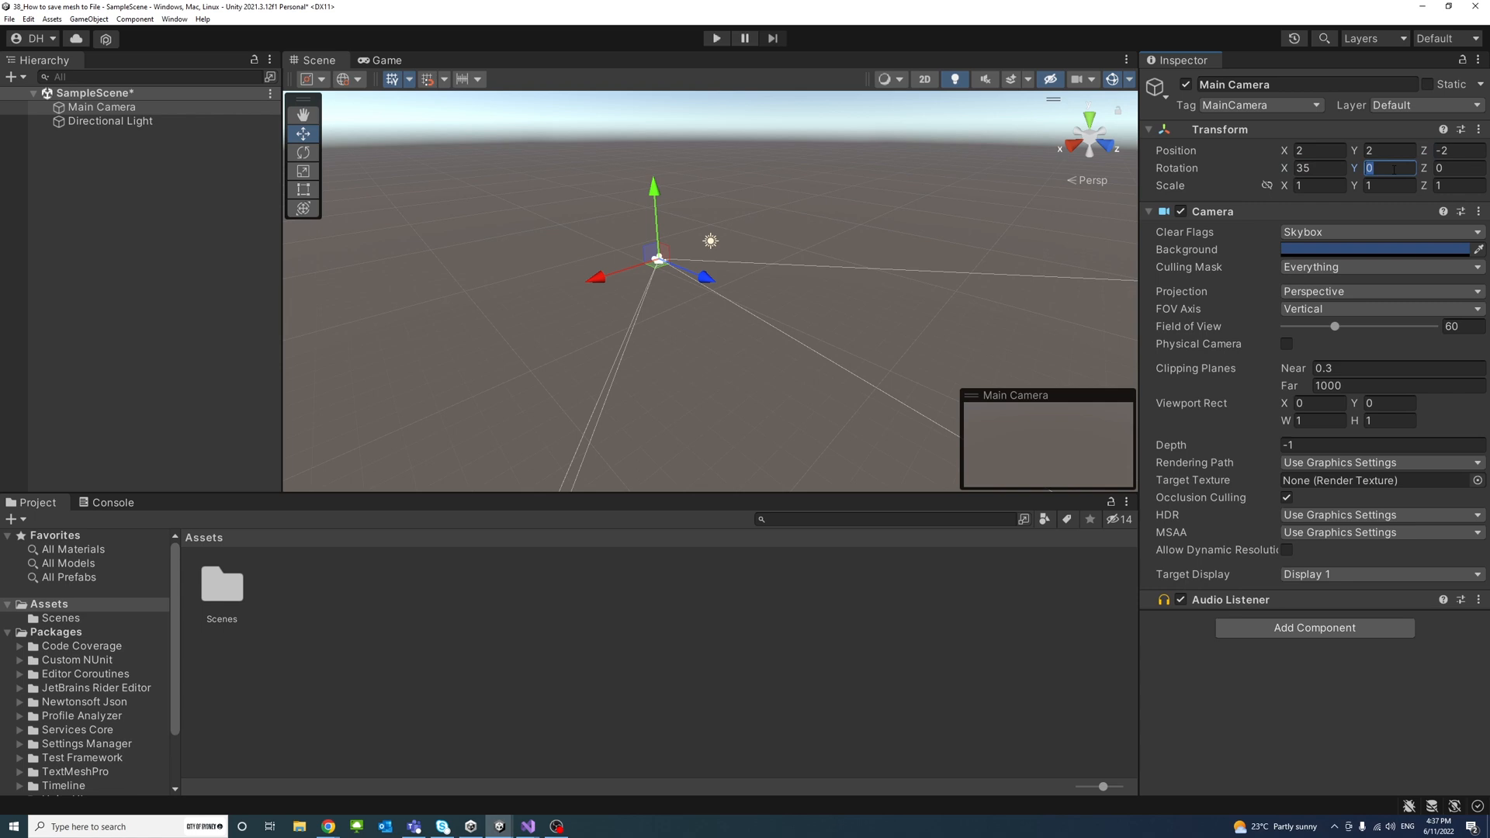
type("-45")
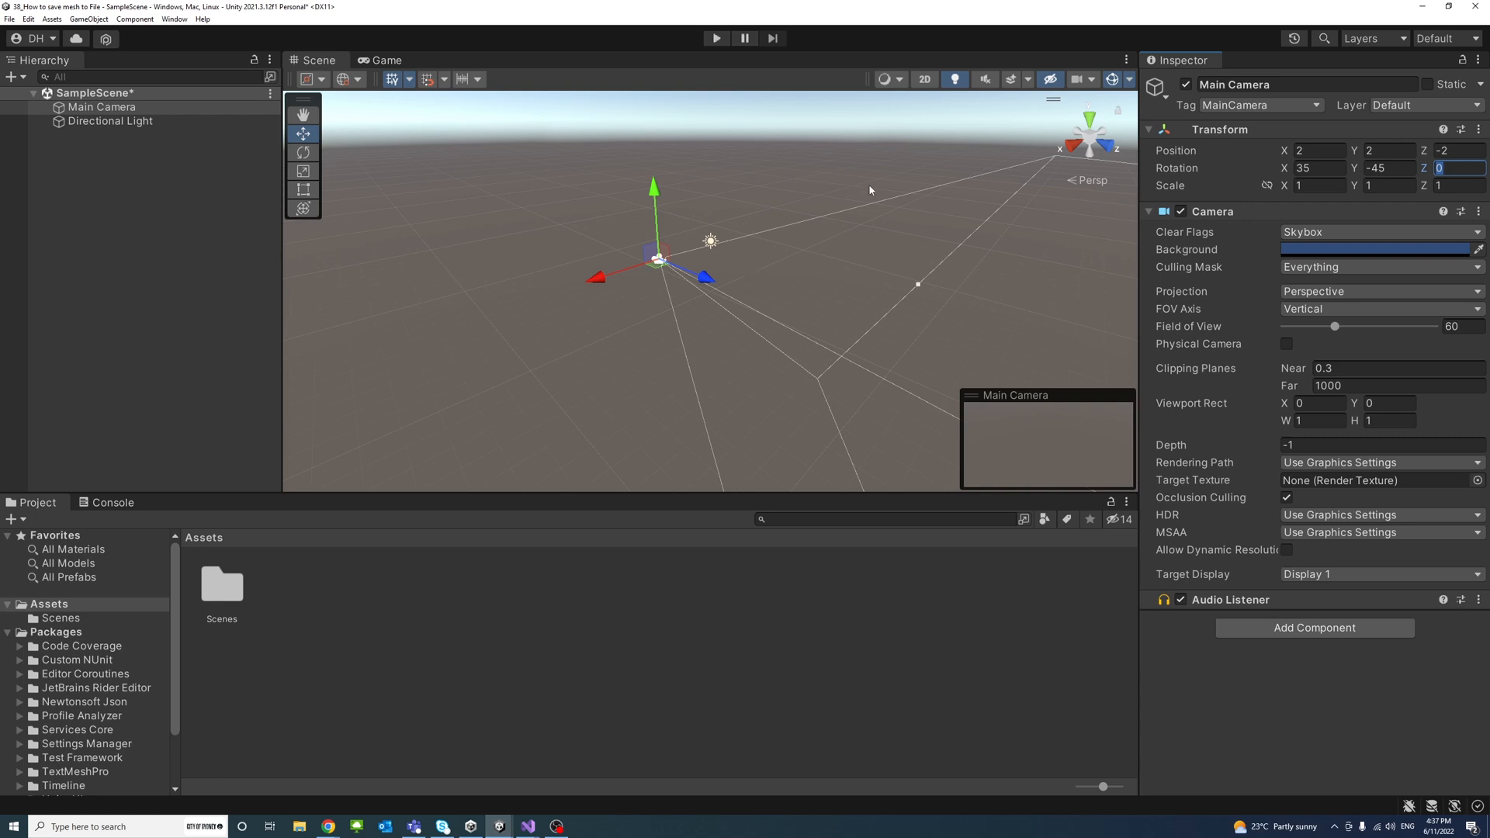
mouse_move(285, 202)
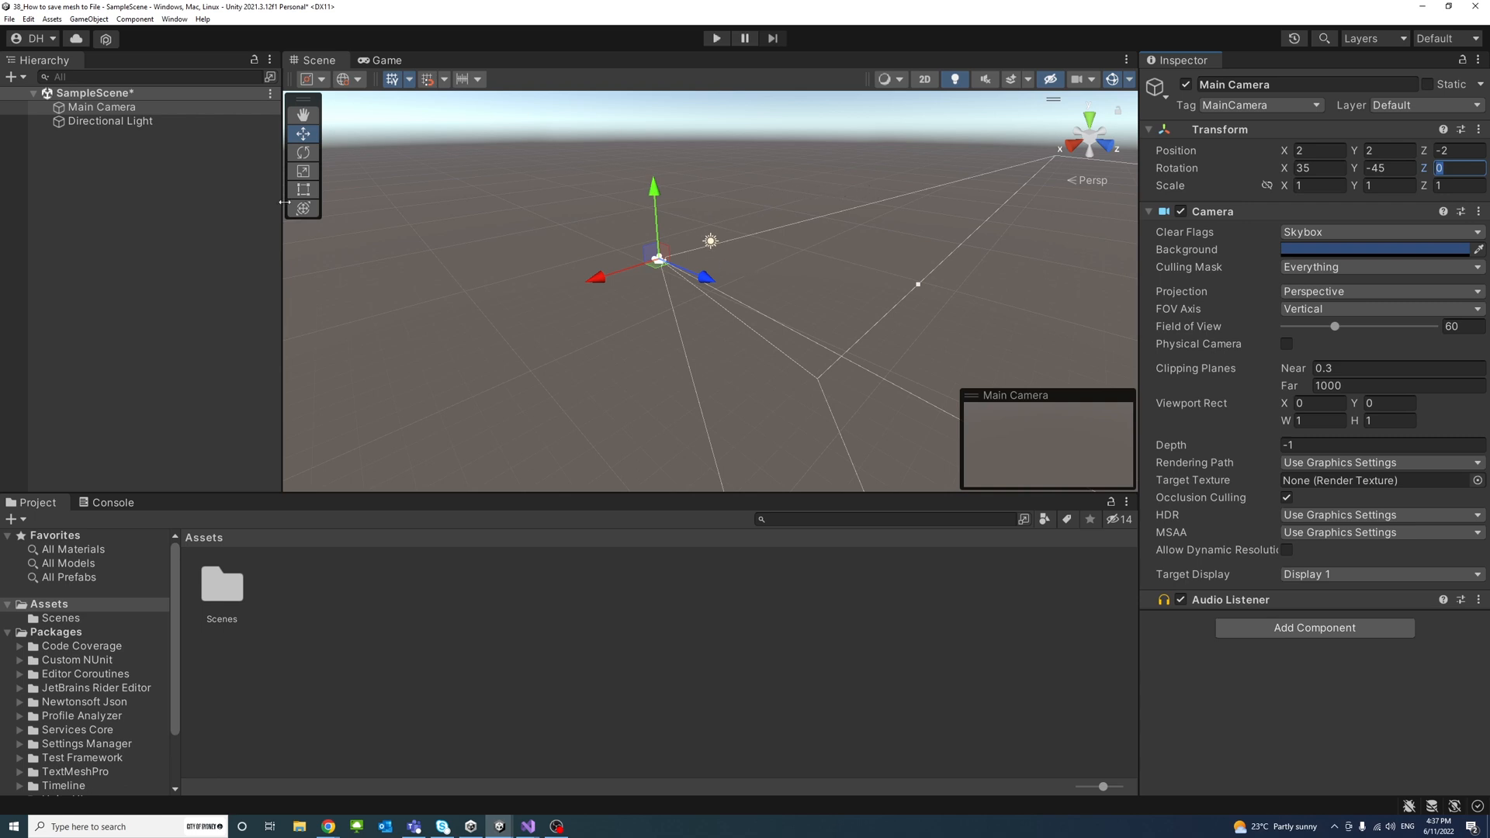
Create a UI Button - TextMeshPro under a new Canvas and import TMP Essential Resources.
left_click(77, 155)
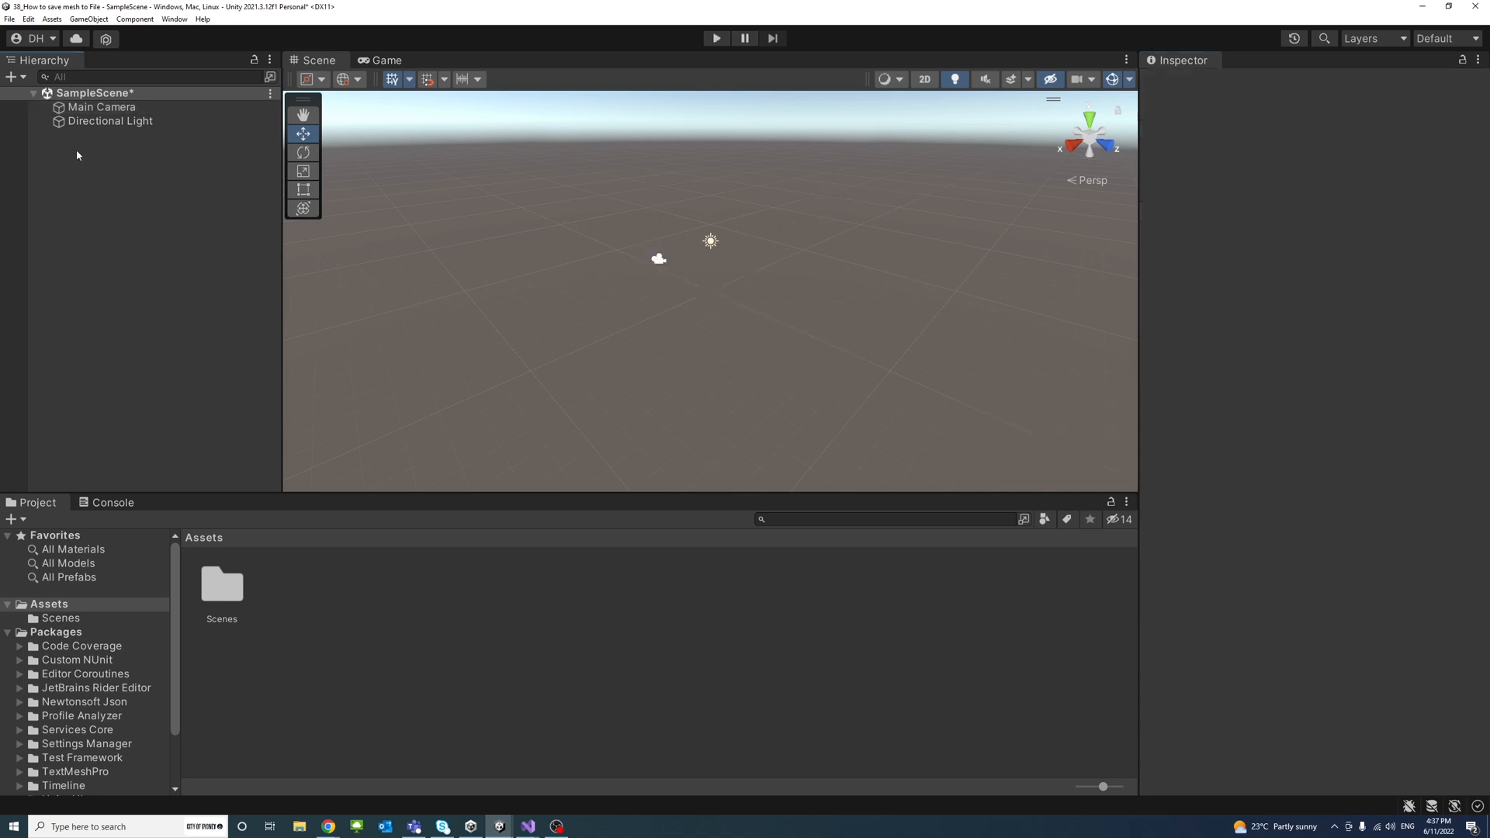
right_click(78, 155)
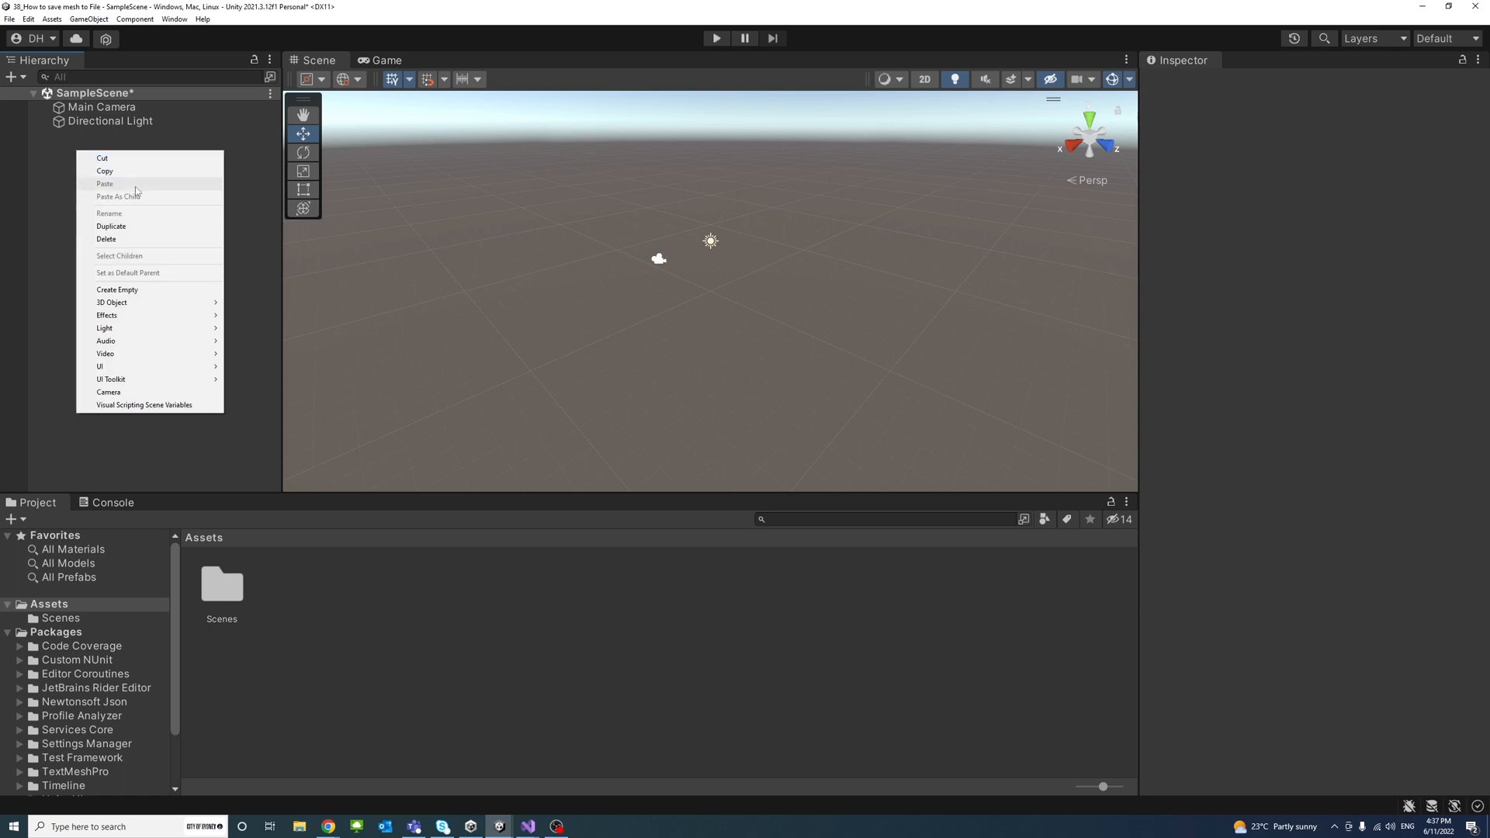
mouse_move(100, 367)
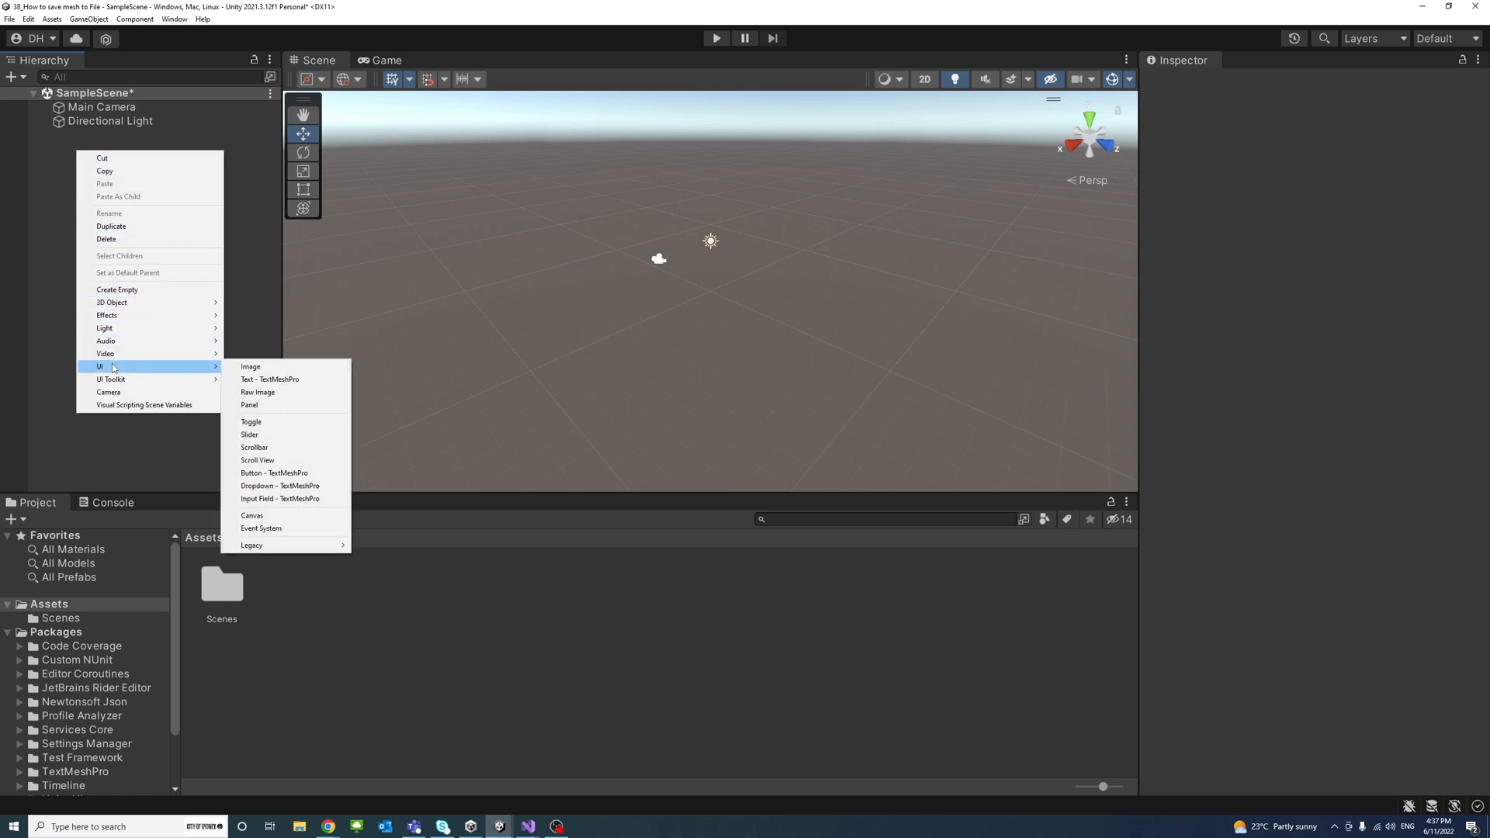
mouse_move(285, 379)
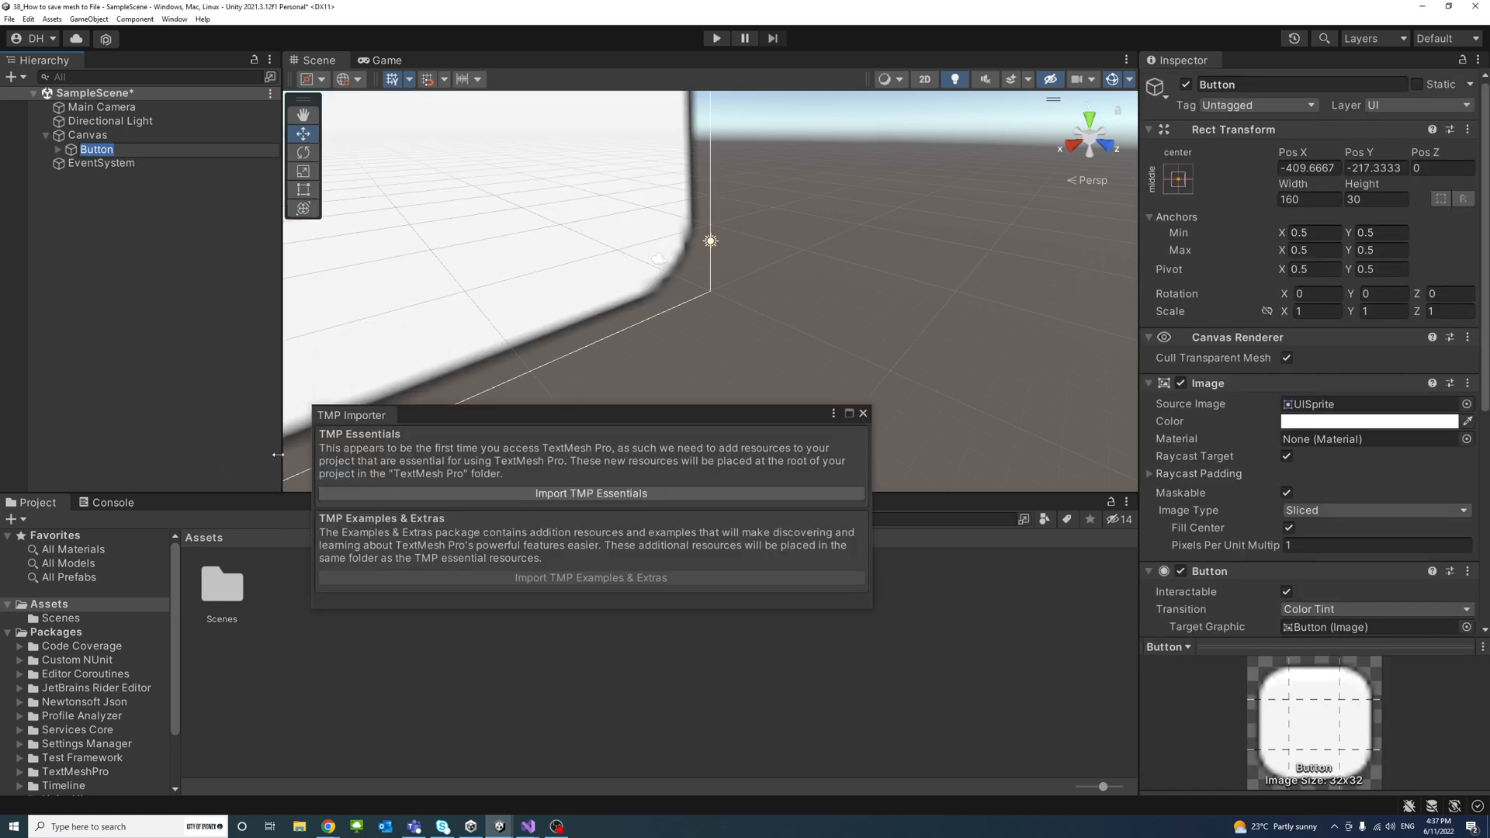
left_click(590, 494)
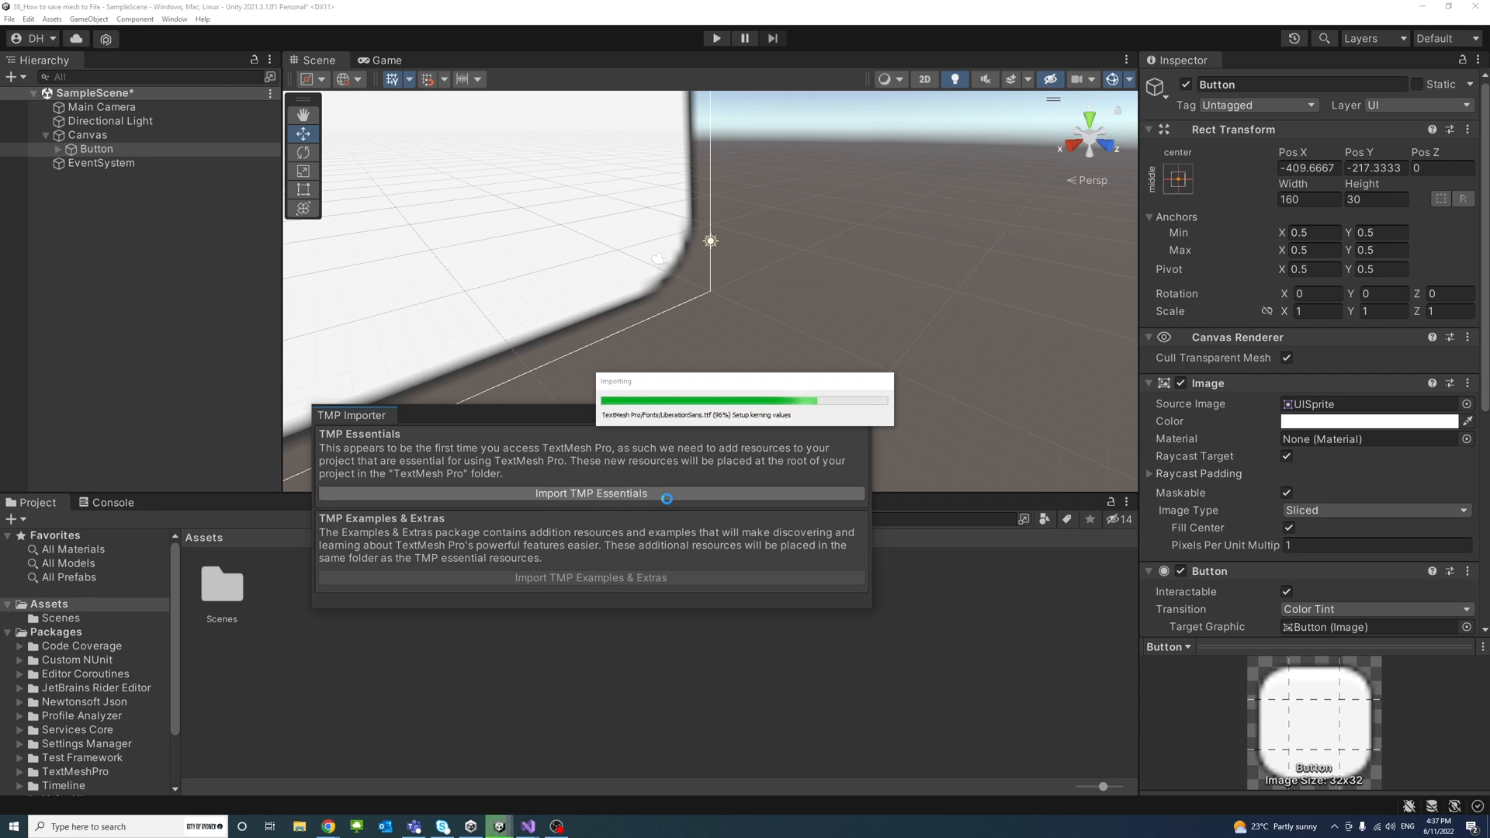
left_click(590, 492)
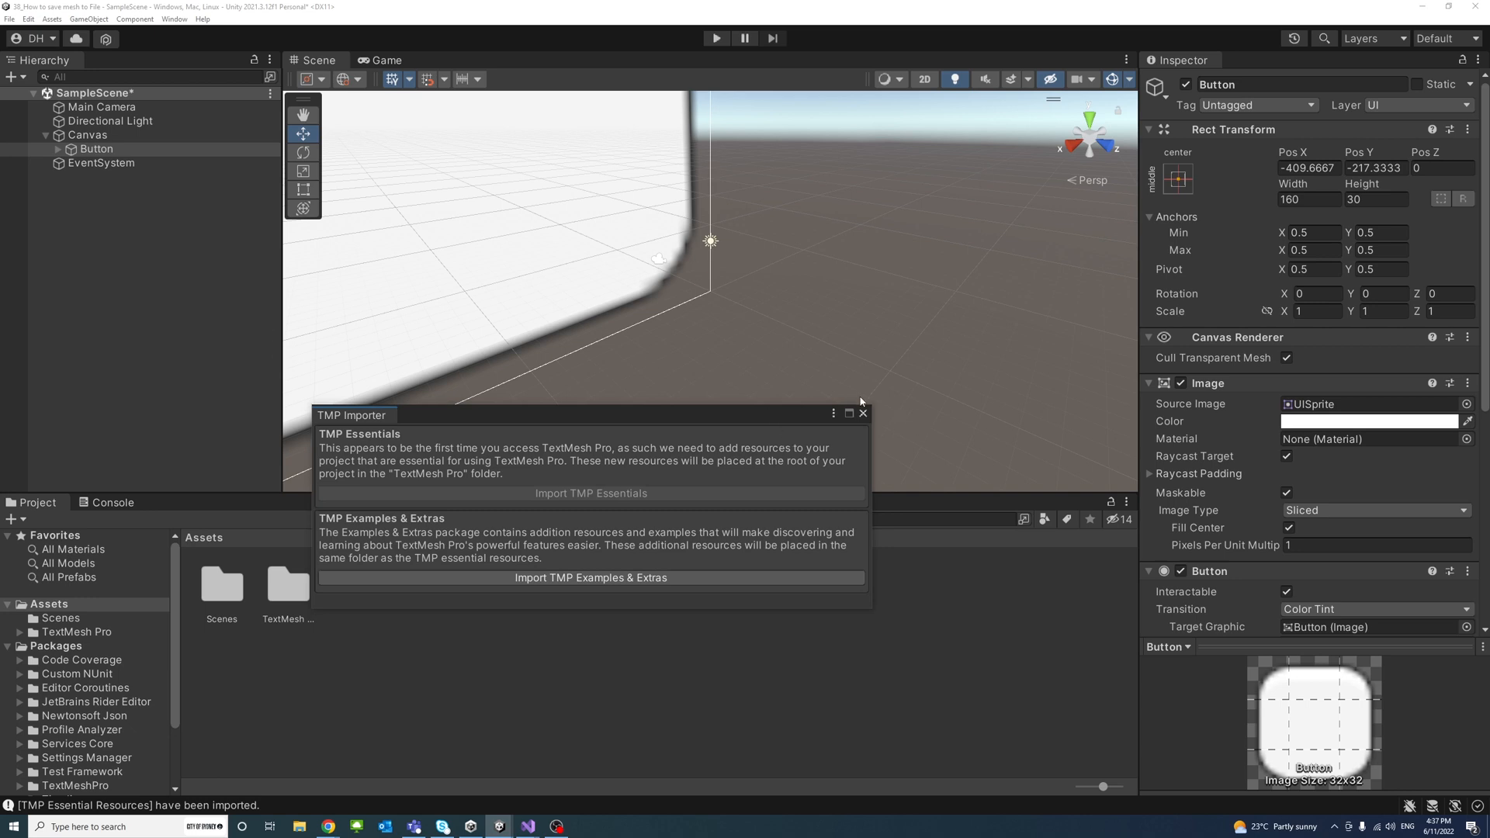
left_click(861, 413)
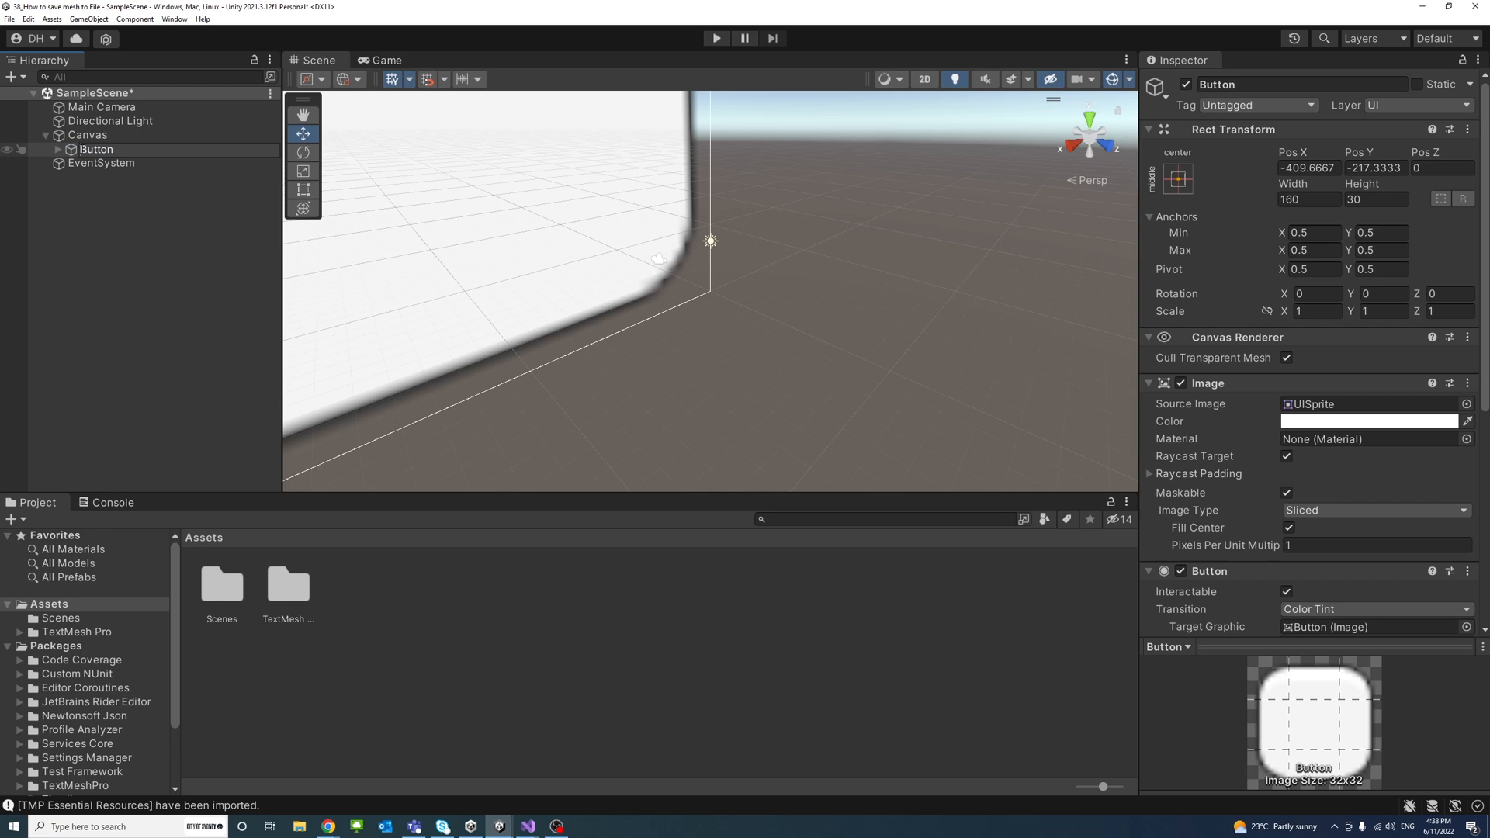
Rename the button MeshSaveButton and anchor and pivot it to the canvas's top-left.
type("MeshShavButton")
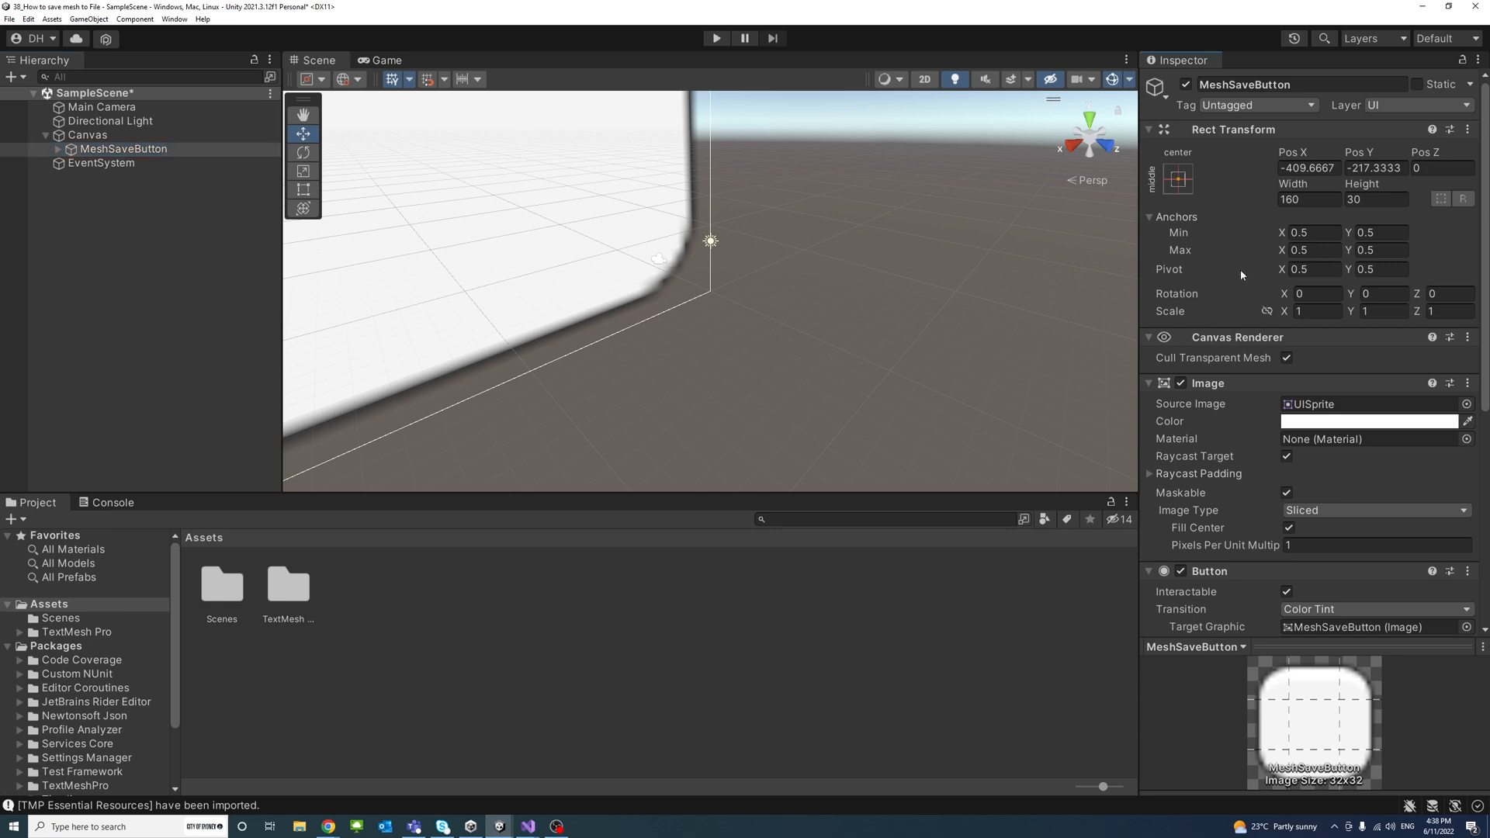
left_click(1314, 268)
type("1")
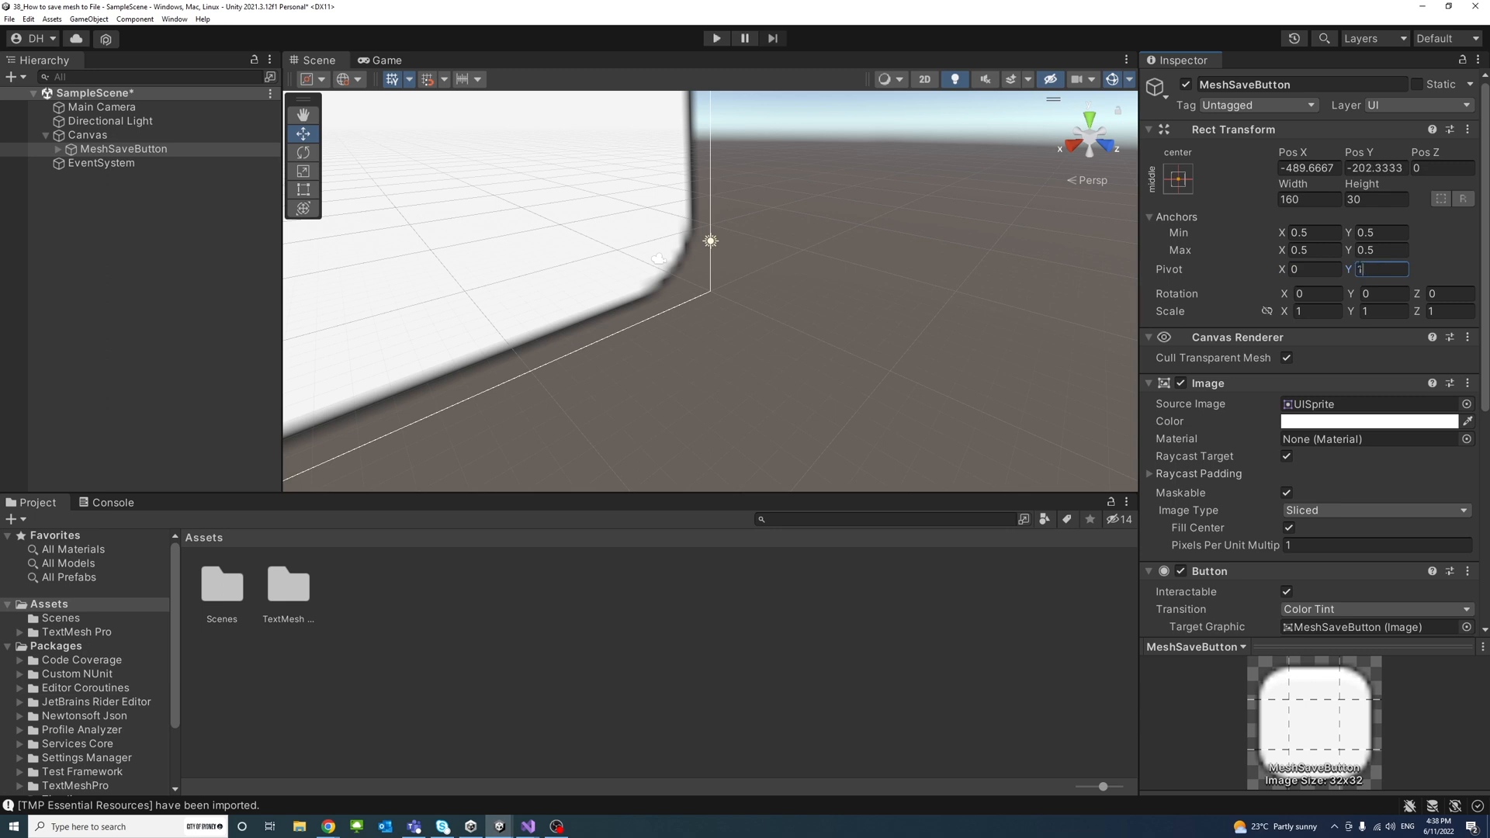
left_click(1177, 178)
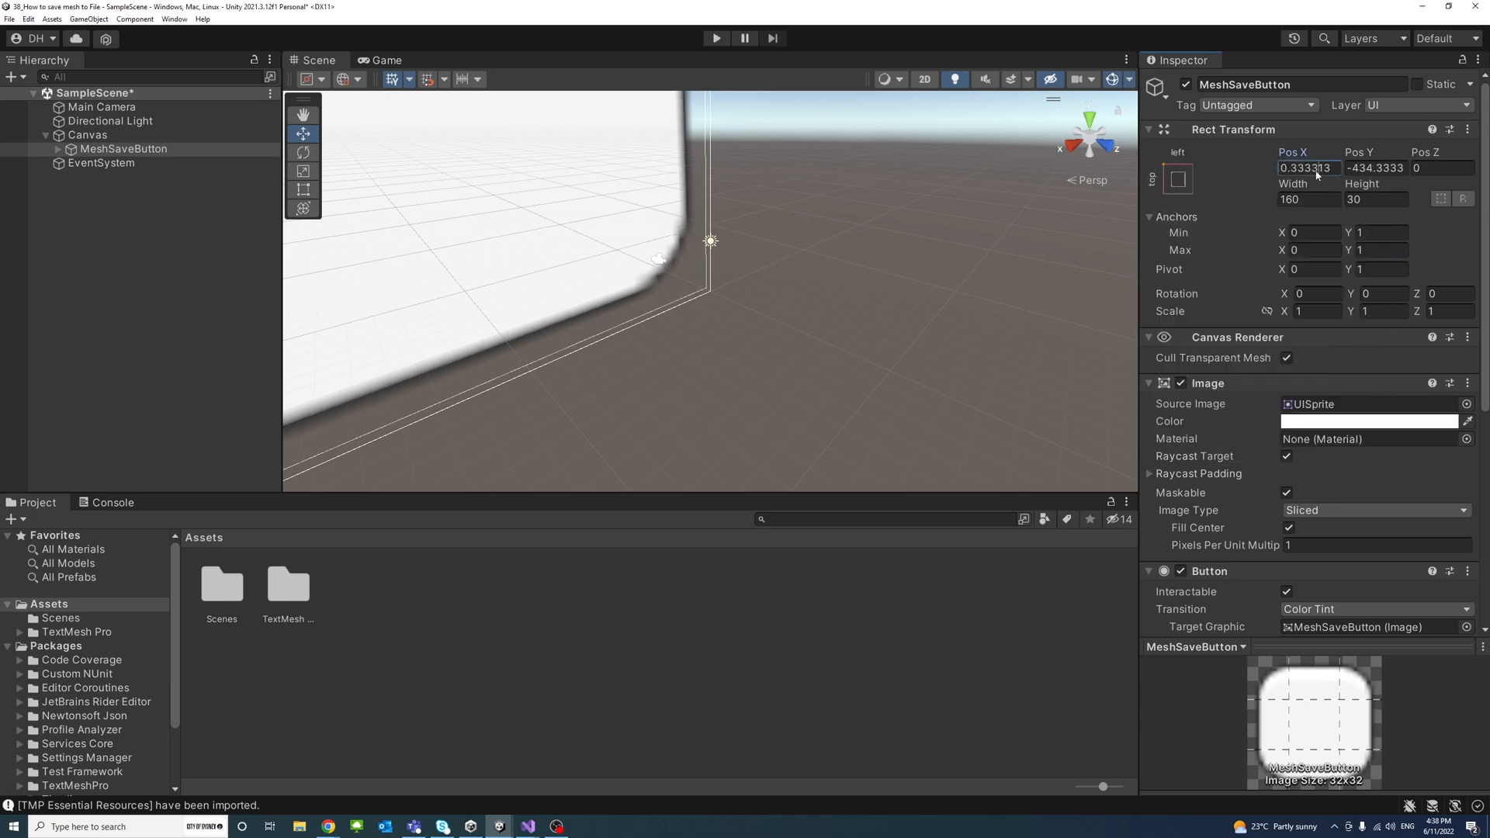
Place the button at position 0, 0 with width 250 and height 50.
type("0")
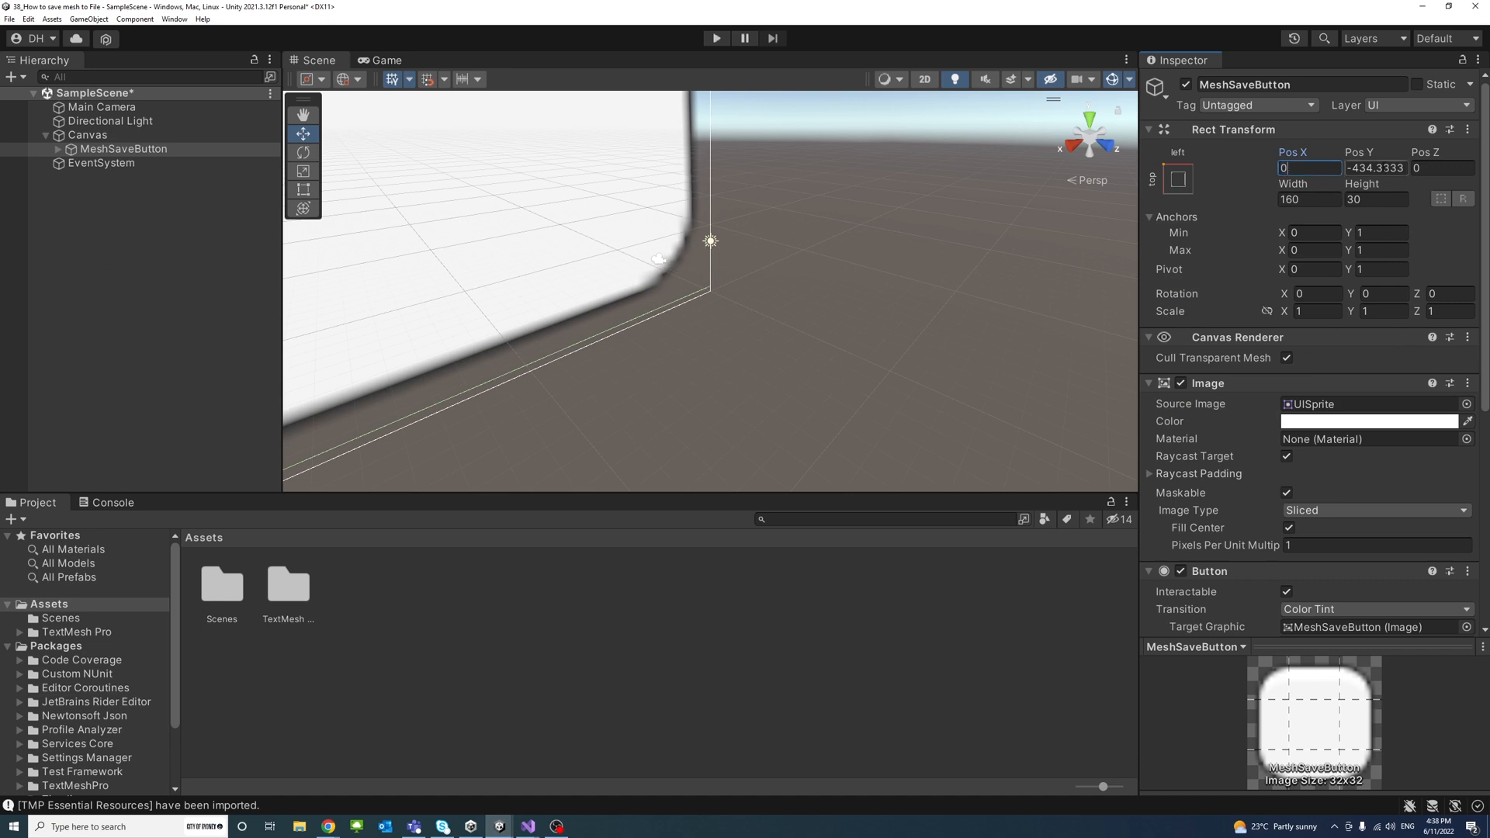
key("Tab")
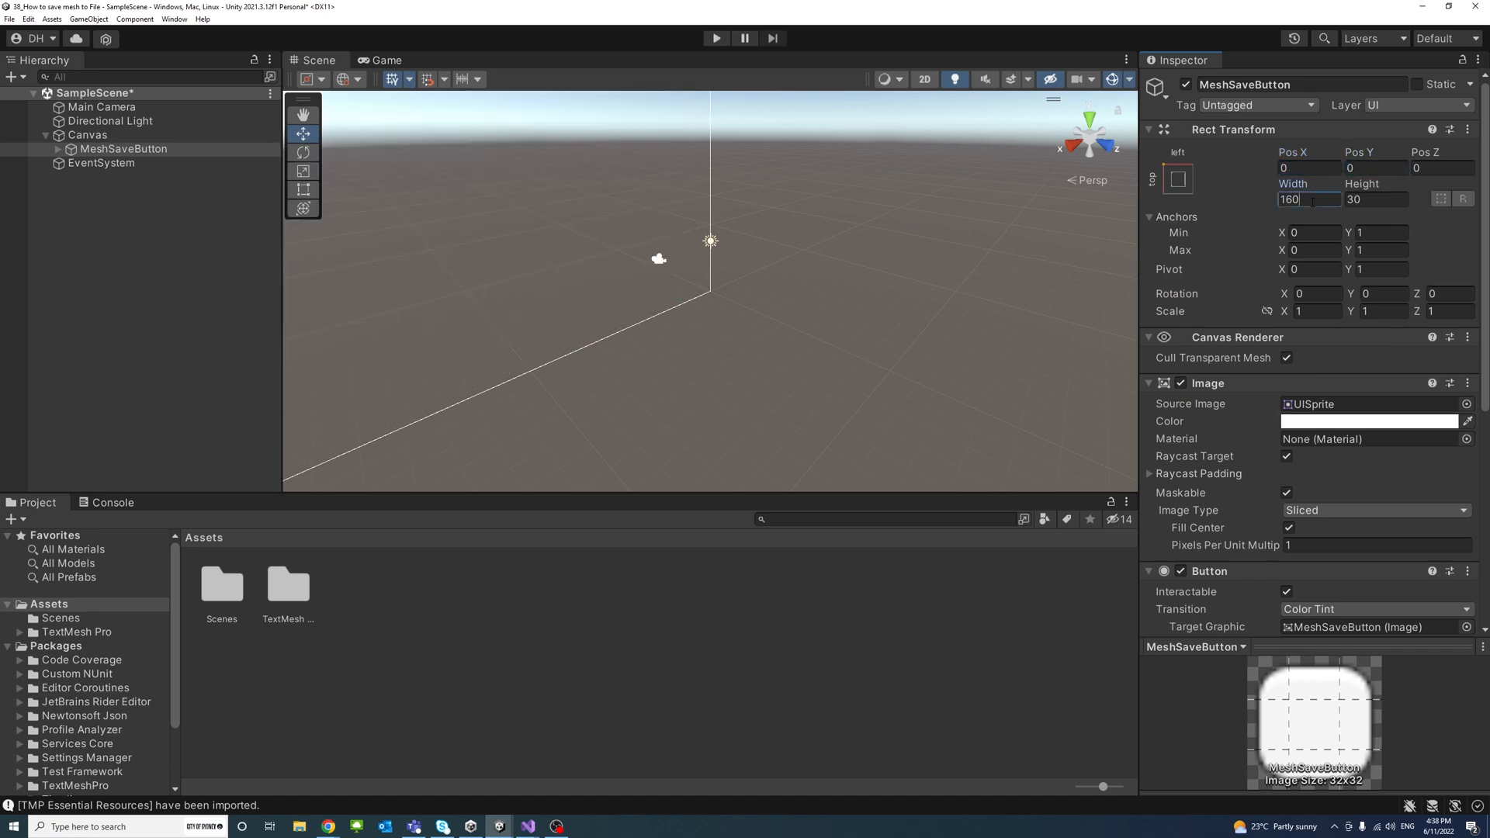
type("2")
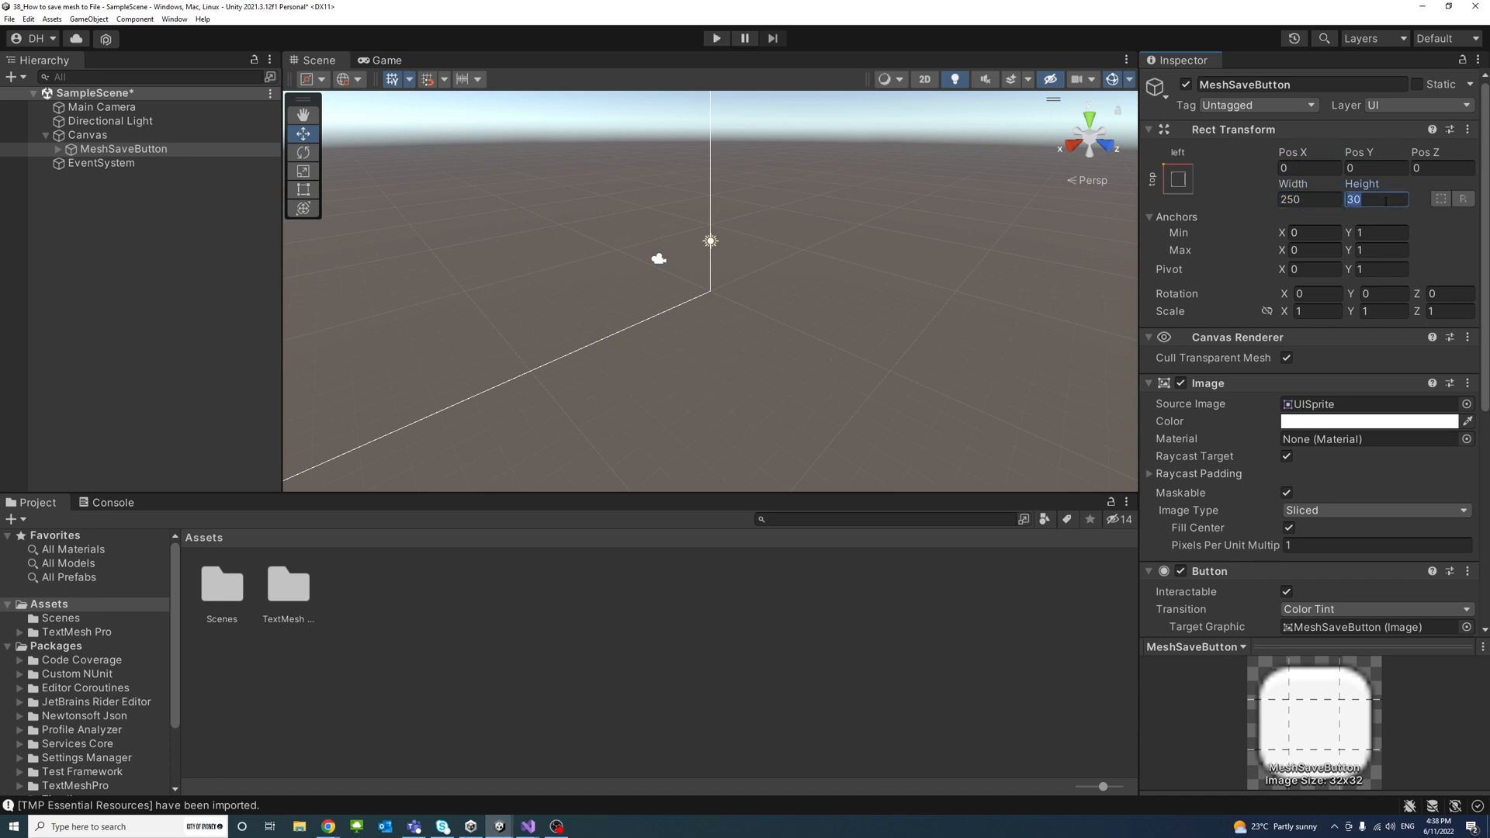
type("50")
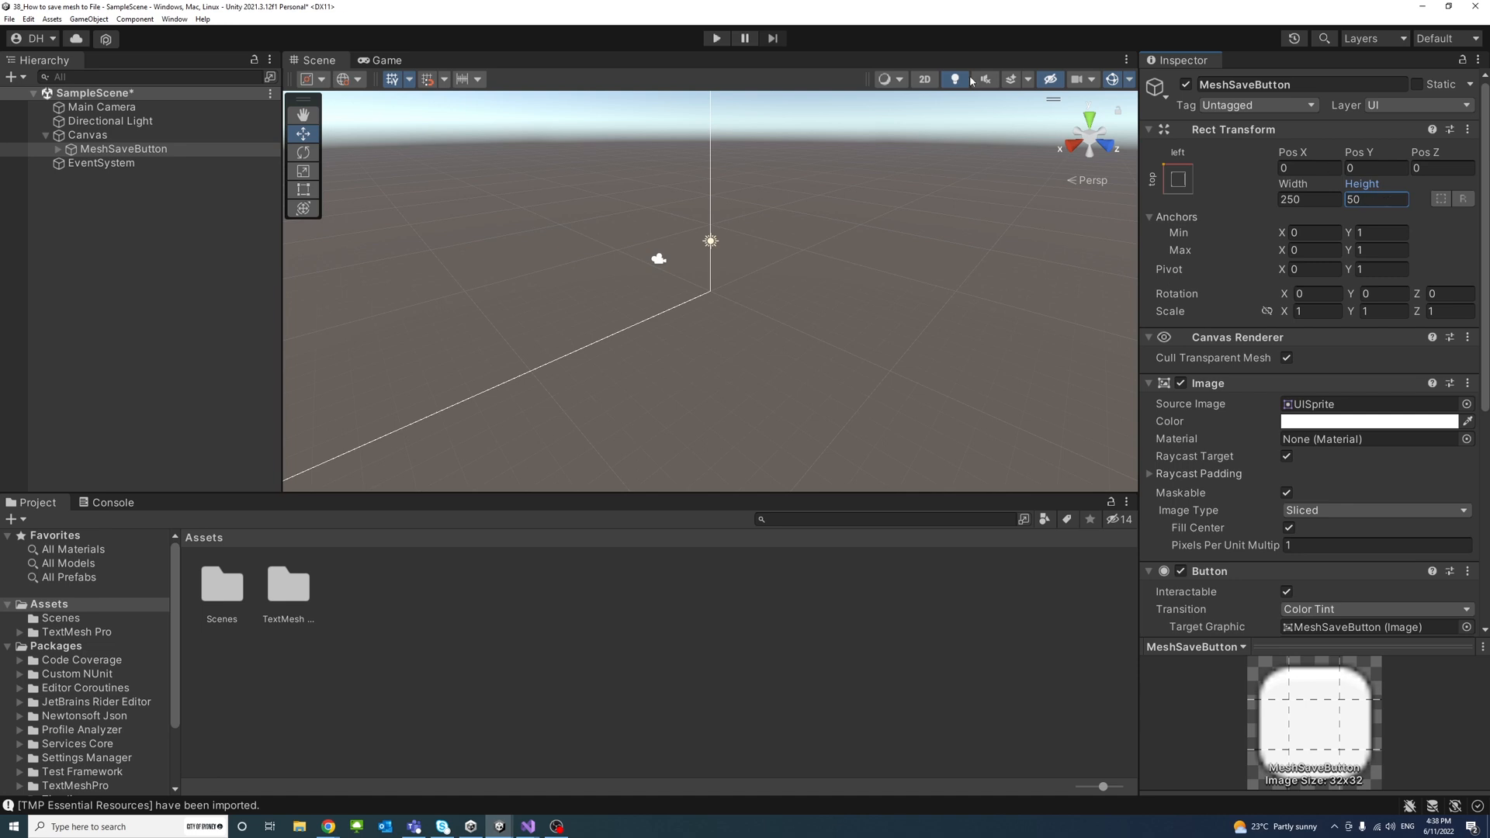
Change the button's Text (TMP) label to 'Save Mesh' at font size 40.
left_click(121, 163)
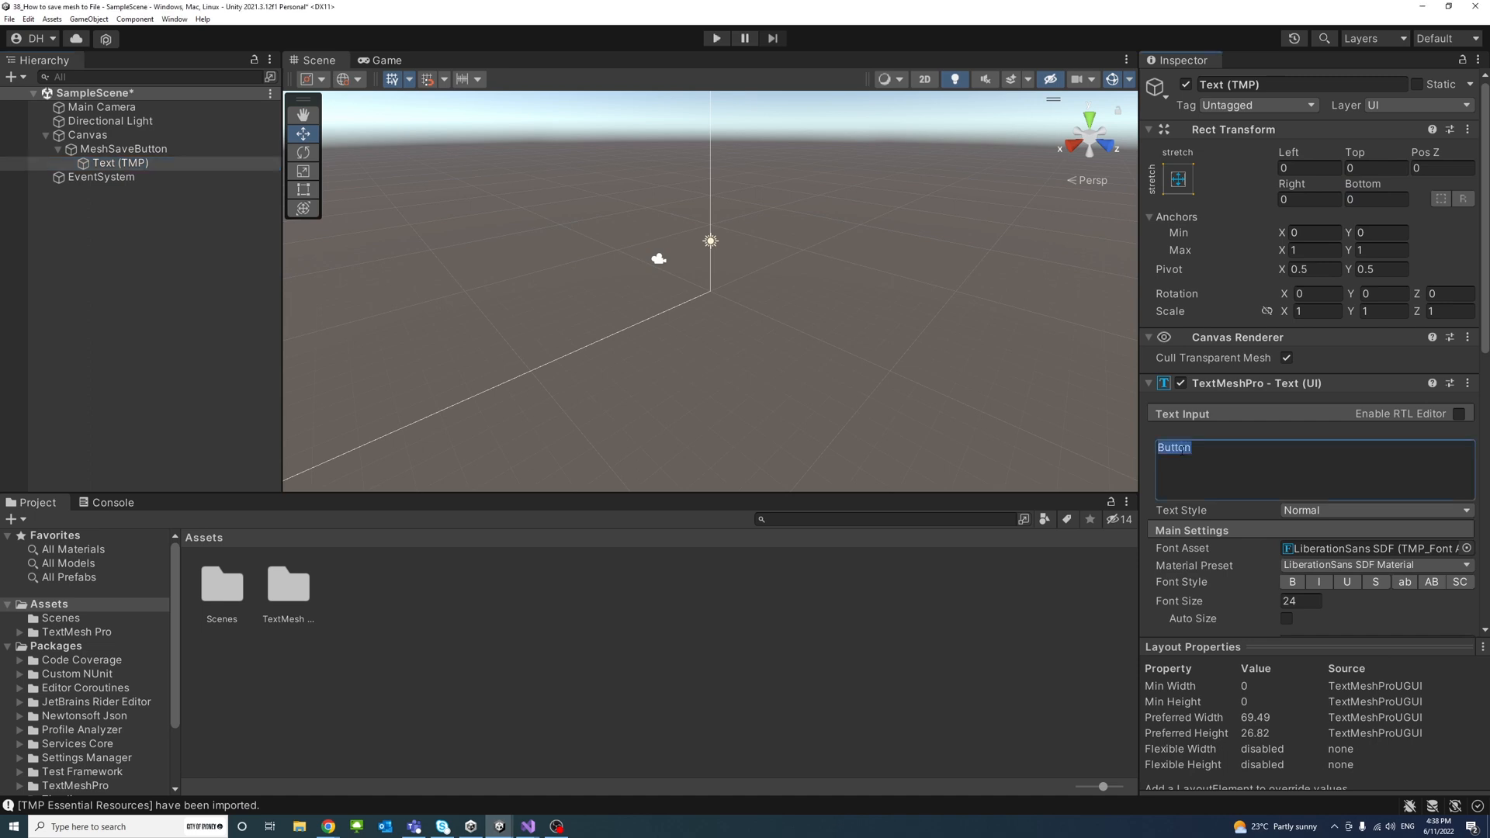
type("Save Mesh")
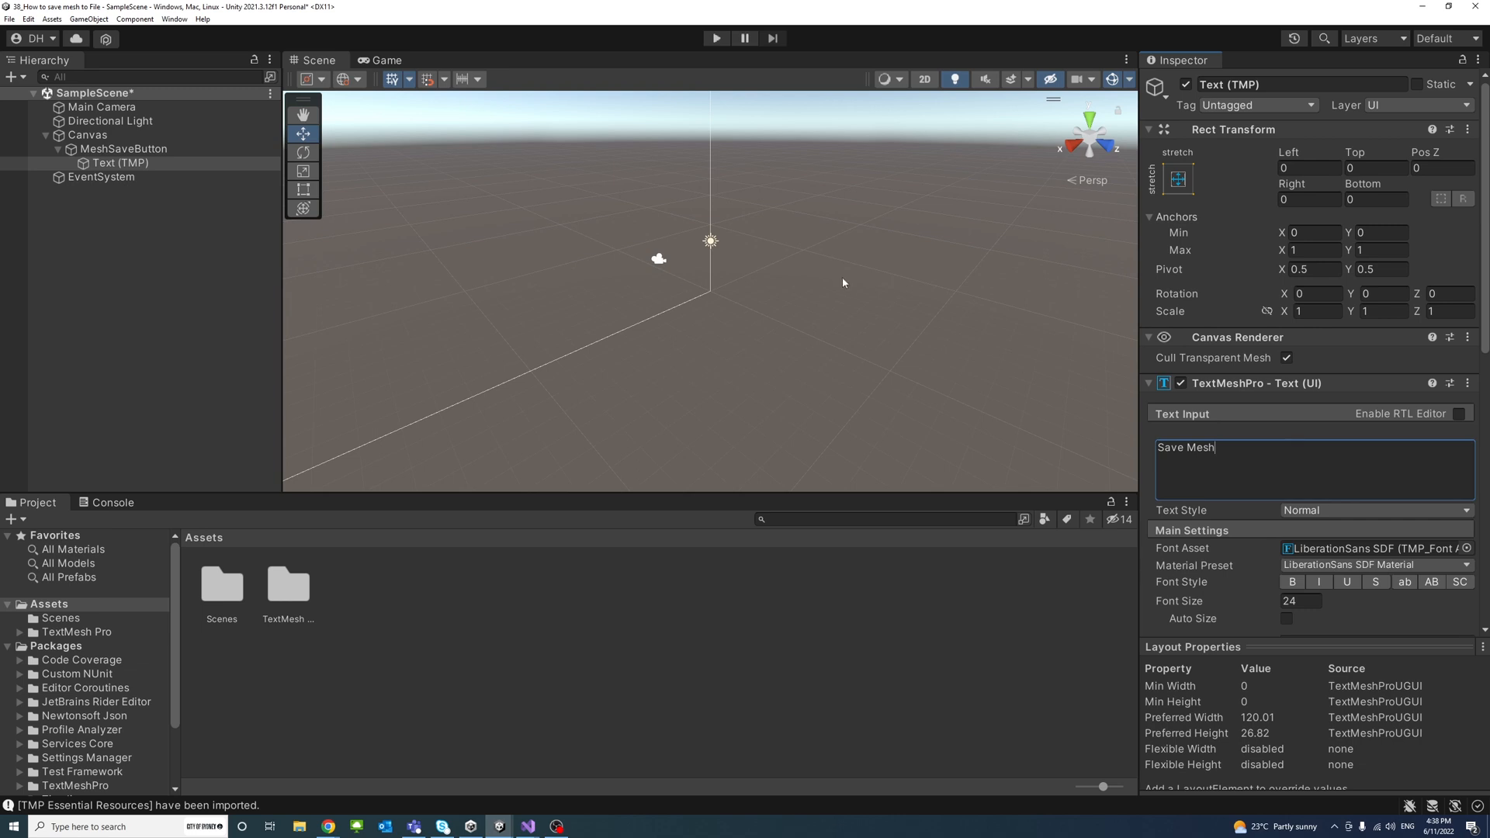
left_click(123, 149)
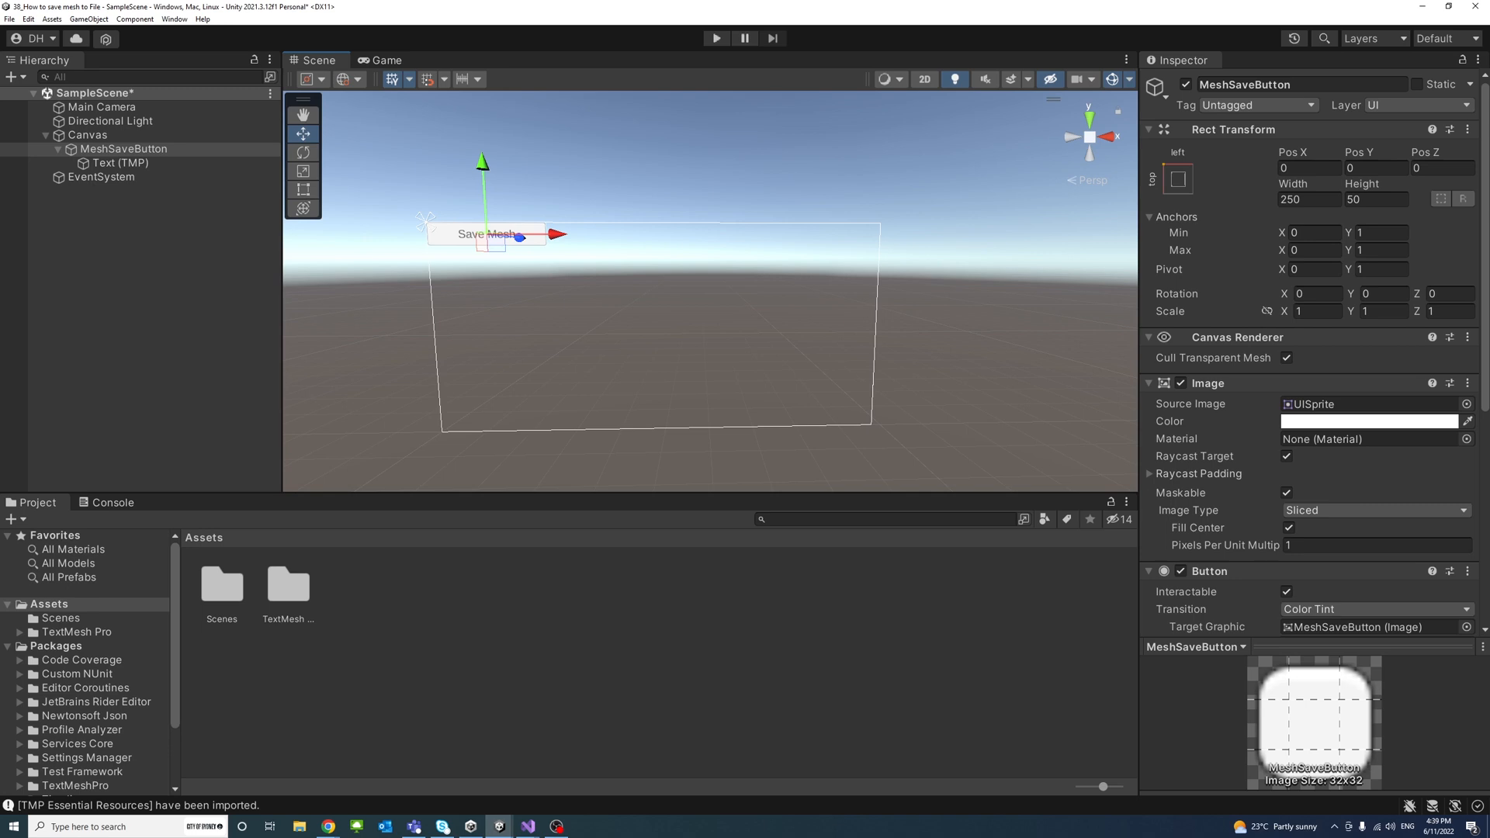
mouse_move(1074, 385)
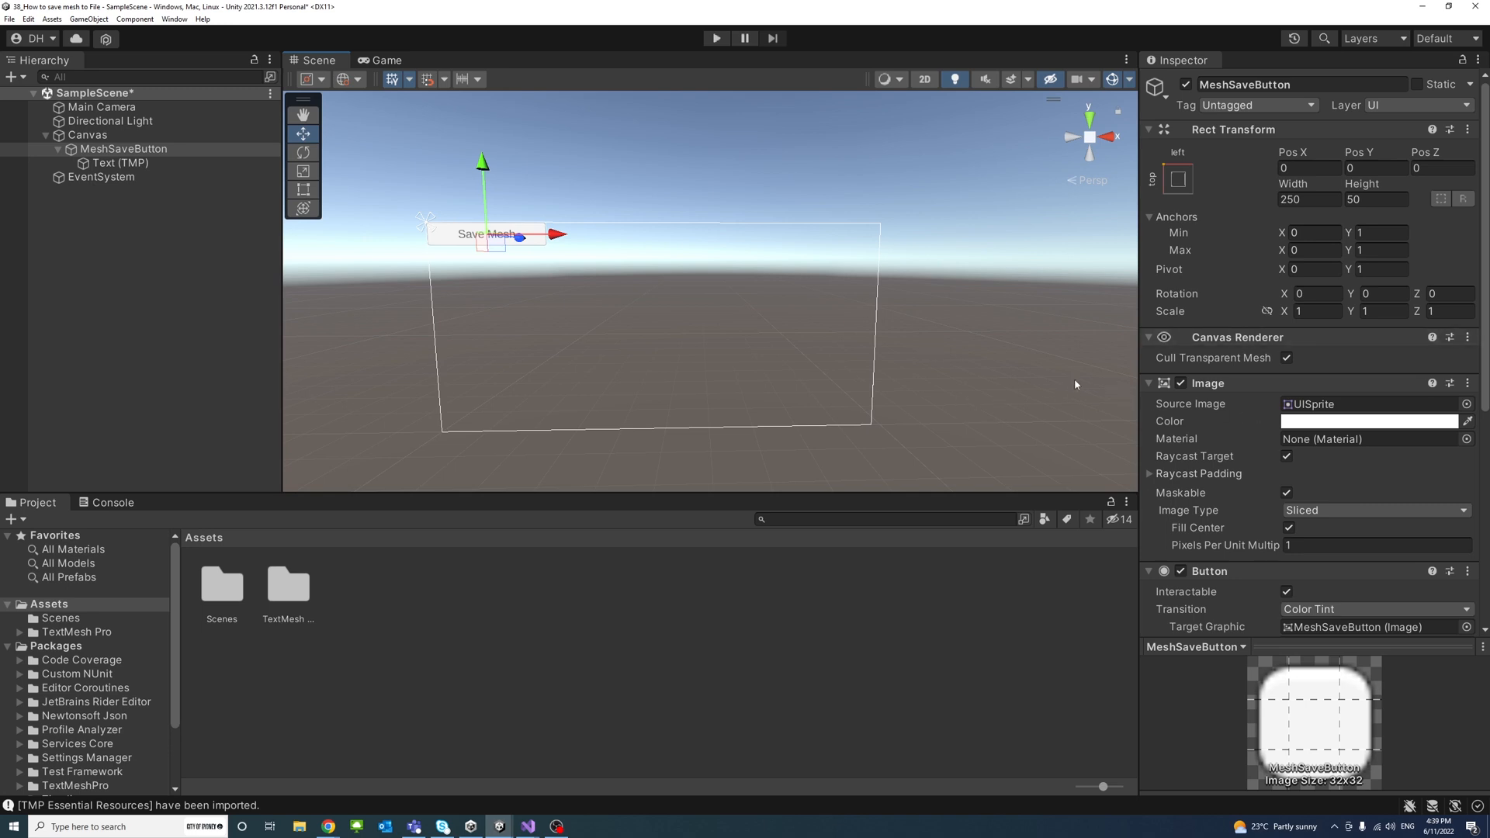
left_click(120, 163)
type("4")
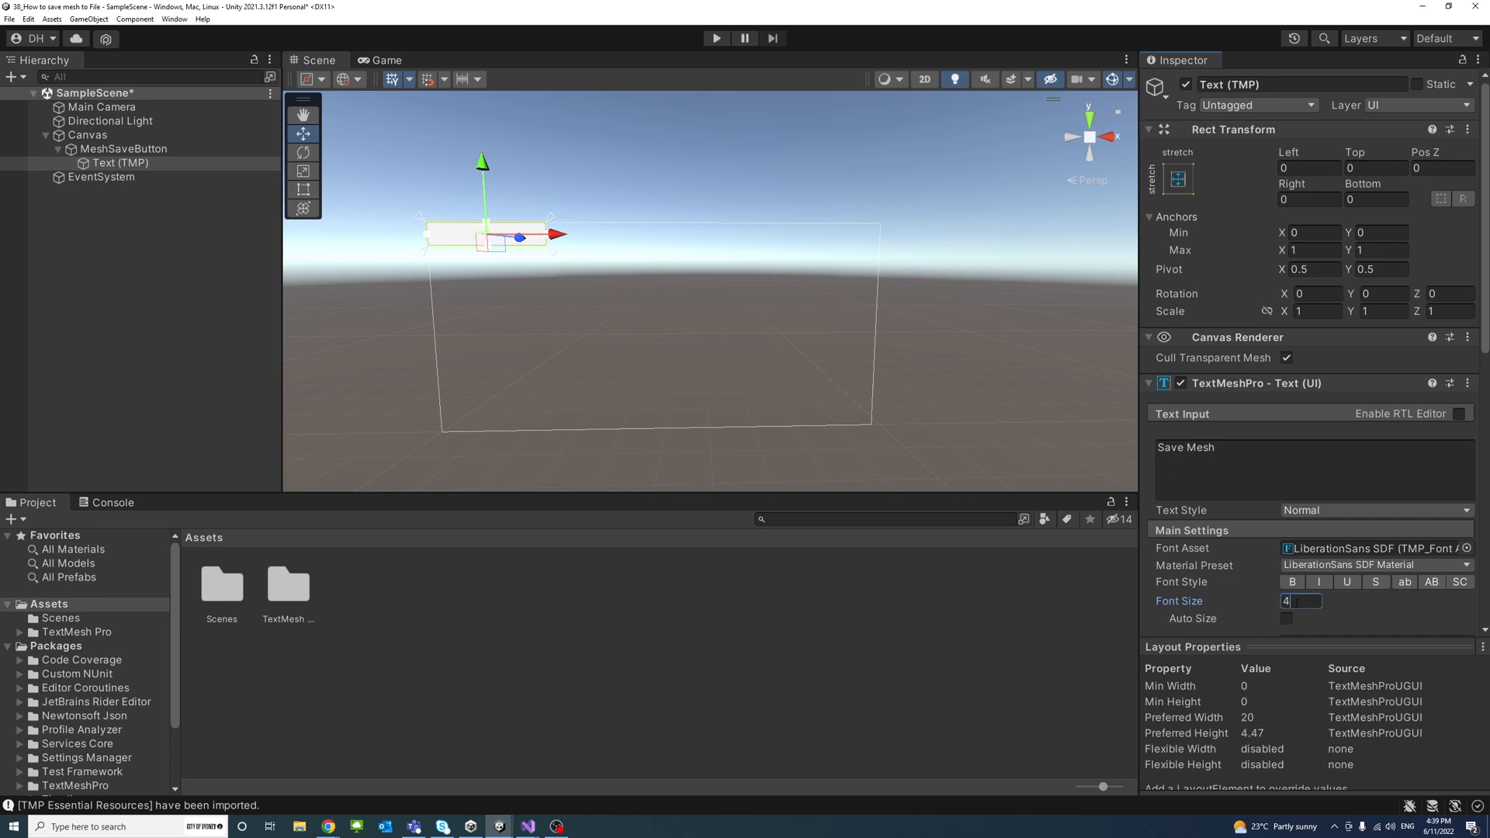
type("0")
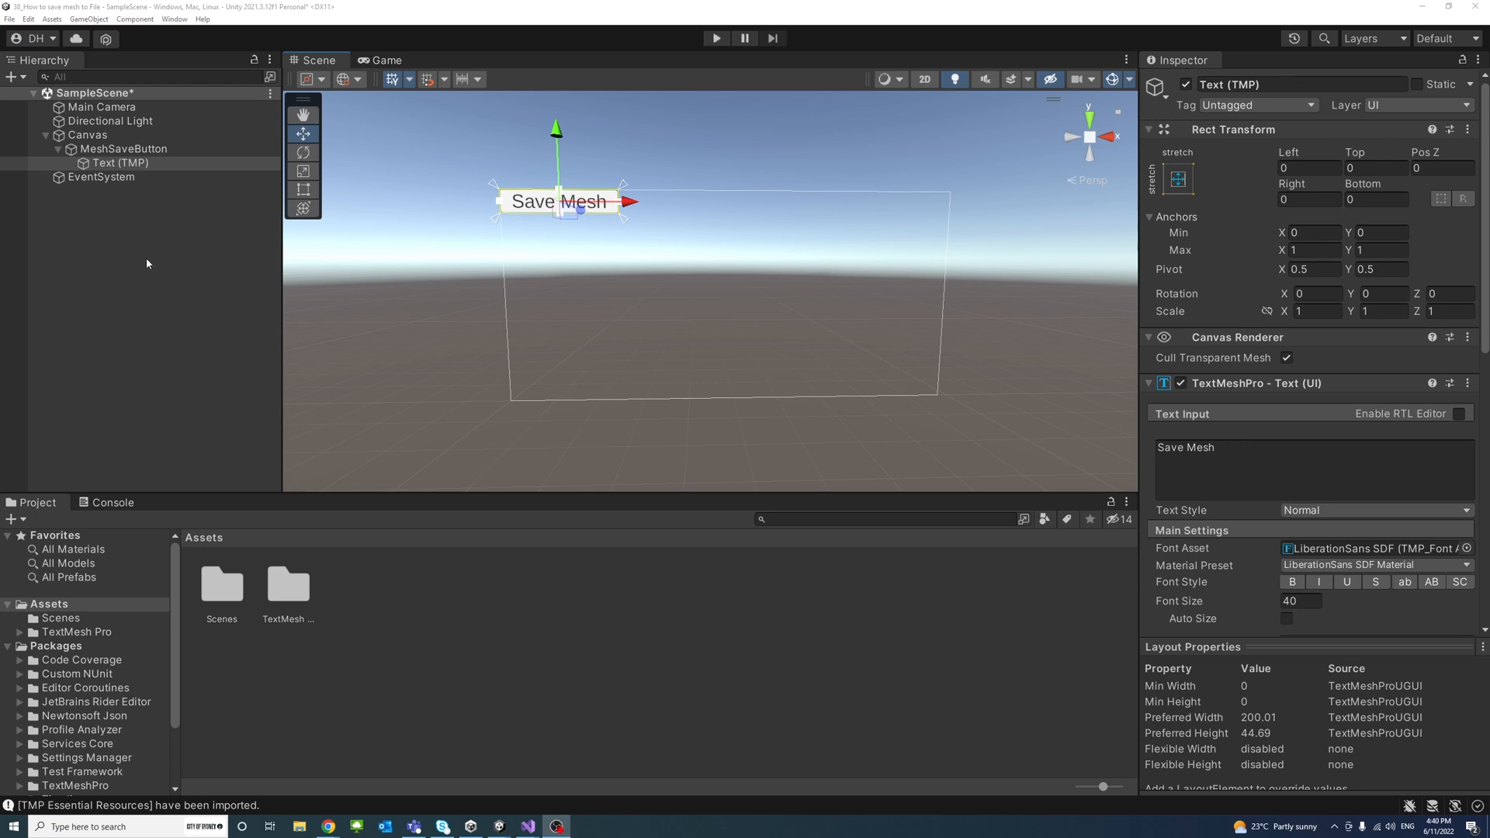
Create an empty GameObject in the Hierarchy and name it SaveMesh.
right_click(146, 264)
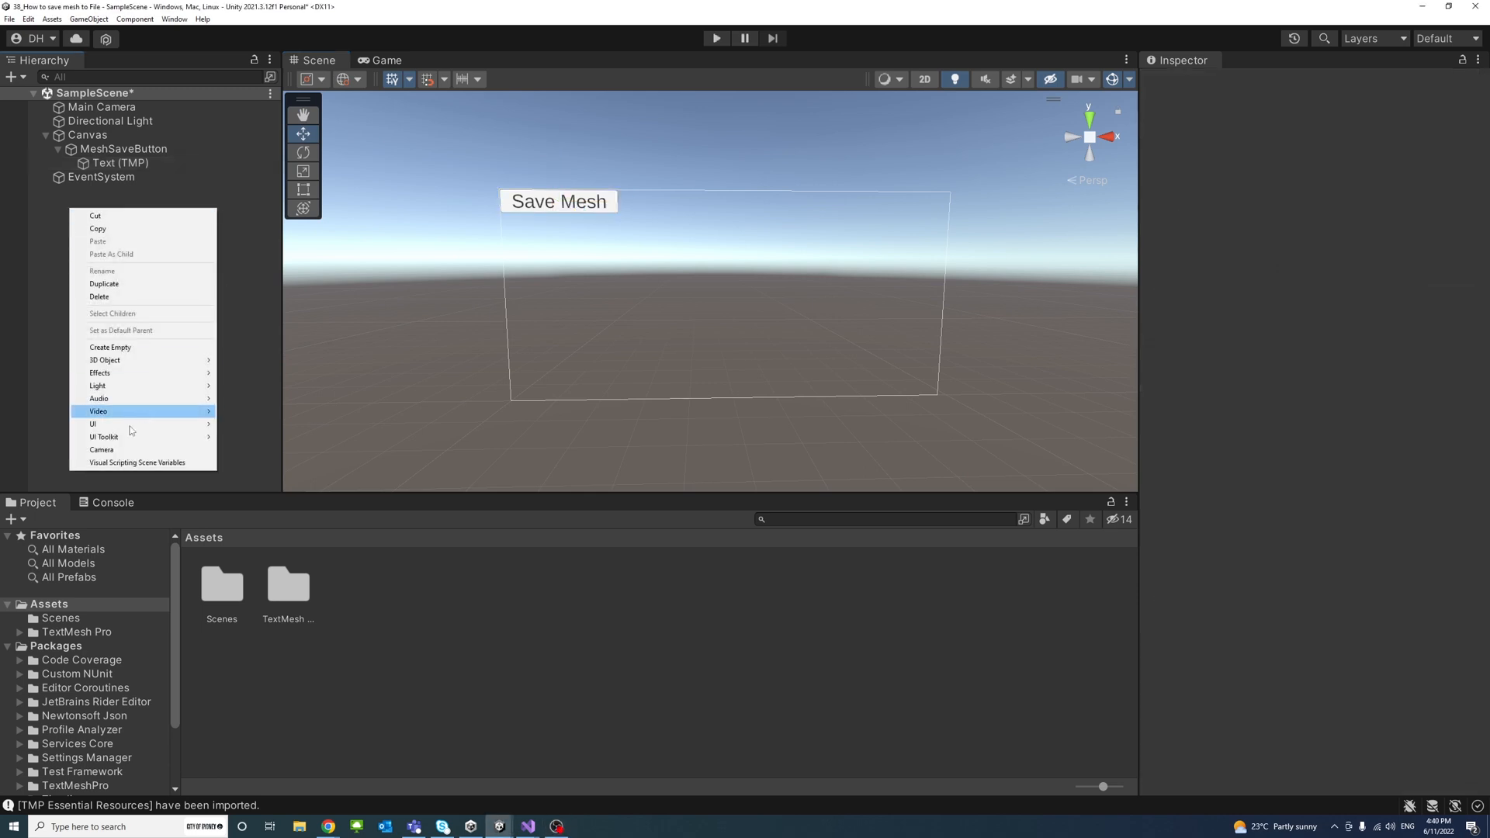
left_click(109, 346)
type("SaveMesh")
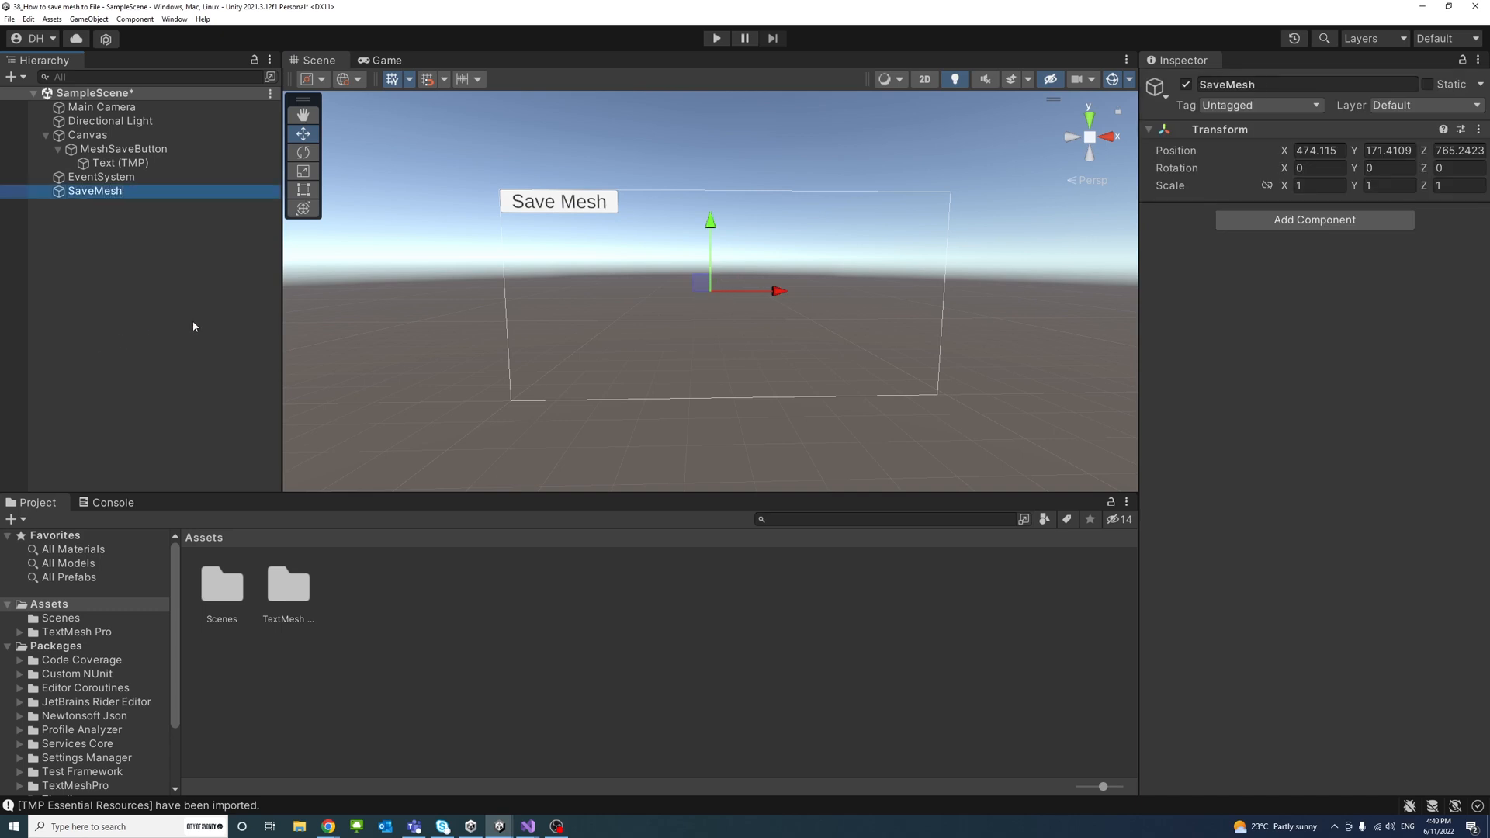
left_click(48, 604)
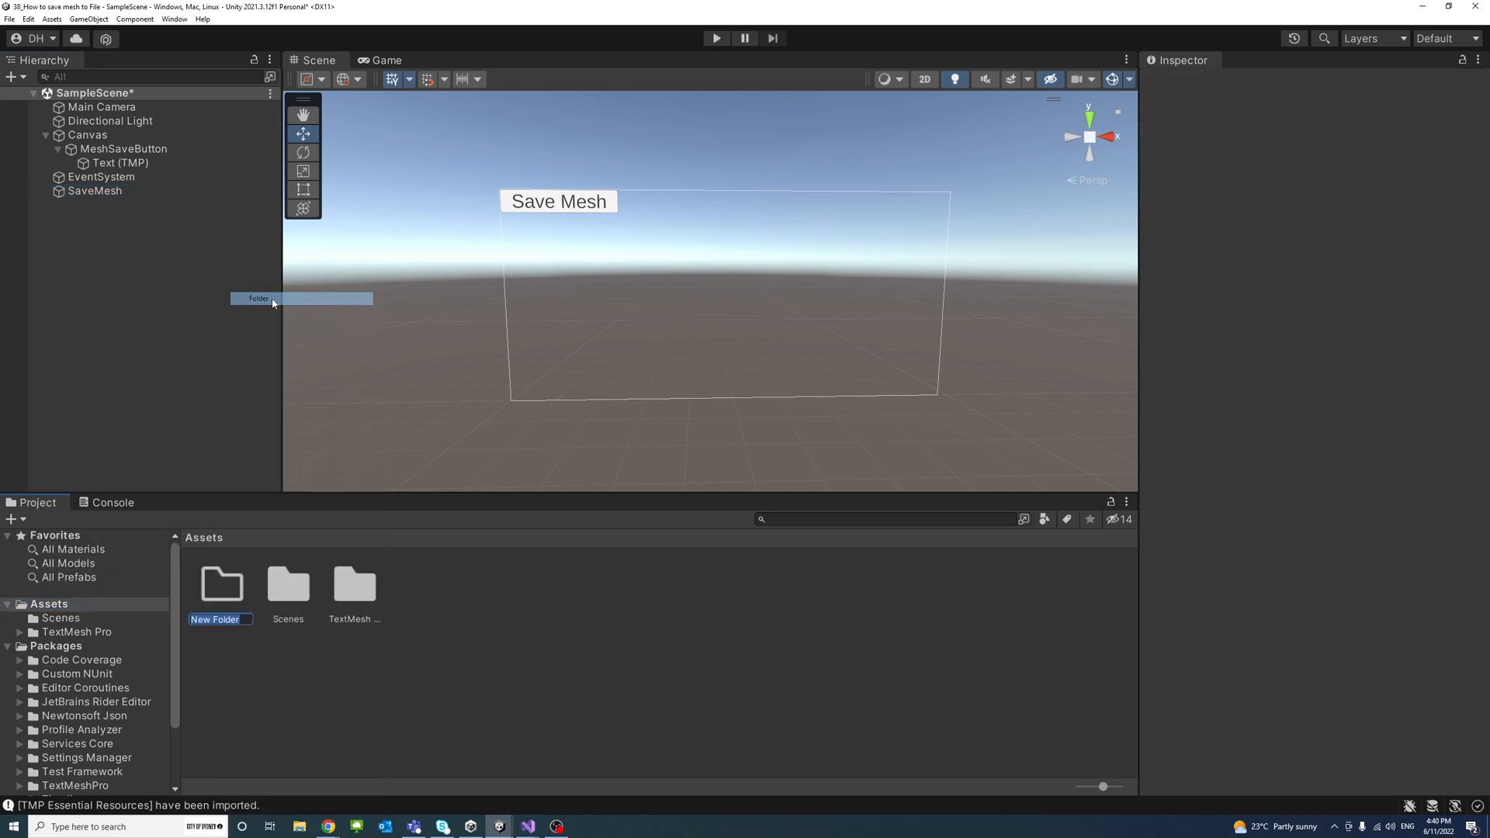
Create a Scripts folder under Assets and a new C# script SaveMesh inside it.
type("Sc")
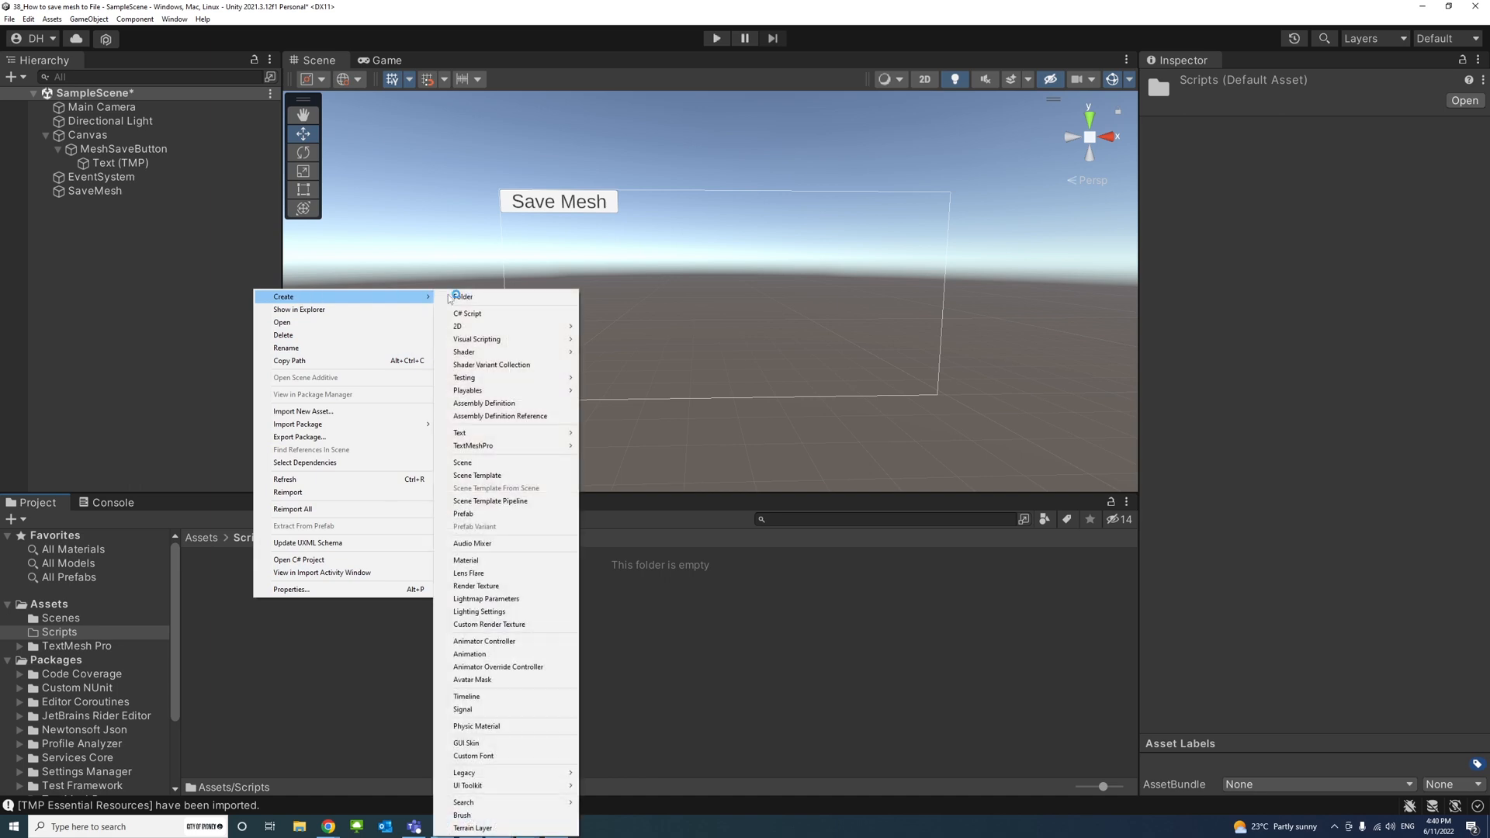
left_click(467, 313)
type("SaveMesh")
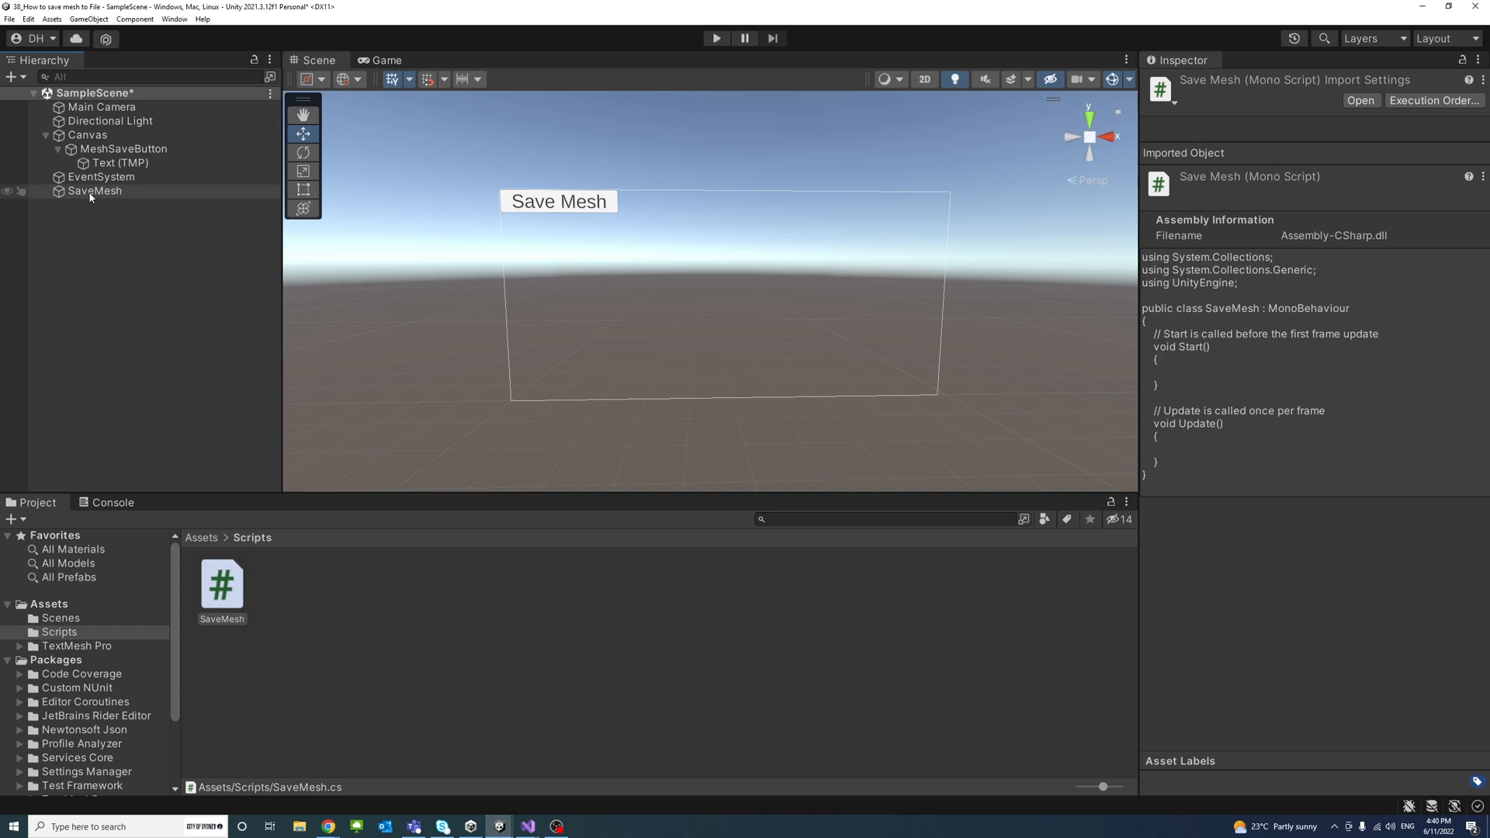
Attach the SaveMesh script to the SaveMesh object in the Inspector.
left_click(94, 191)
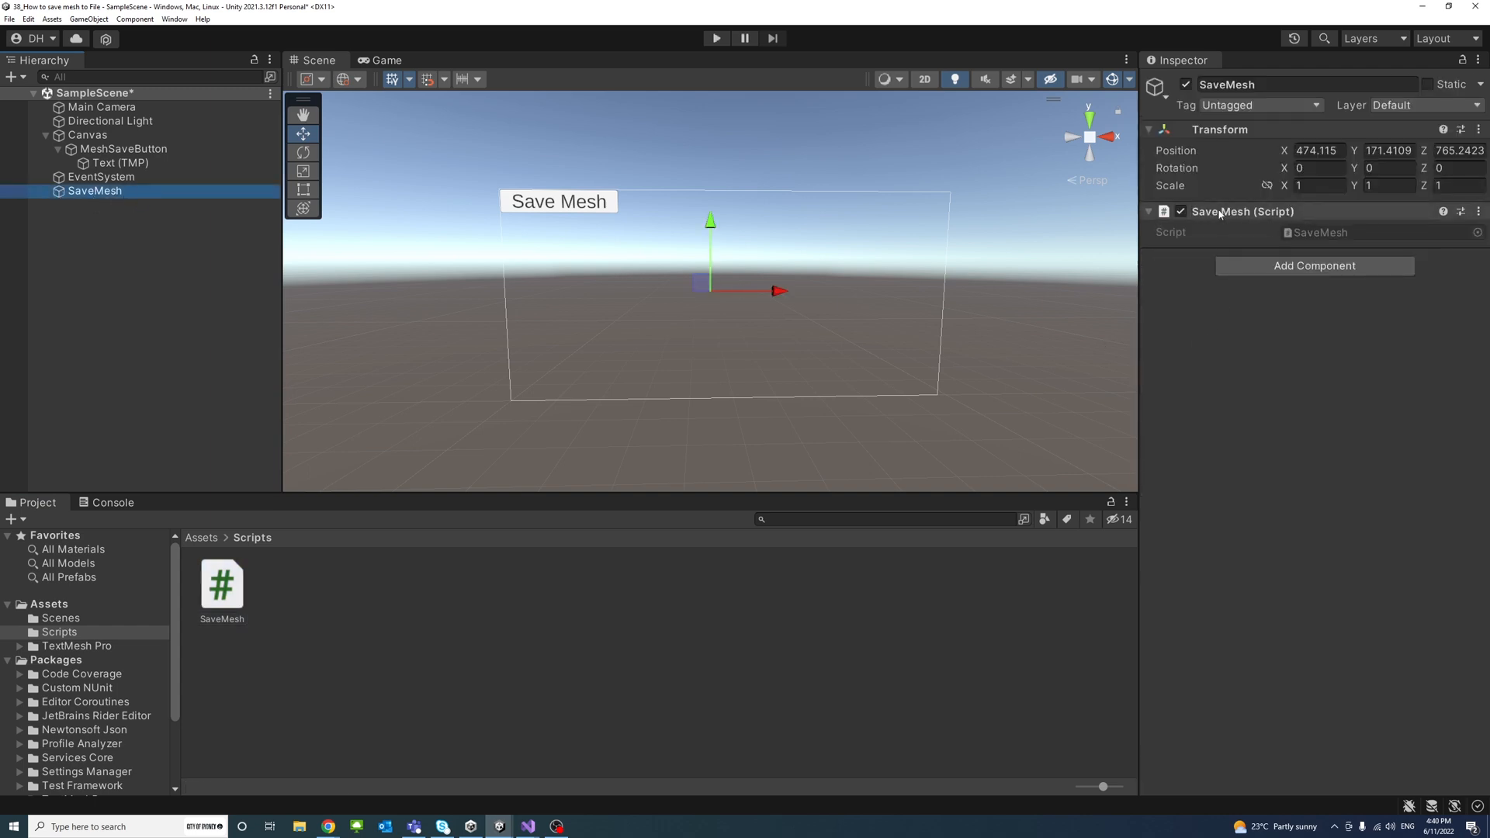
left_click(222, 583)
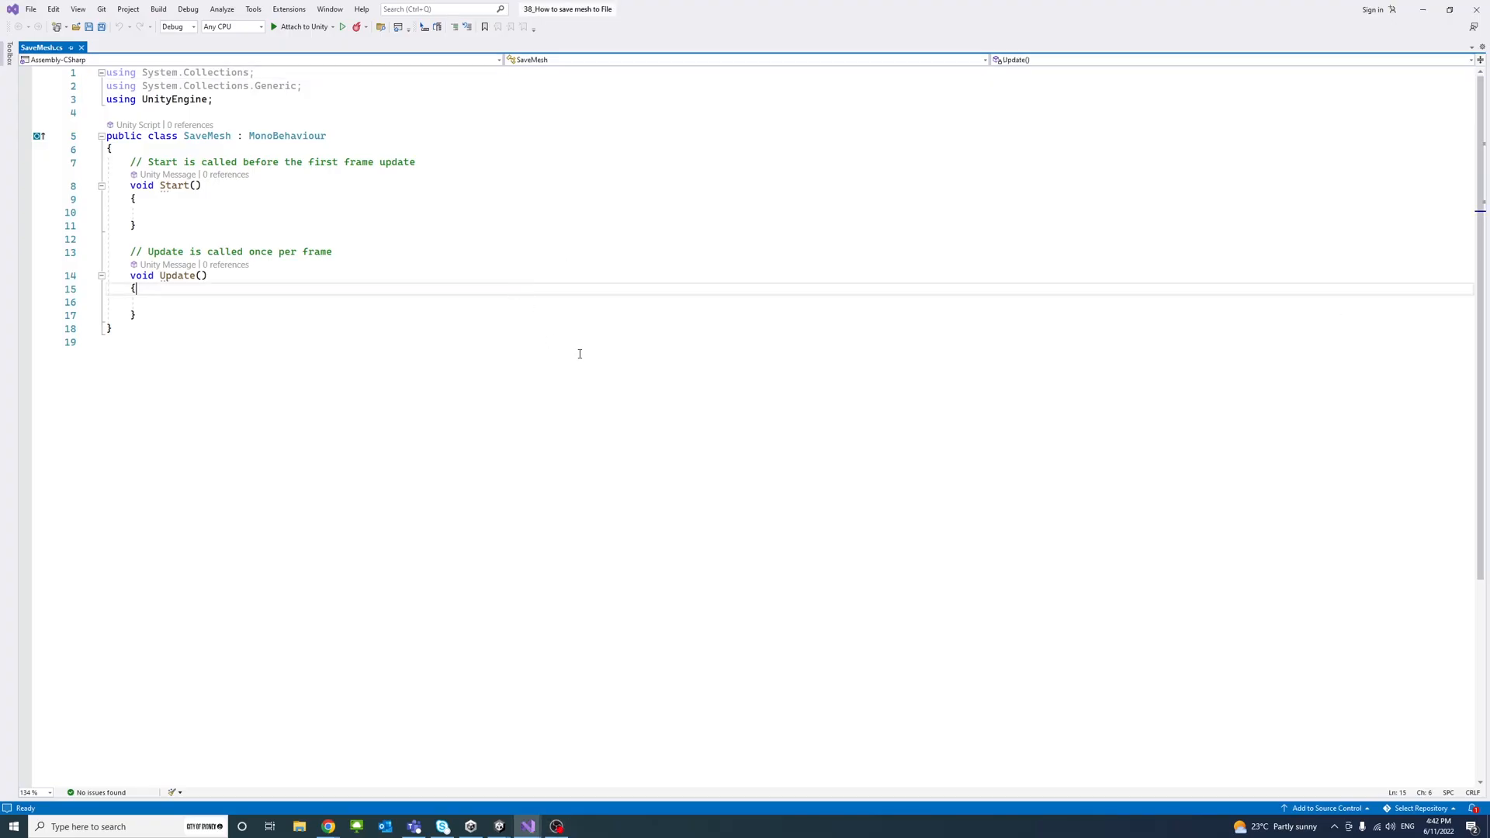
Paste the full mesh-building and saving code into SaveMesh.cs, replacing the template.
key("enter")
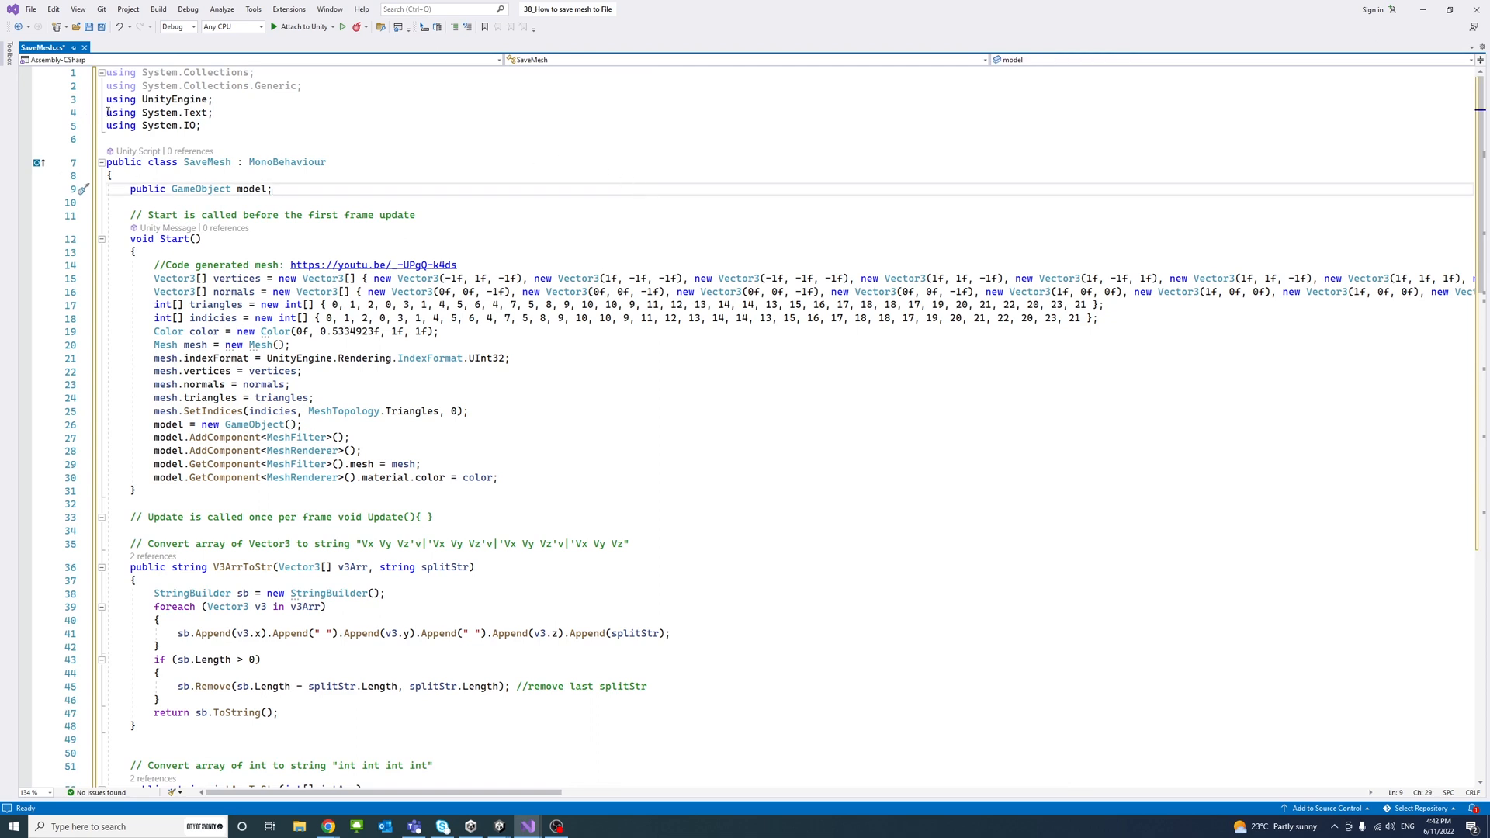
left_click_drag(107, 112, 201, 126)
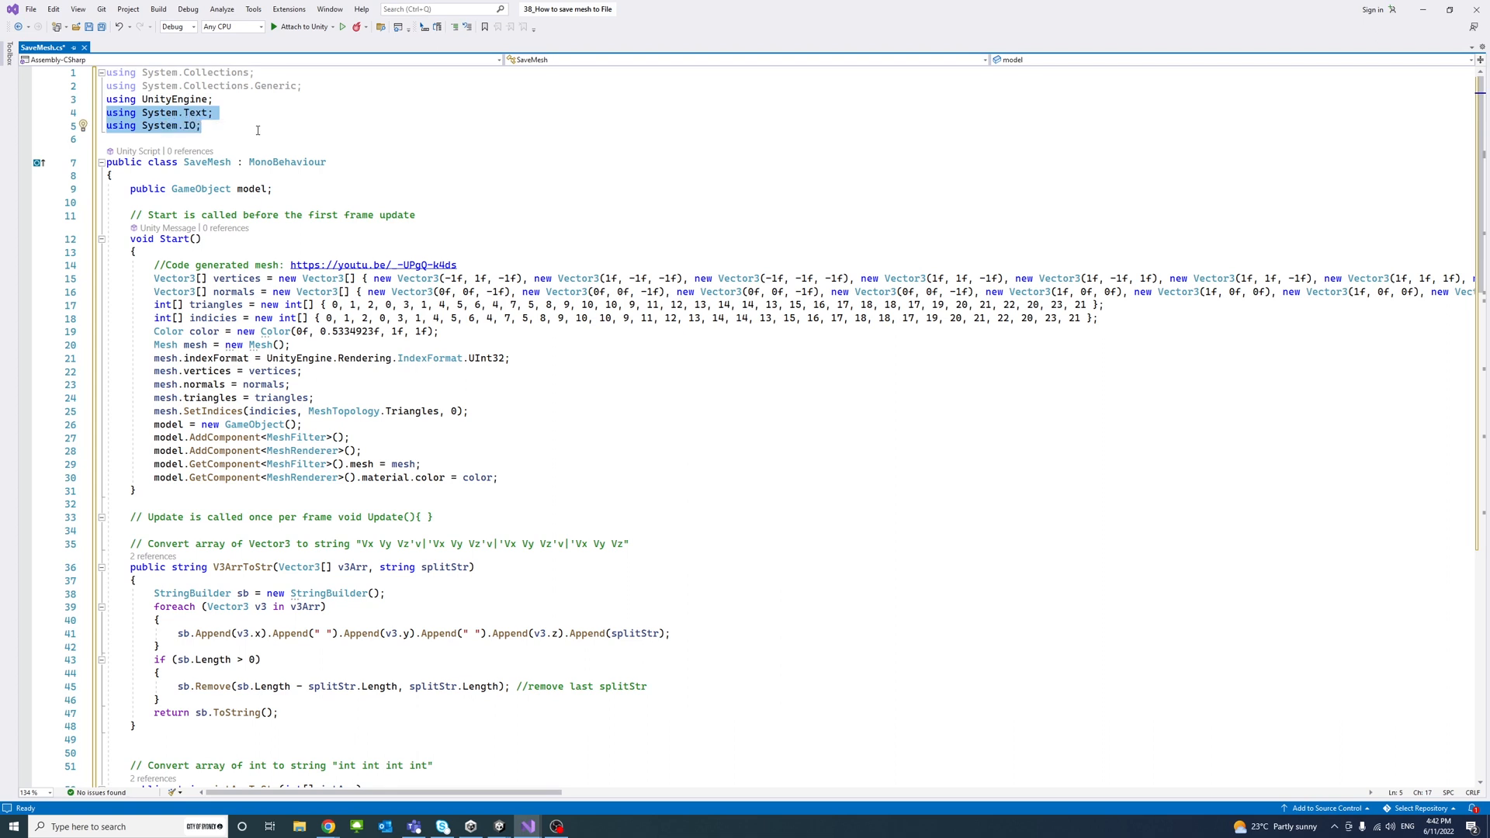
mouse_move(191, 593)
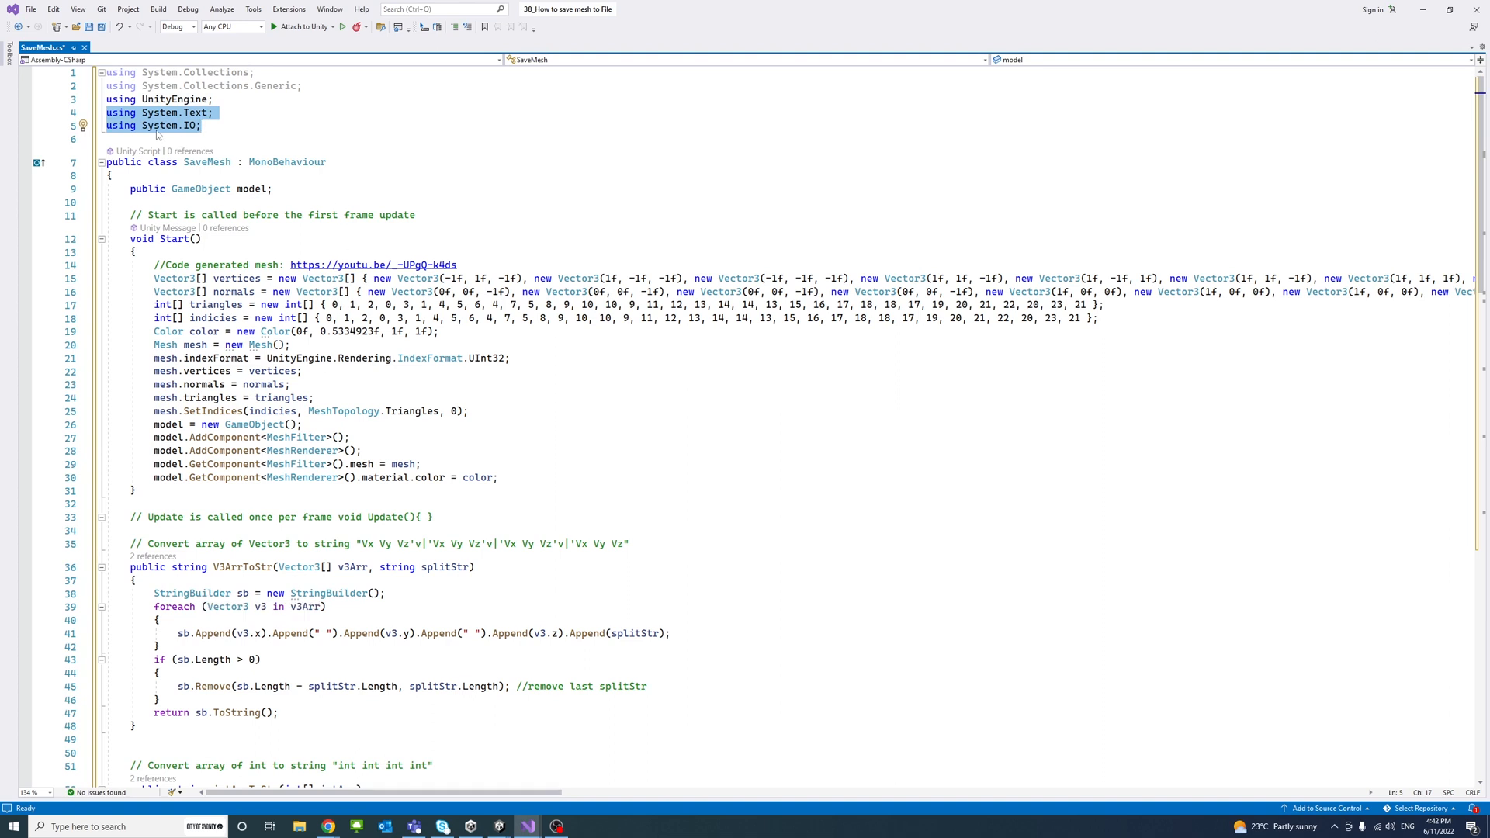
mouse_move(252, 230)
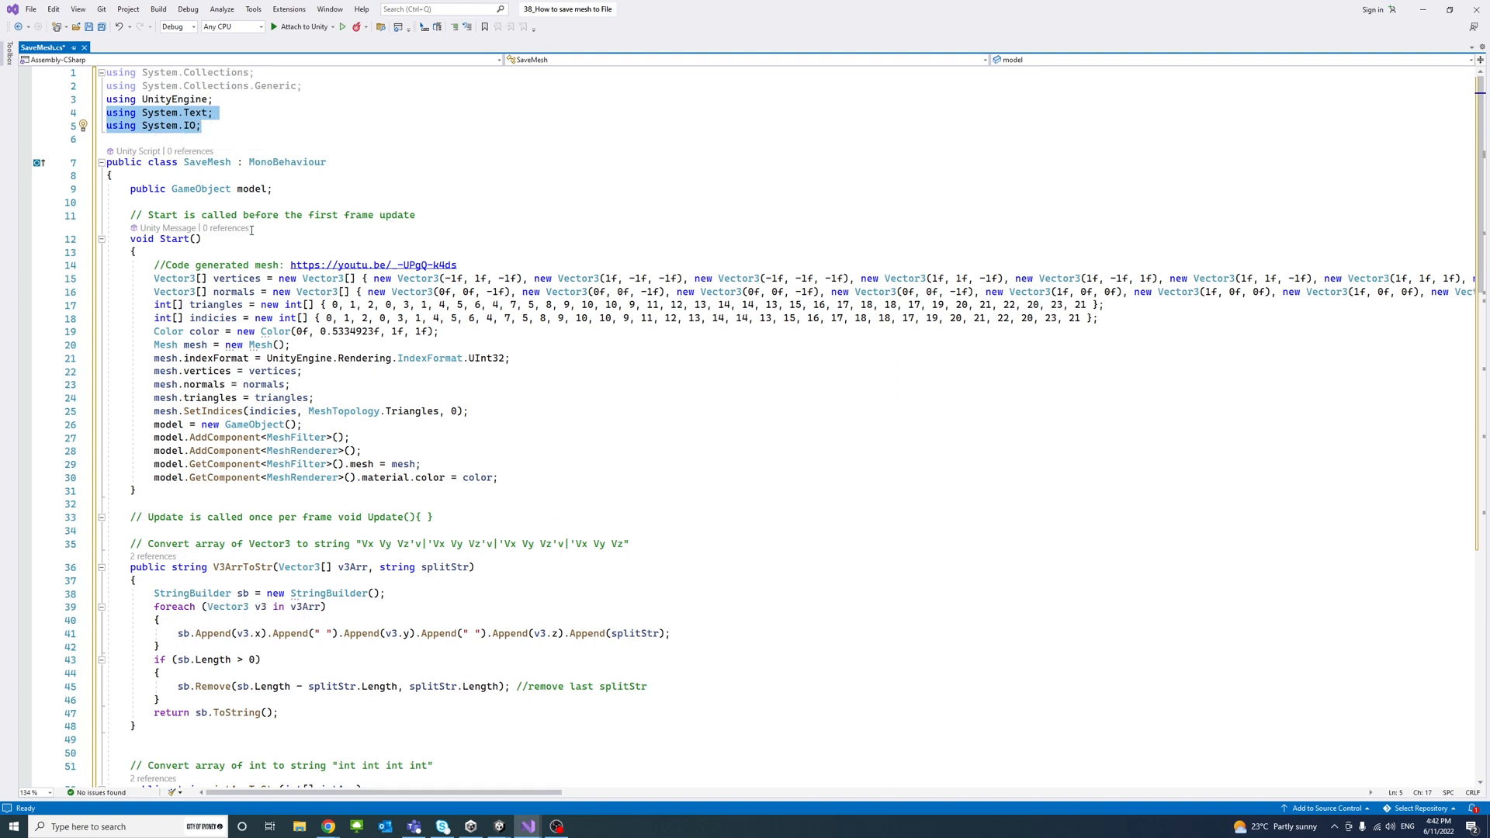
scroll("down", 3)
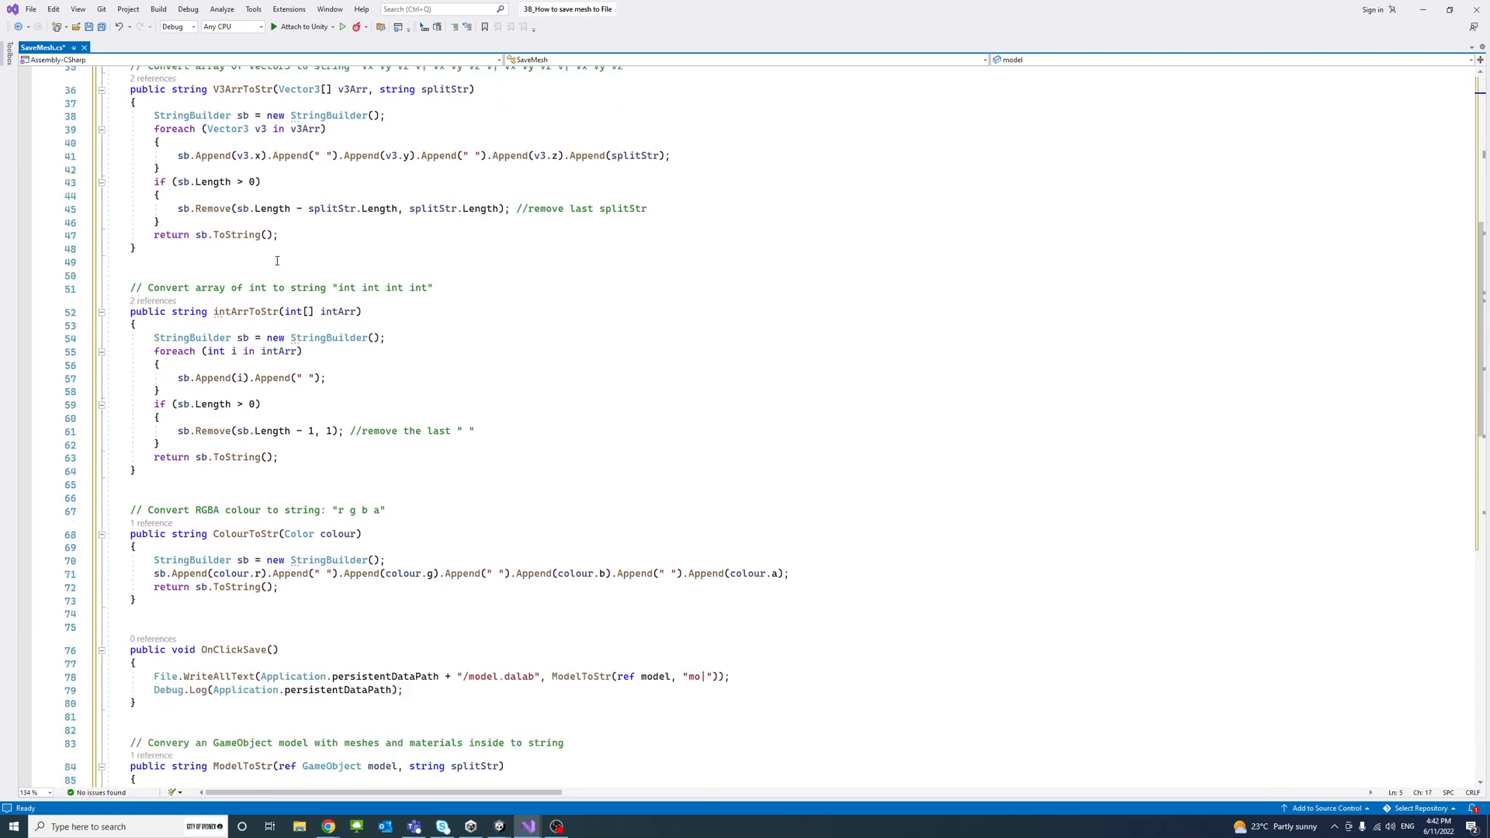
scroll("down", 3)
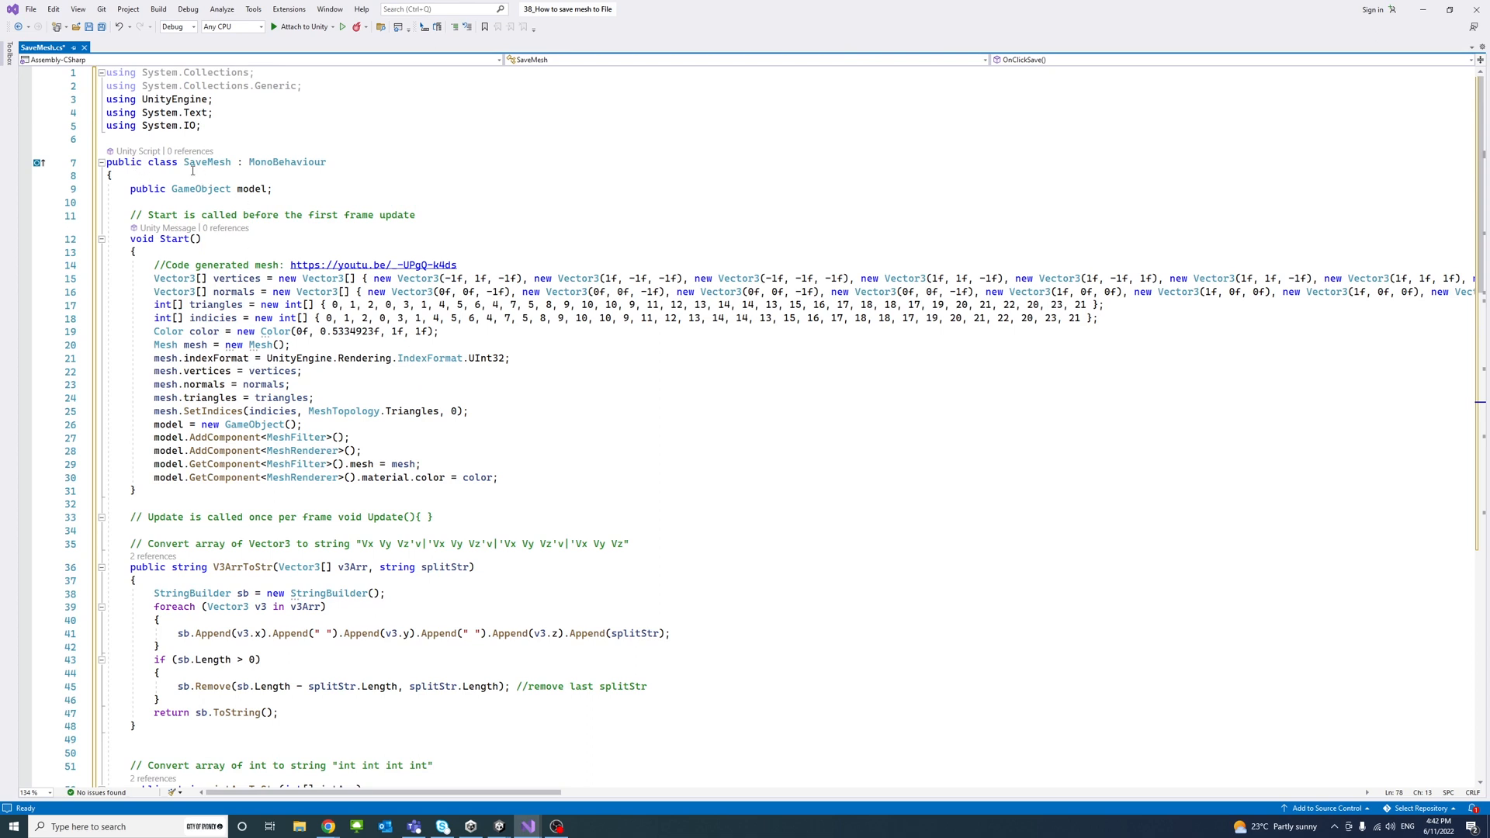
mouse_move(201, 199)
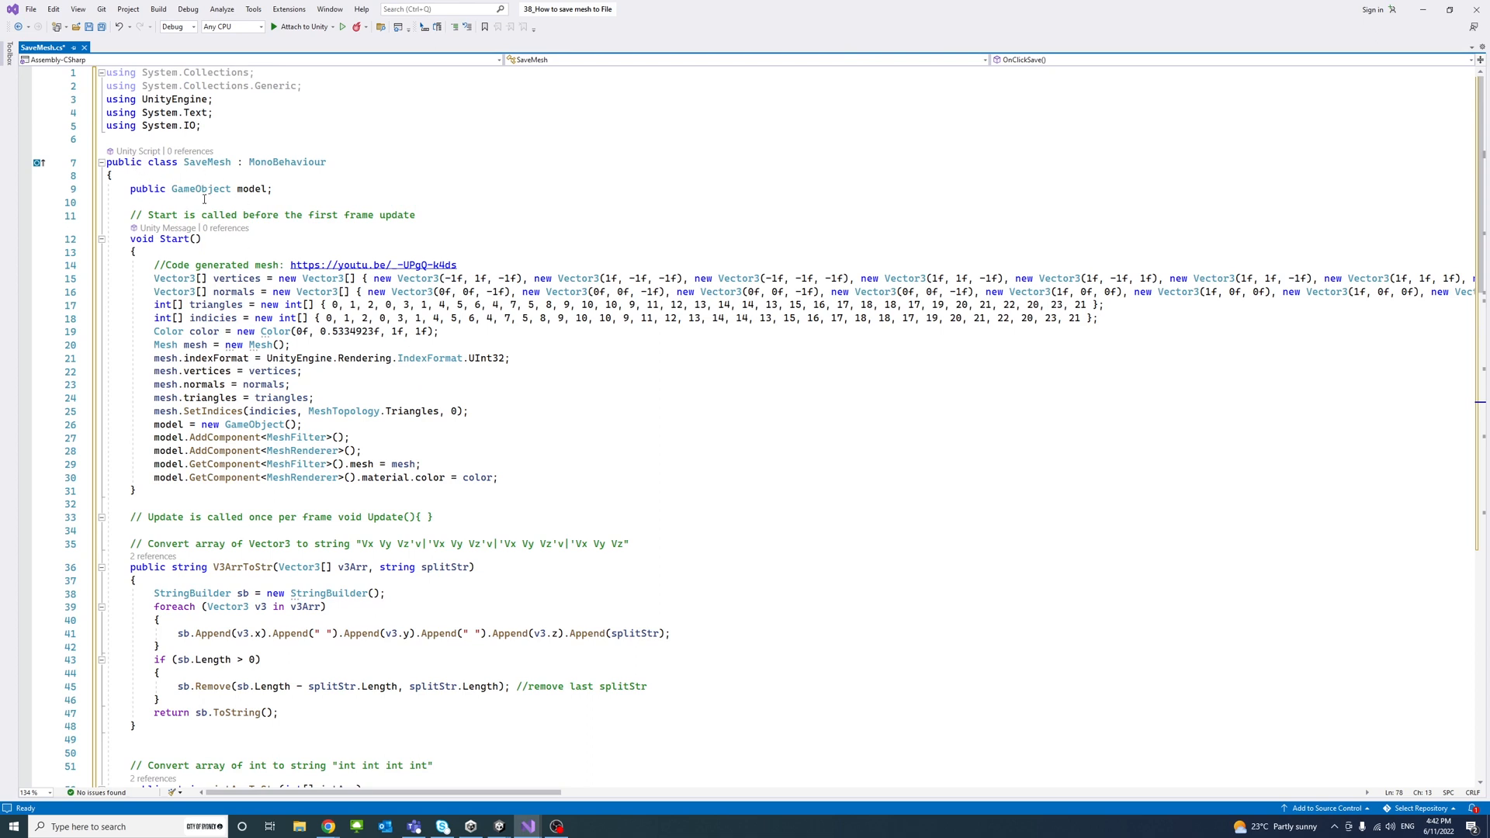
double_click(251, 188)
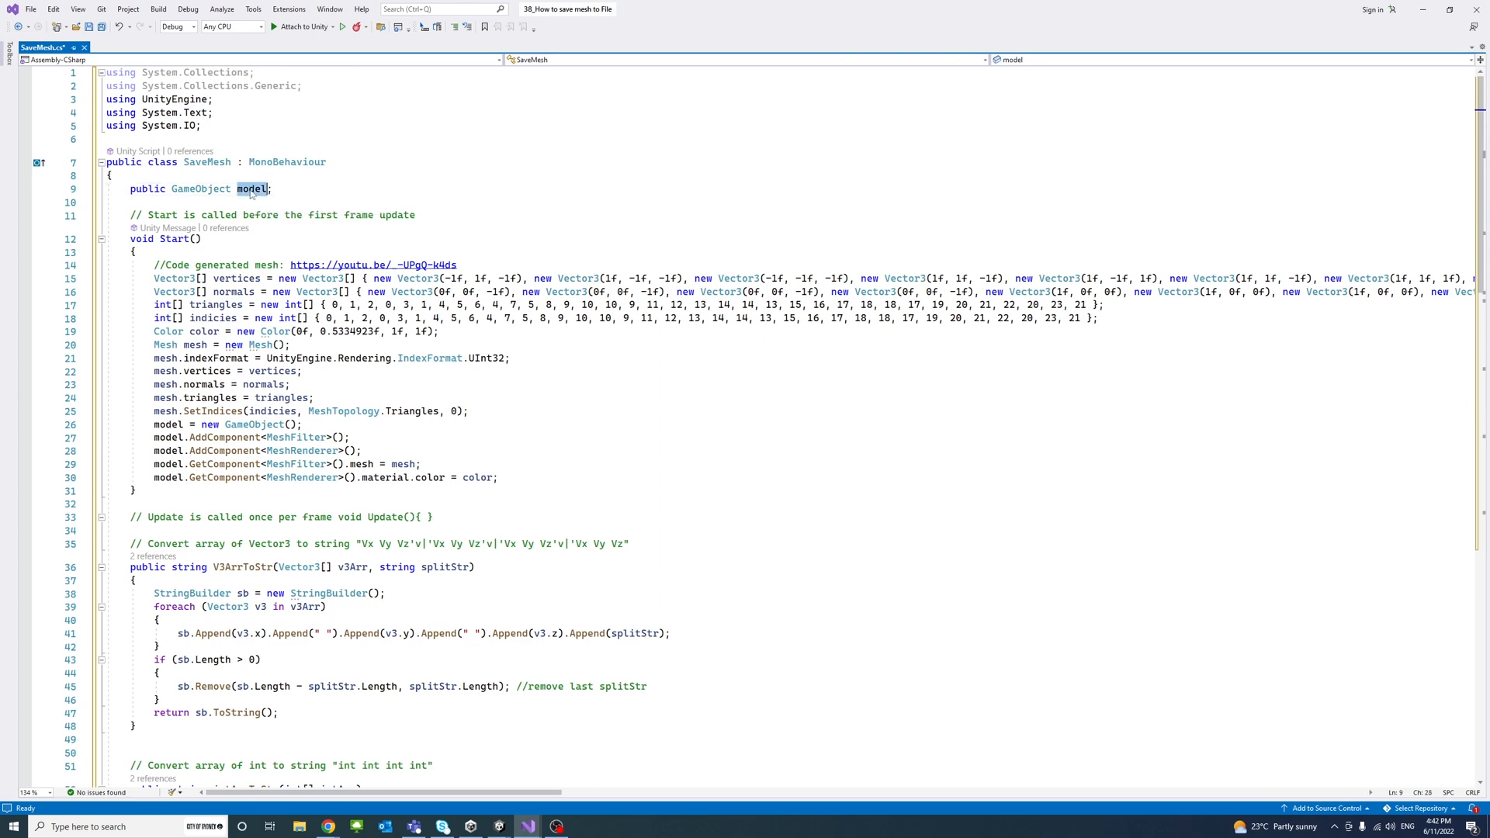
scroll("down", 3)
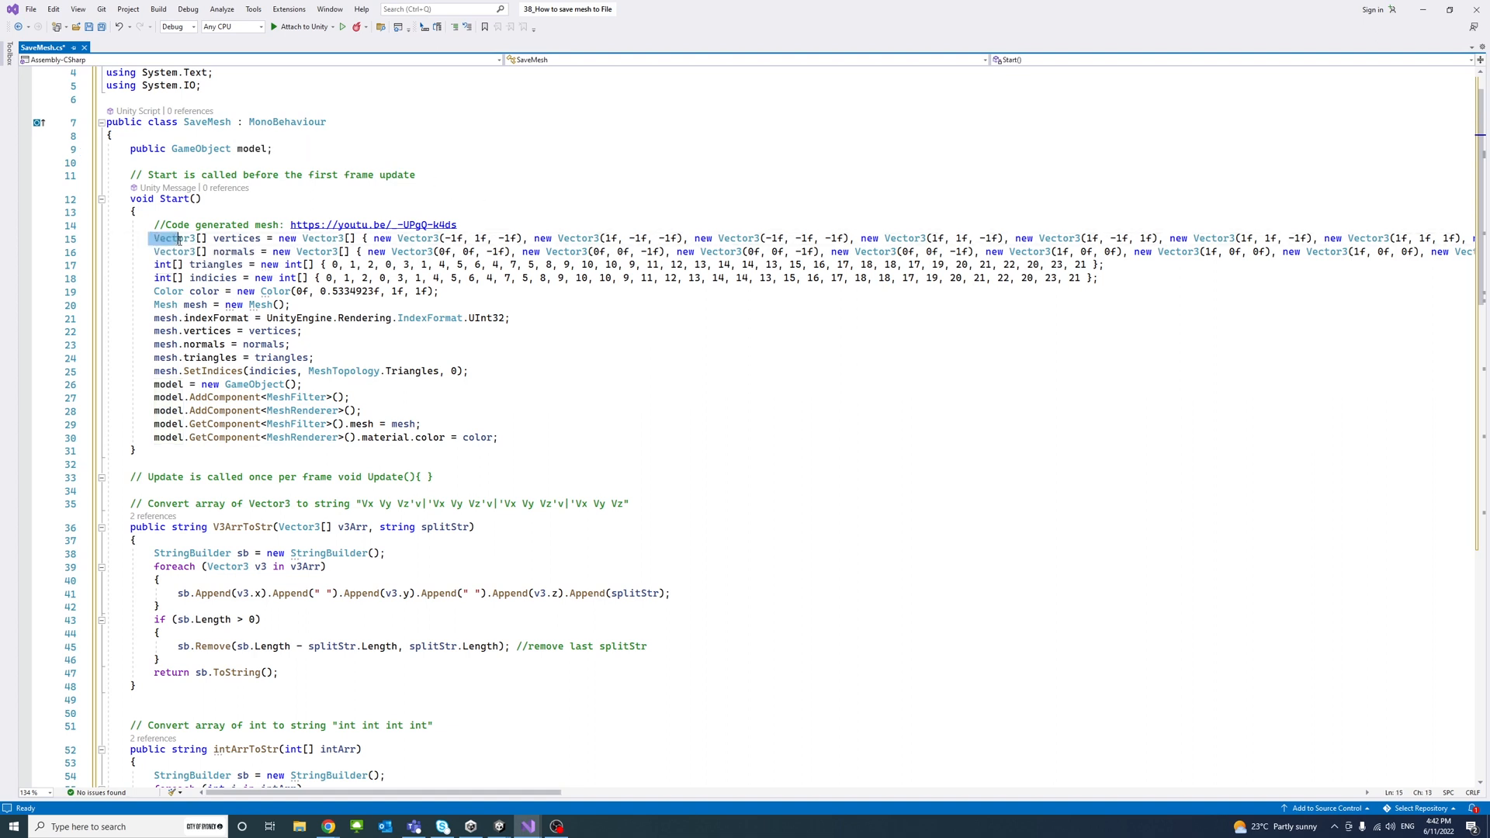
left_click_drag(153, 237, 352, 397)
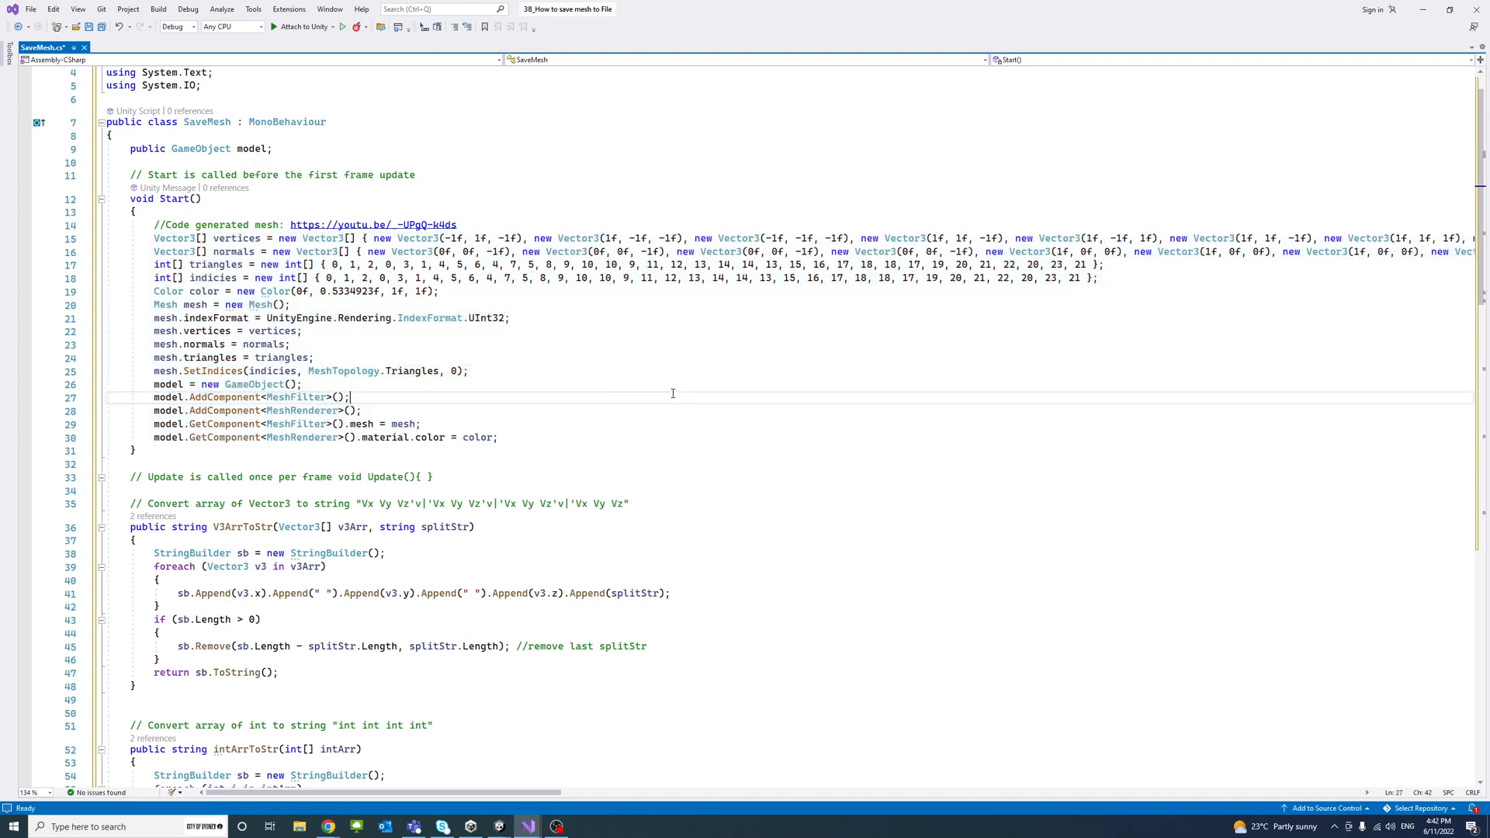
mouse_move(175, 252)
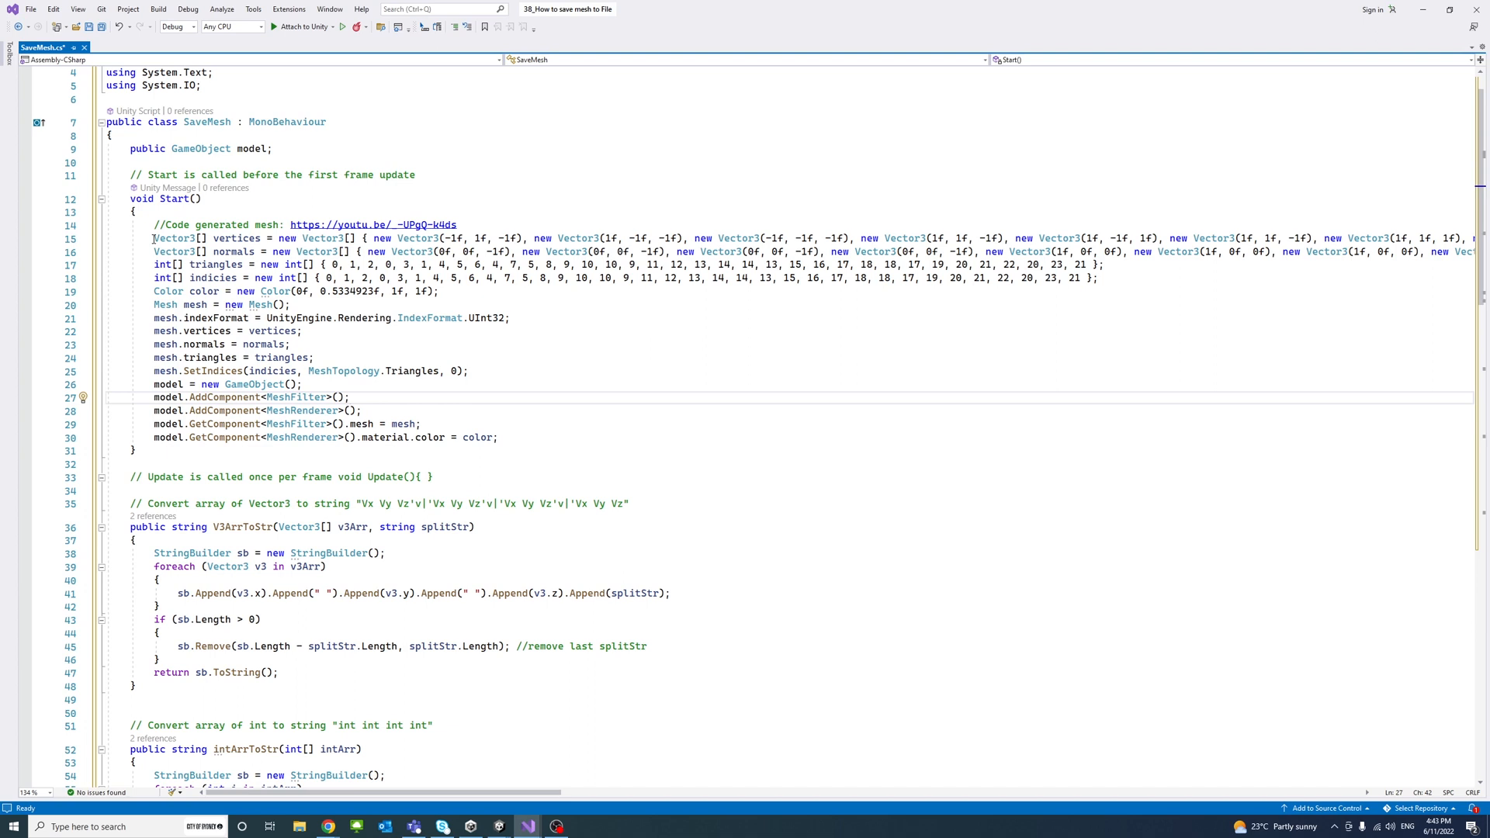
left_click(351, 396)
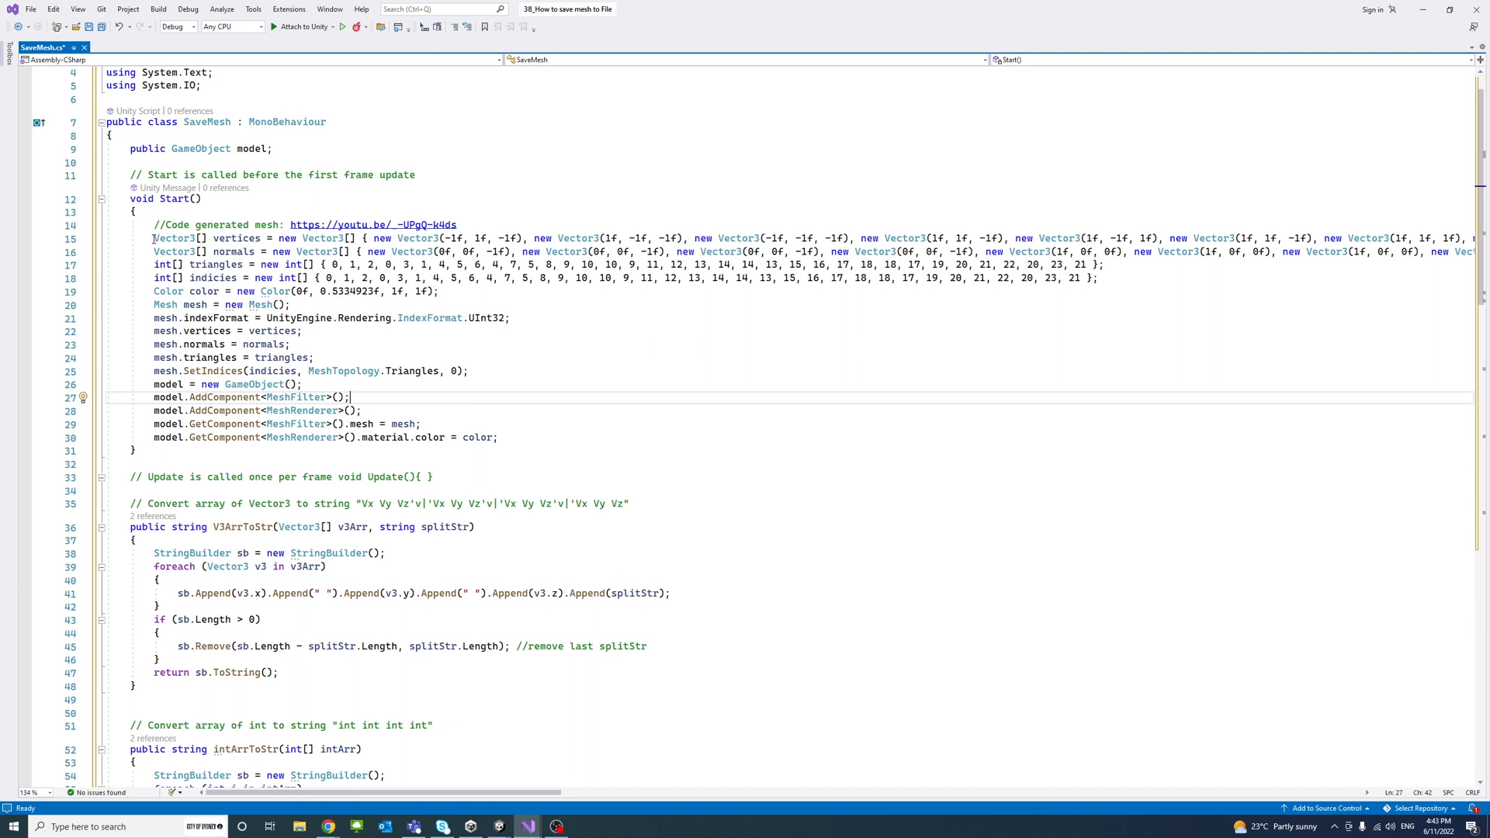
mouse_move(417, 223)
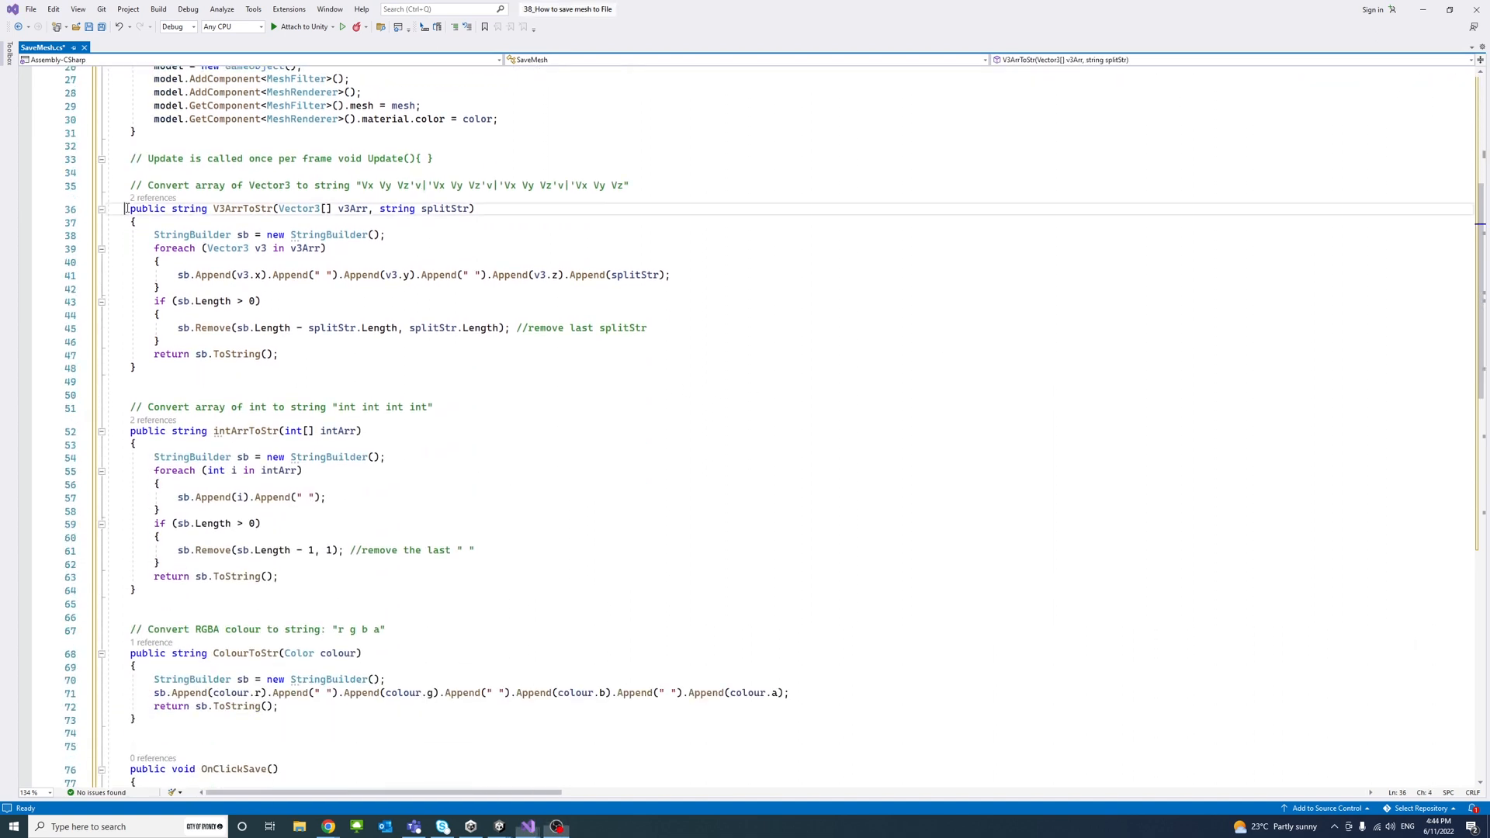
left_click_drag(124, 208, 137, 589)
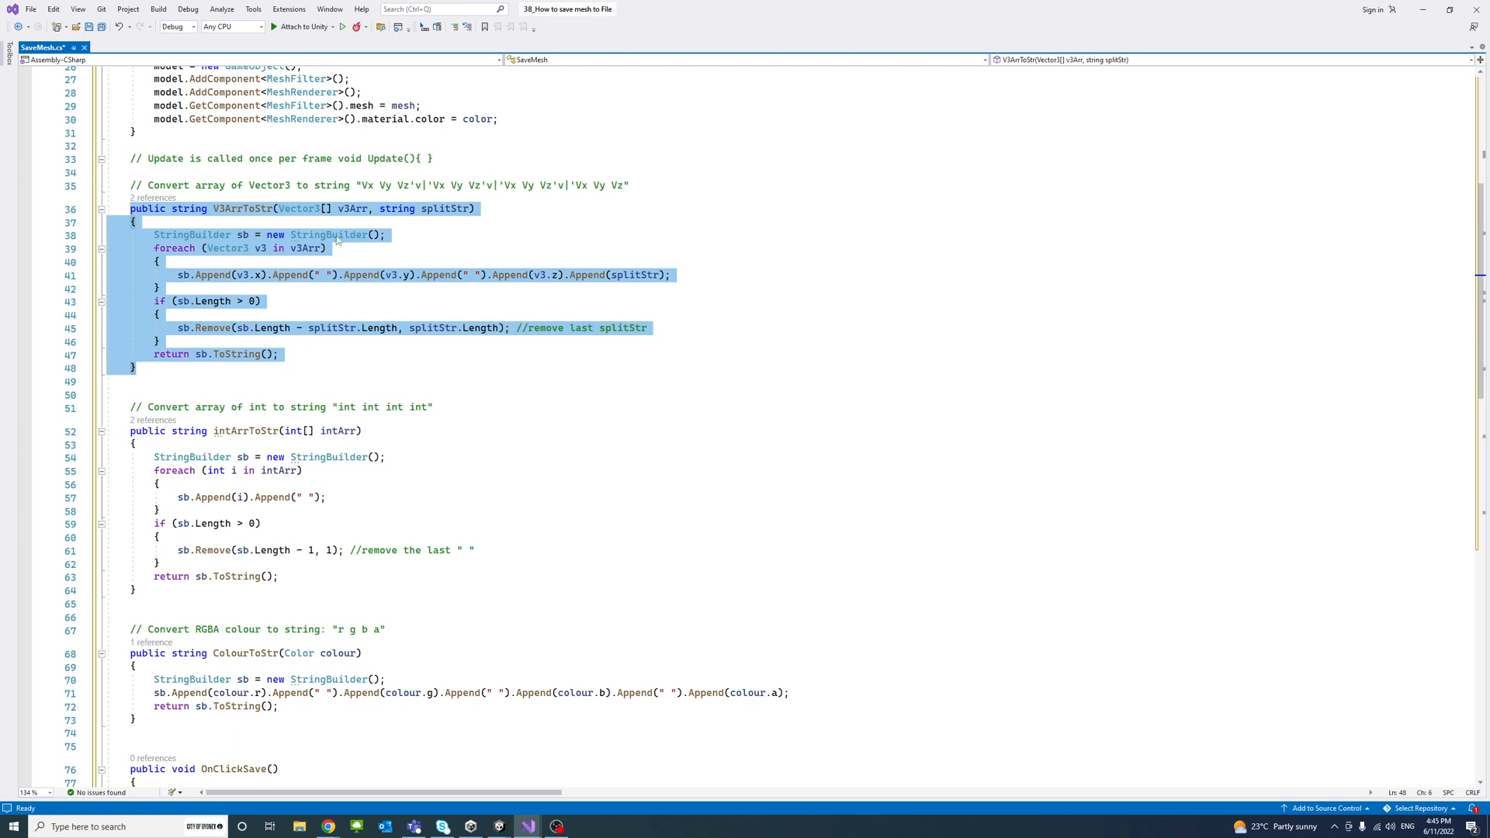
left_click(384, 234)
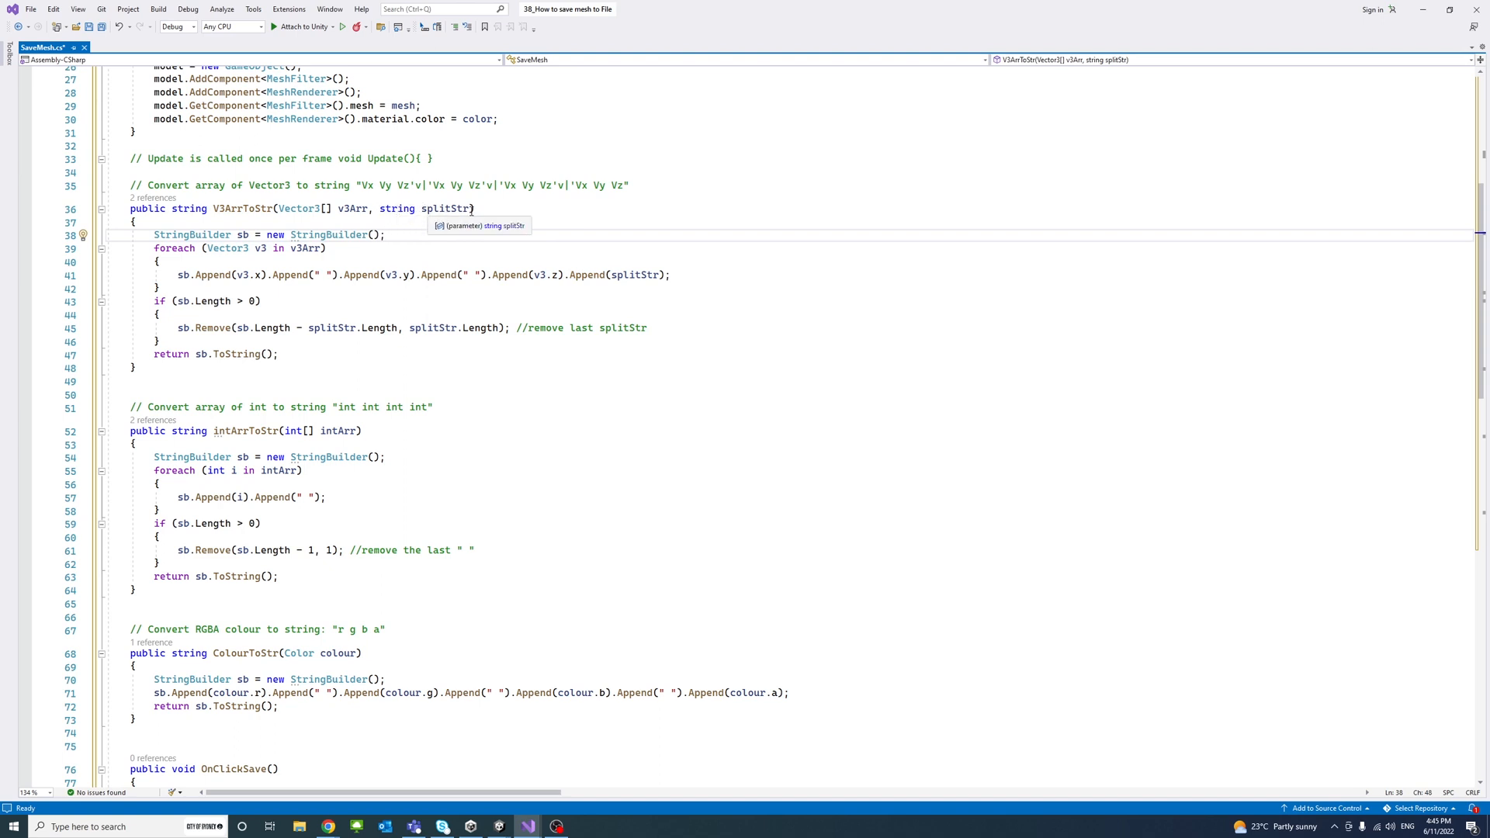
mouse_move(235, 177)
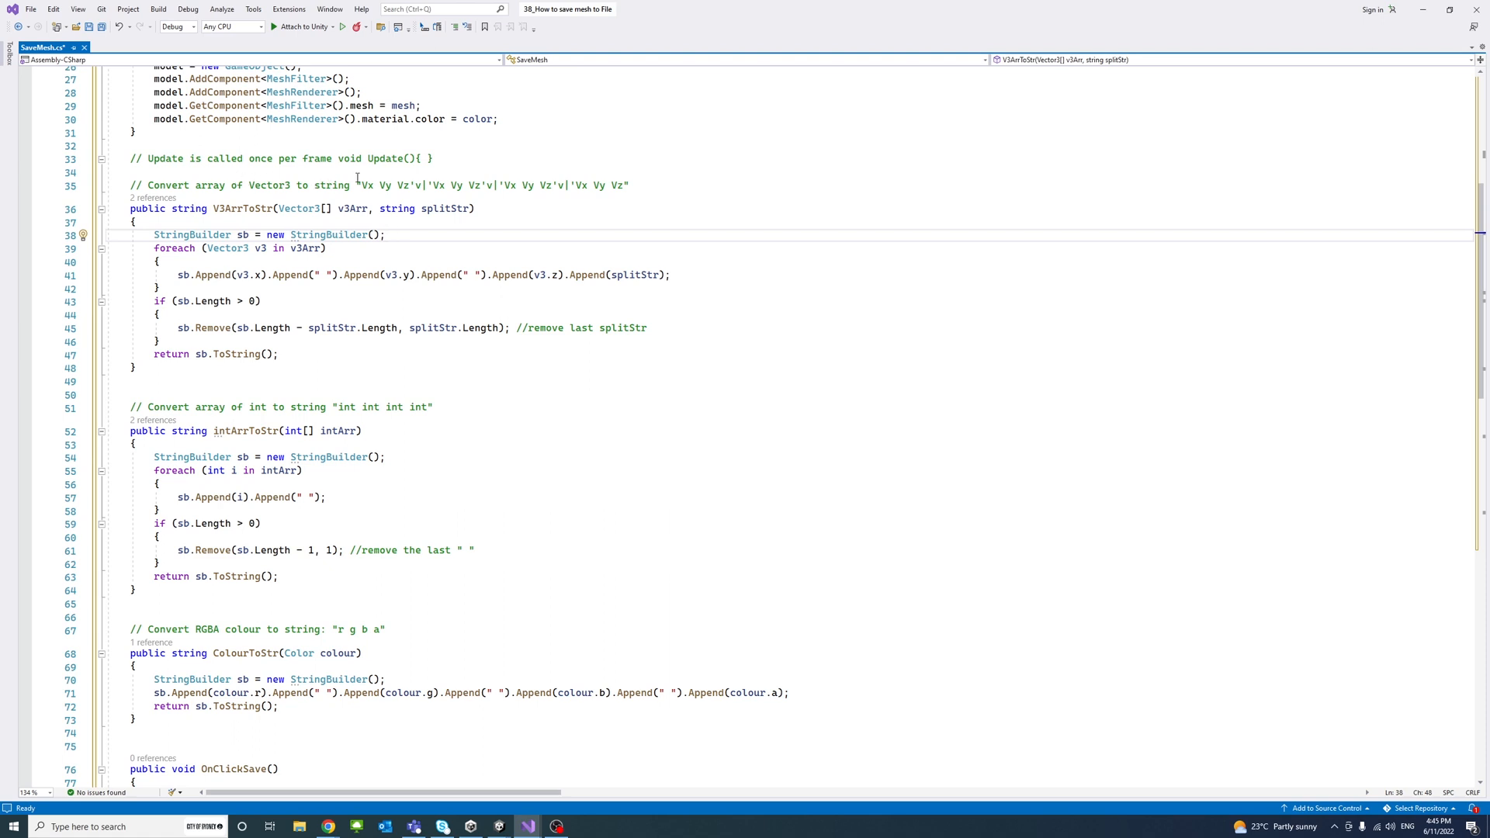
double_click(375, 184)
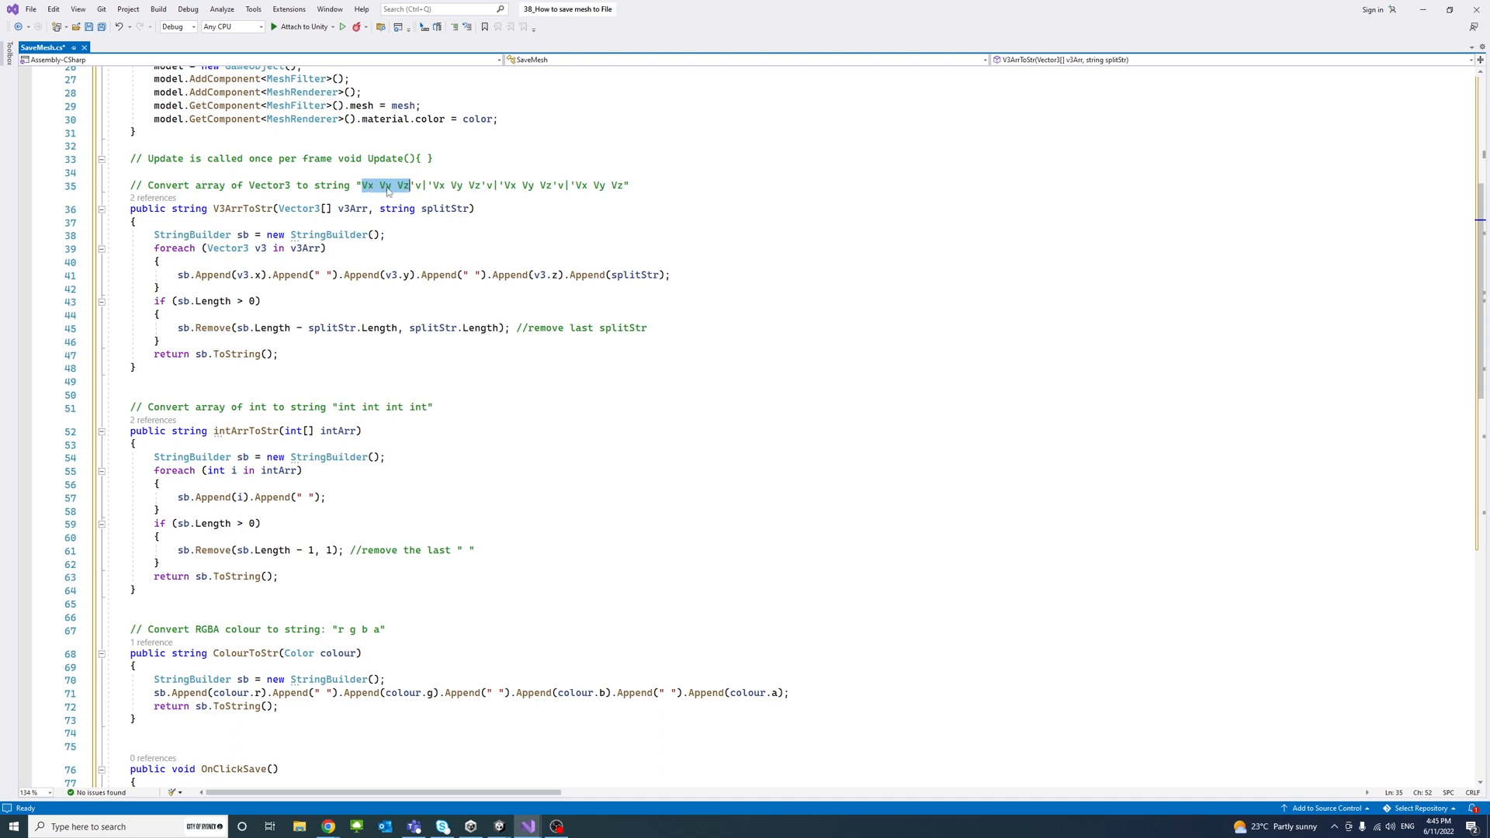
mouse_move(430, 208)
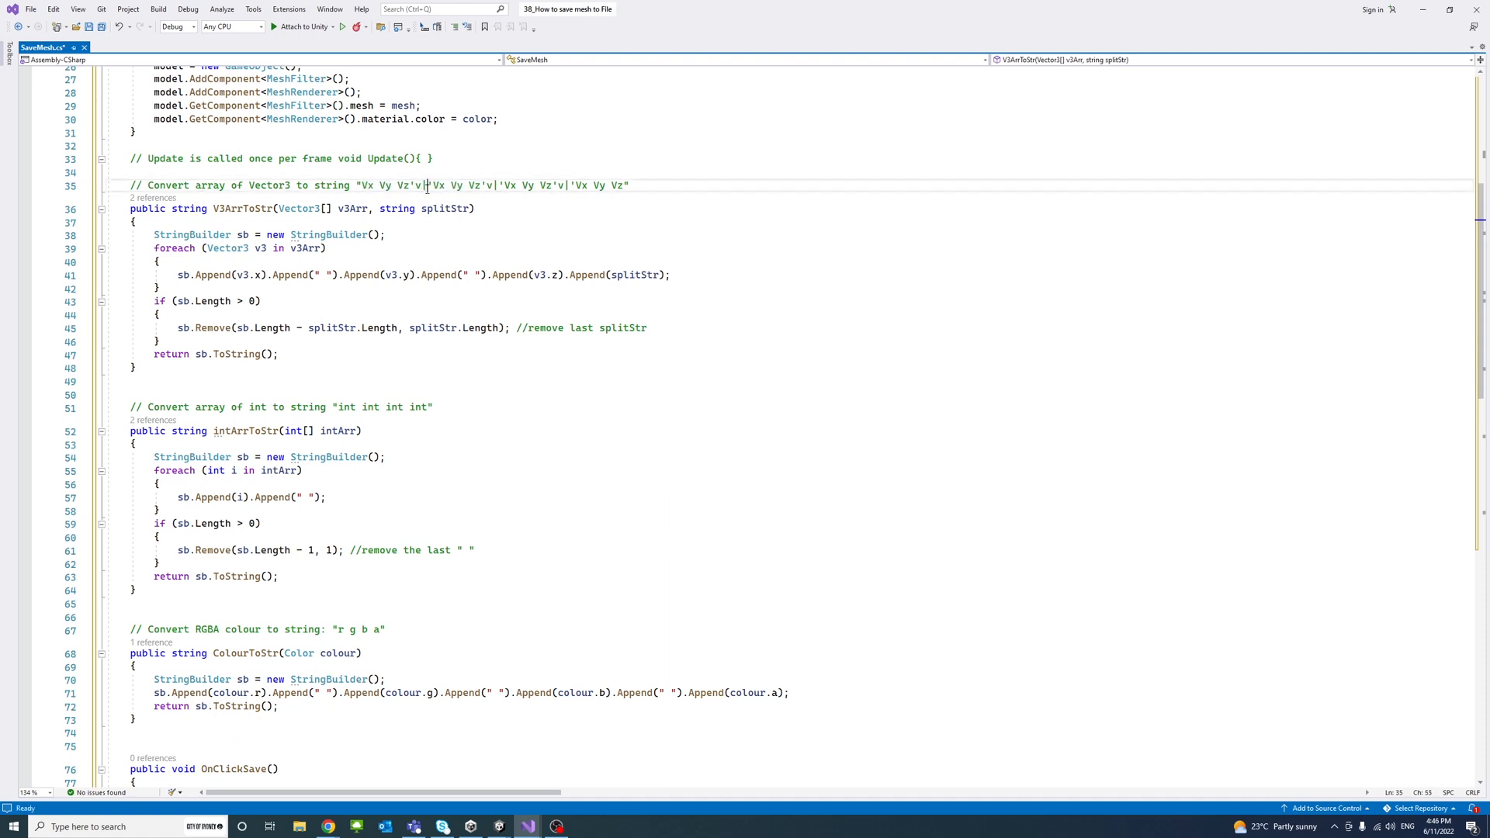
double_click(417, 184)
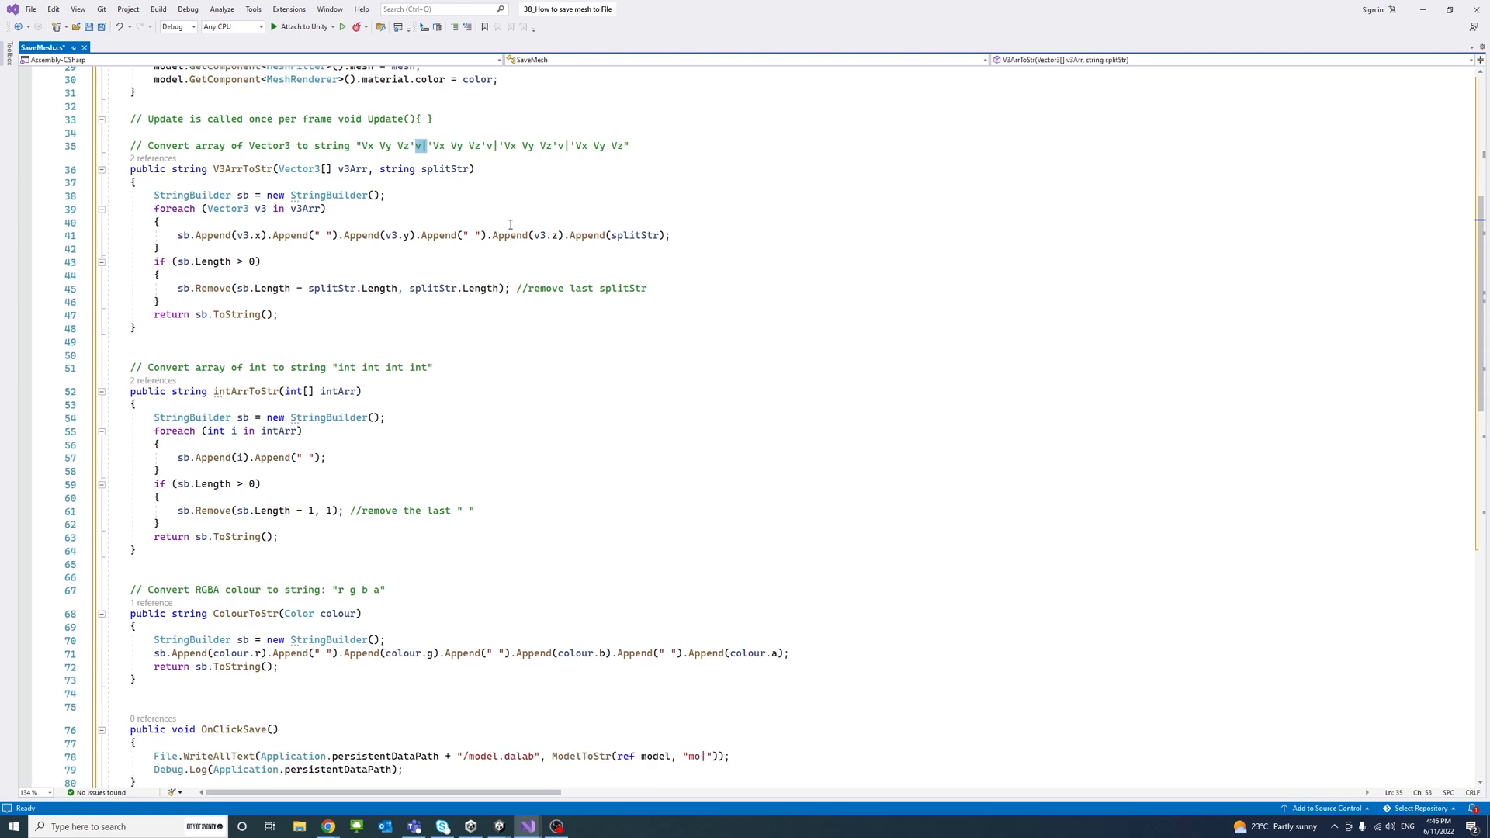
mouse_move(171, 189)
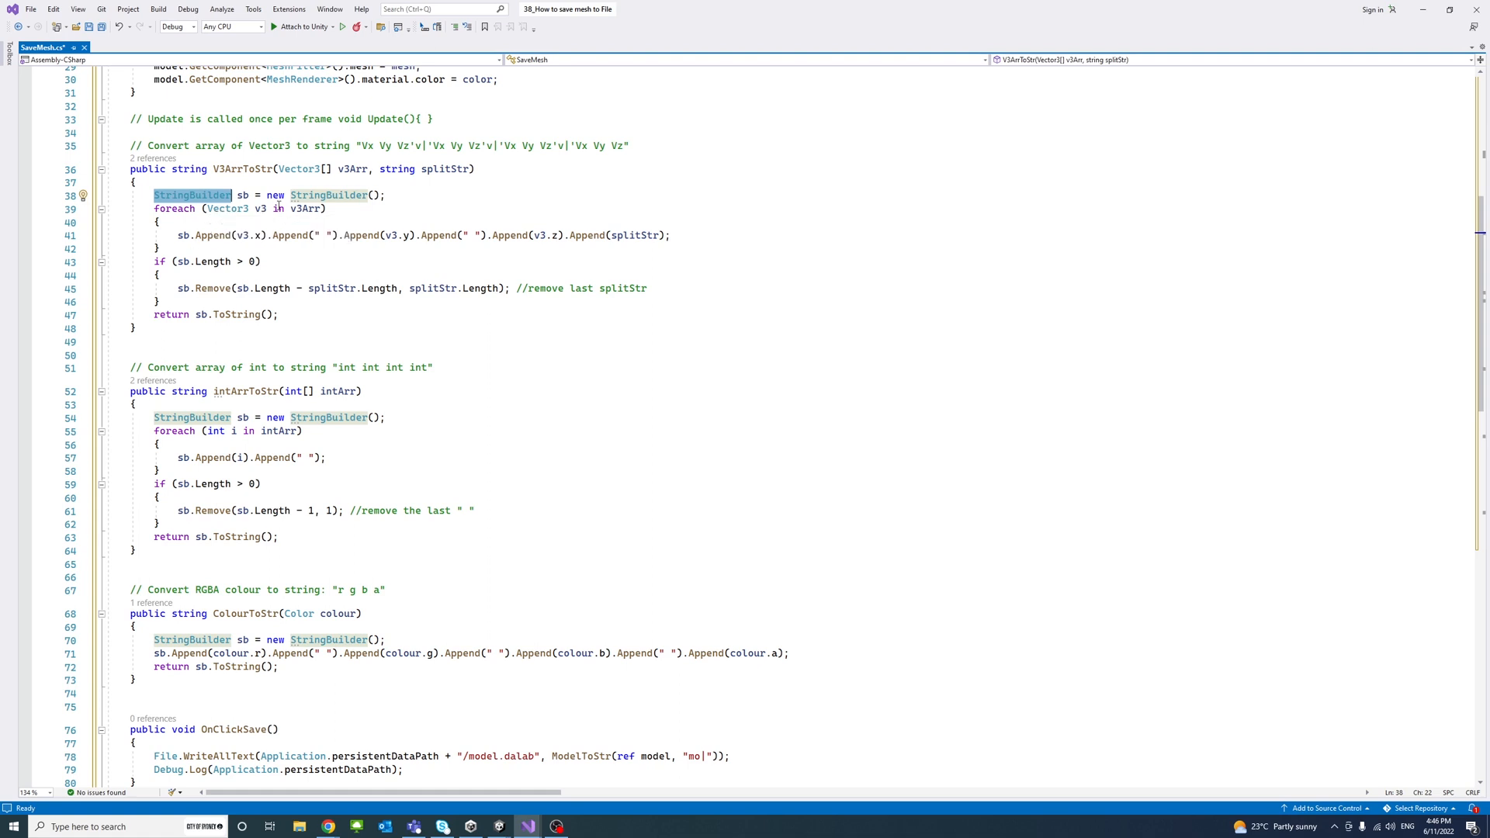
mouse_move(306, 219)
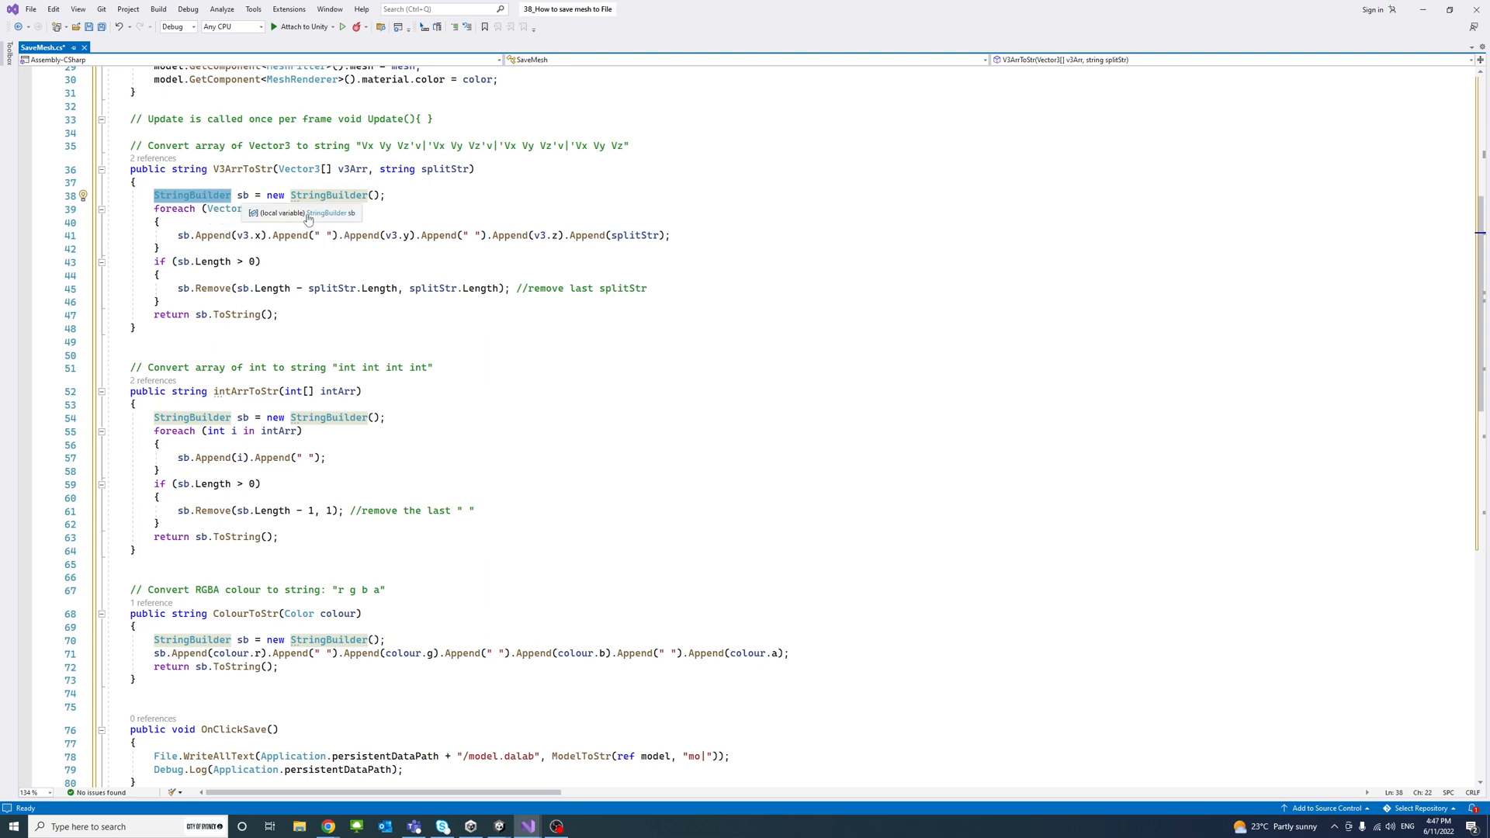
mouse_move(402, 256)
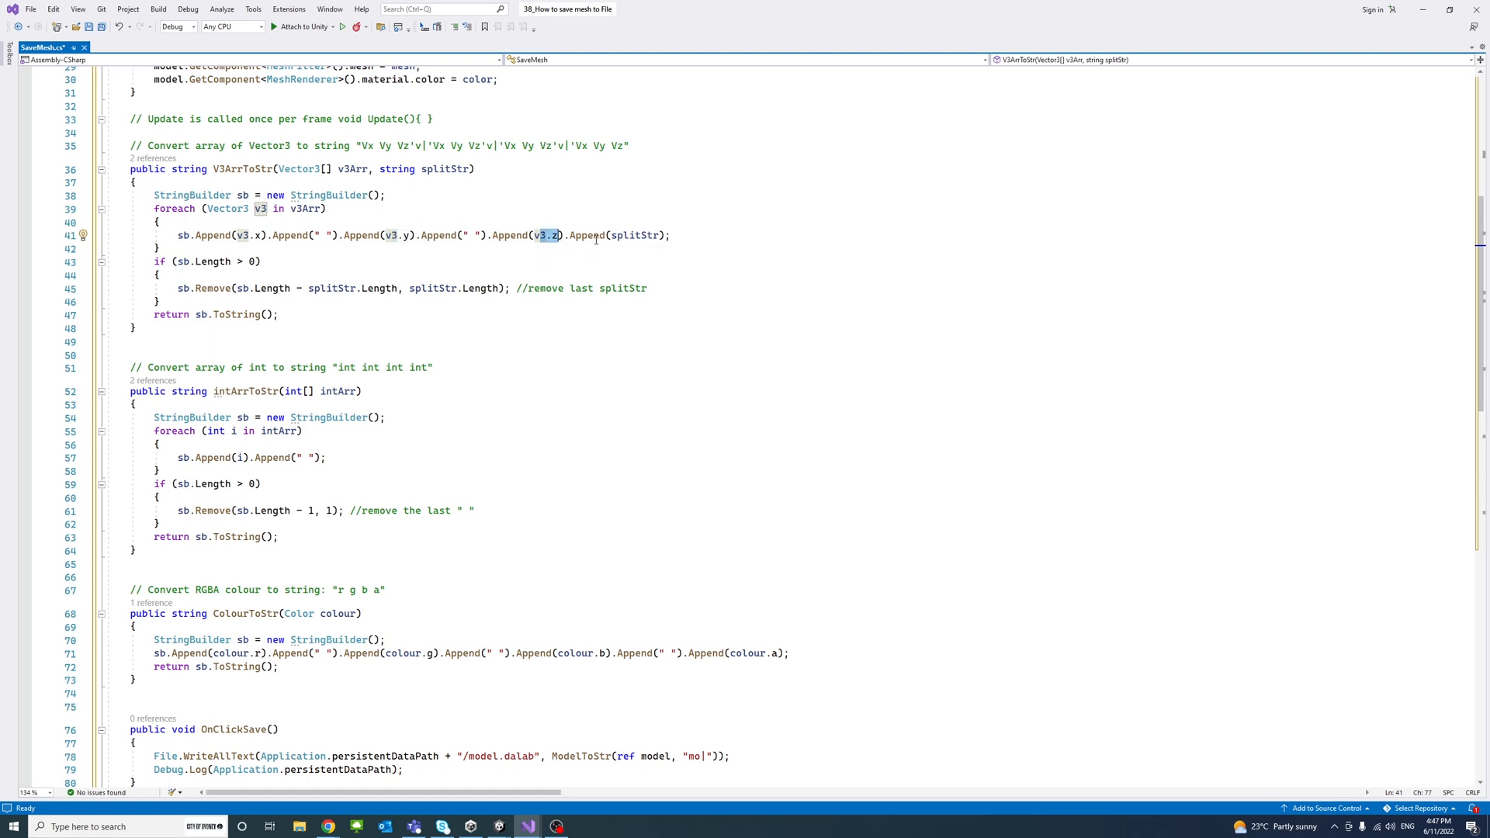
mouse_move(633, 235)
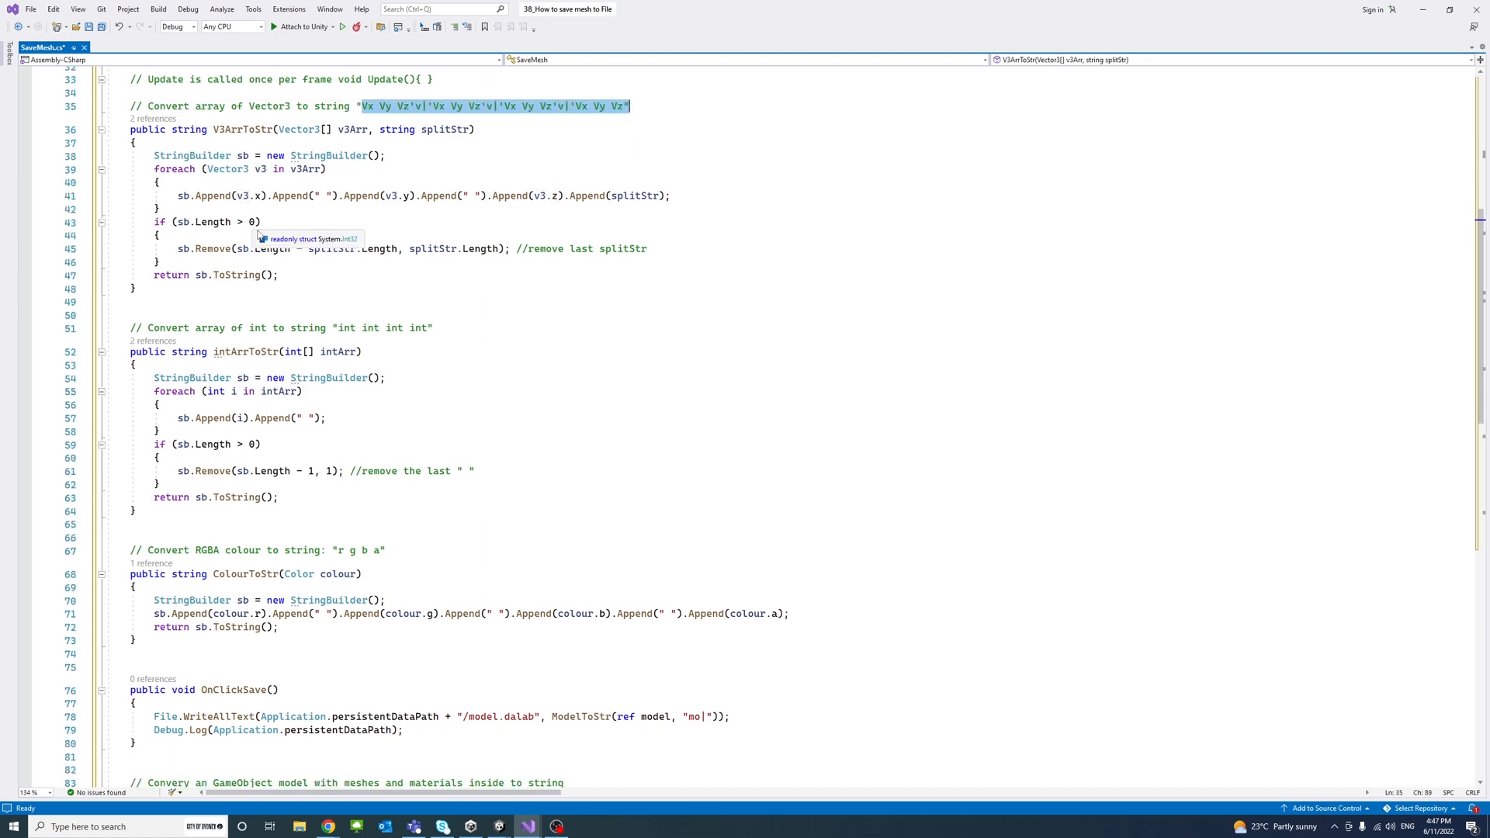
mouse_move(590, 197)
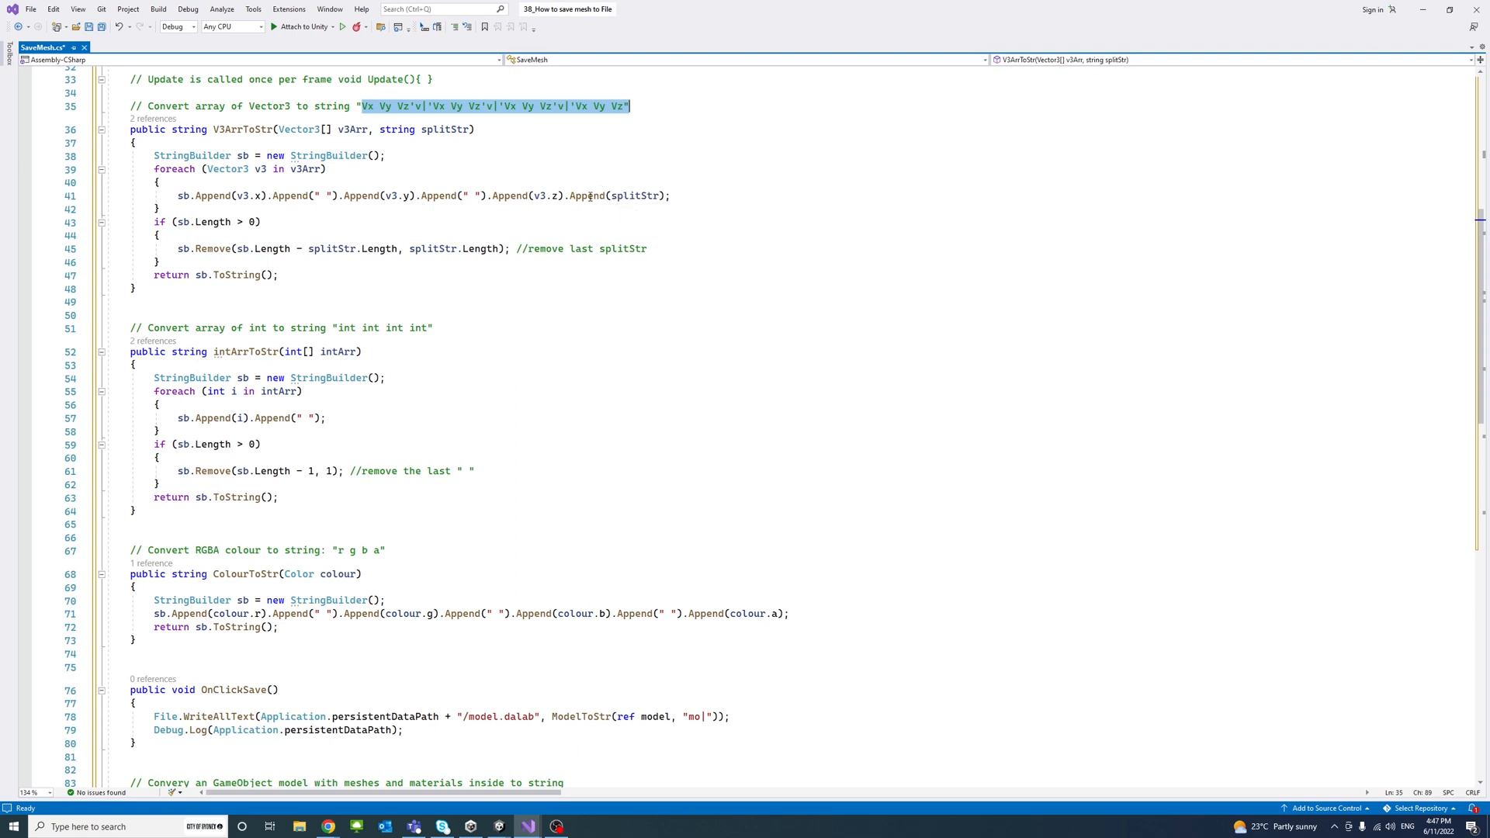
mouse_move(632, 196)
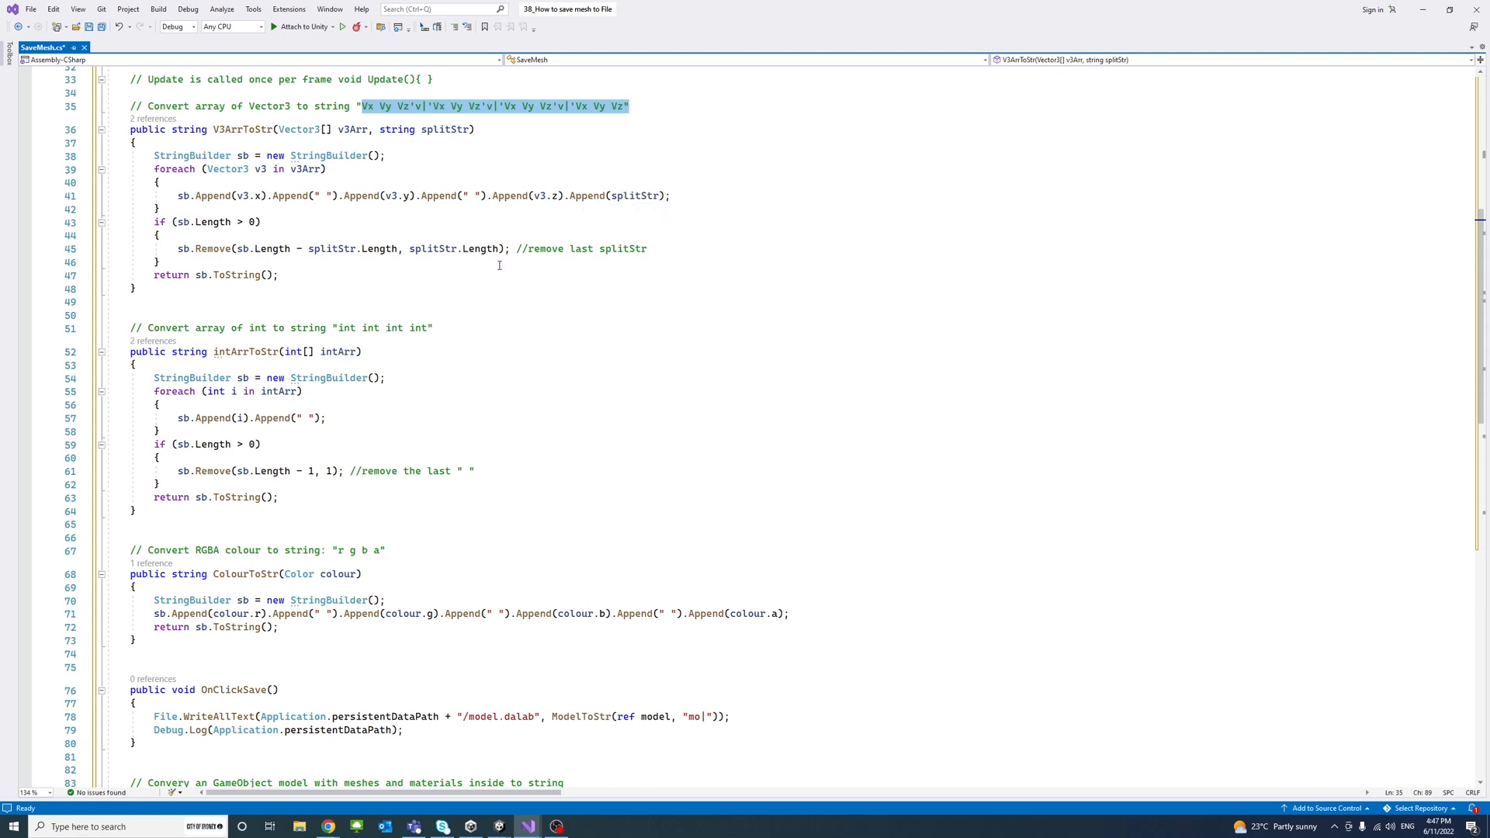
mouse_move(311, 212)
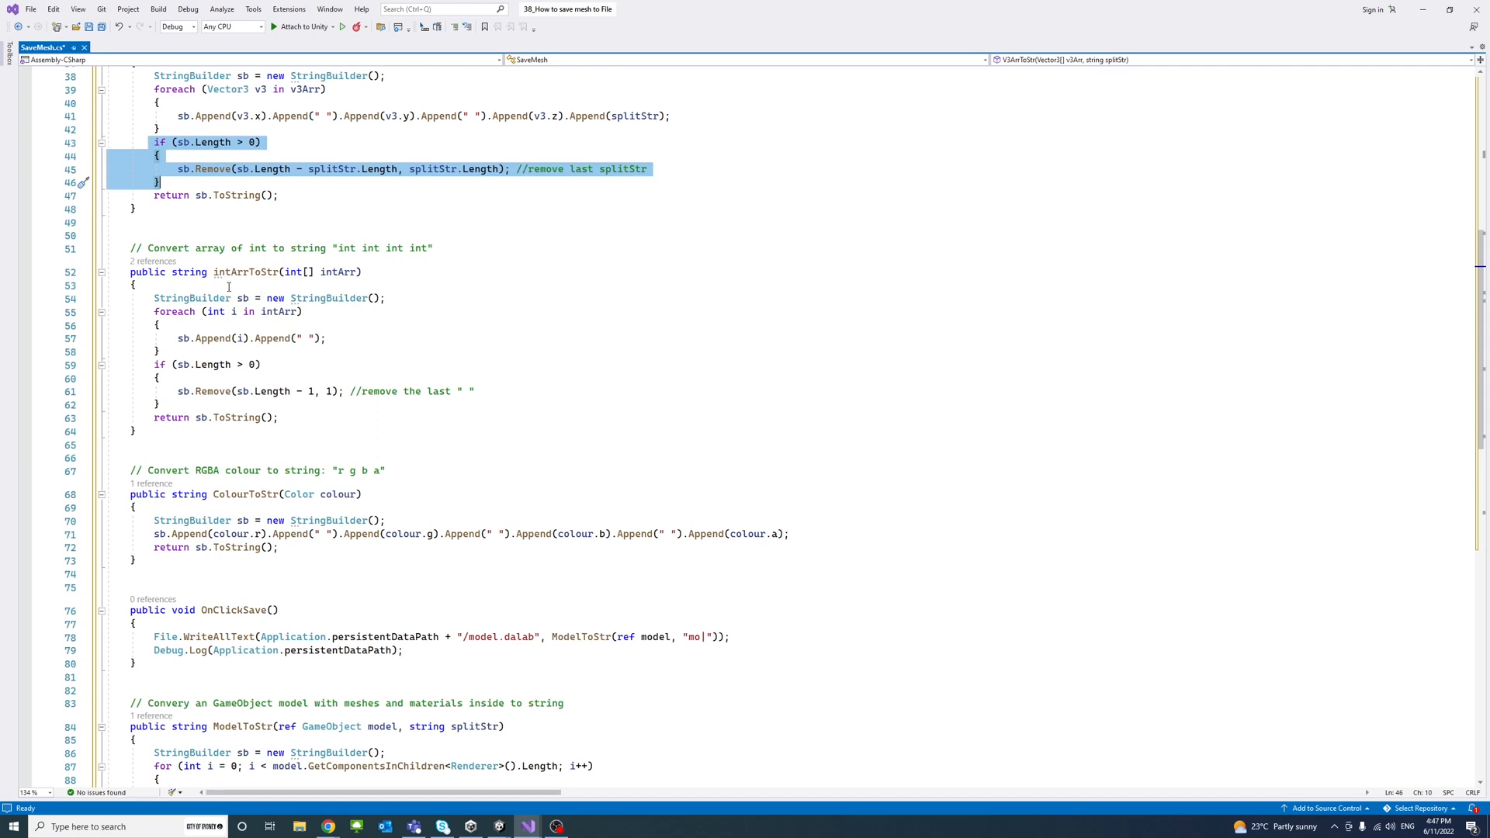
scroll("down", 3)
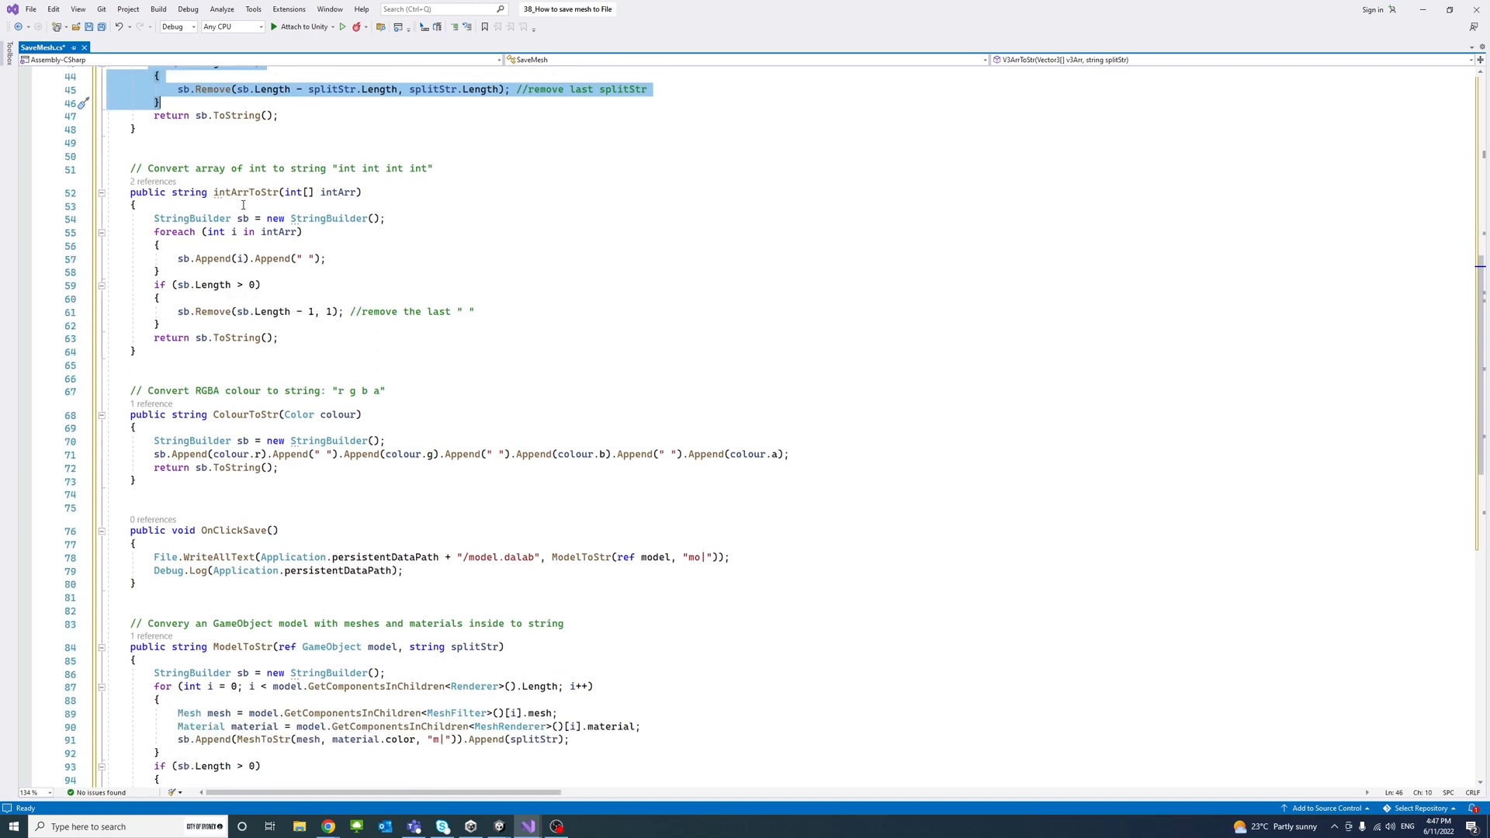
mouse_move(239, 192)
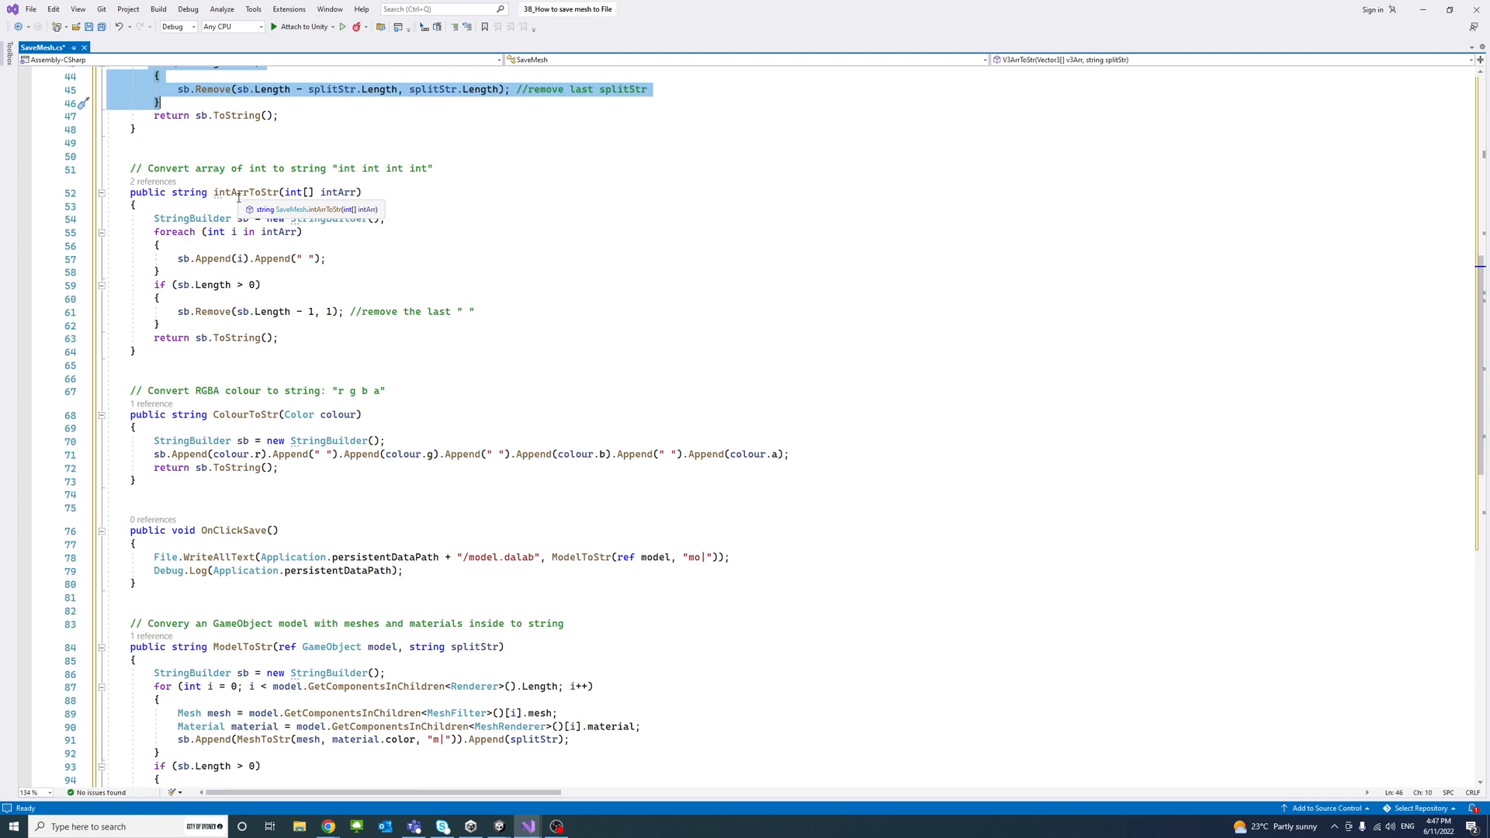
mouse_move(395, 184)
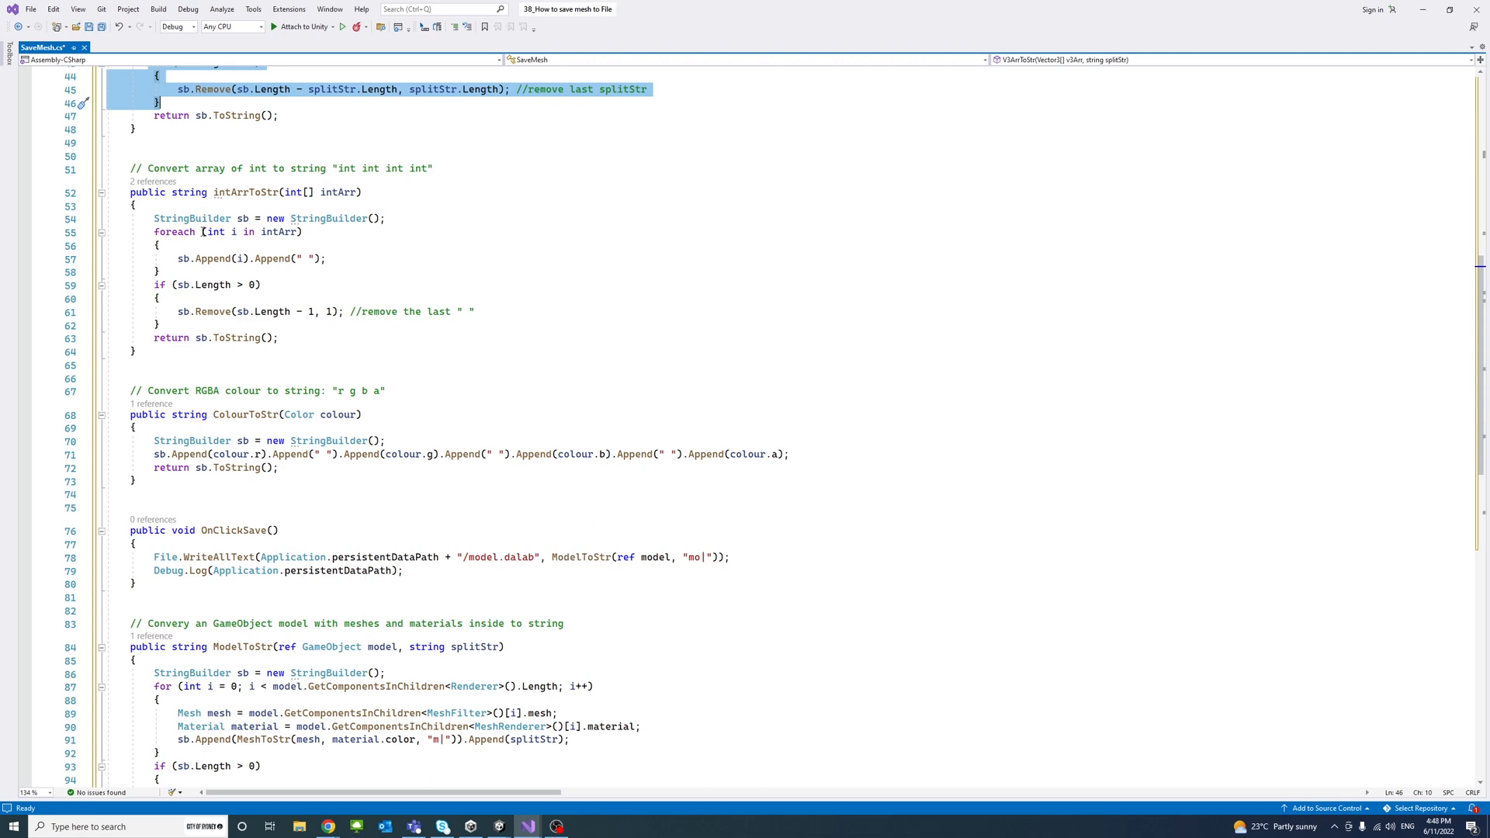
mouse_move(313, 239)
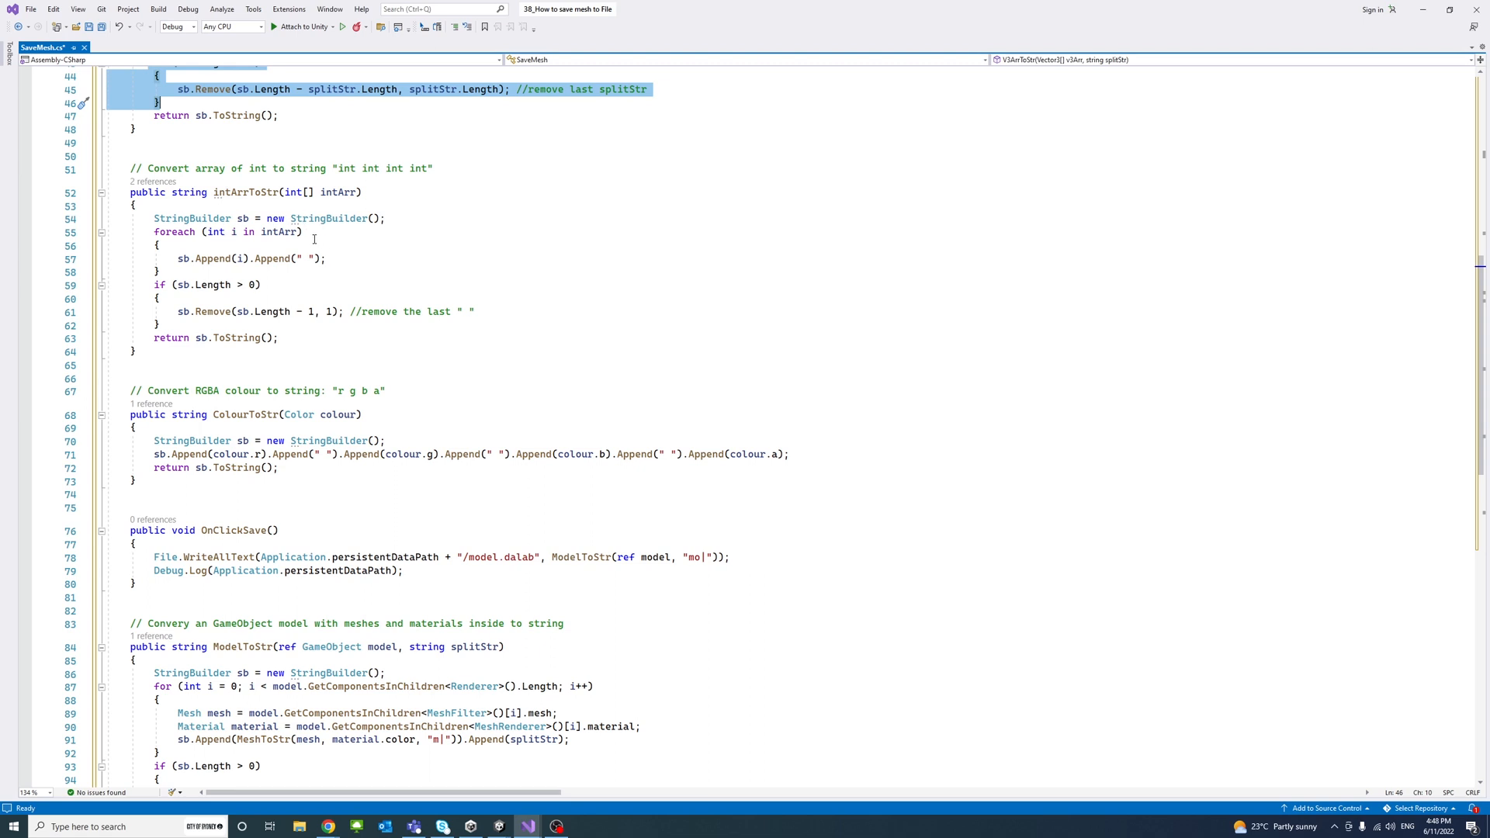
scroll("down", 3)
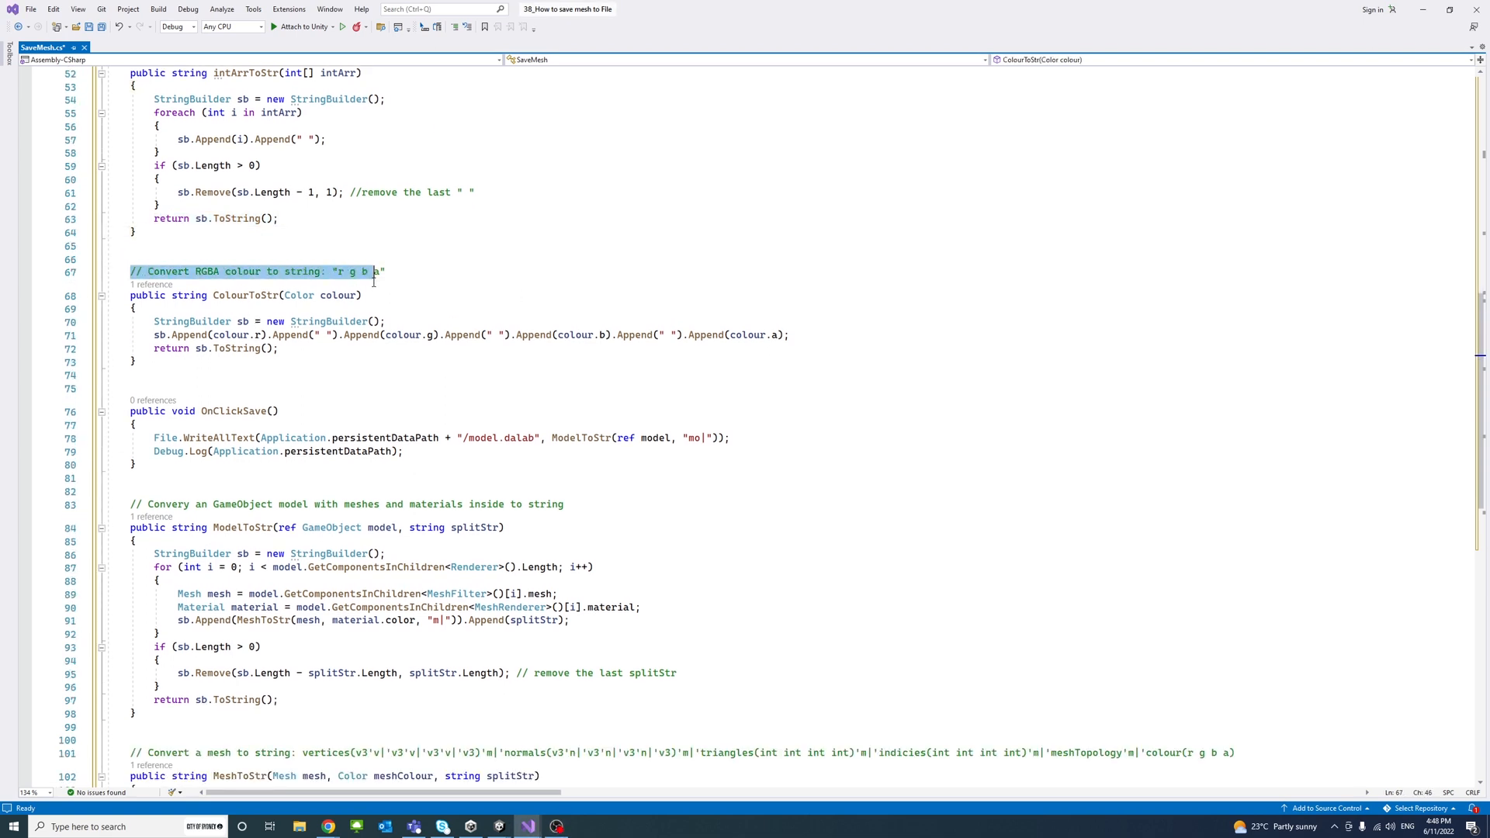
mouse_move(375, 295)
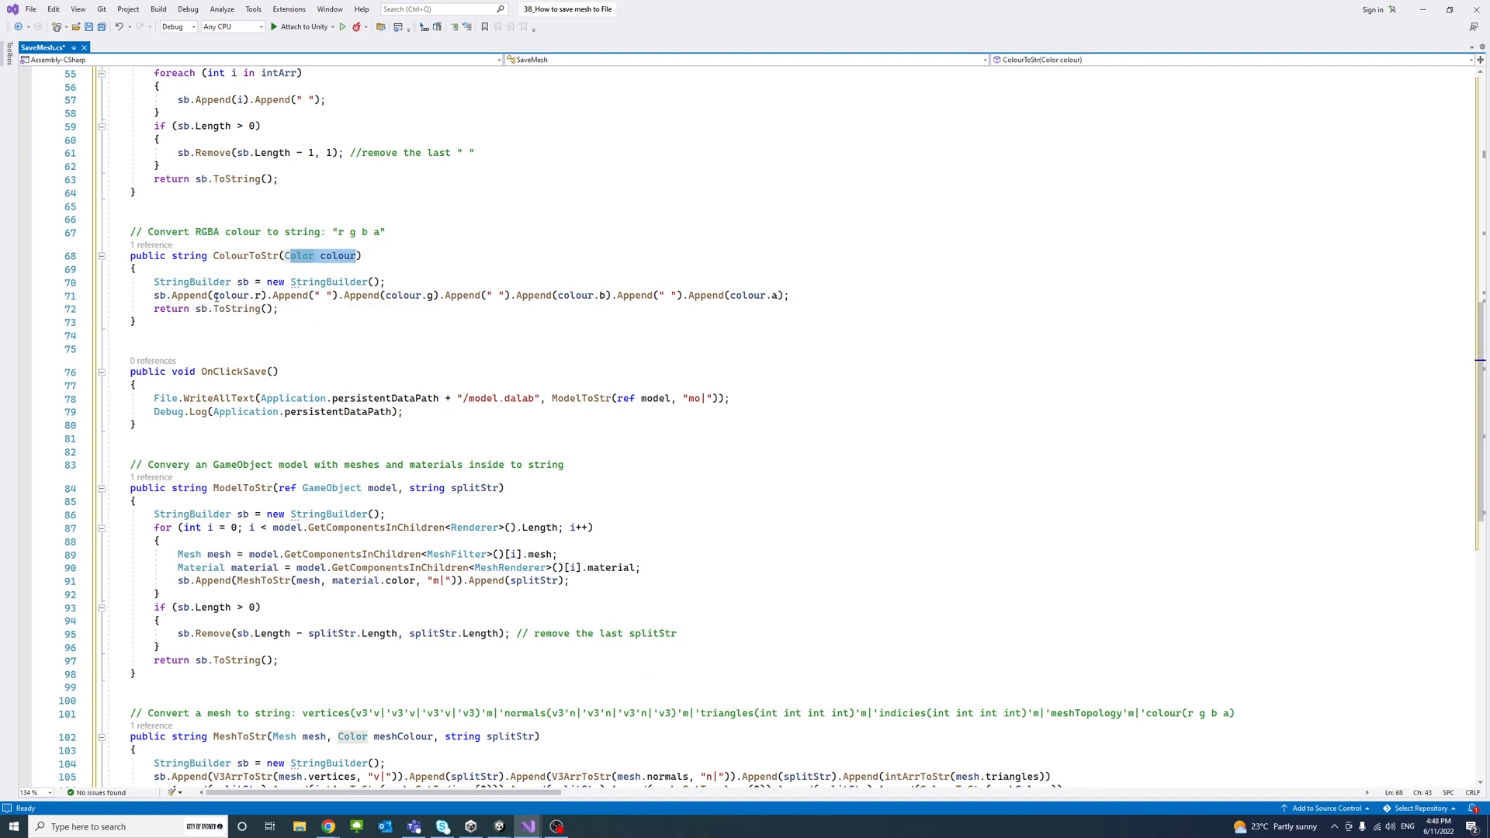
mouse_move(234, 295)
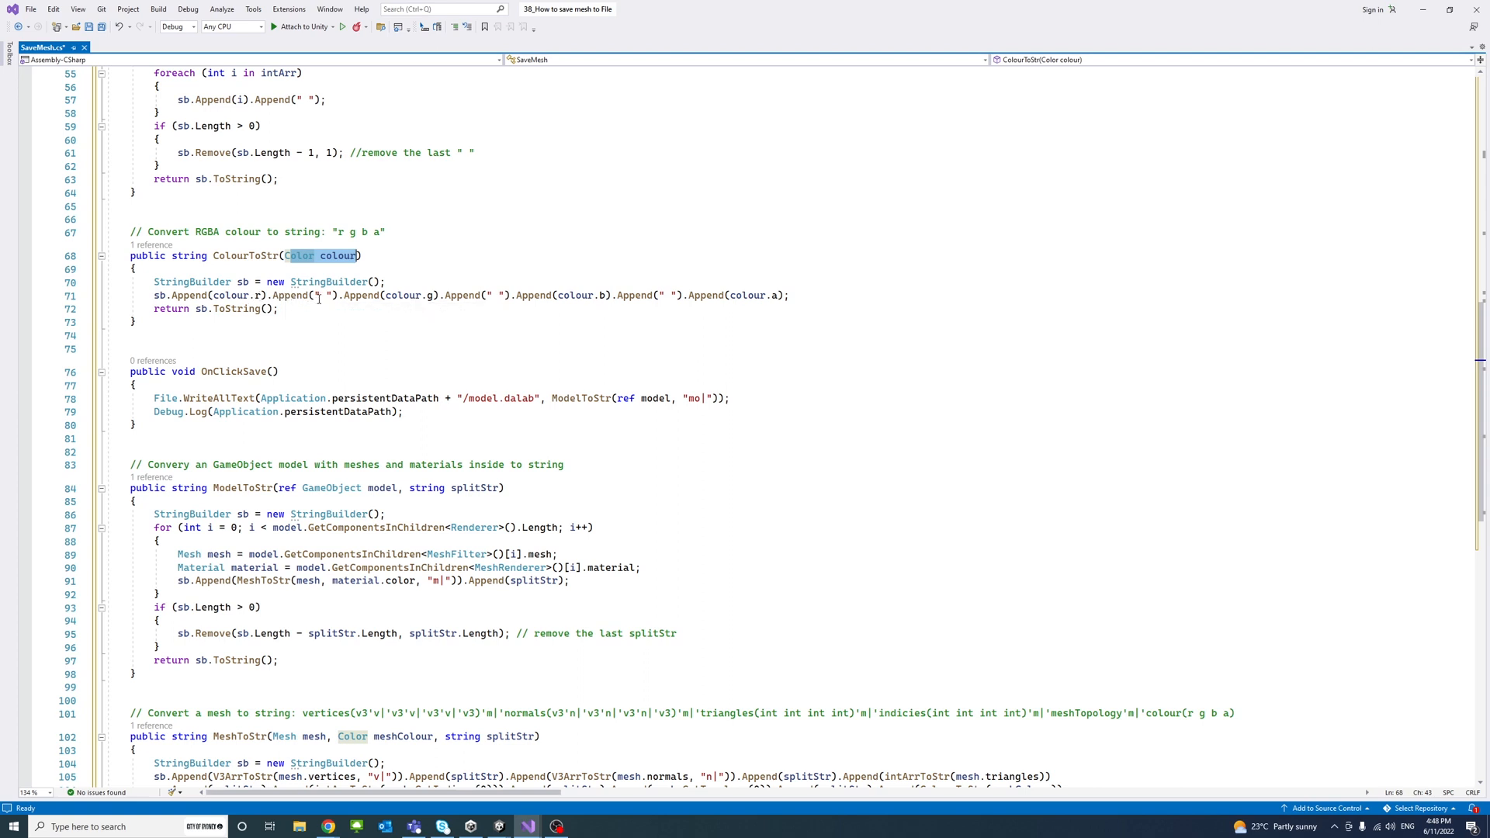
mouse_move(624, 298)
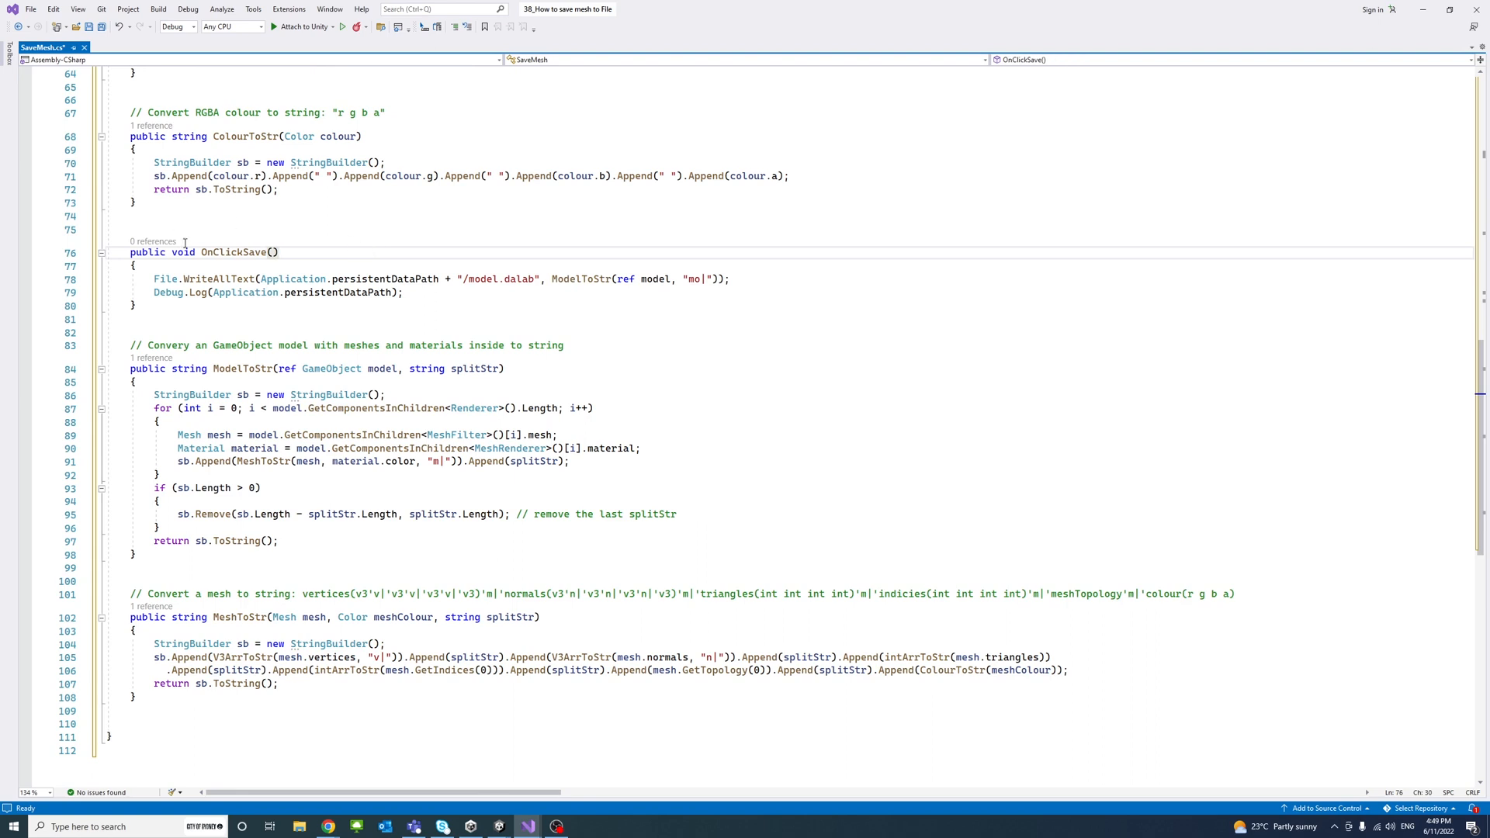
mouse_move(236, 251)
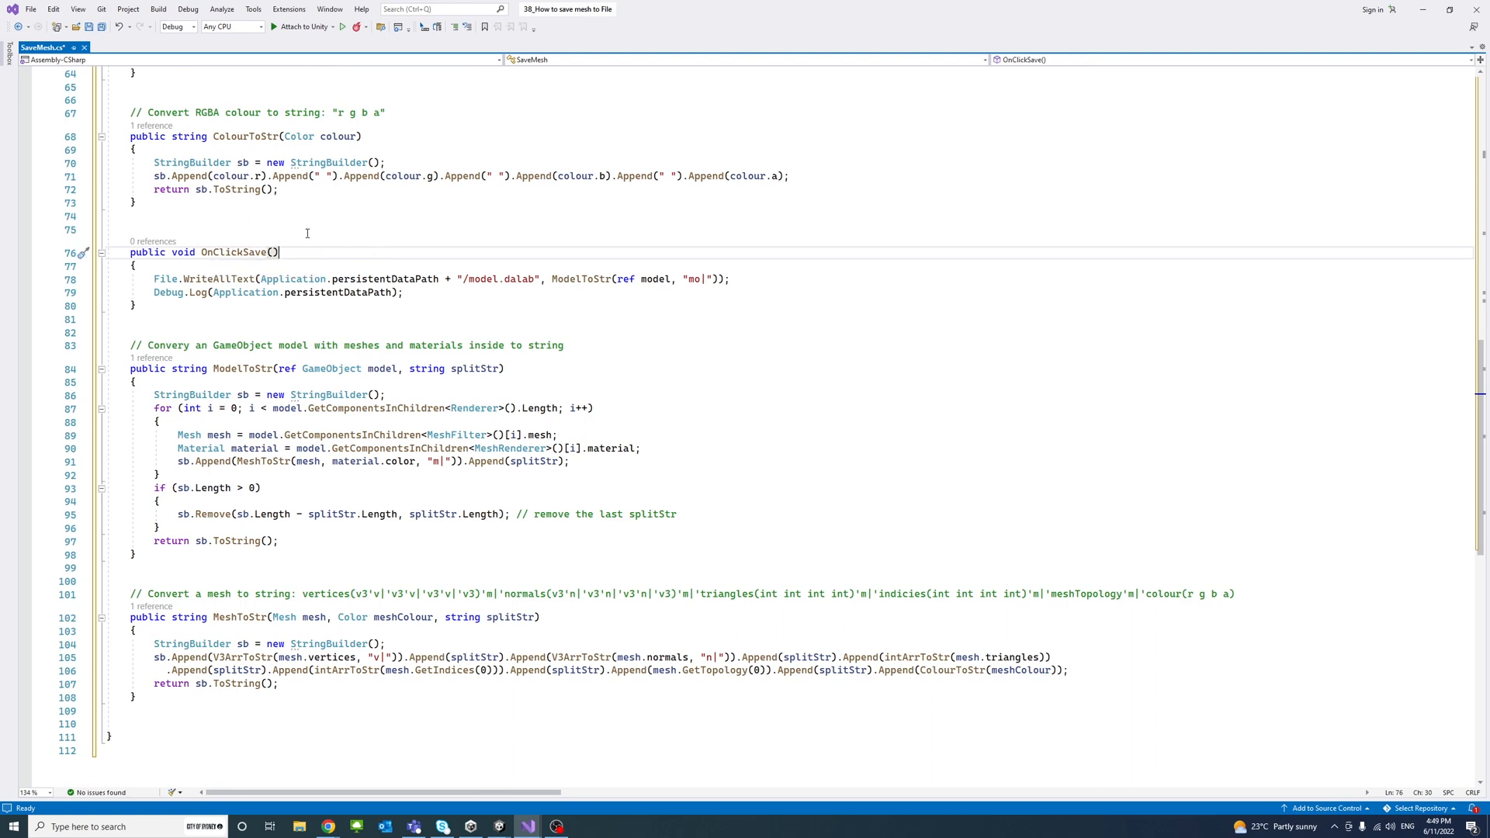
mouse_move(244, 234)
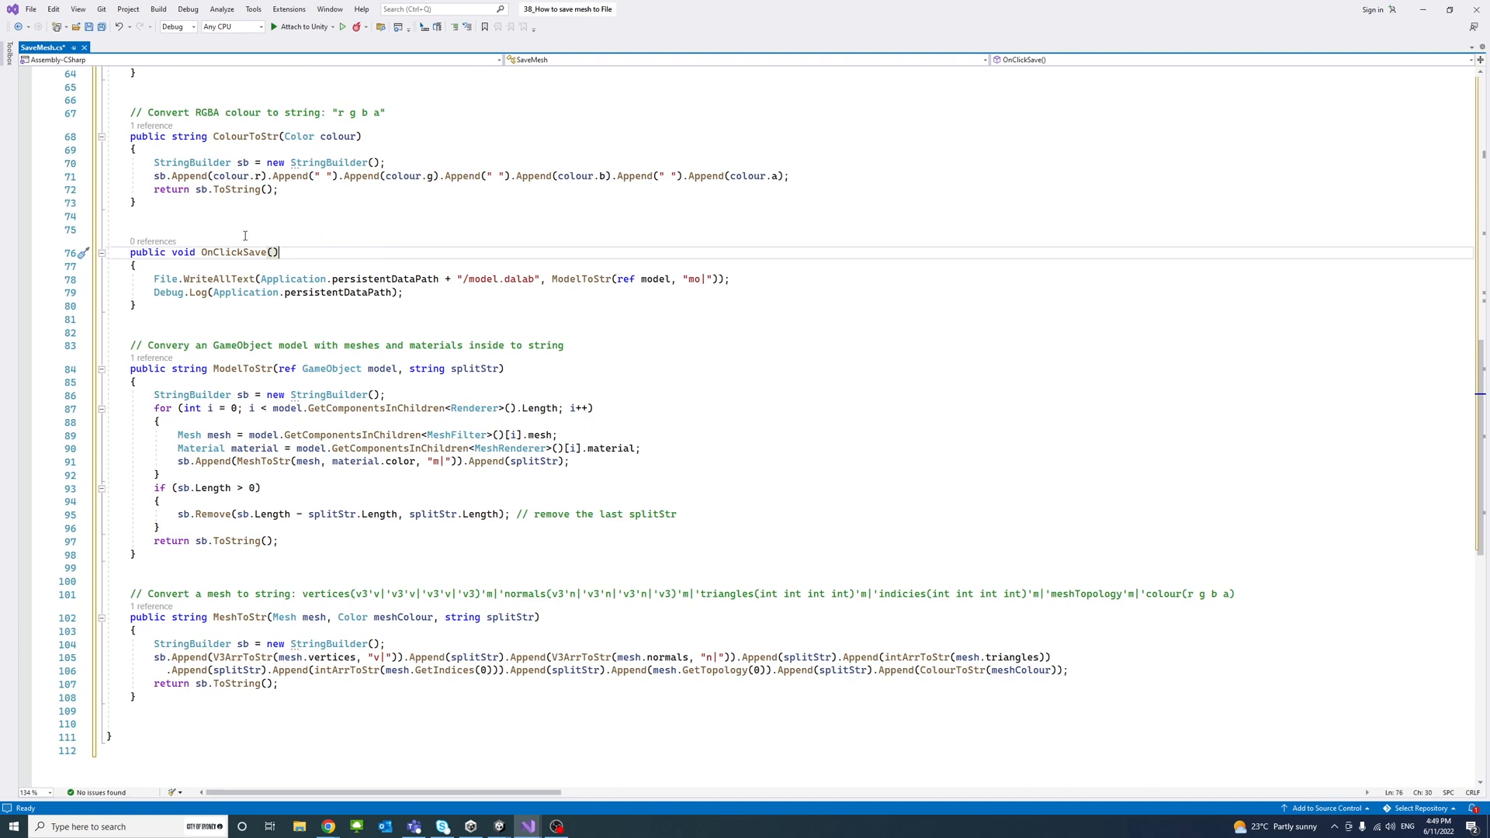
mouse_move(225, 240)
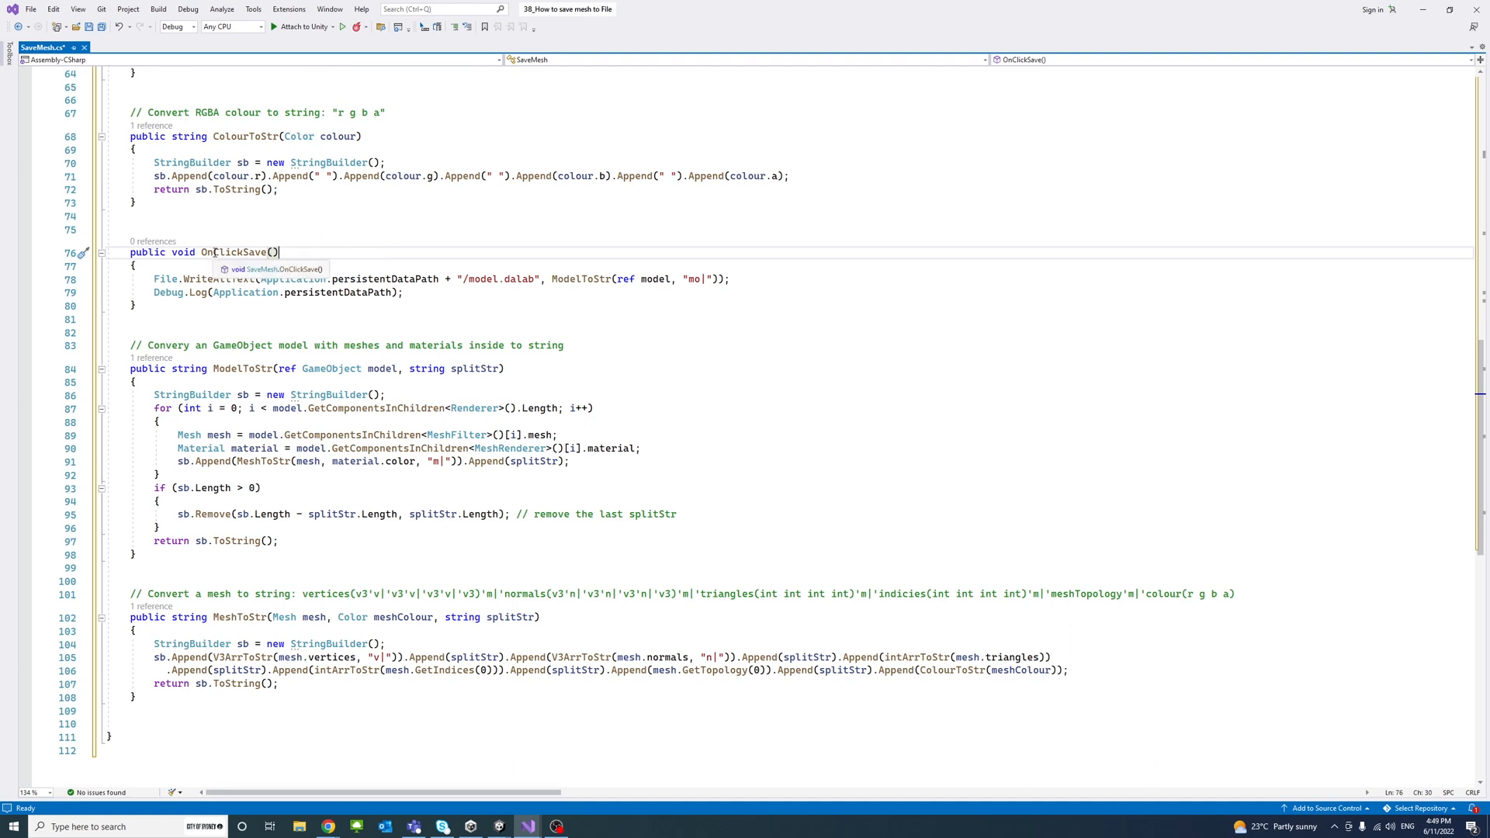
double_click(233, 252)
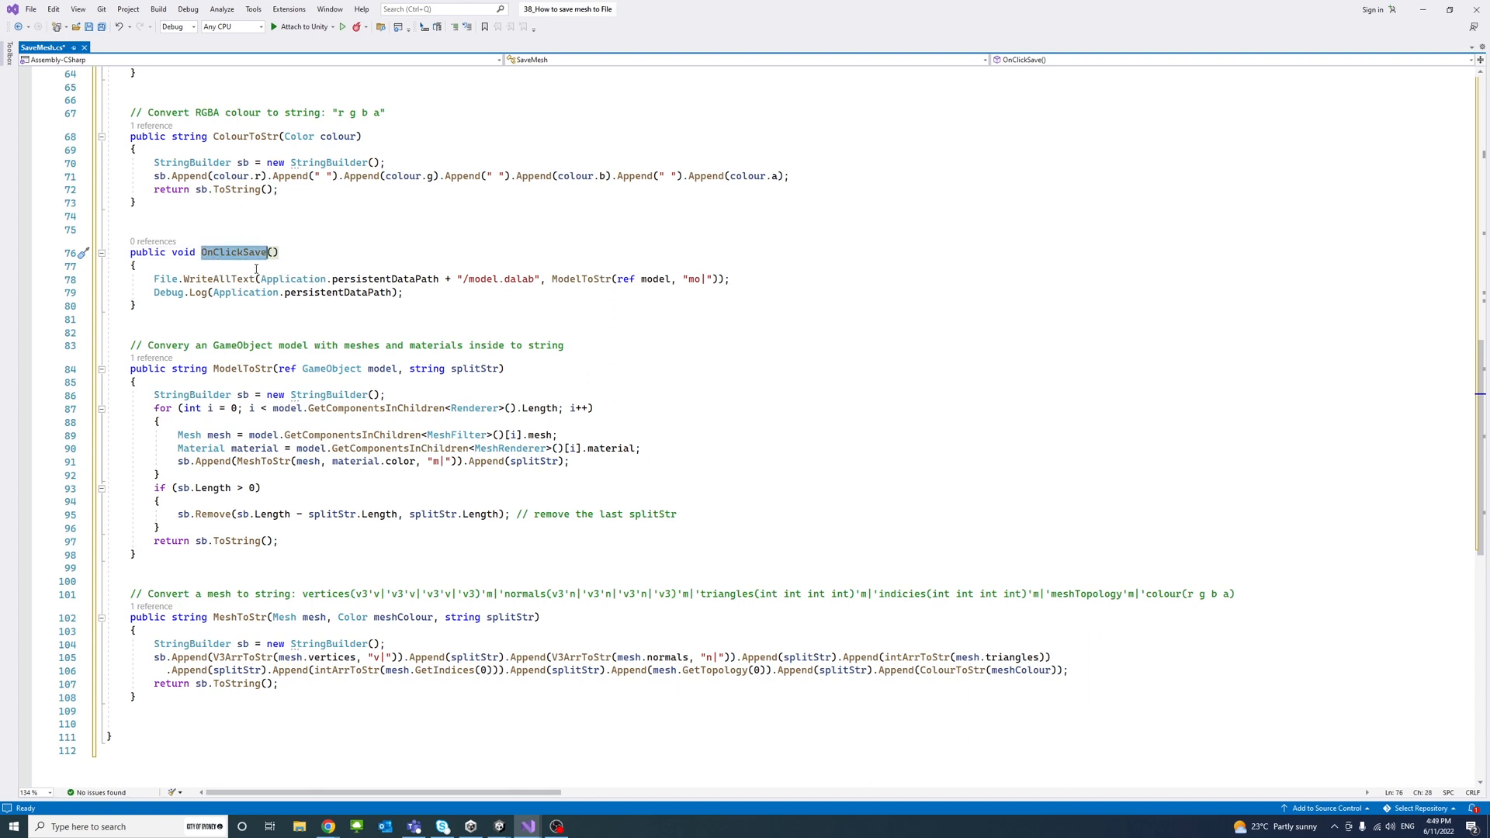
mouse_move(166, 277)
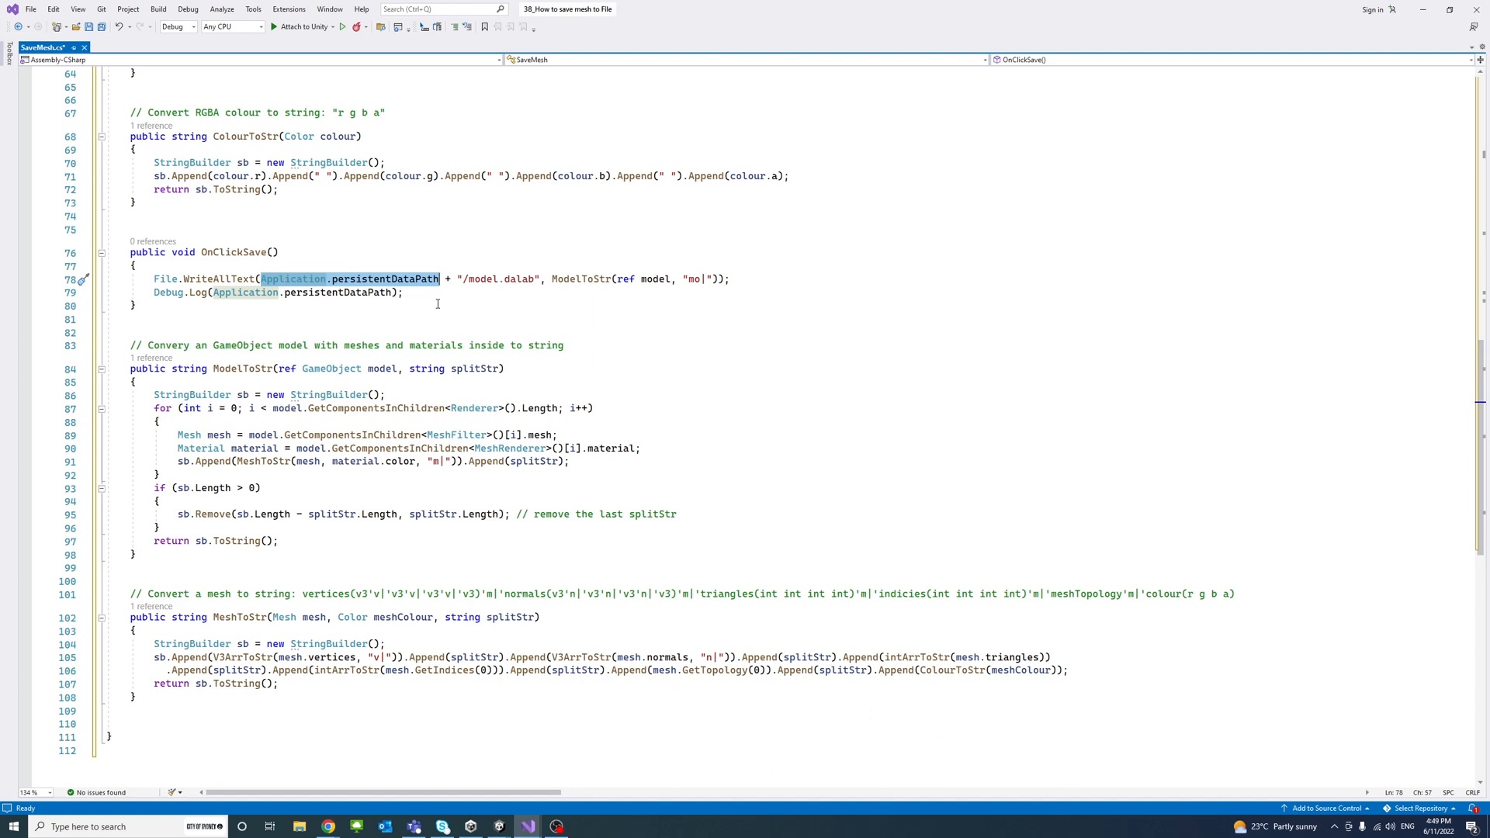
mouse_move(379, 278)
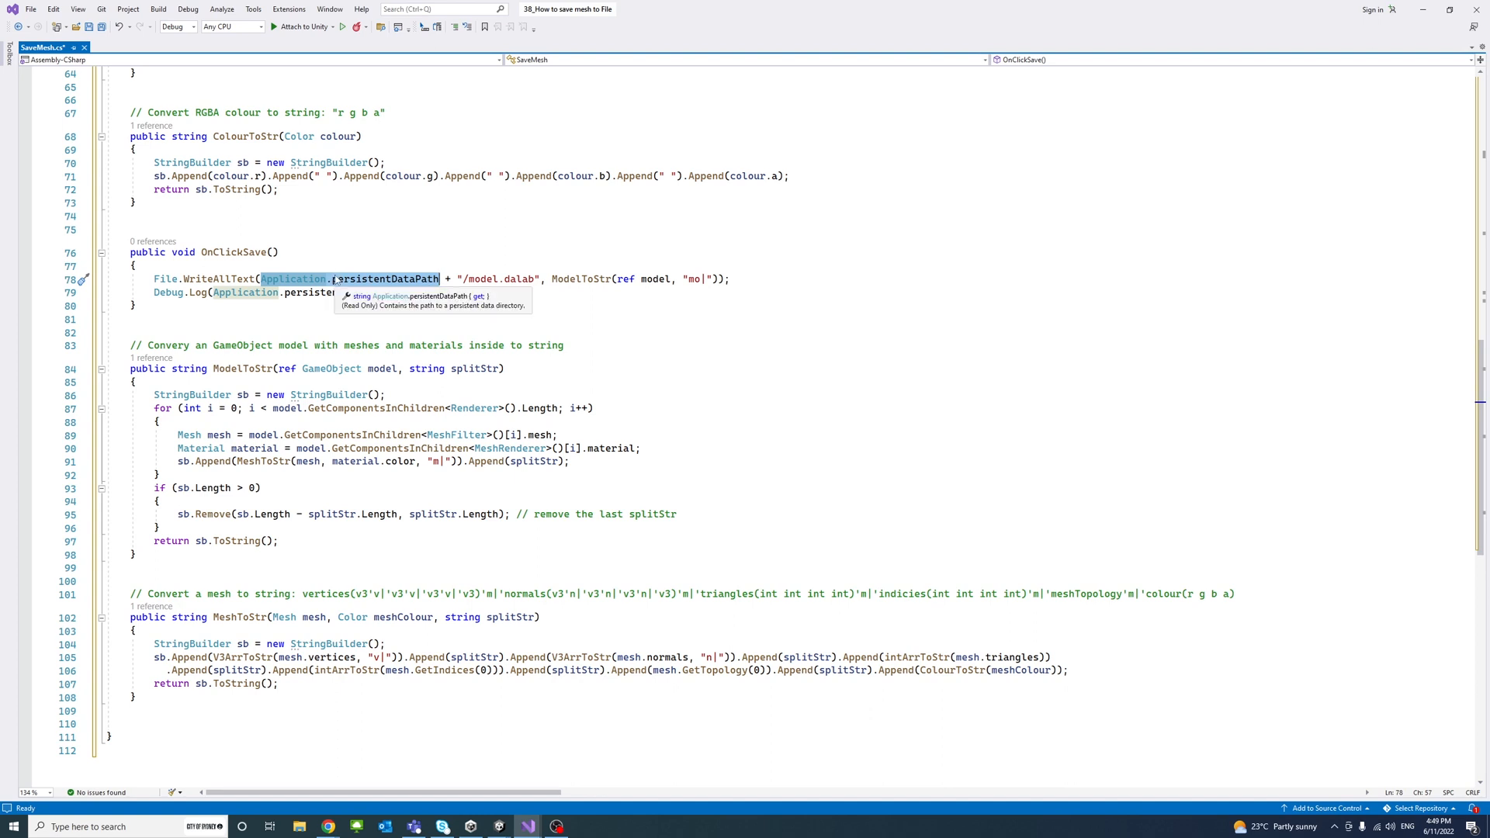
mouse_move(416, 284)
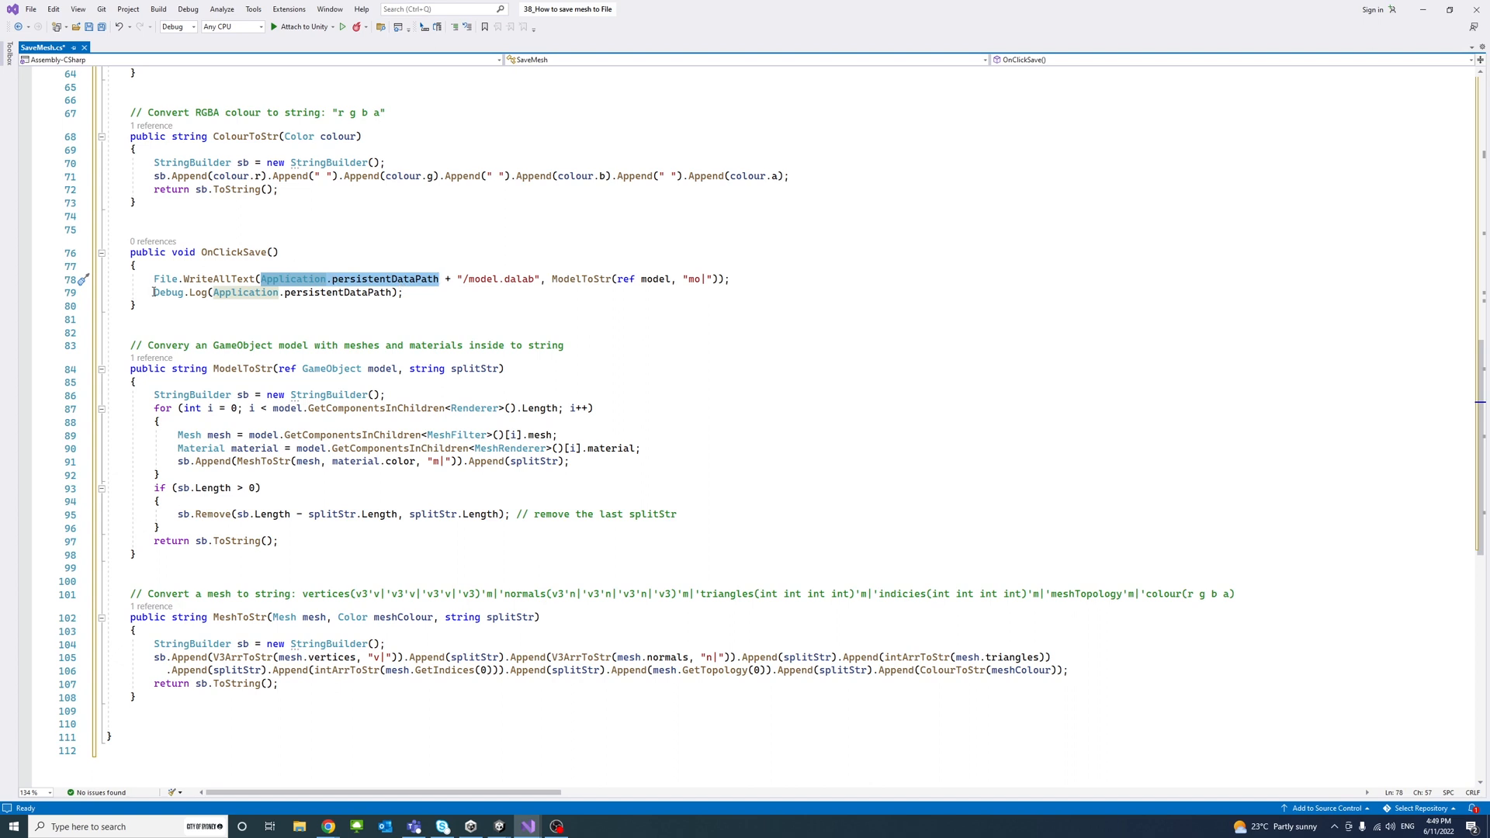
triple_click(276, 292)
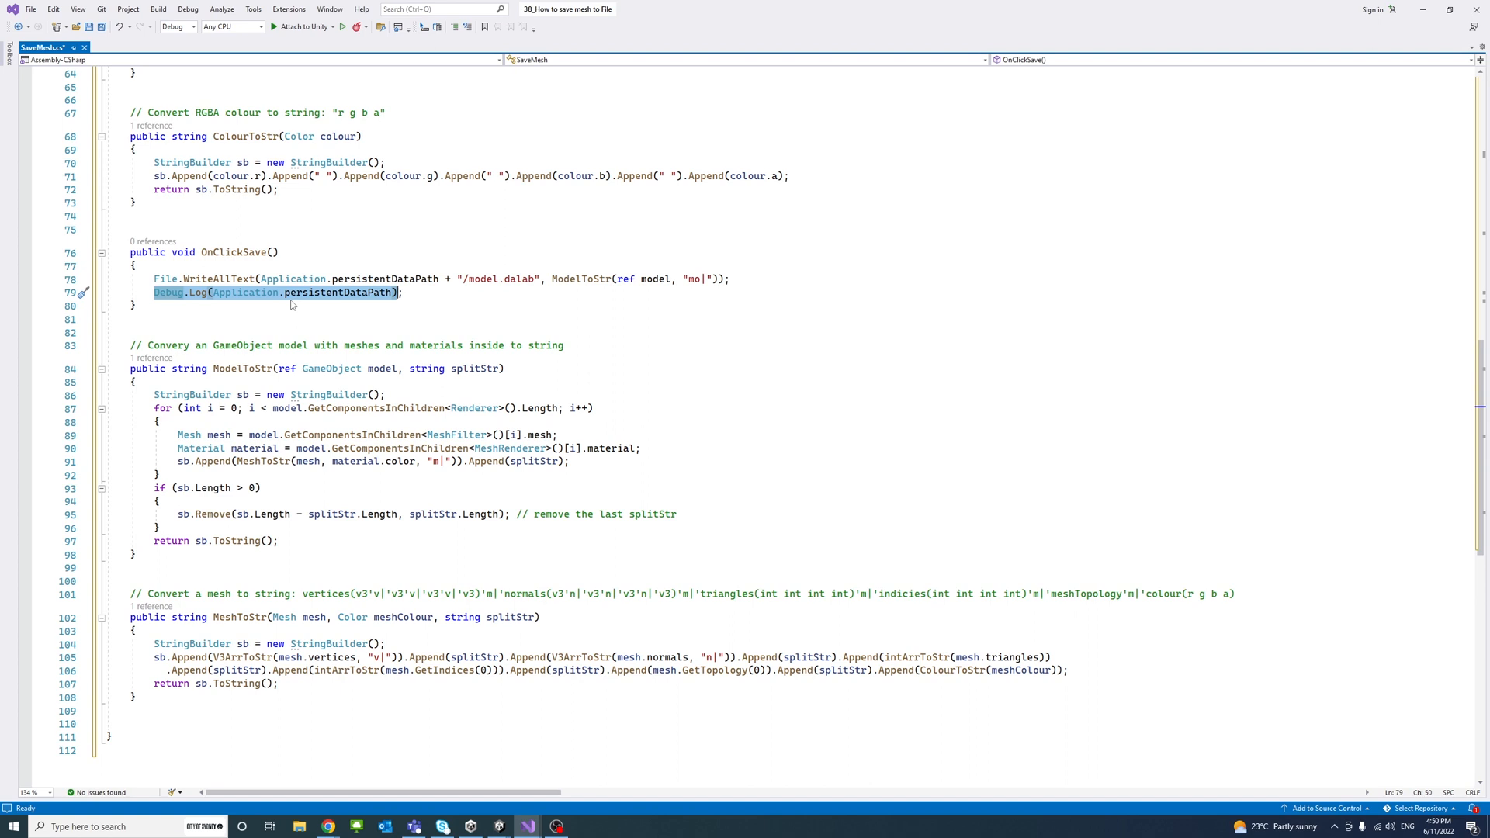
mouse_move(234, 337)
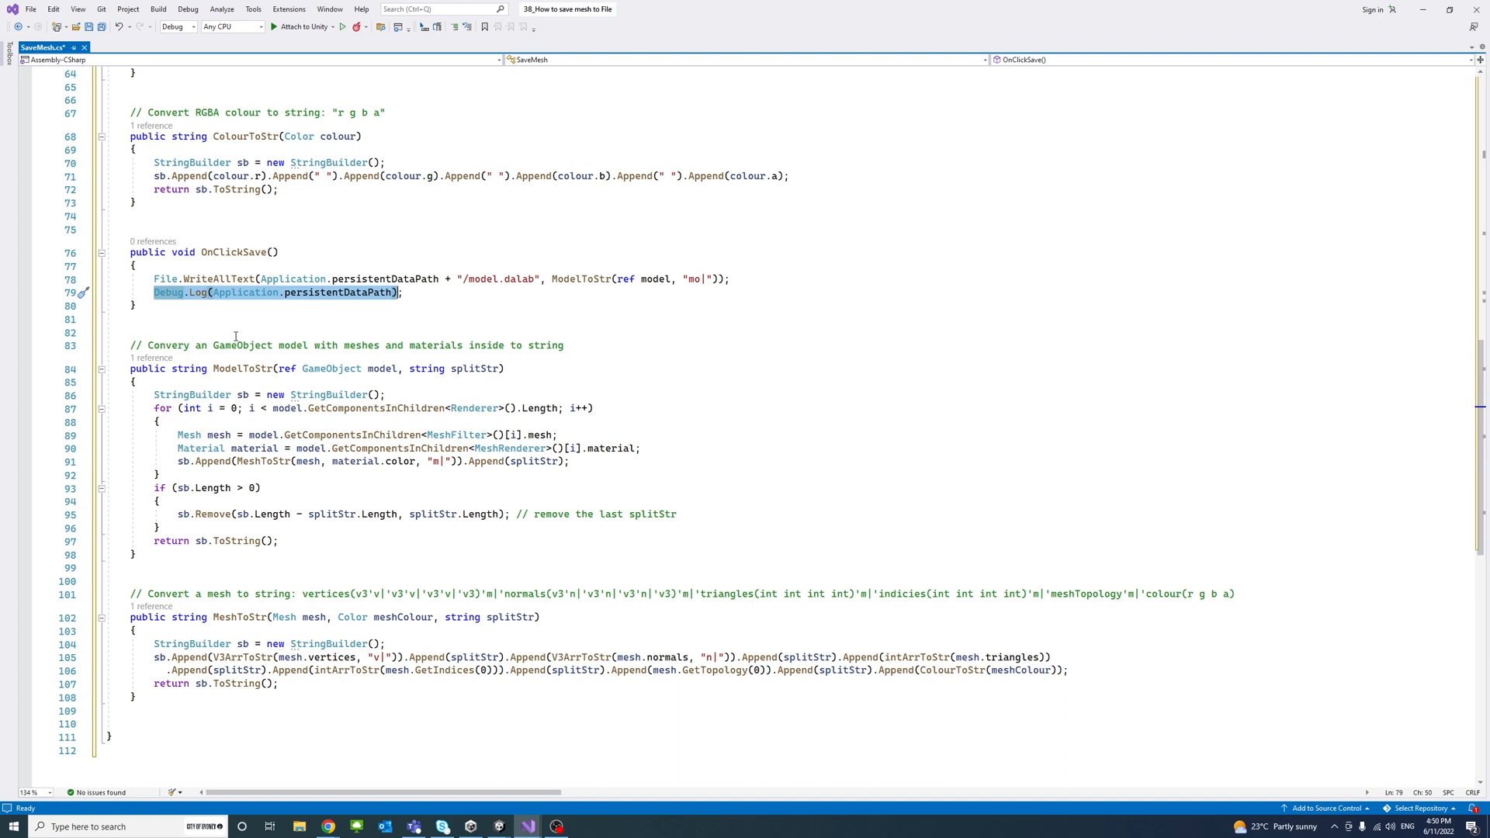
mouse_move(618, 298)
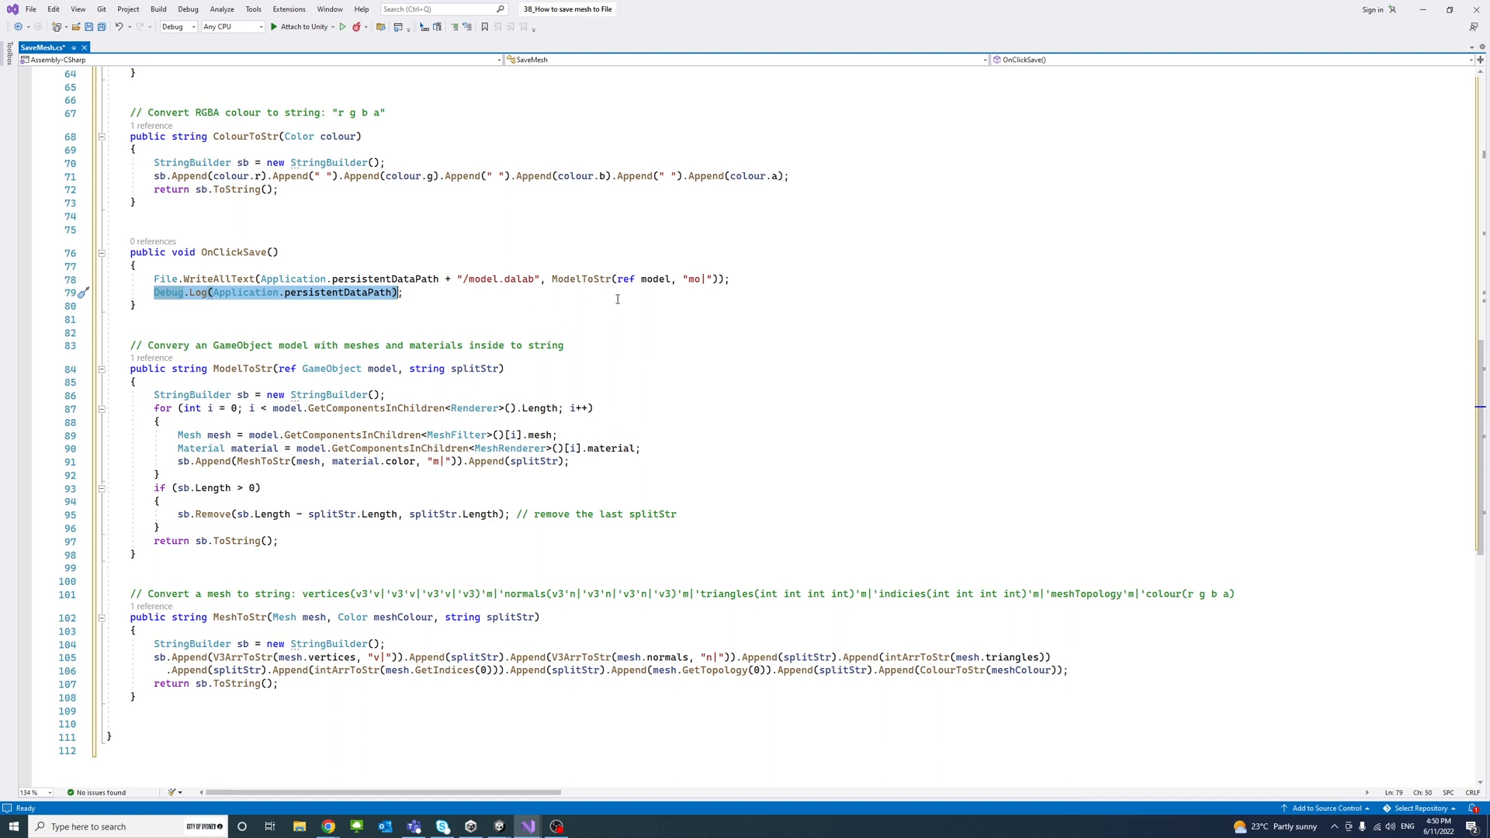
mouse_move(616, 294)
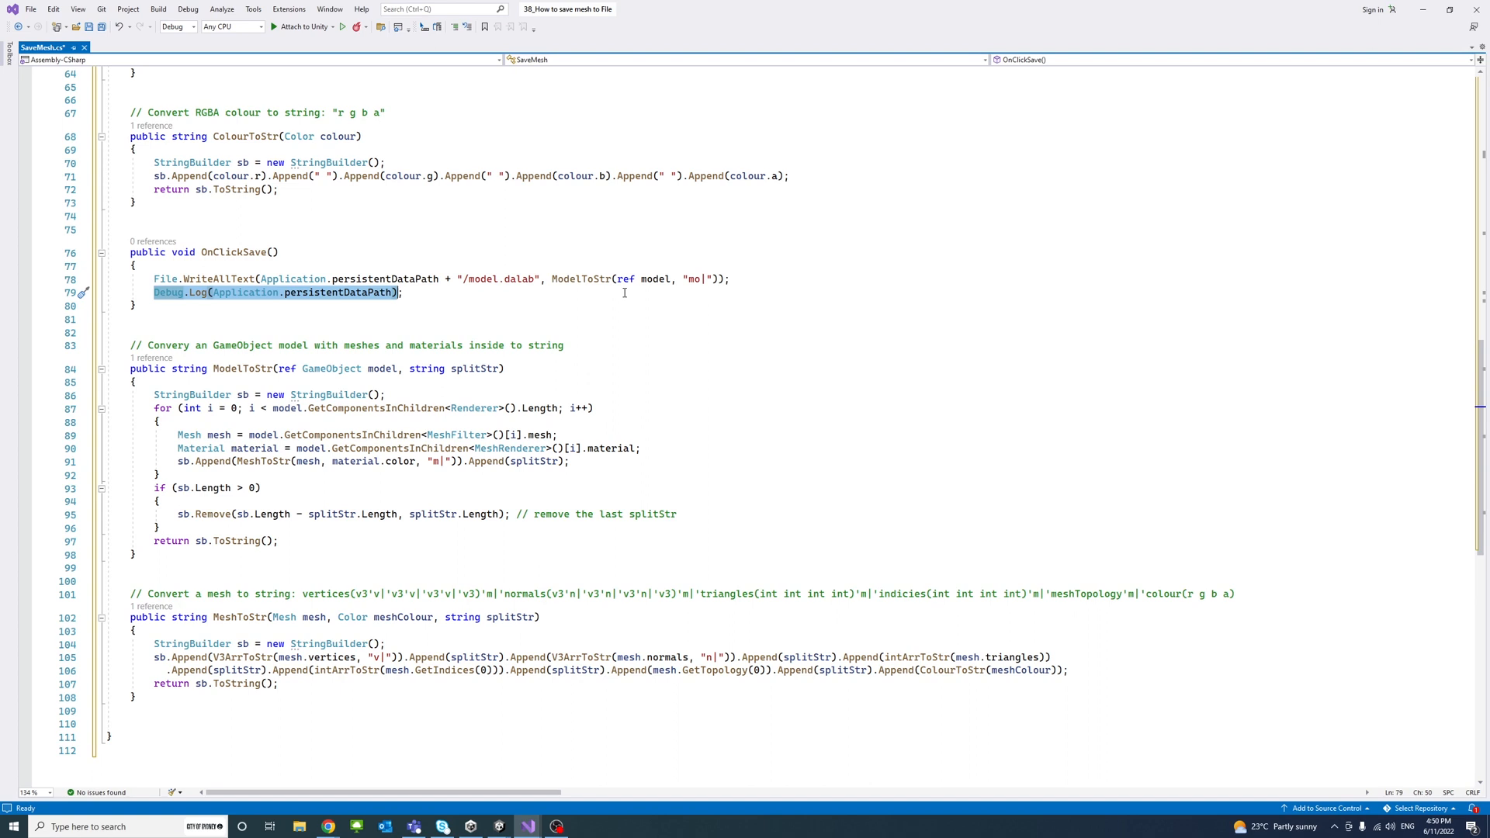
mouse_move(863, 382)
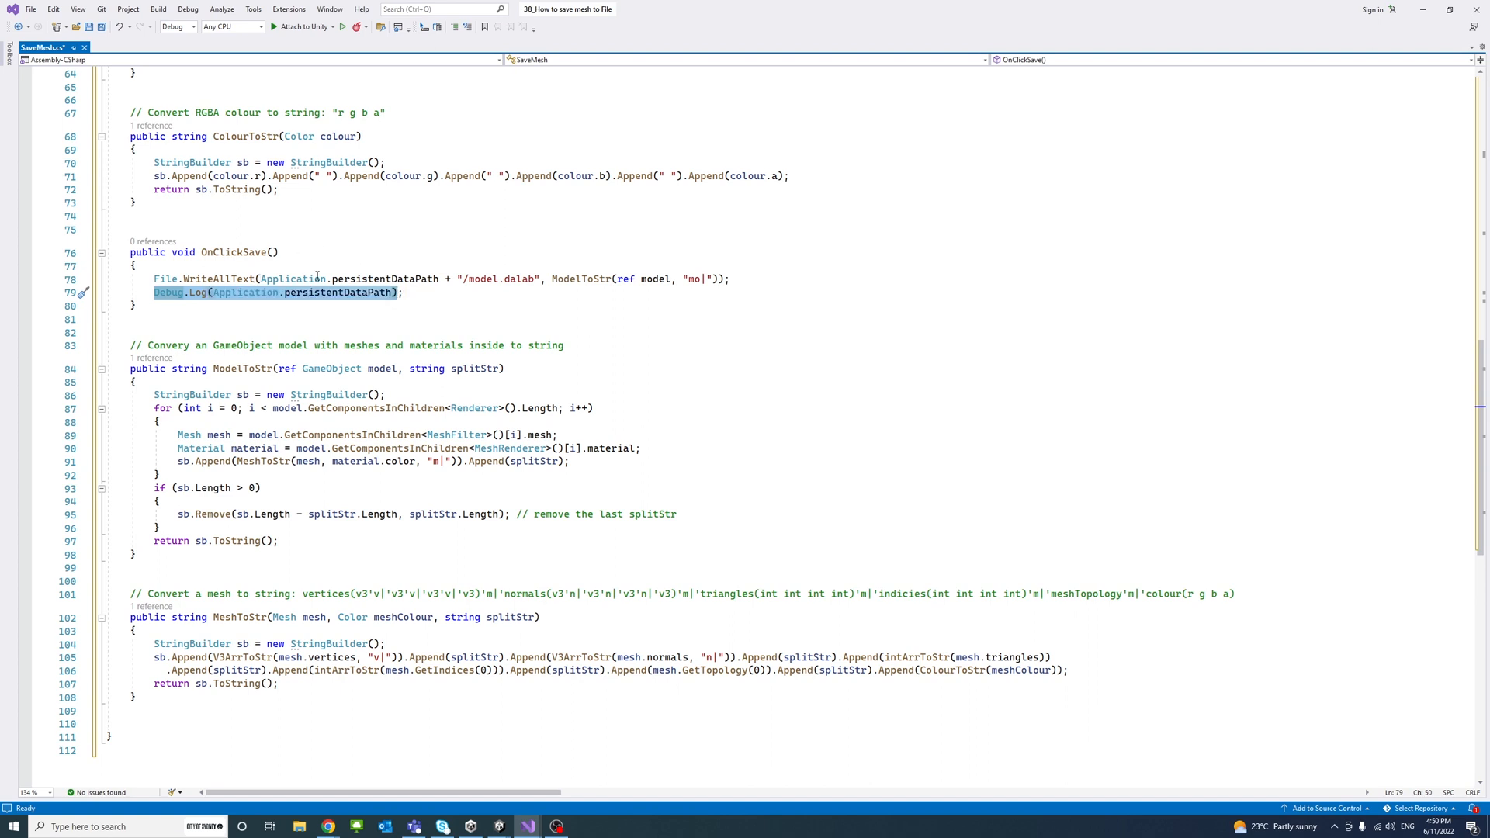
left_click(135, 266)
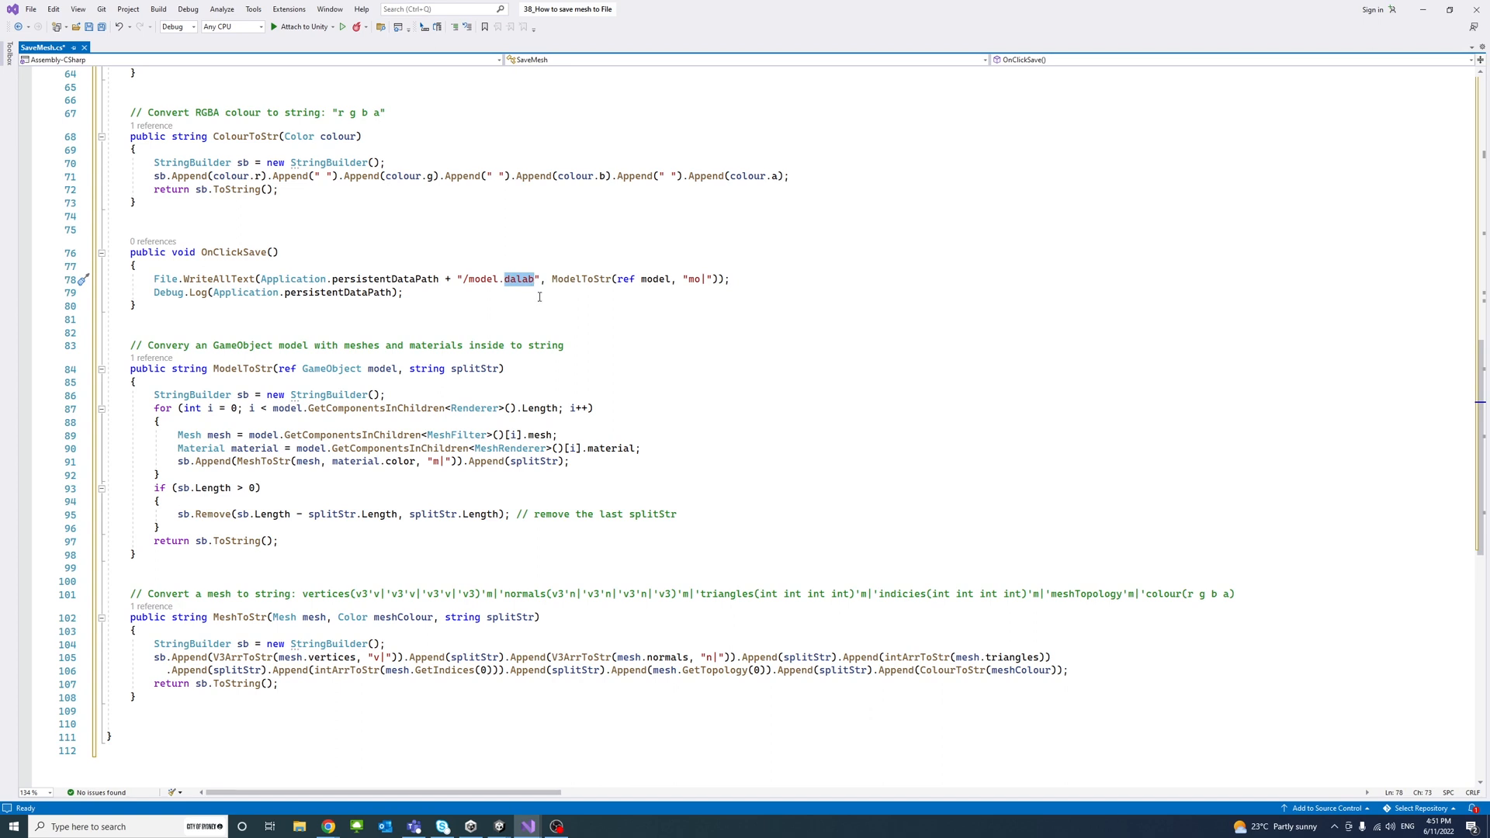
mouse_move(540, 296)
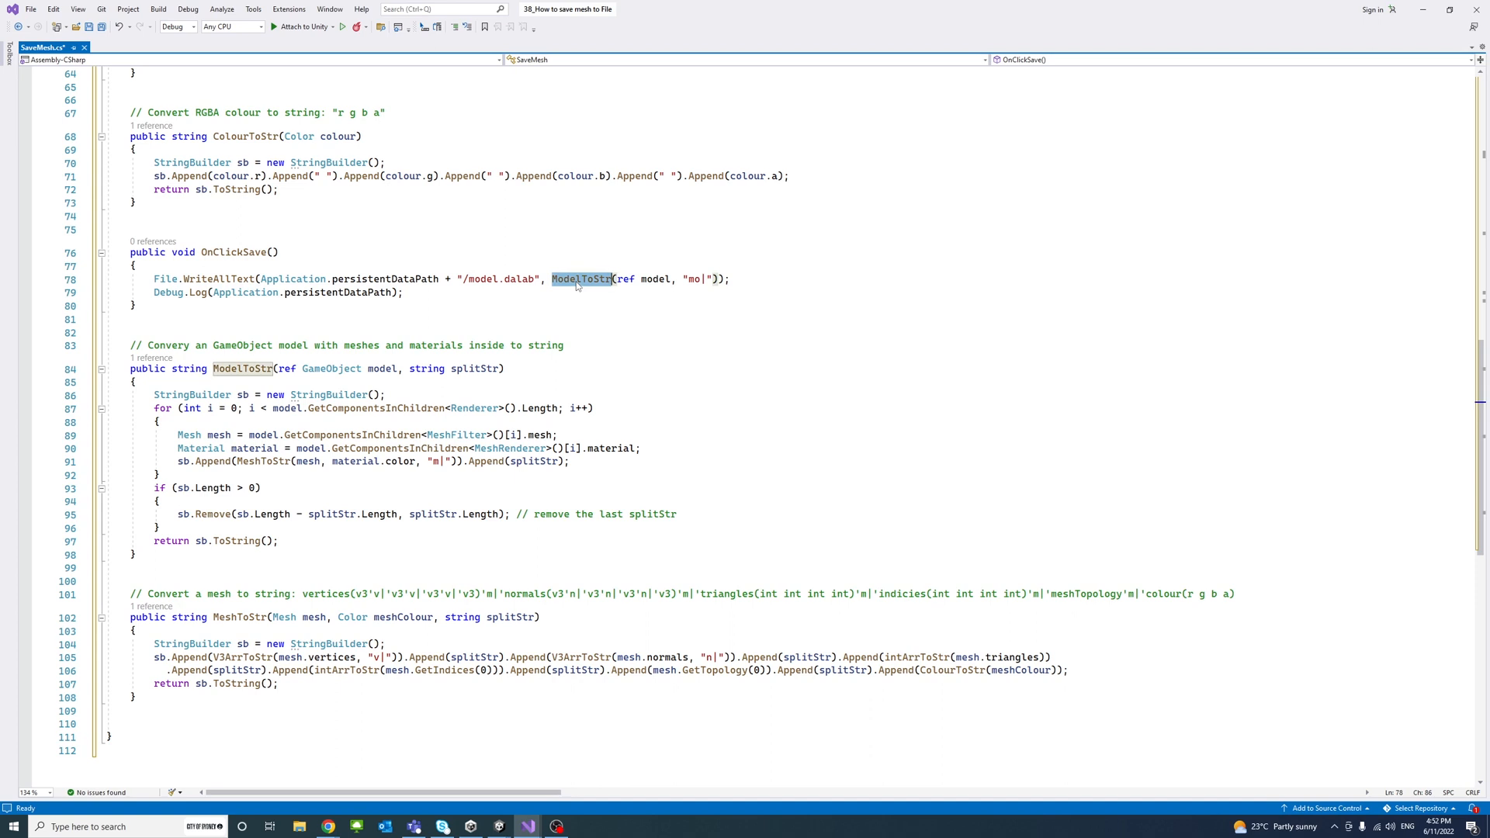
mouse_move(581, 278)
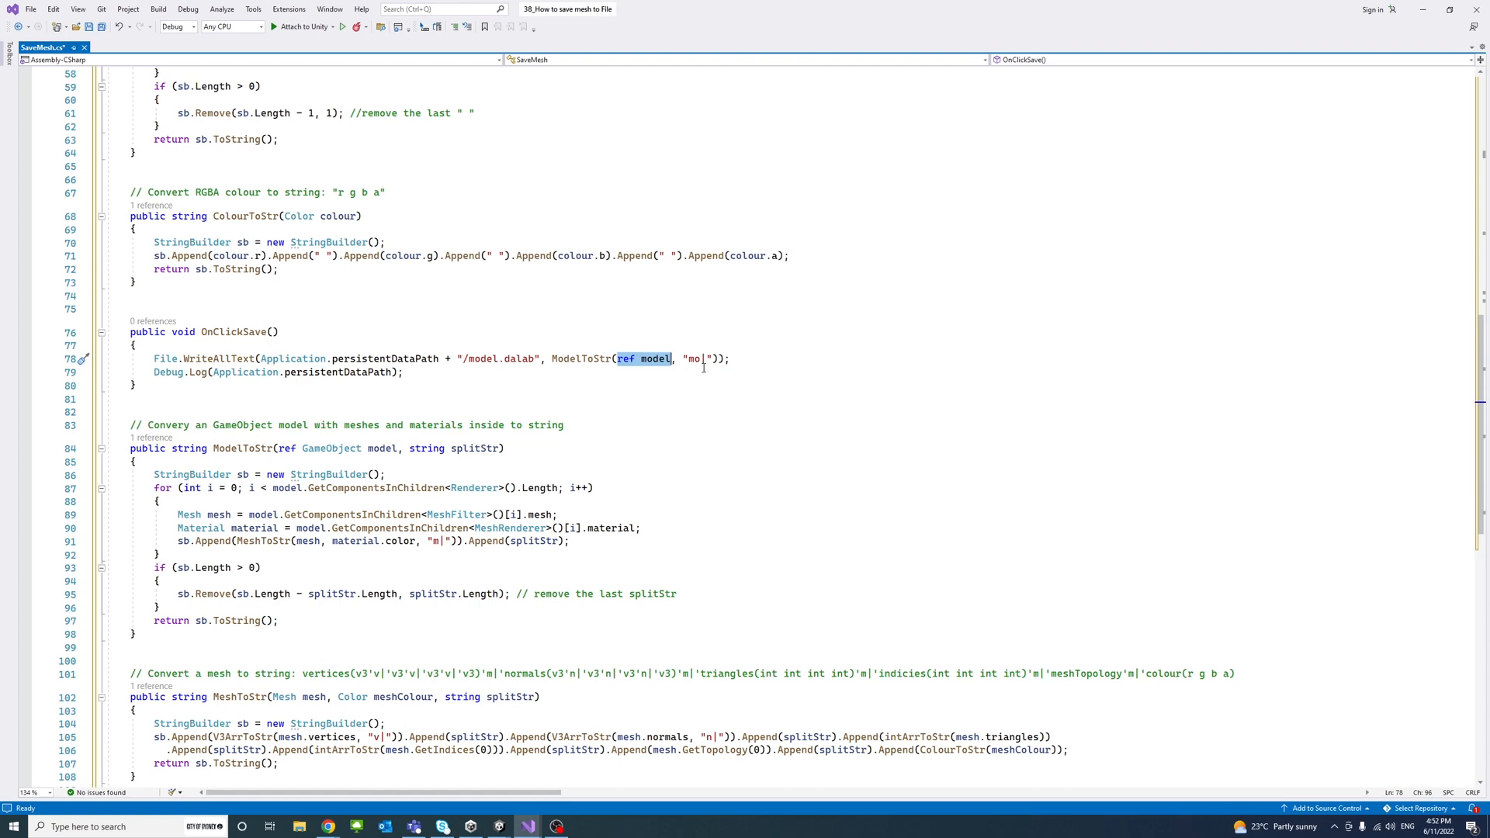
mouse_move(698, 359)
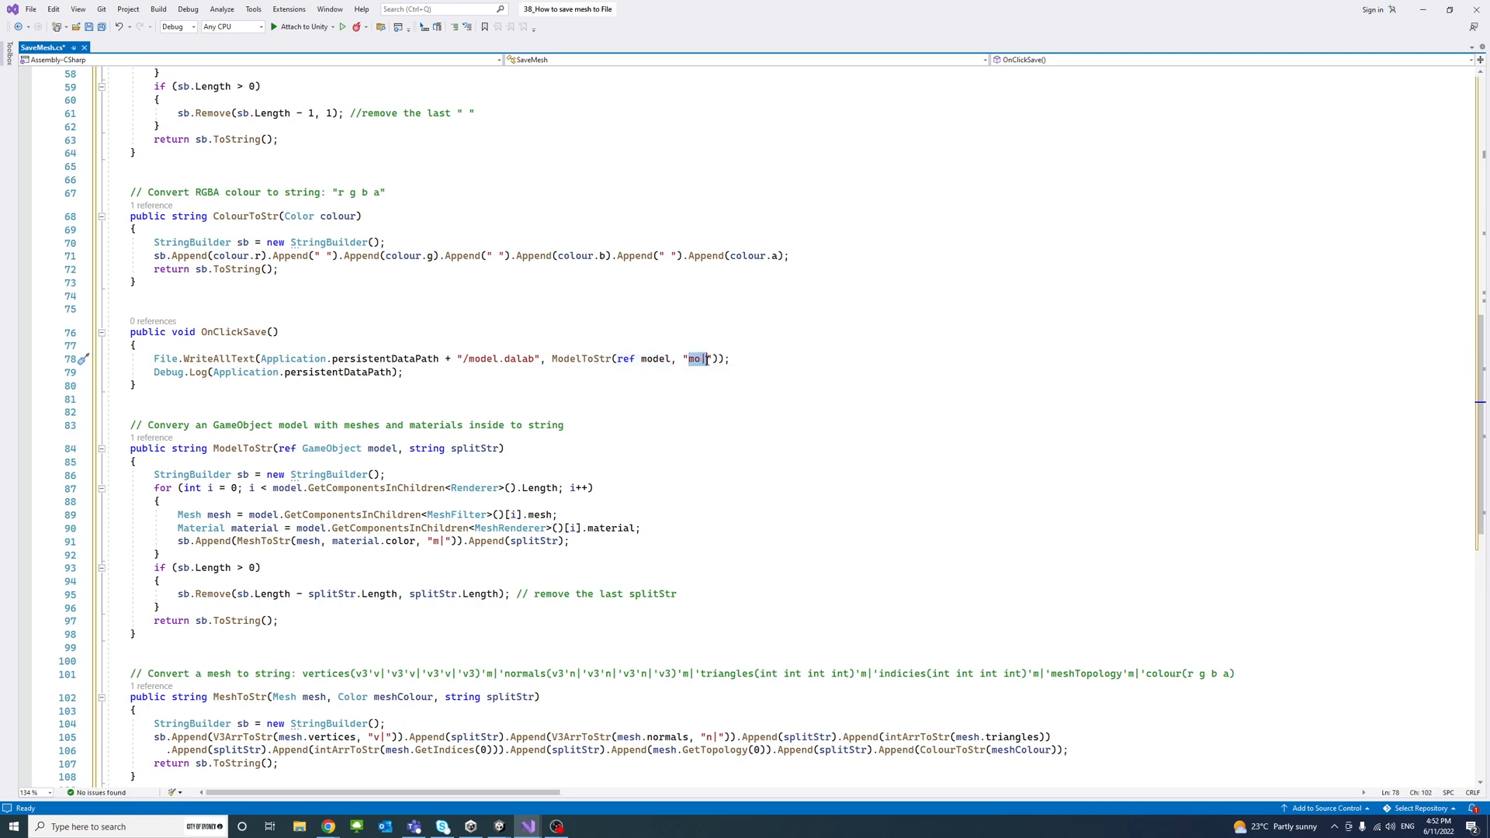
mouse_move(694, 359)
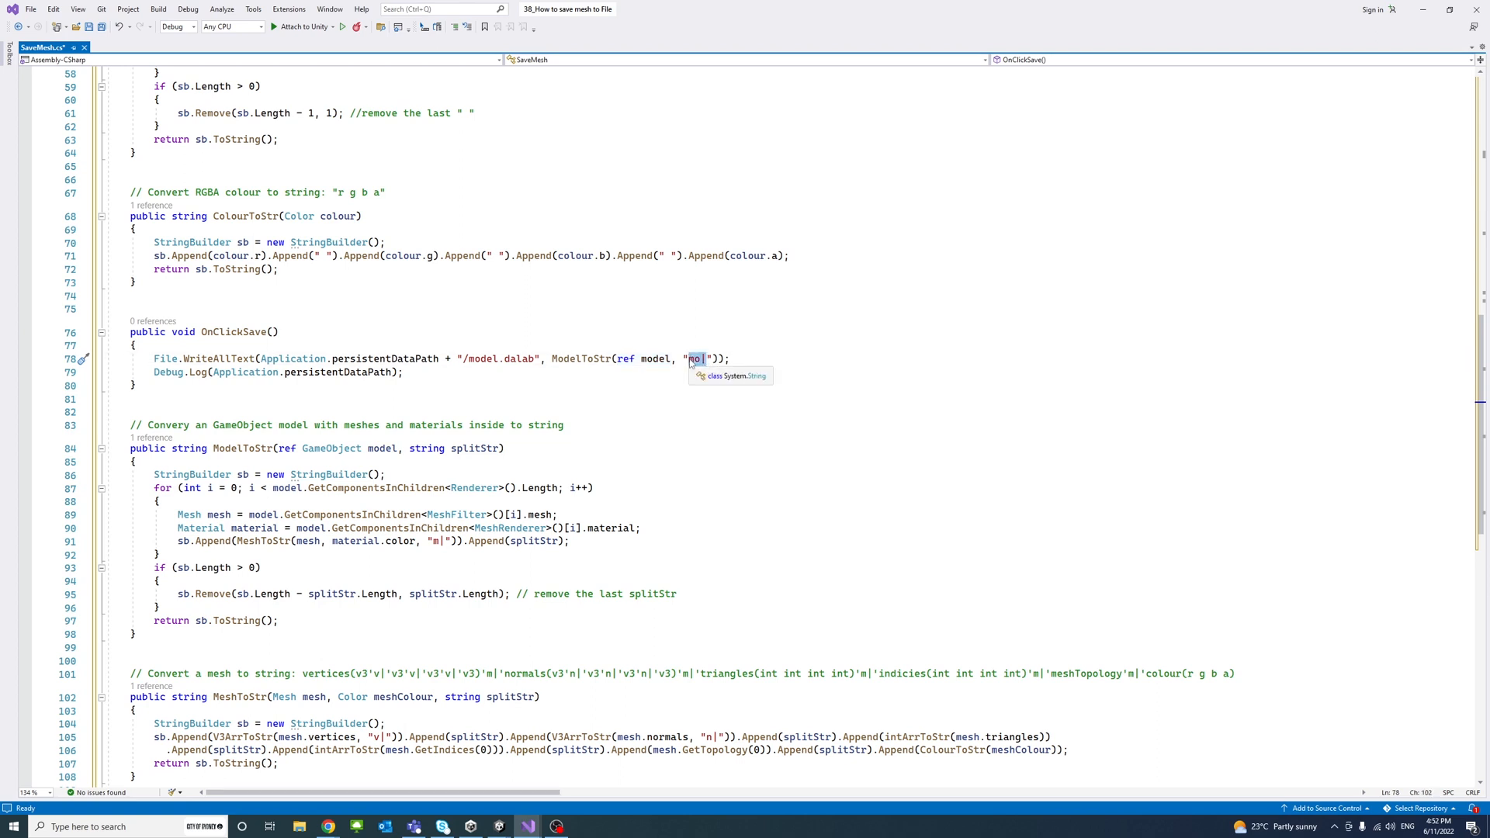
mouse_move(735, 335)
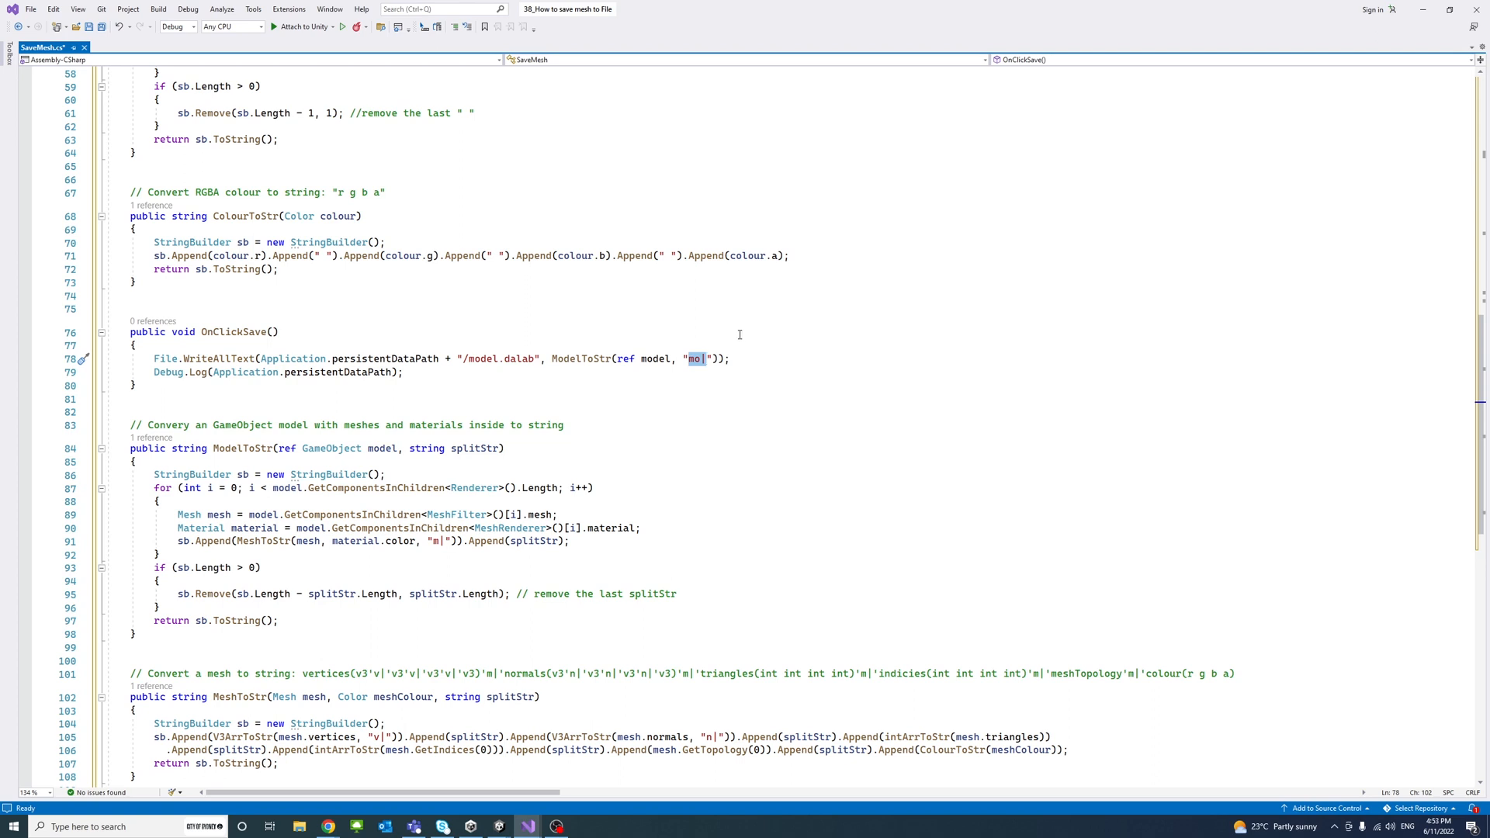
mouse_move(695, 358)
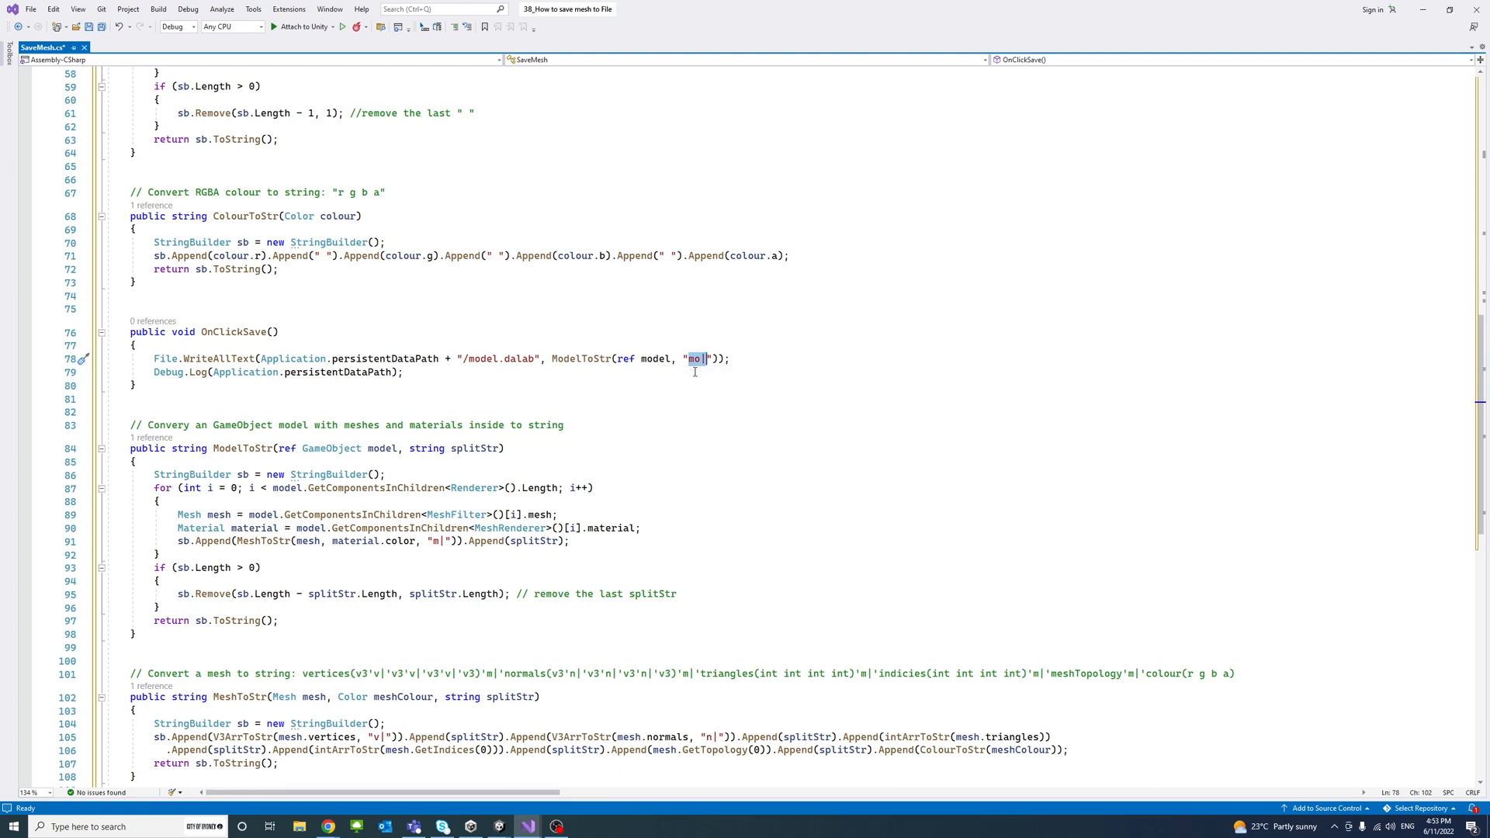
mouse_move(809, 360)
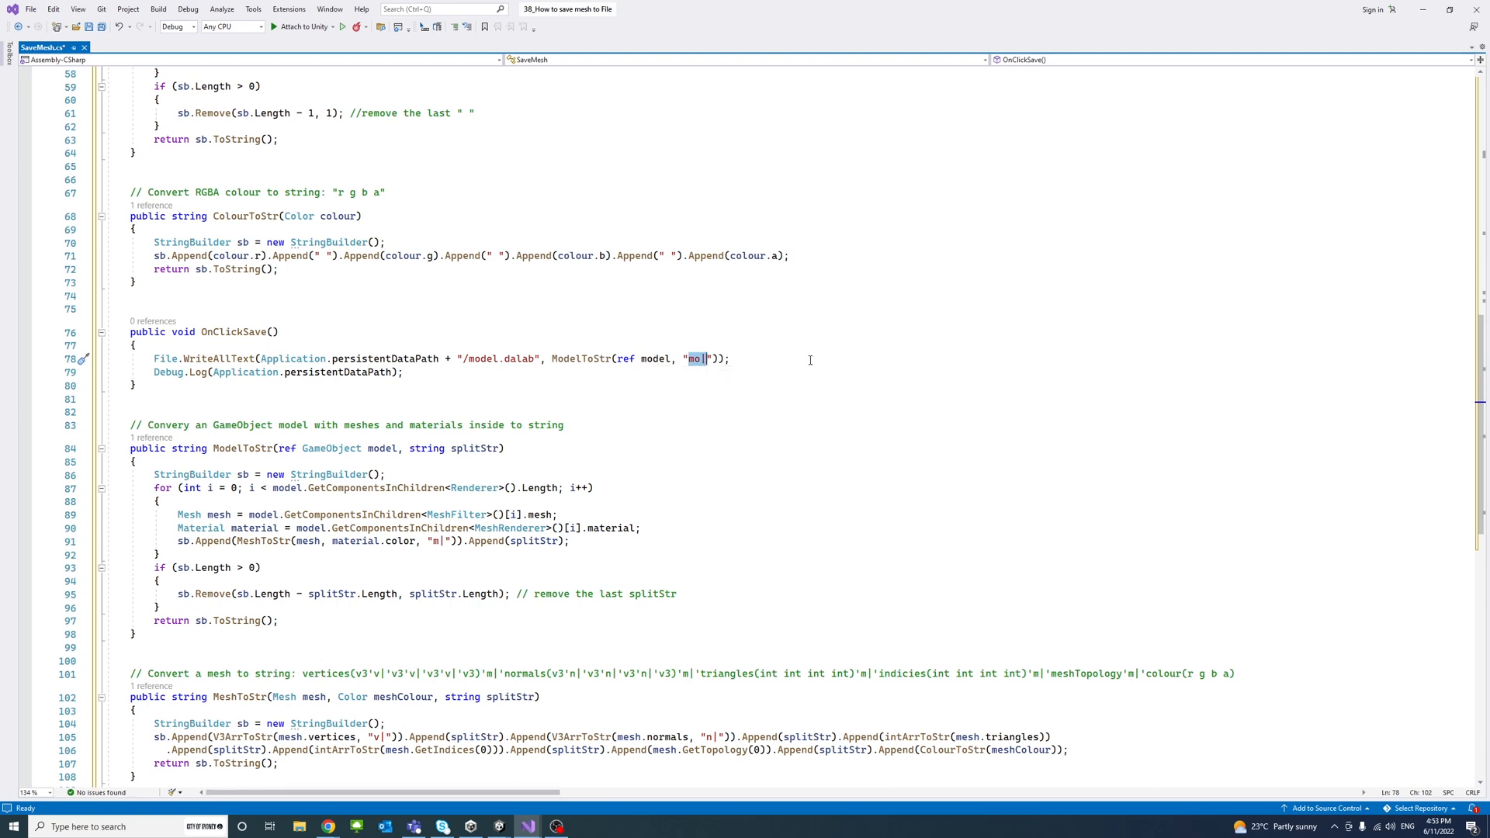
scroll("down", 3)
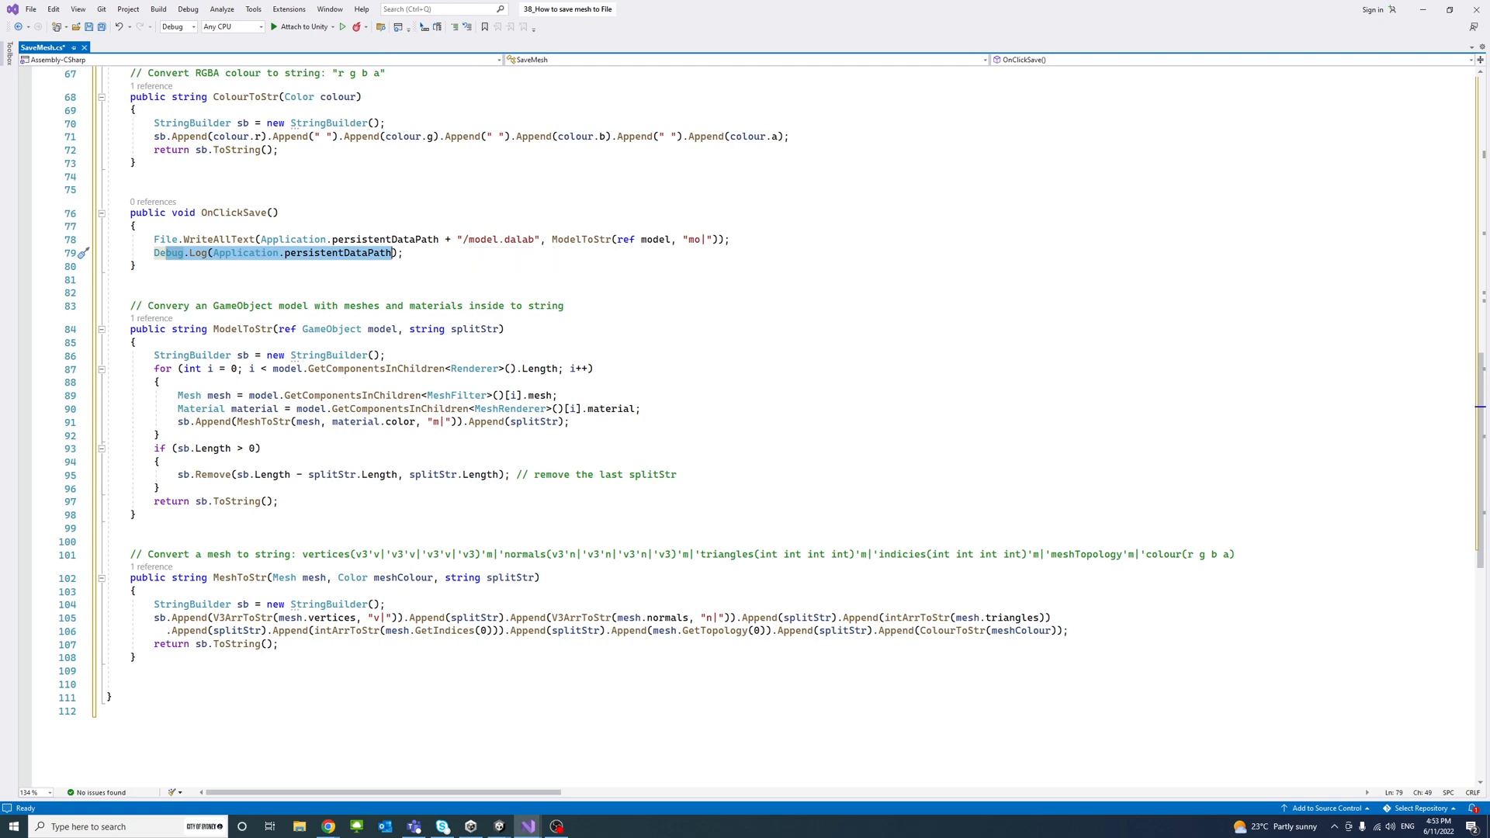
mouse_move(225, 329)
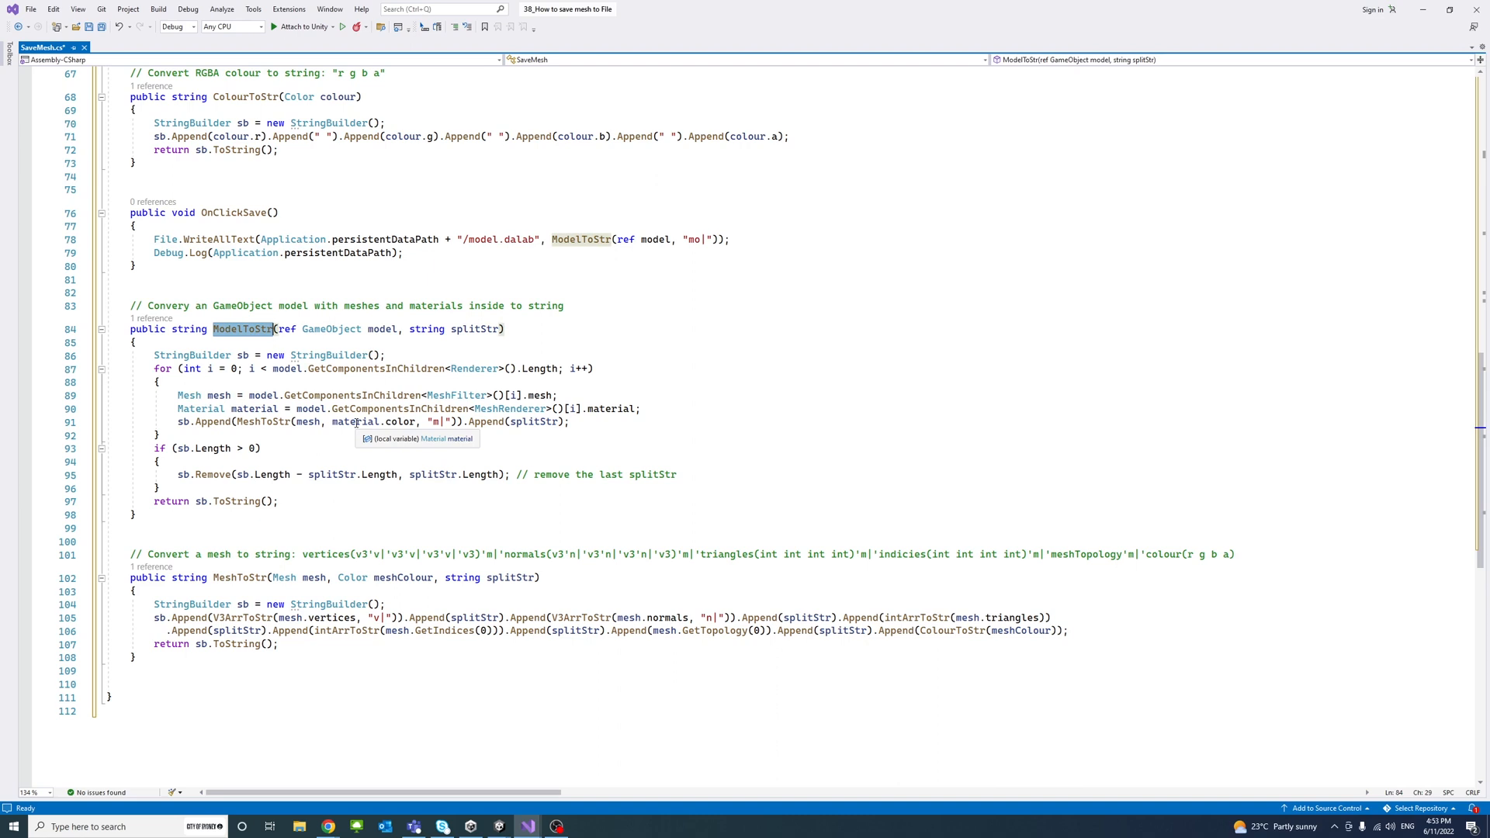
mouse_move(498, 339)
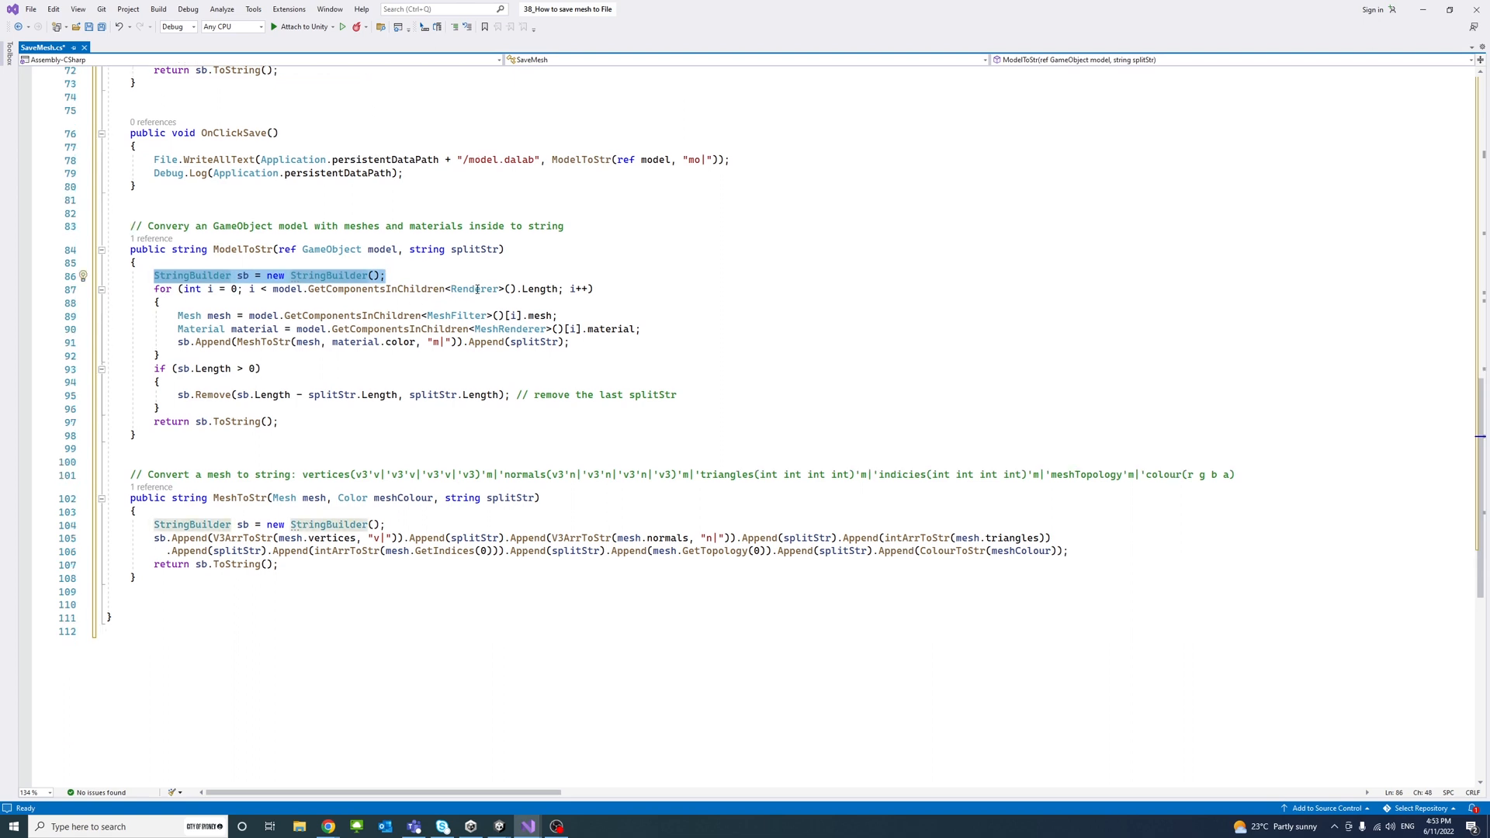
double_click(475, 288)
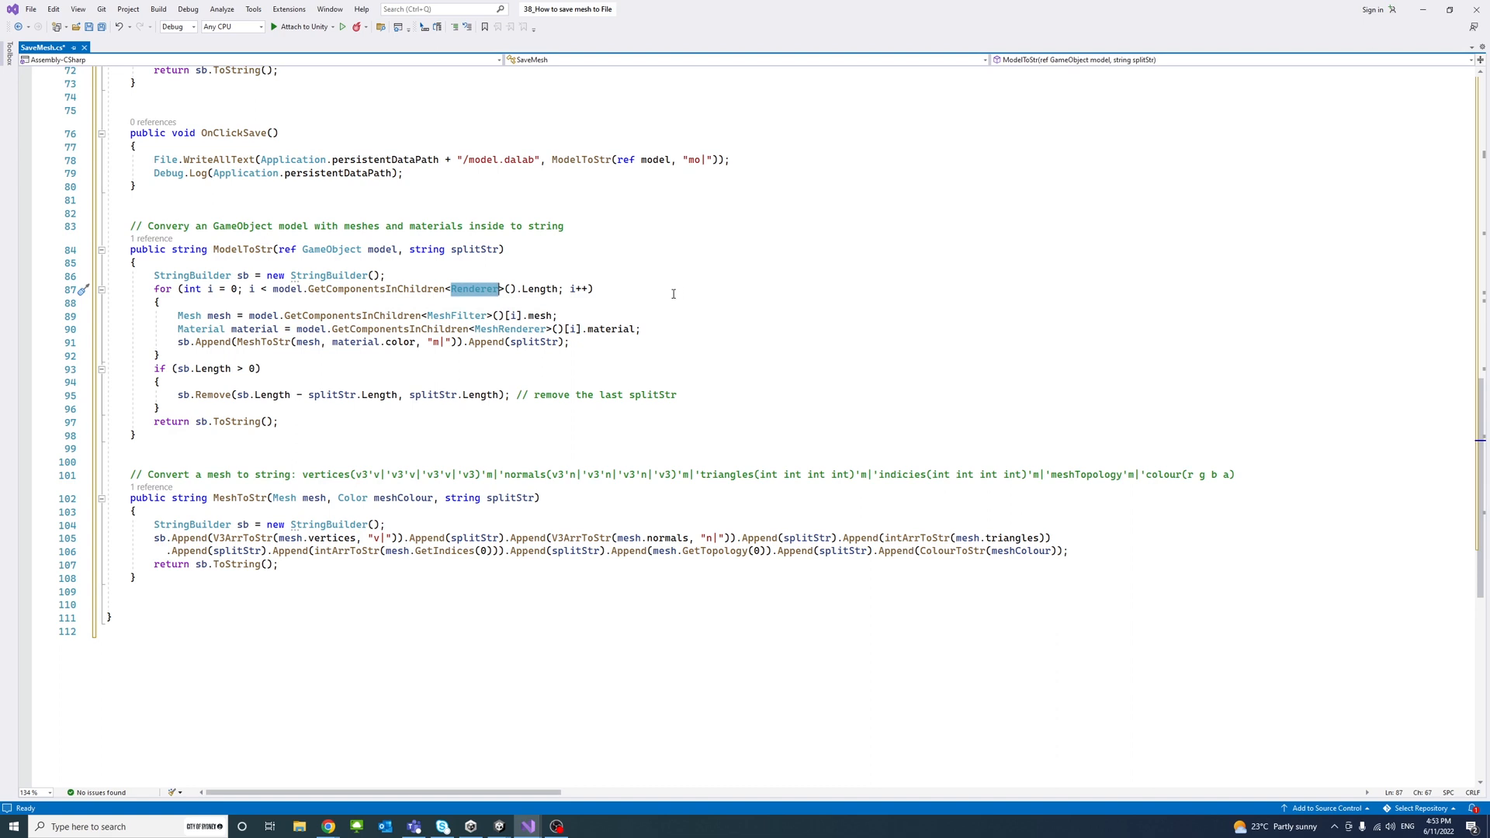
mouse_move(214, 319)
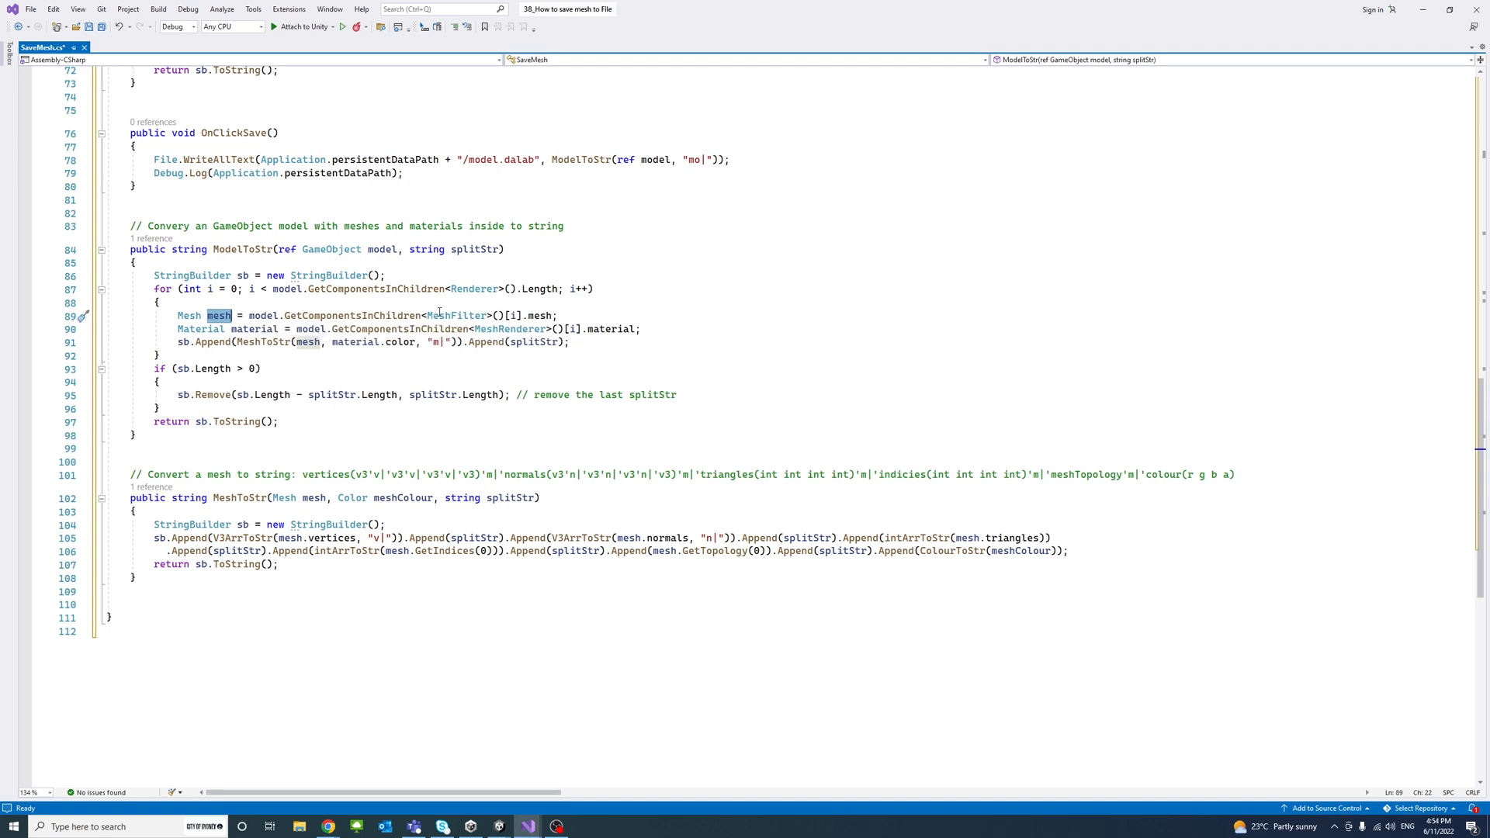
mouse_move(463, 315)
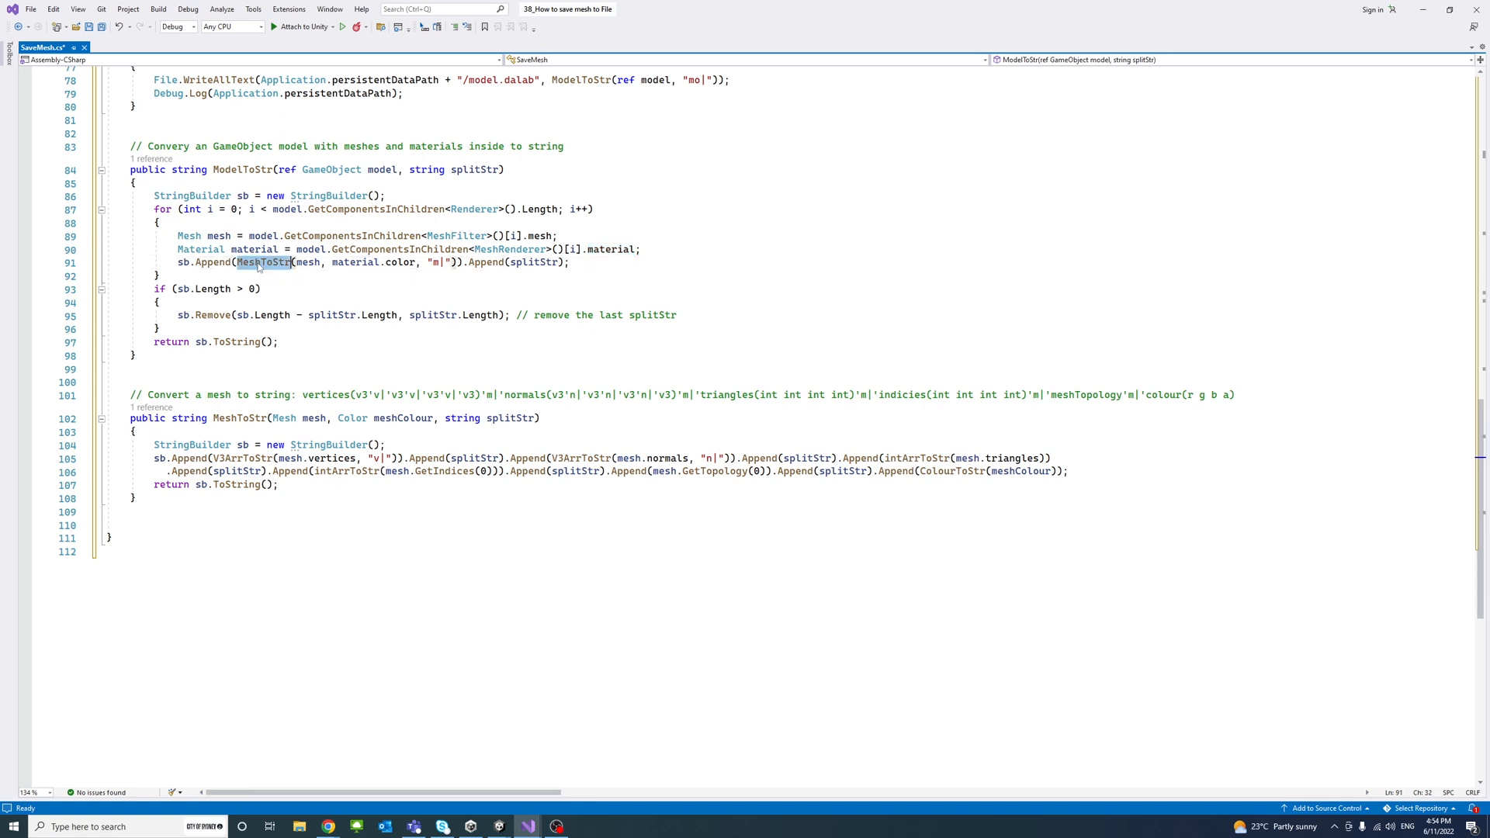
mouse_move(283, 262)
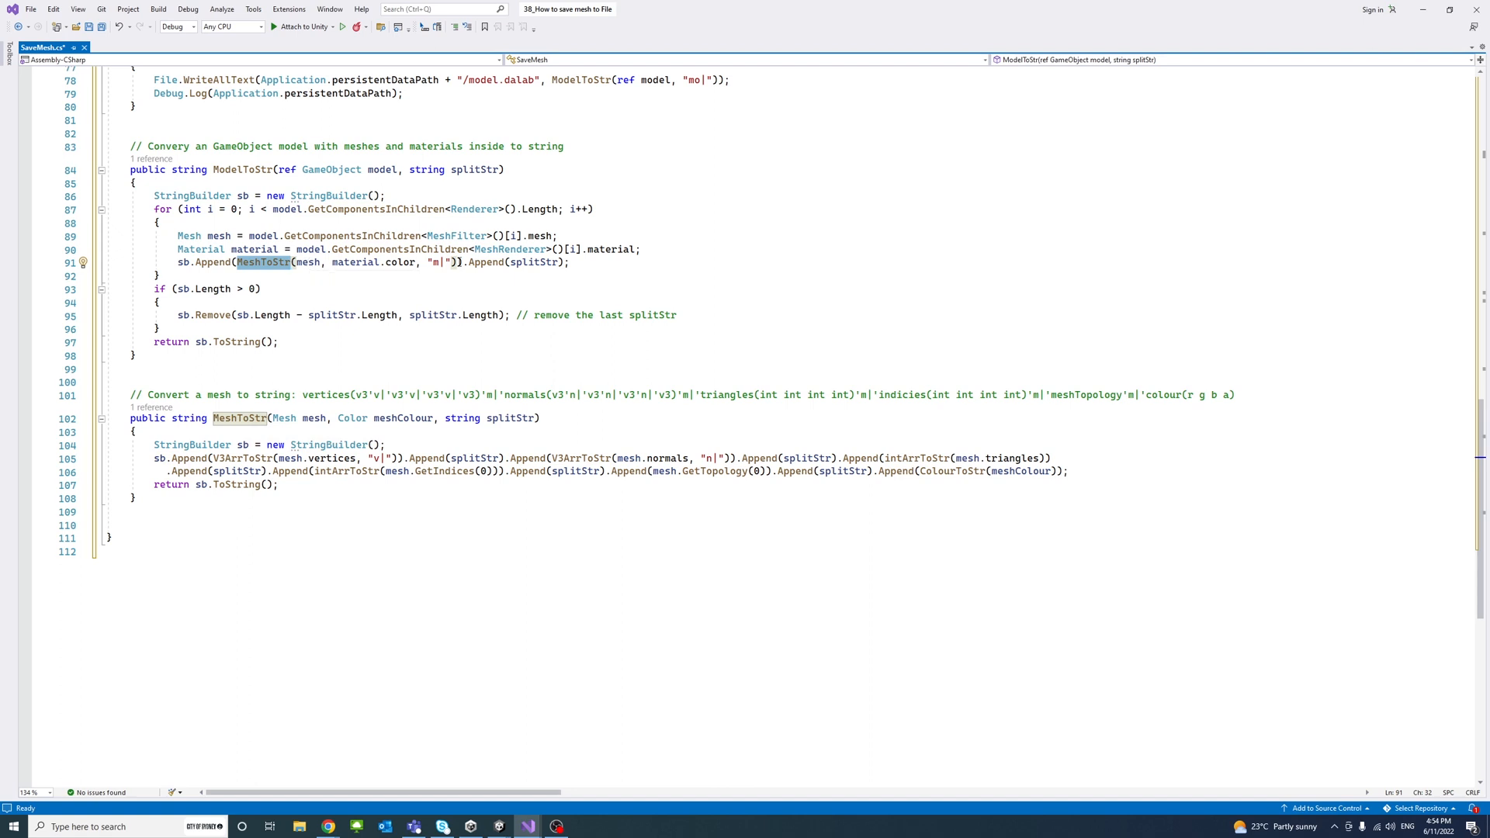
mouse_move(541, 262)
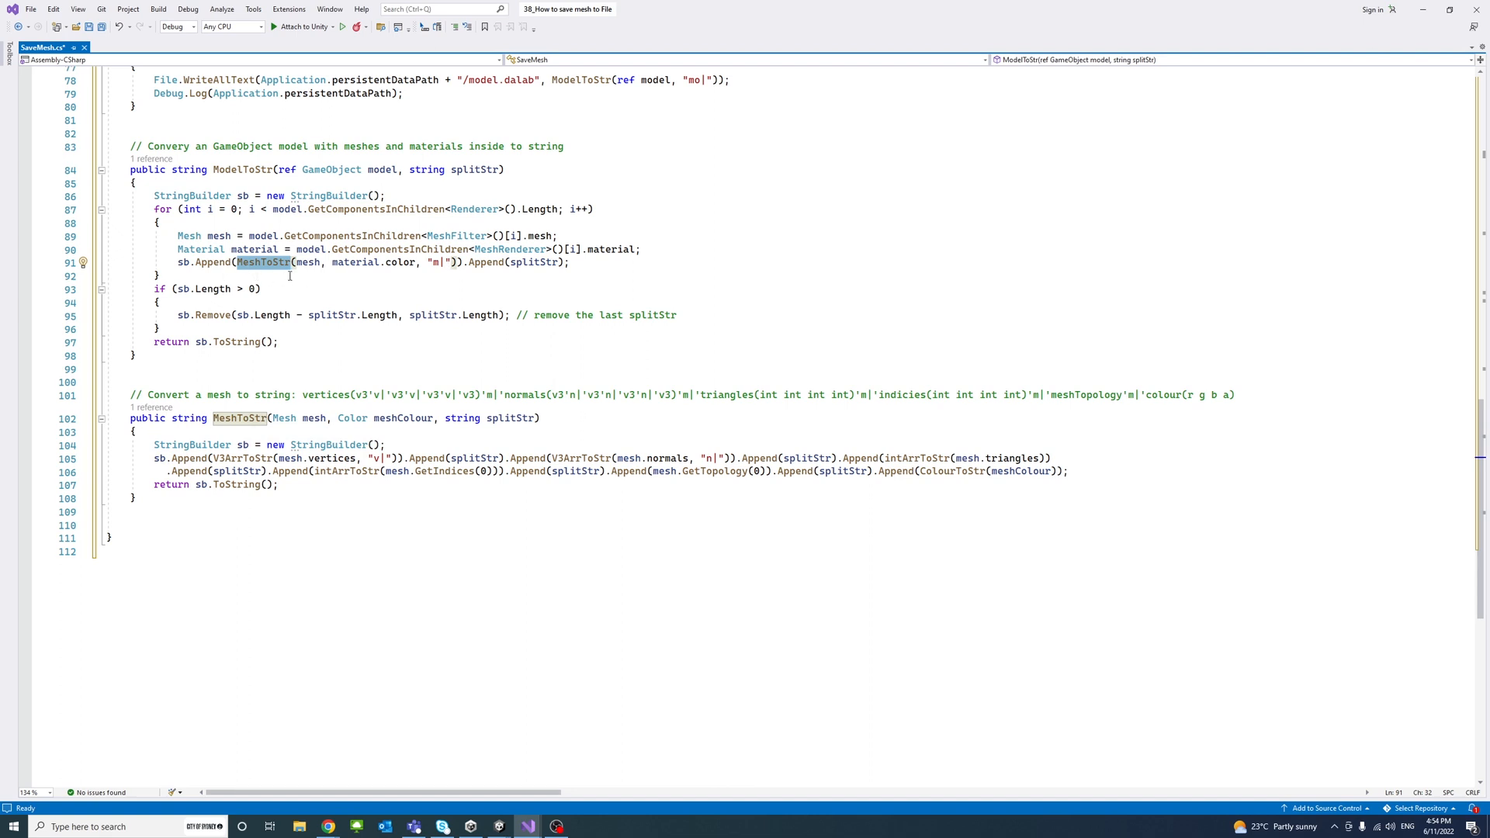
mouse_move(315, 300)
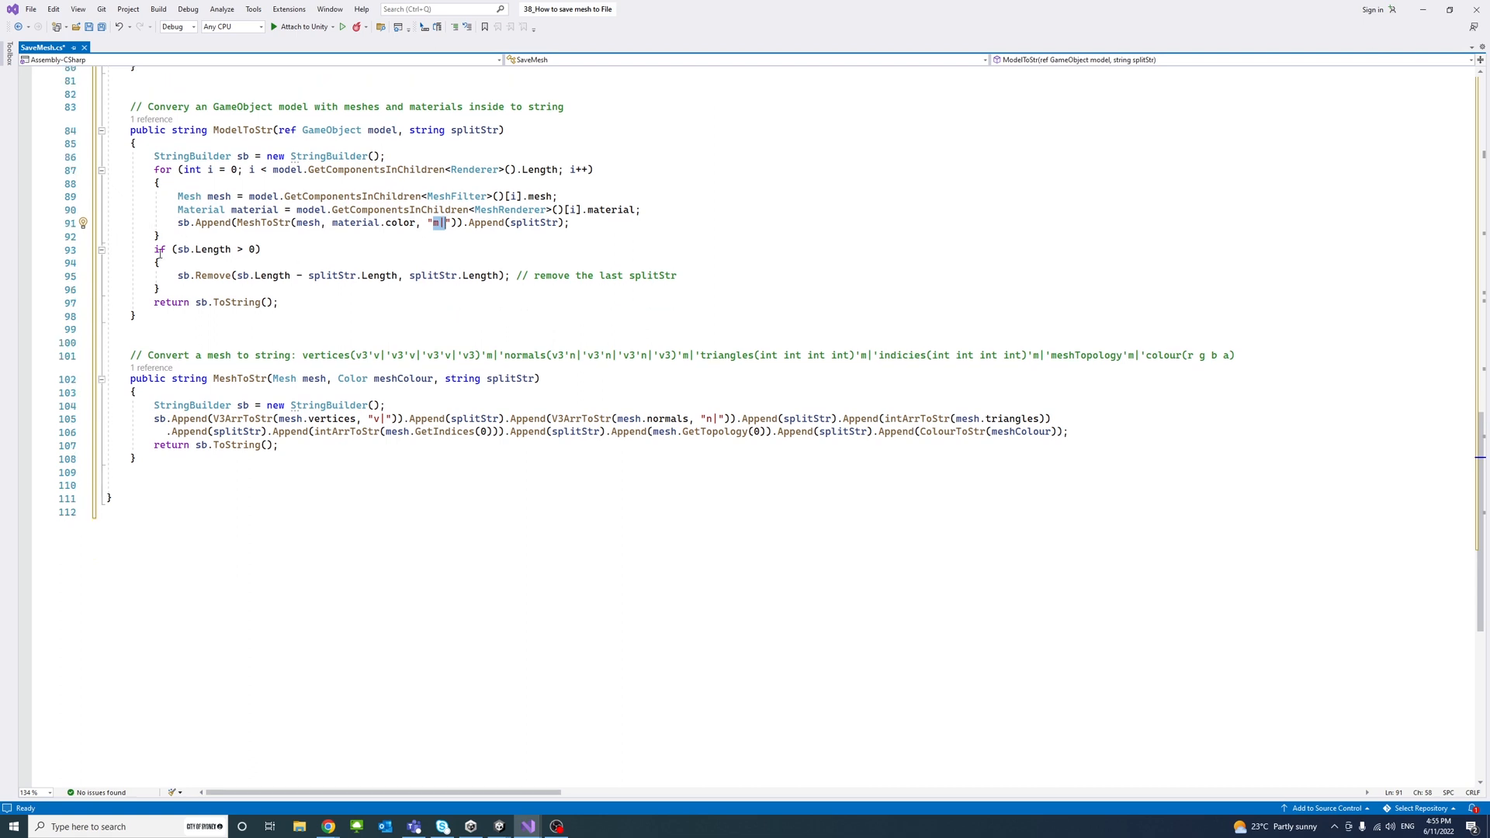
mouse_move(329, 320)
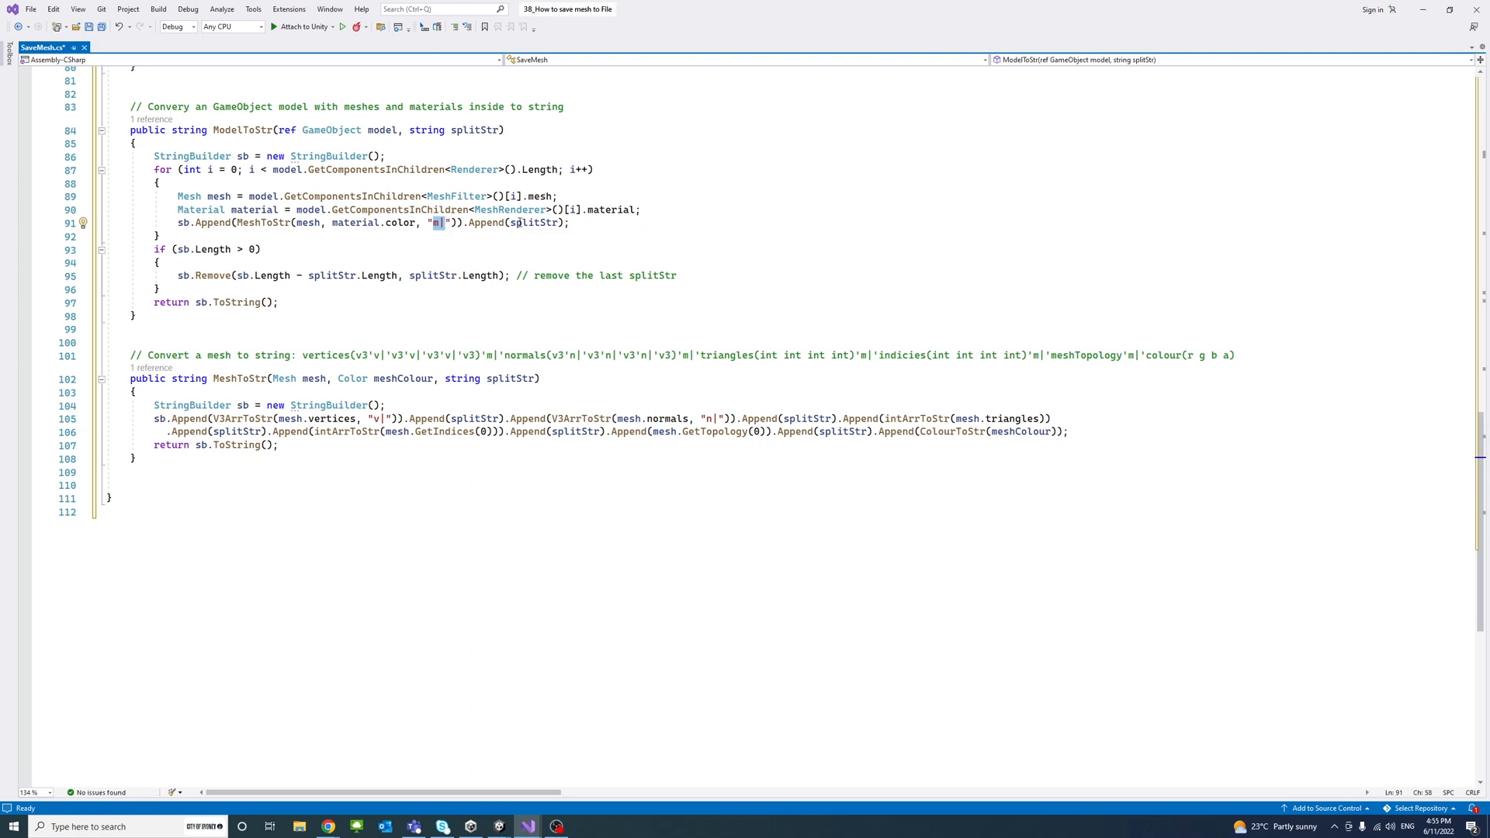
mouse_move(262, 265)
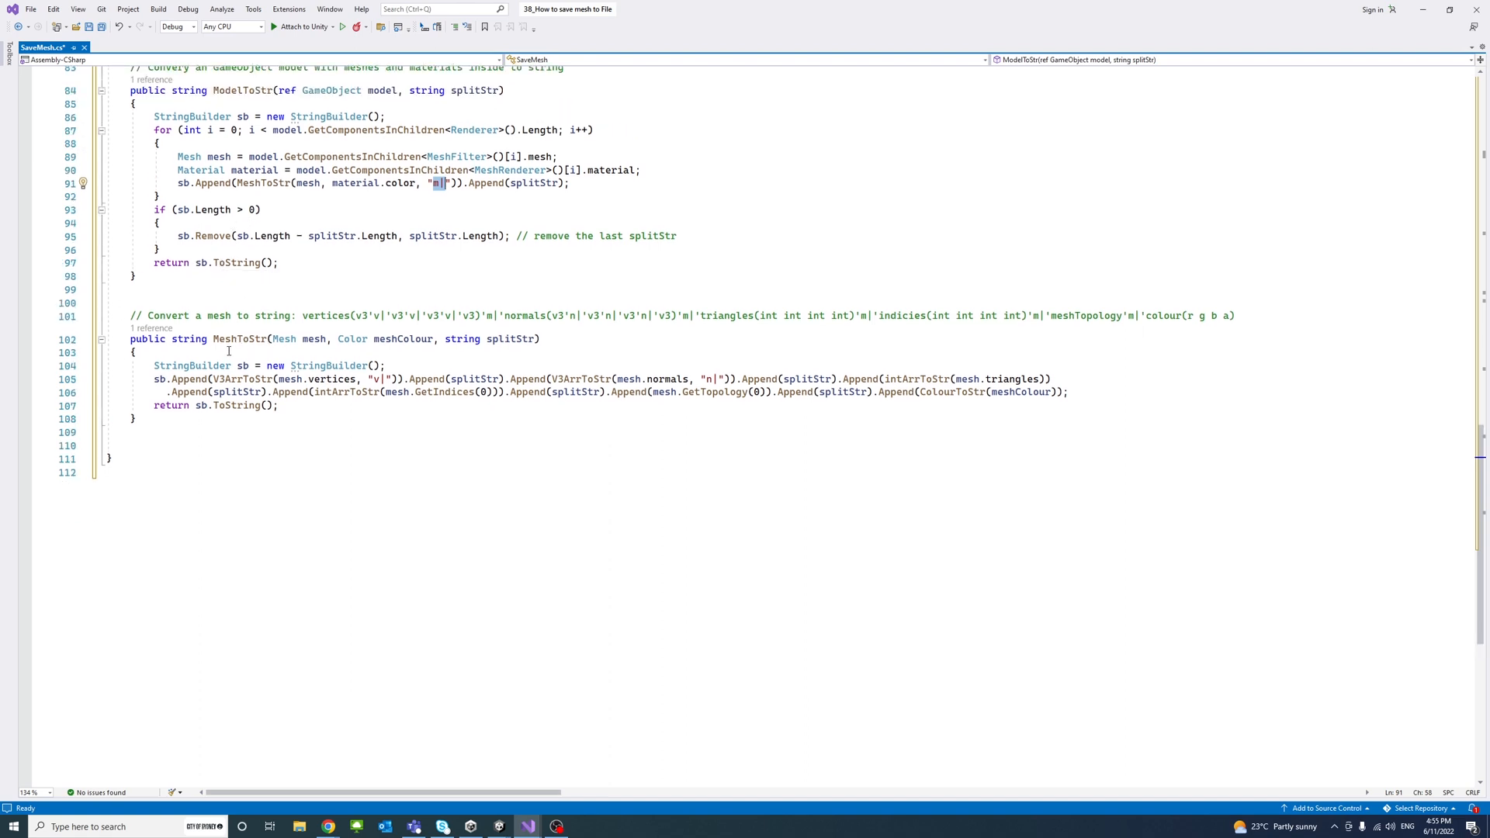
mouse_move(392, 340)
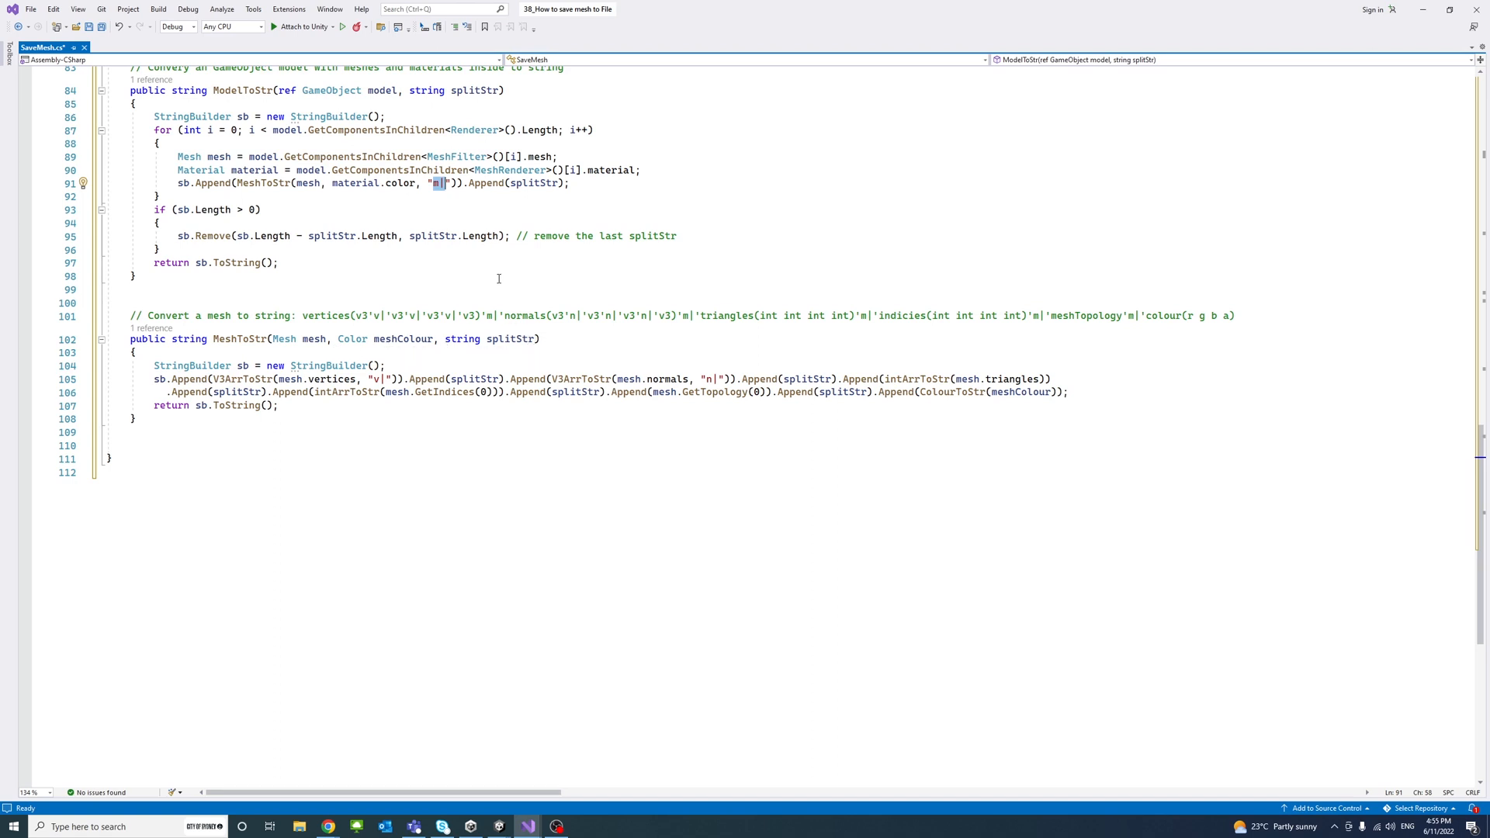
mouse_move(440, 183)
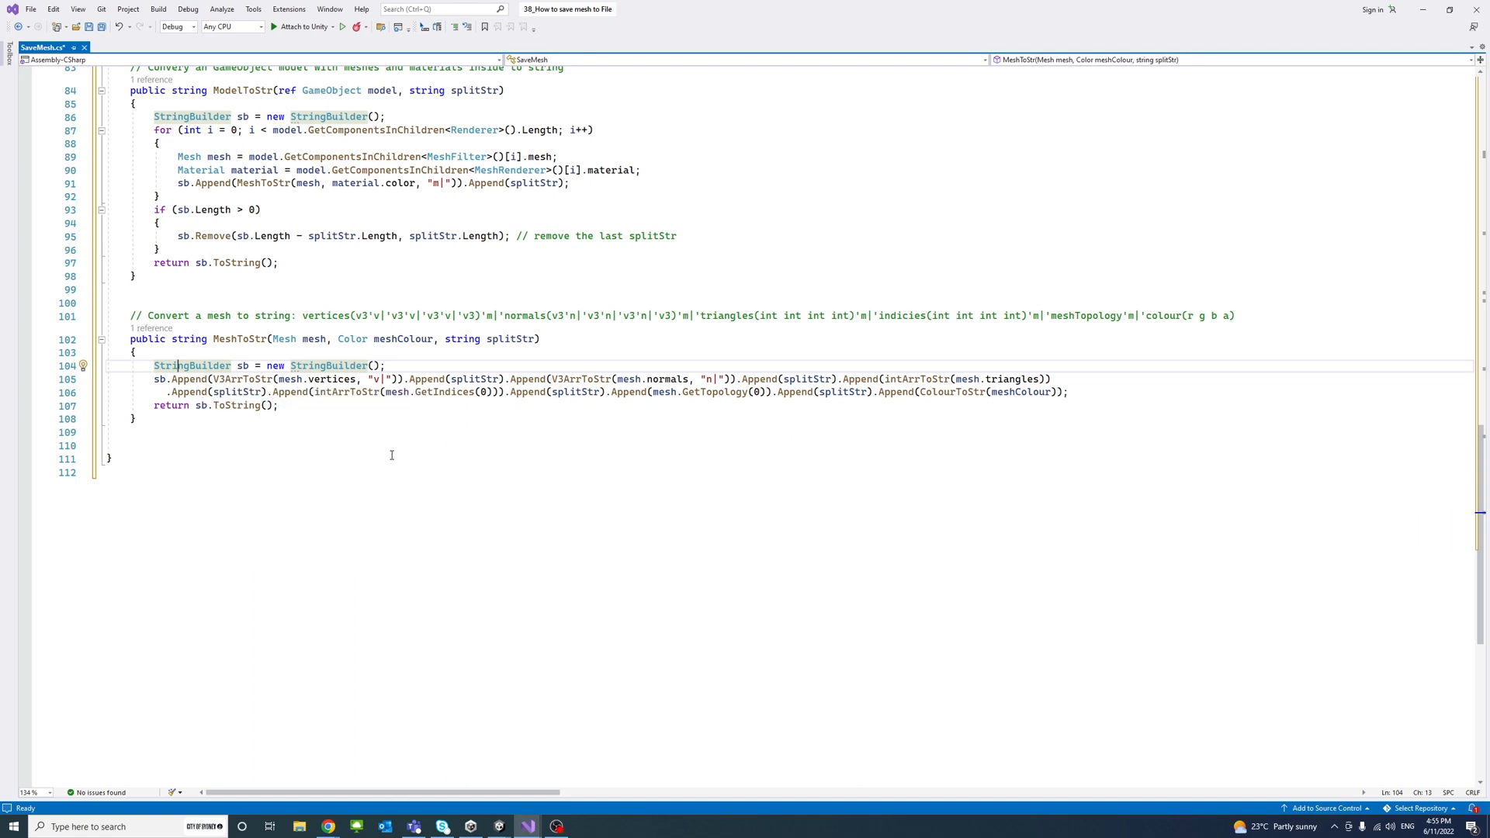
mouse_move(400, 469)
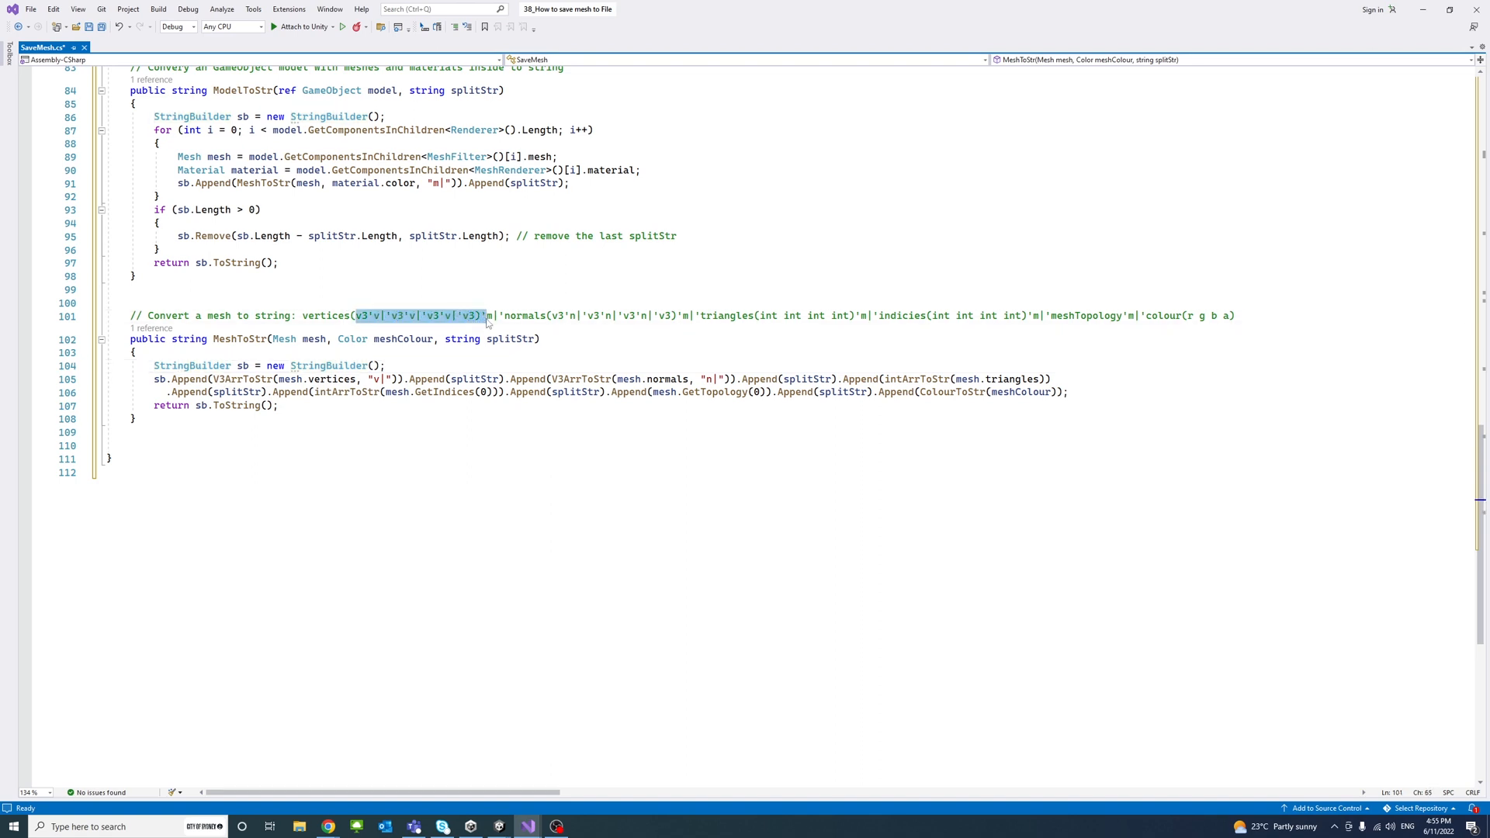
left_click(490, 315)
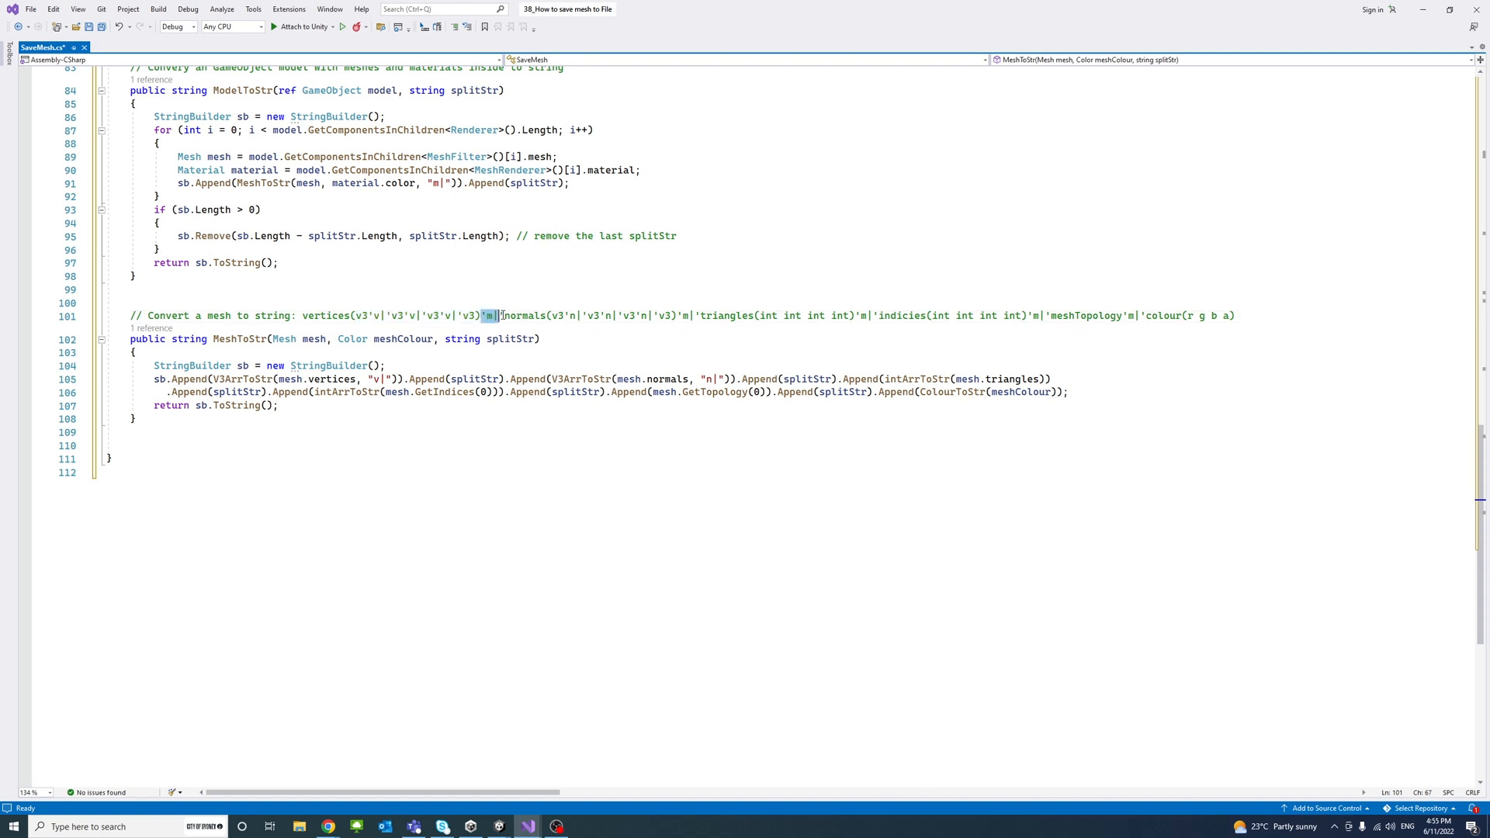
left_click_drag(501, 315, 725, 315)
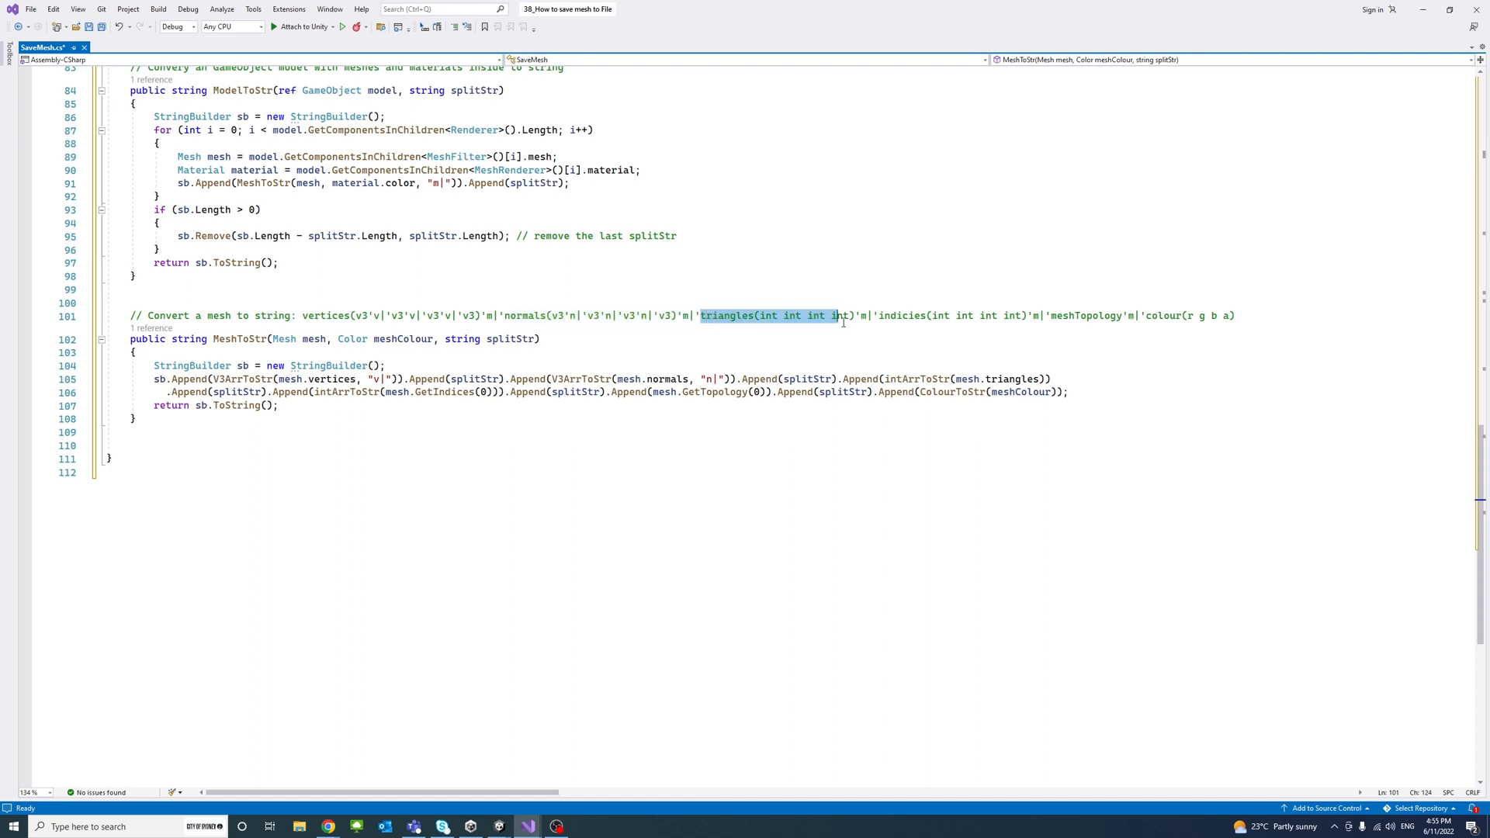
double_click(900, 315)
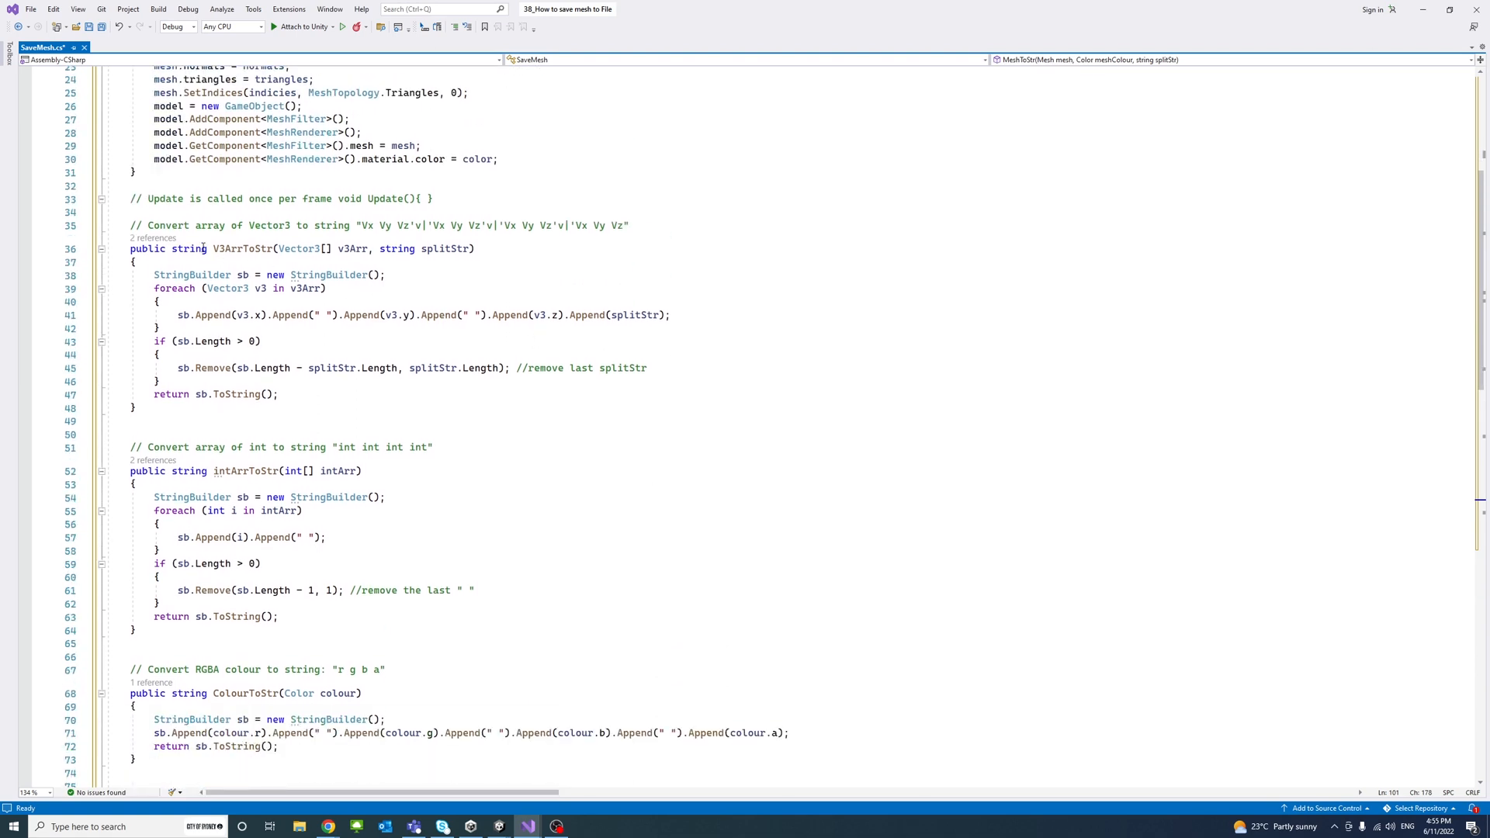
Review V3ArrToStr and MeshToStr in SaveMesh.cs and save the script.
scroll("down", 3)
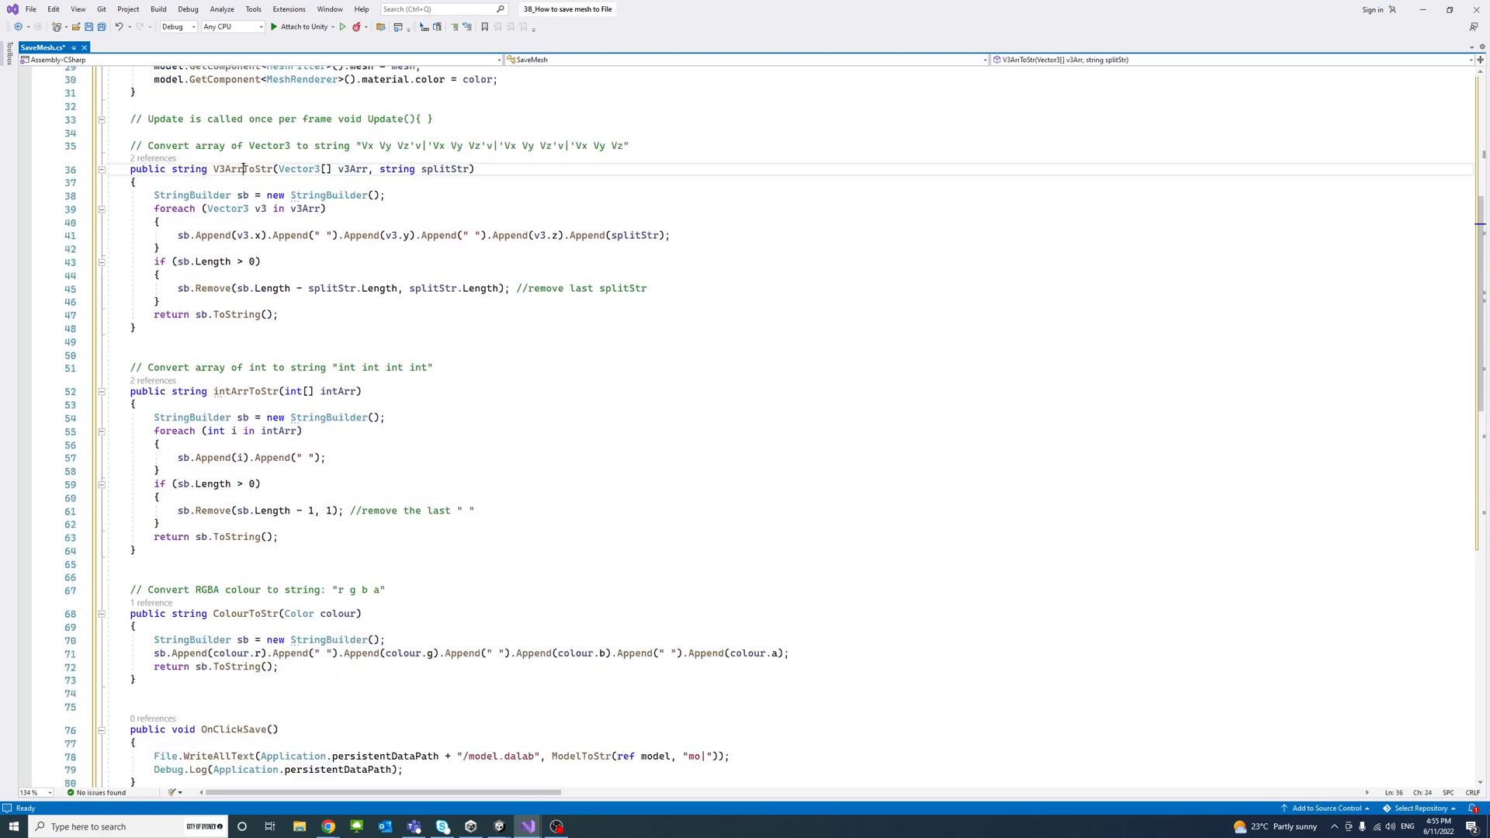
double_click(244, 169)
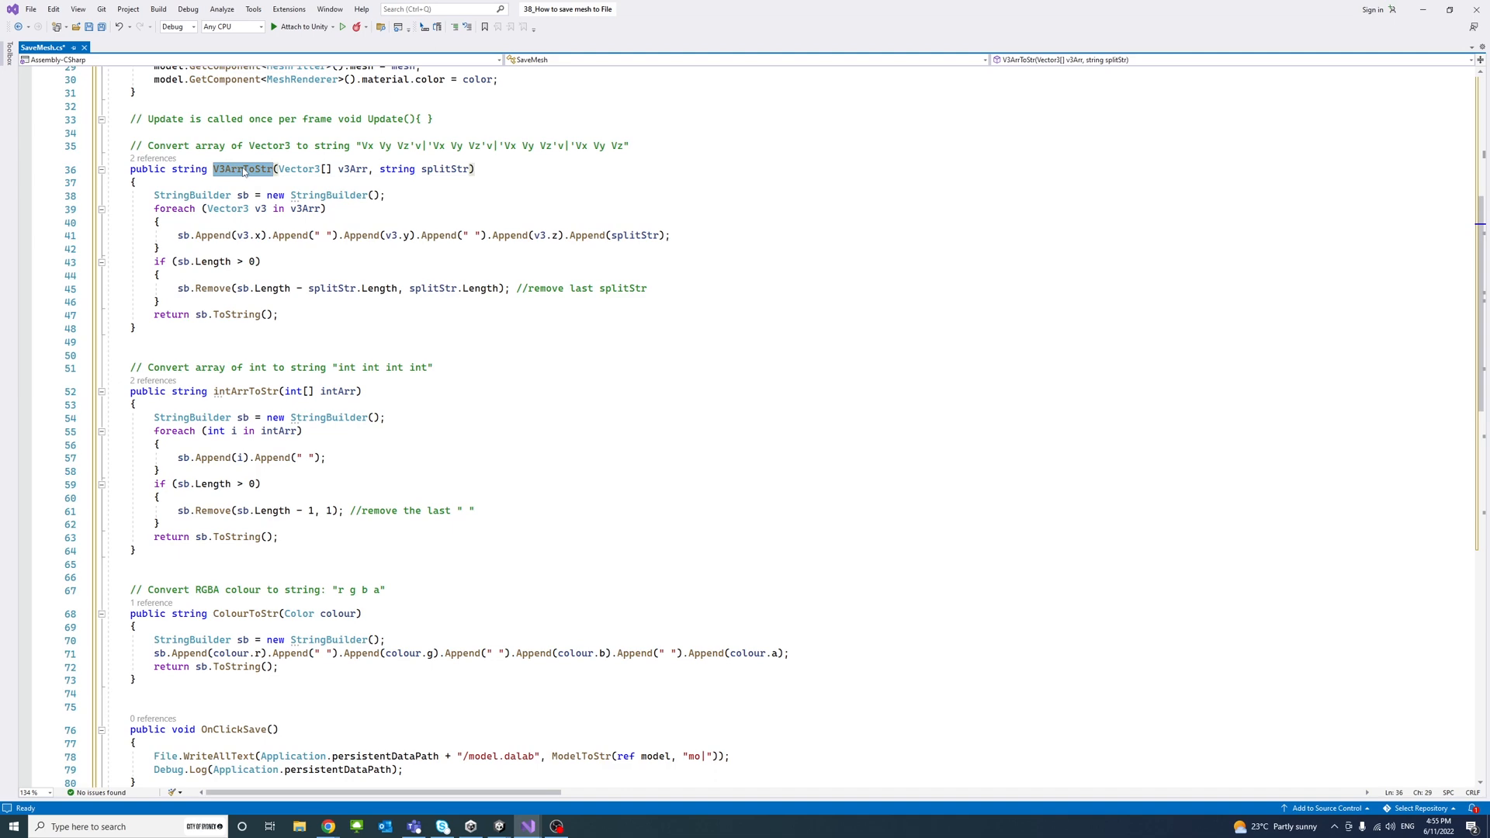
scroll("down", 3)
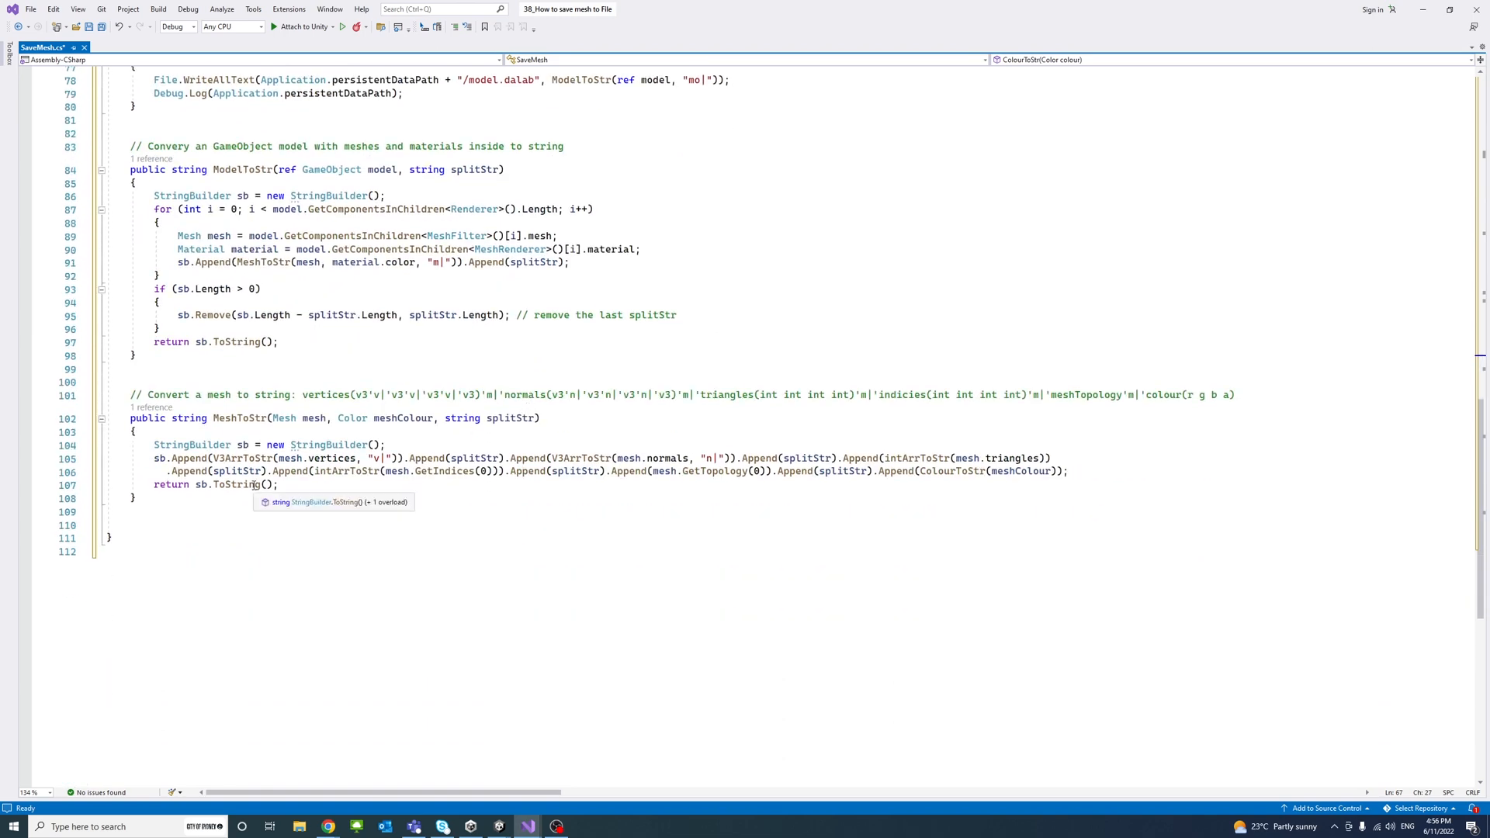
mouse_move(535, 408)
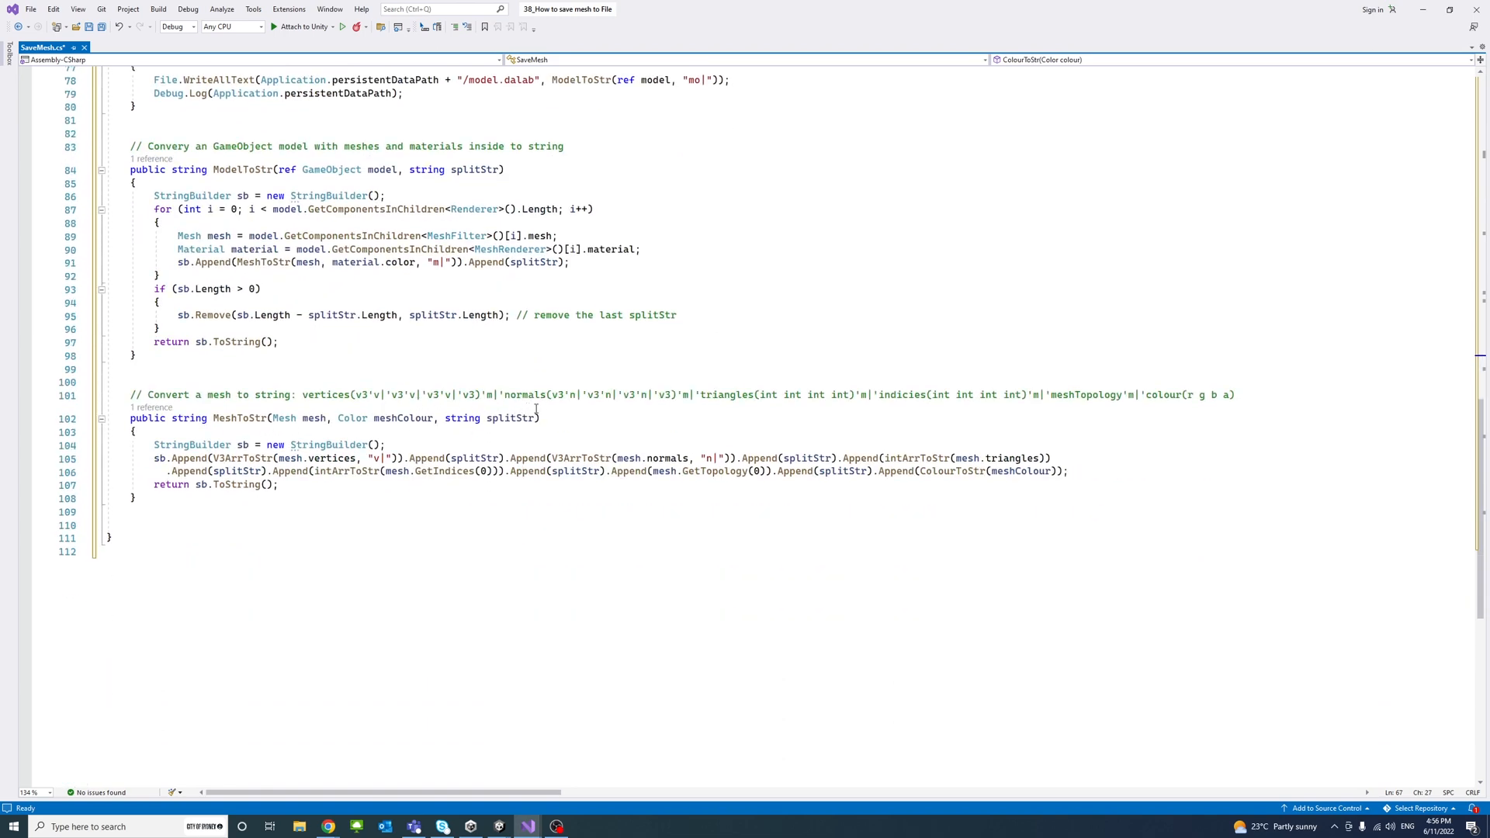
mouse_move(608, 428)
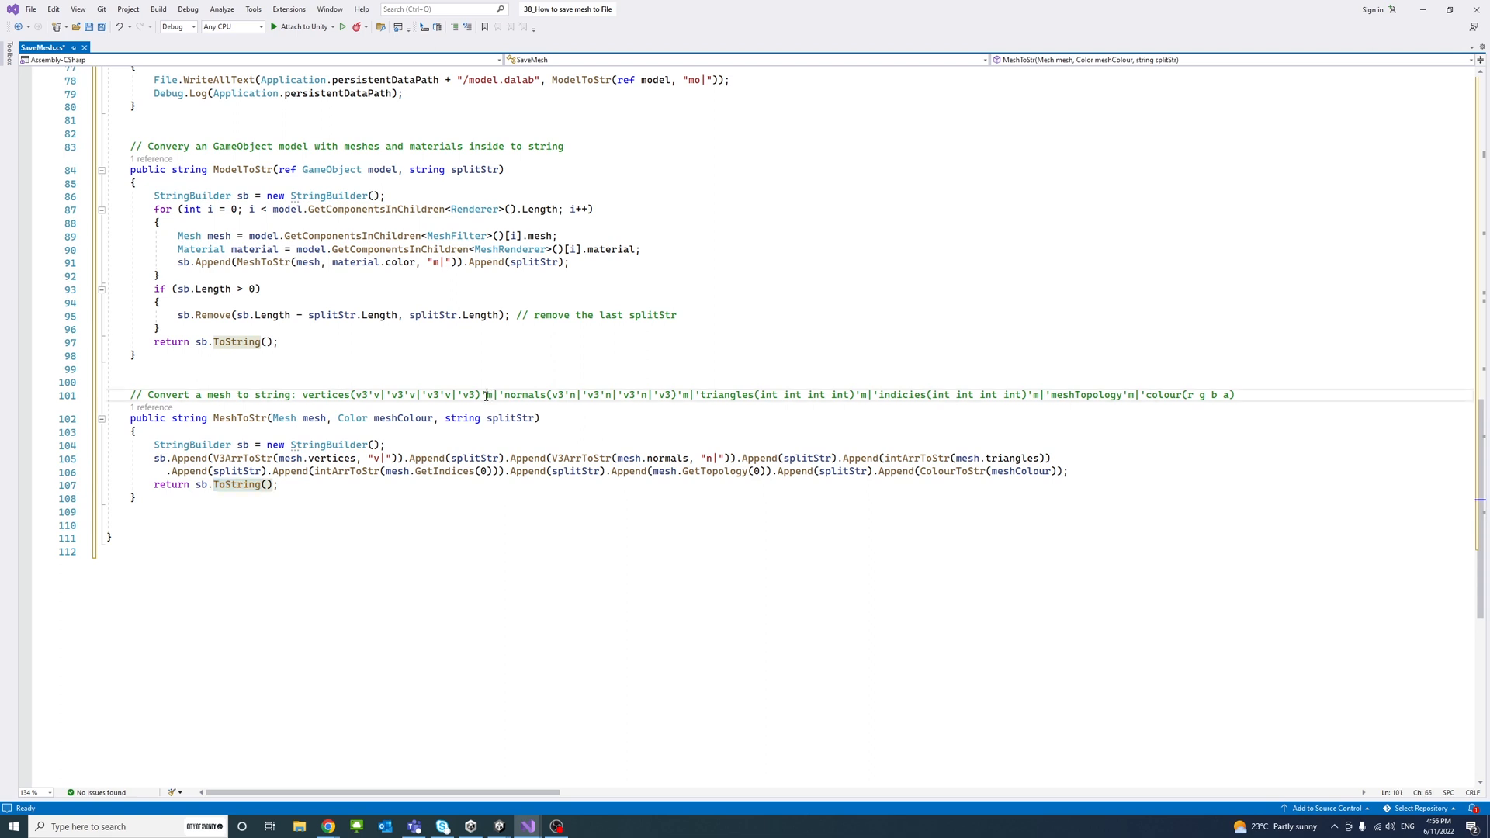
double_click(489, 394)
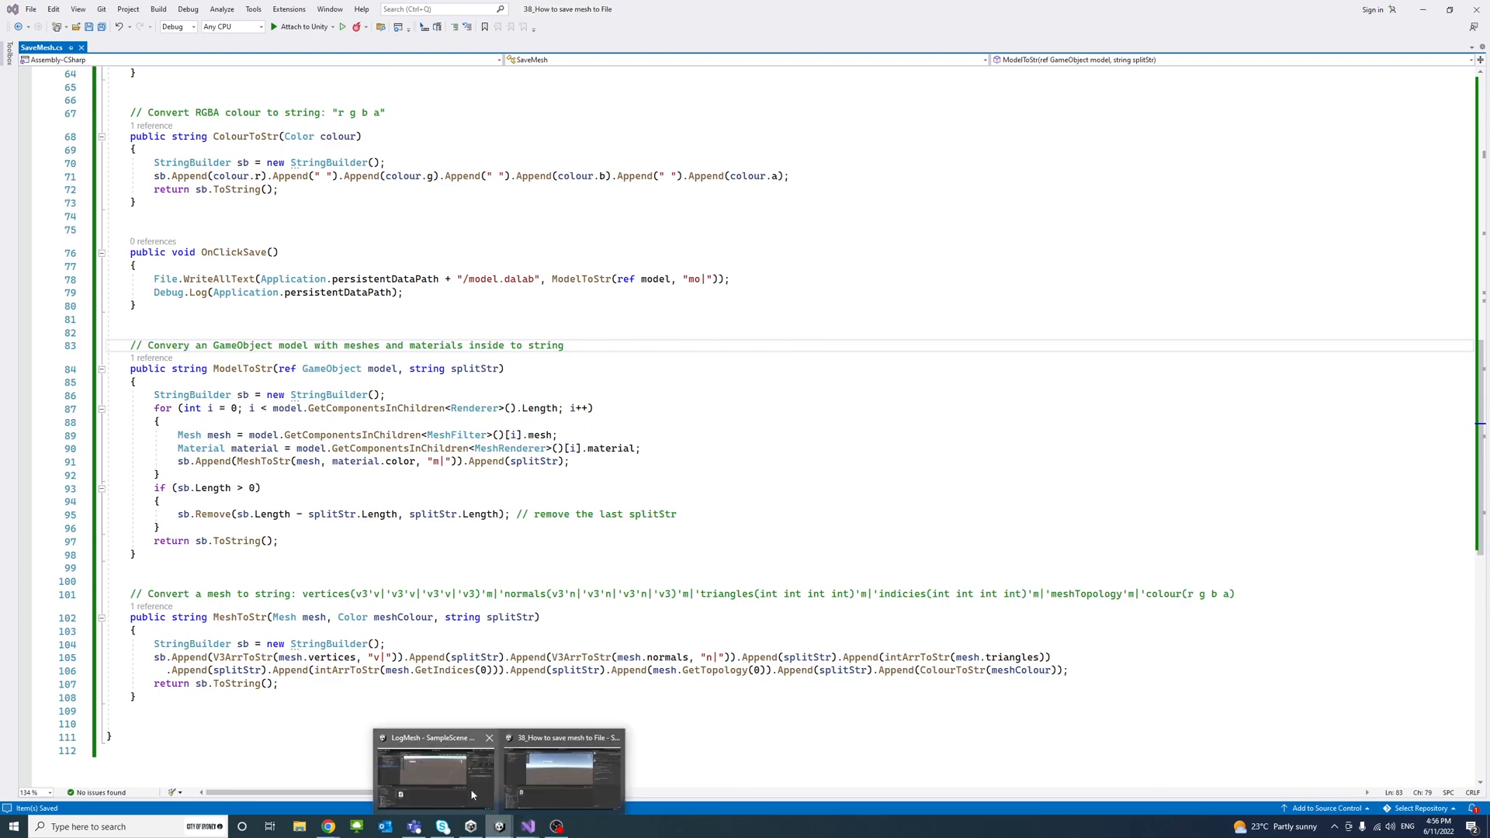
Select MeshSaveButton in Unity and add a new entry to its On Click event.
left_click(562, 770)
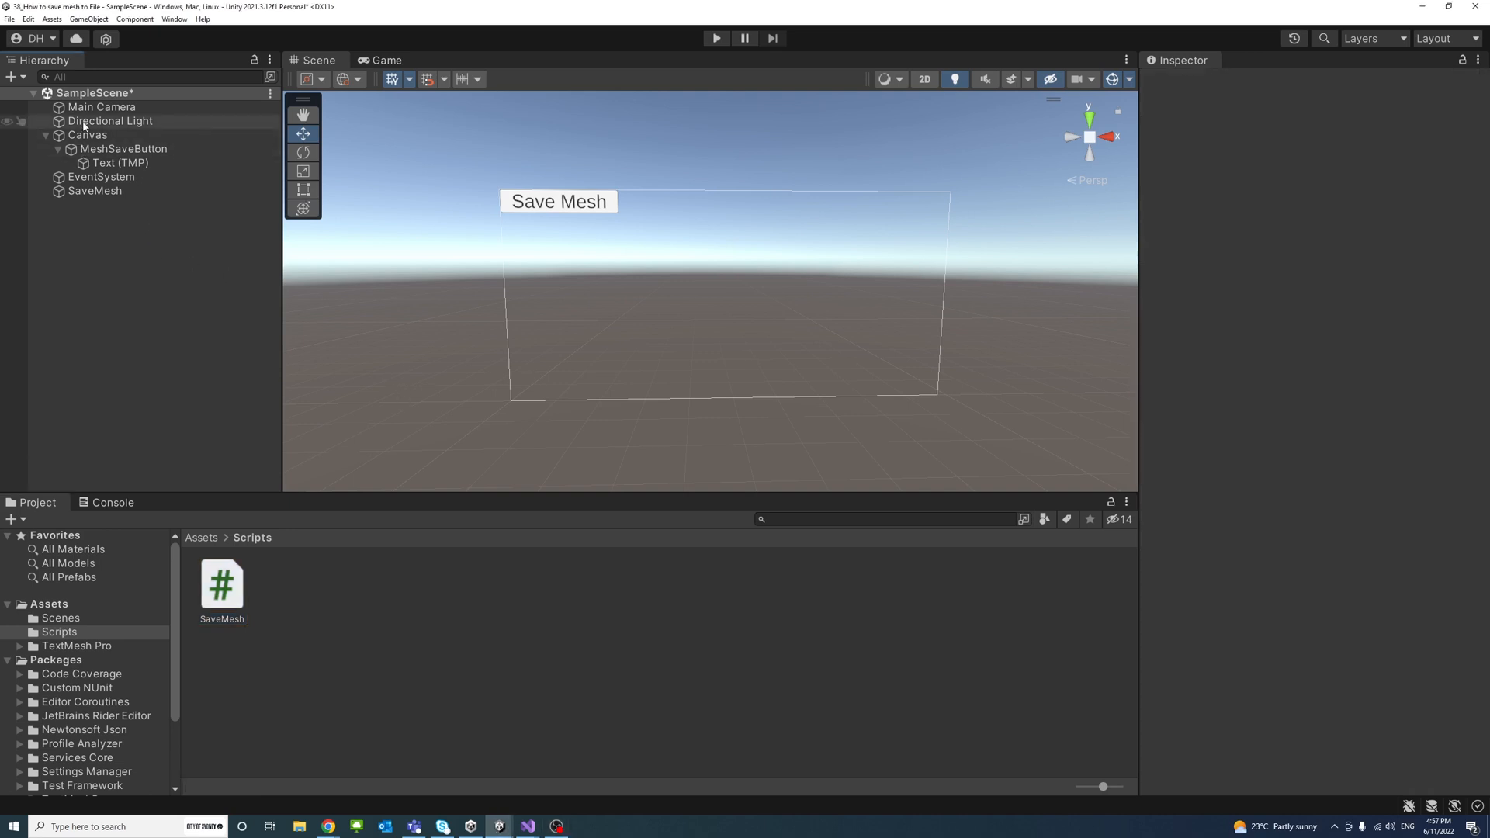
left_click(123, 149)
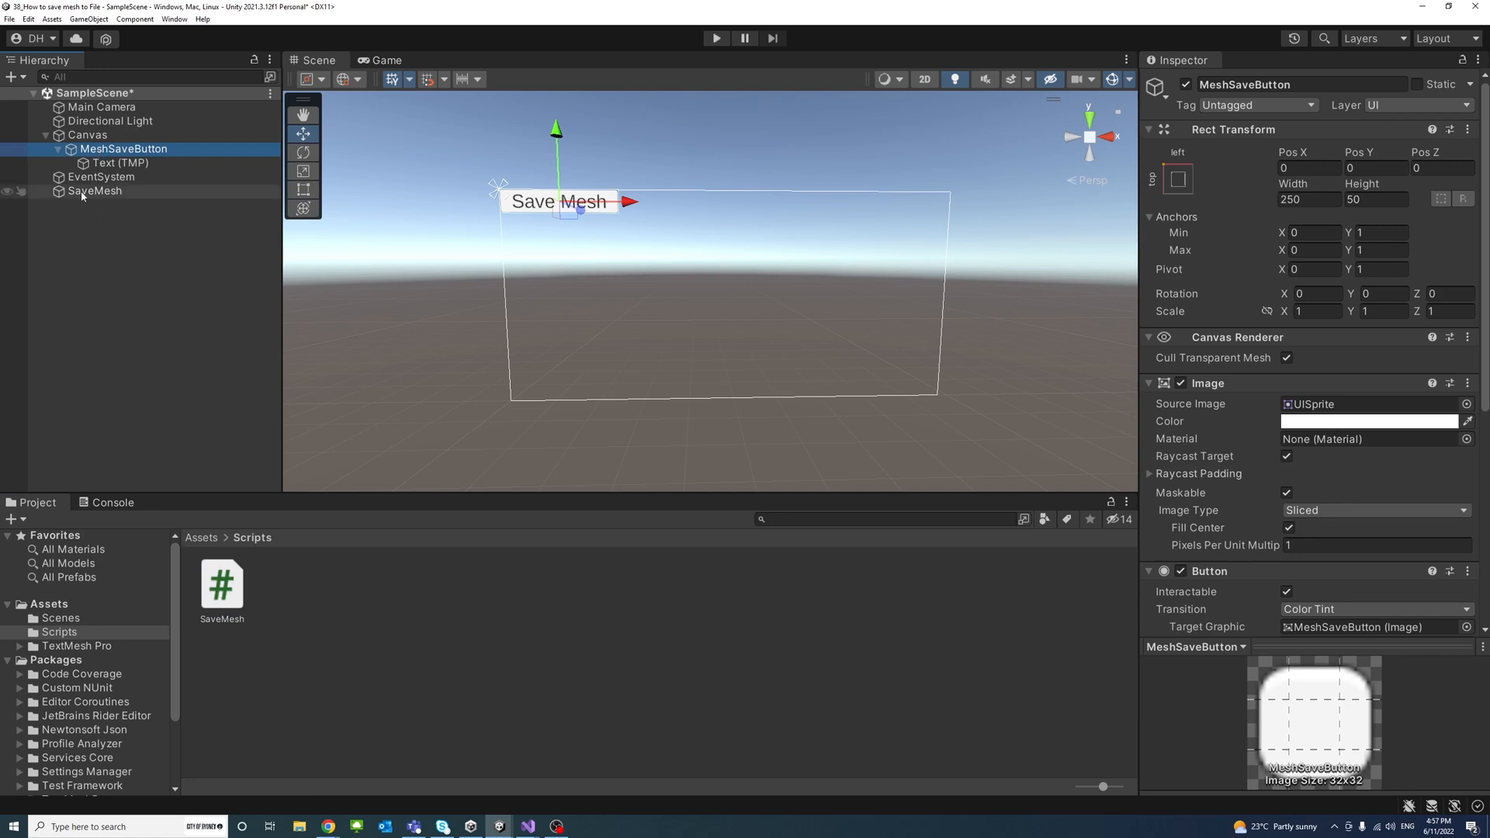
mouse_move(112, 197)
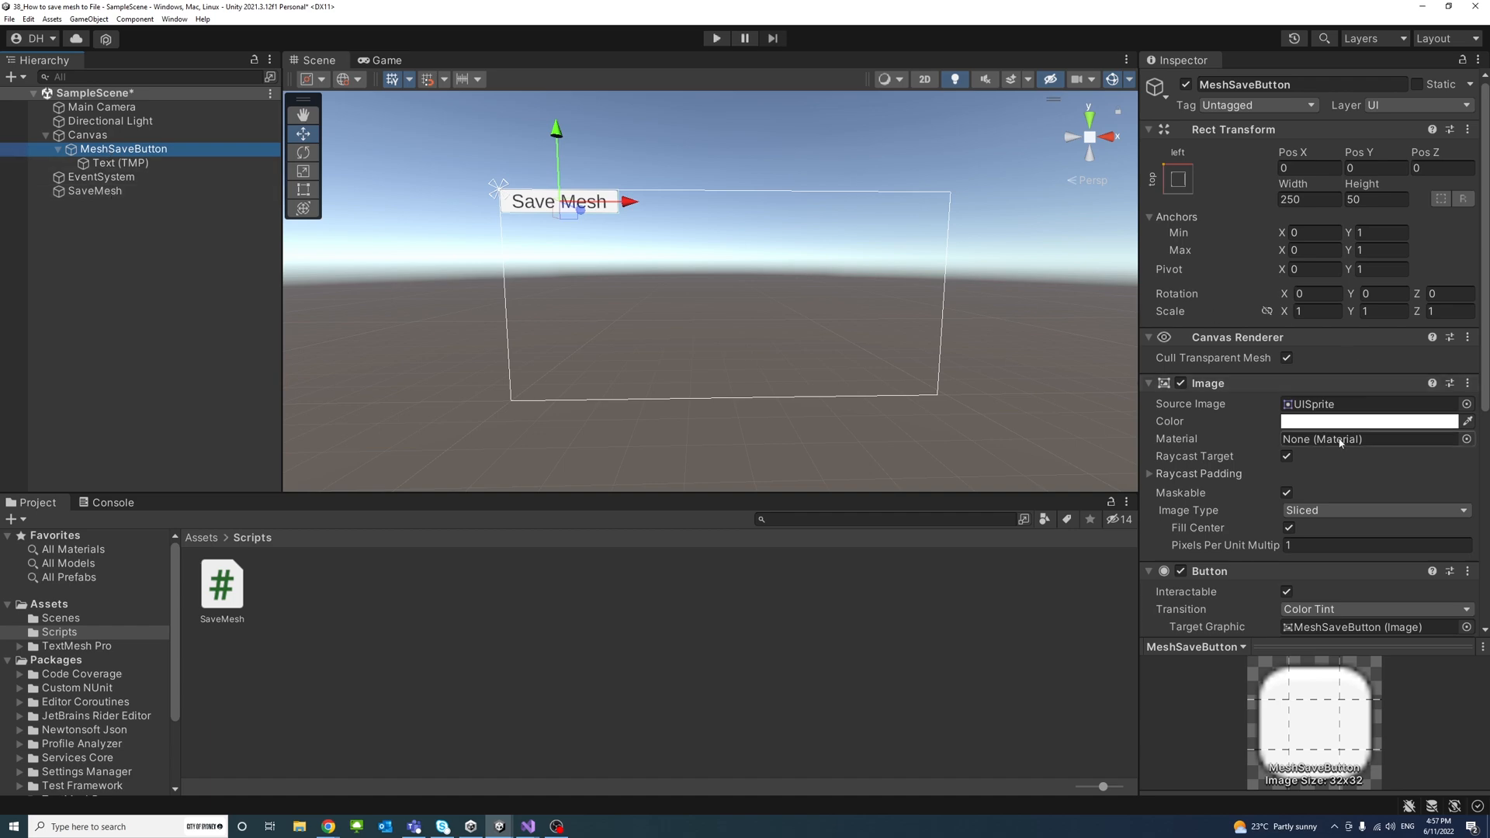
scroll("down", 3)
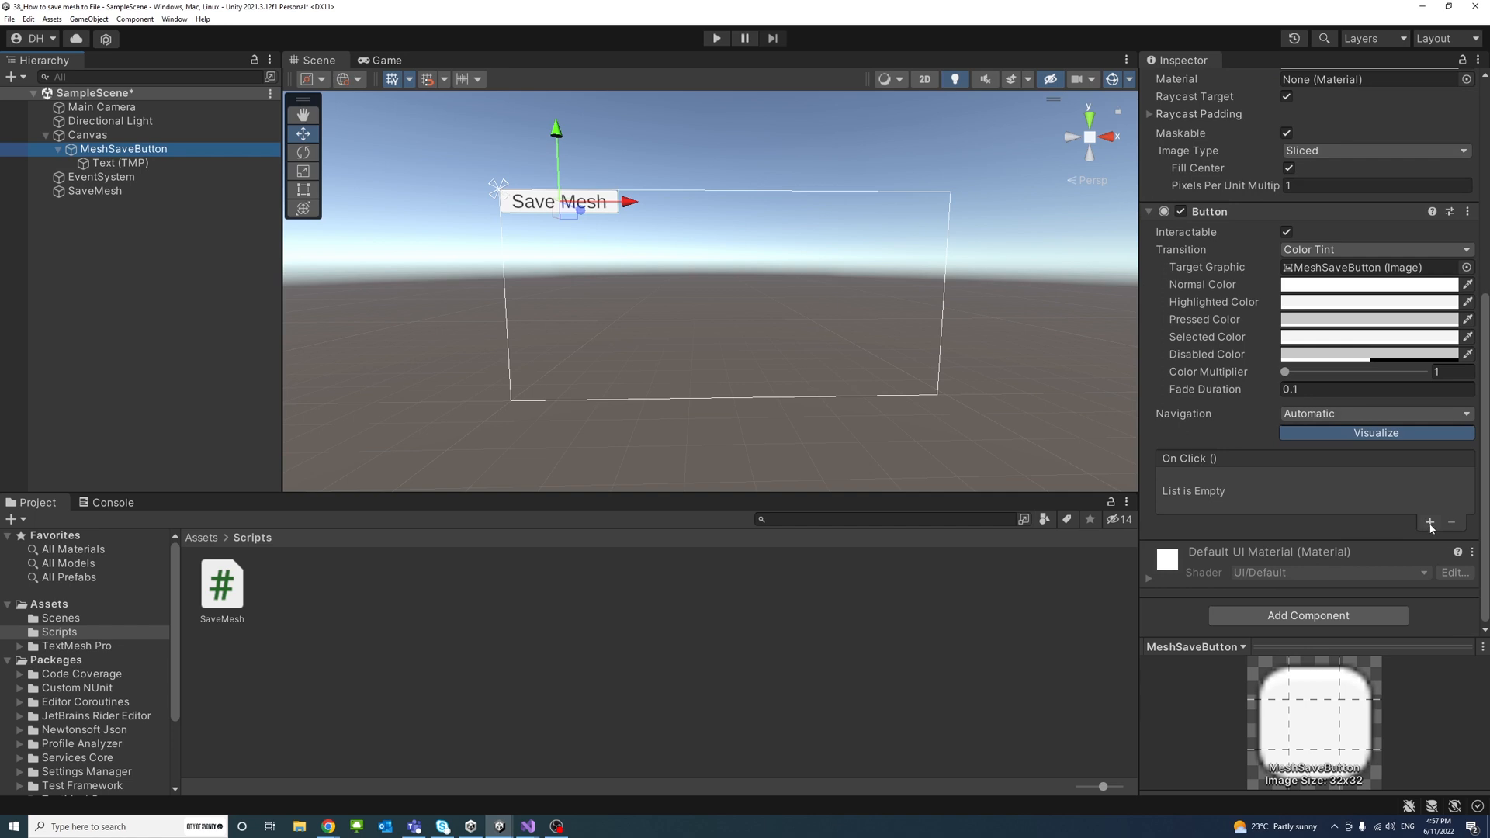
left_click(1429, 523)
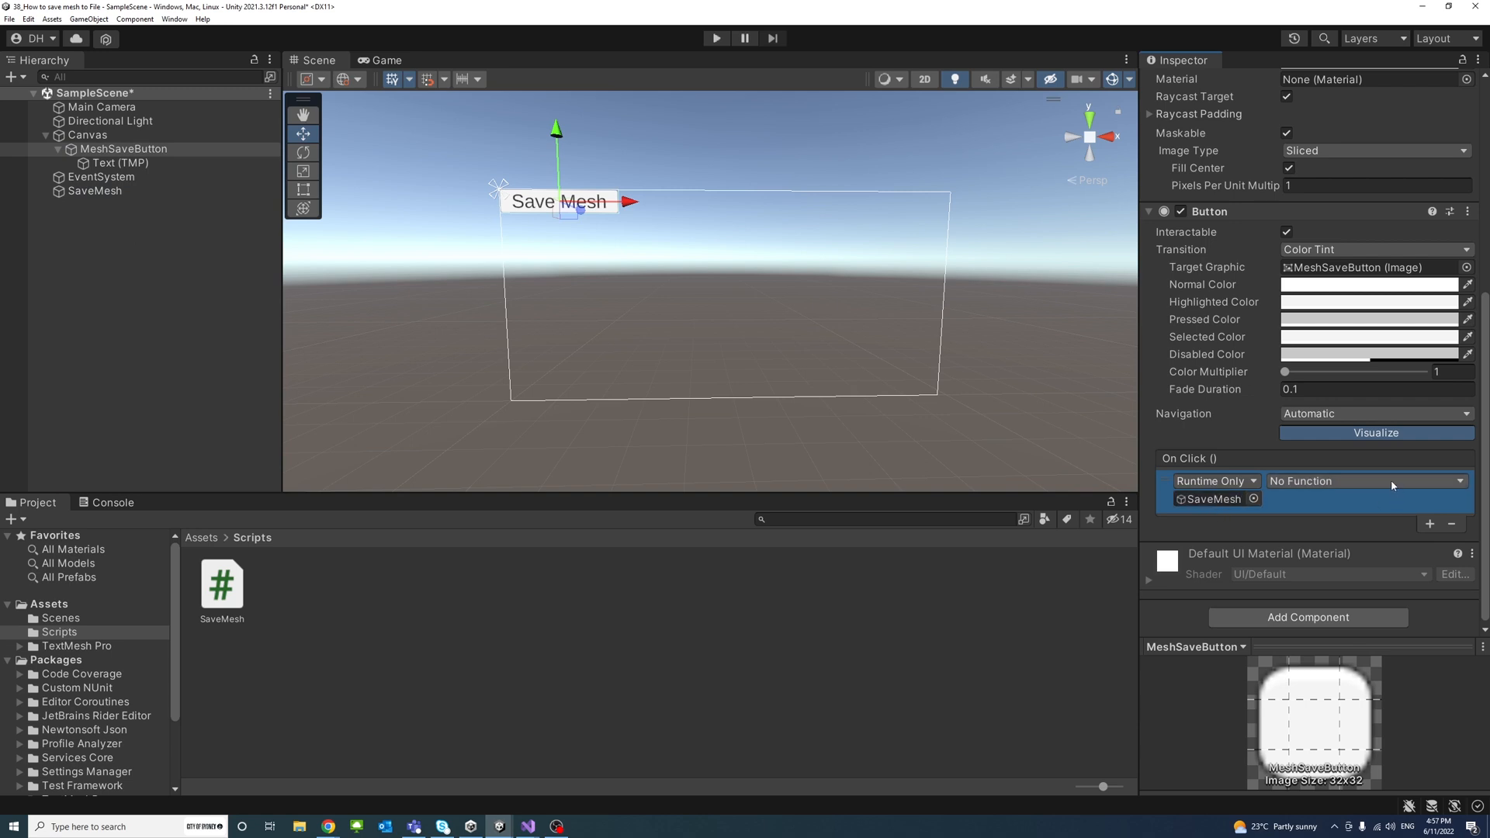
Assign SaveMesh.OnClickSave to the click event and run the scene.
left_click(1362, 481)
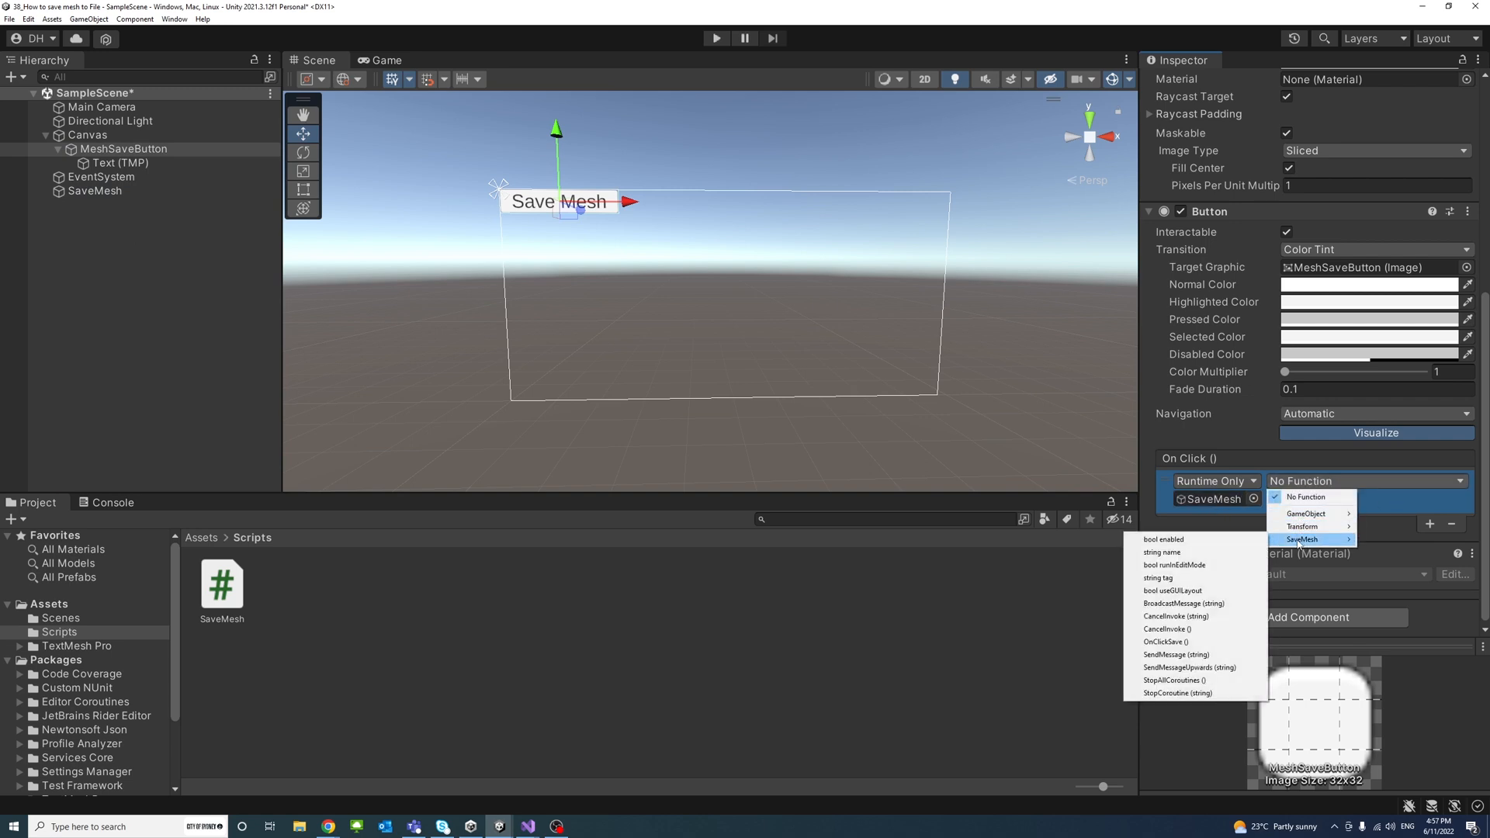
mouse_move(1164, 641)
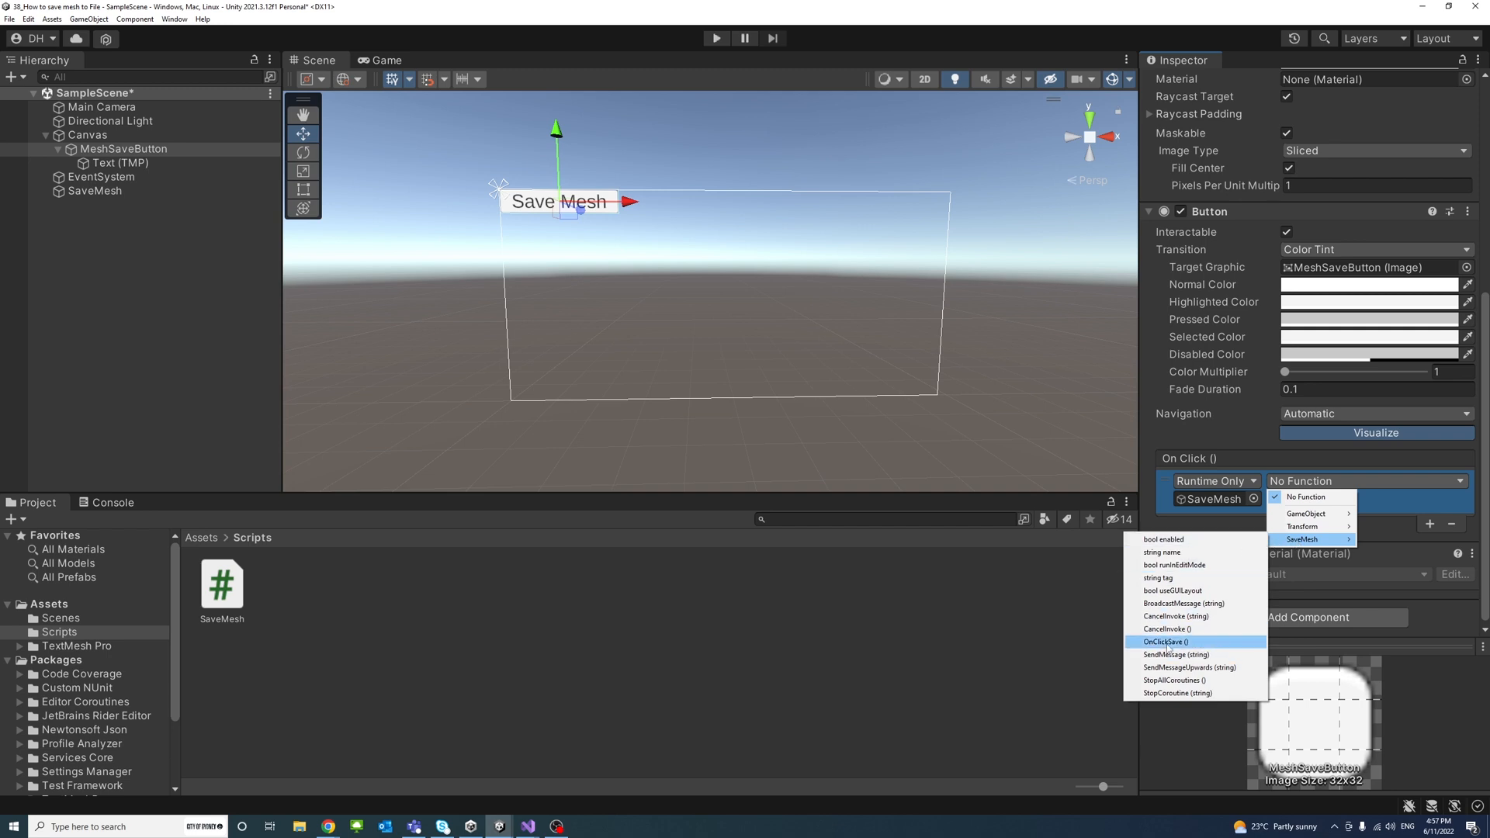
left_click(1166, 641)
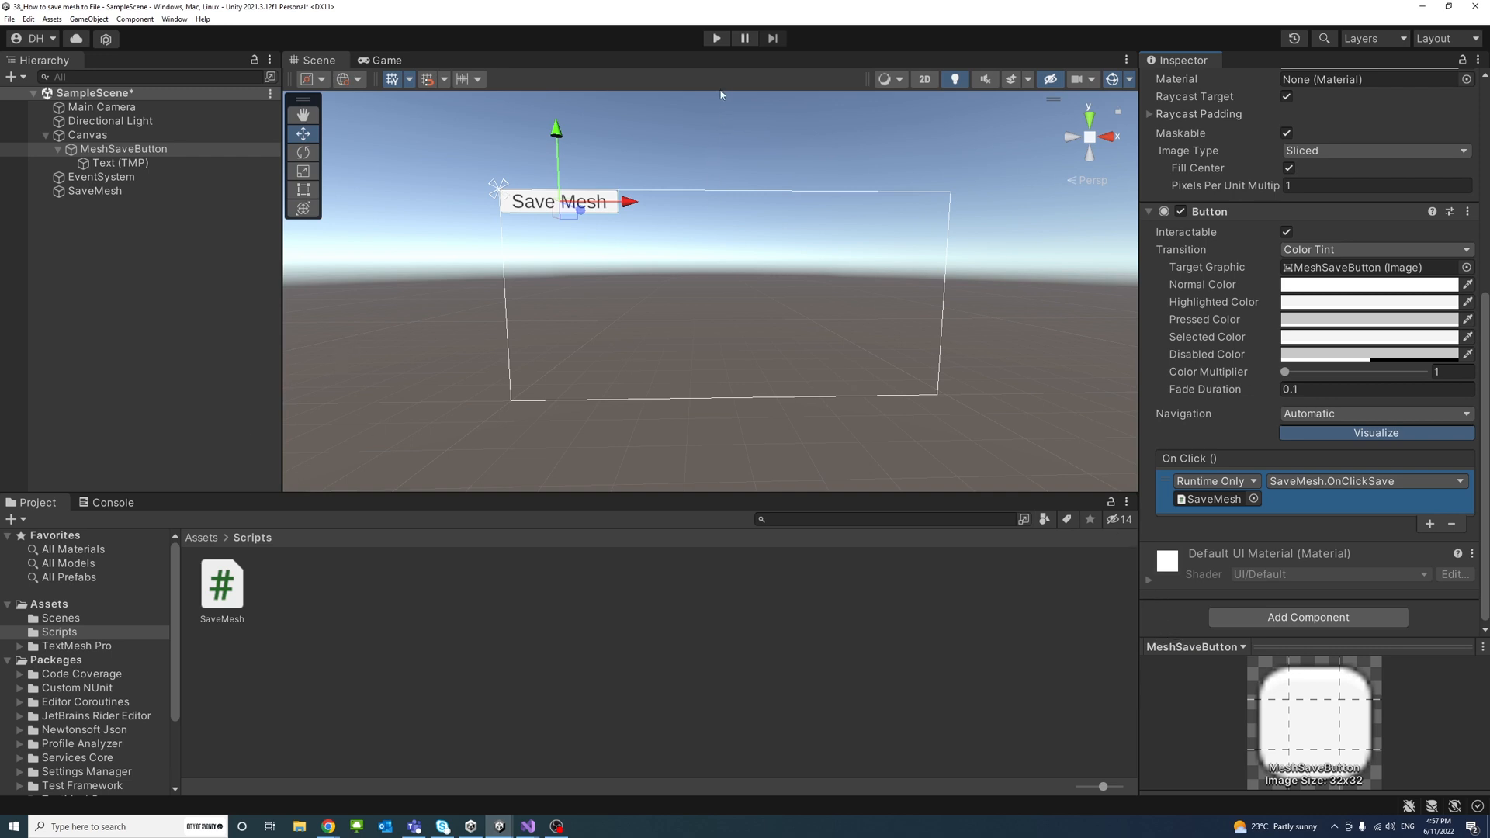
left_click(714, 37)
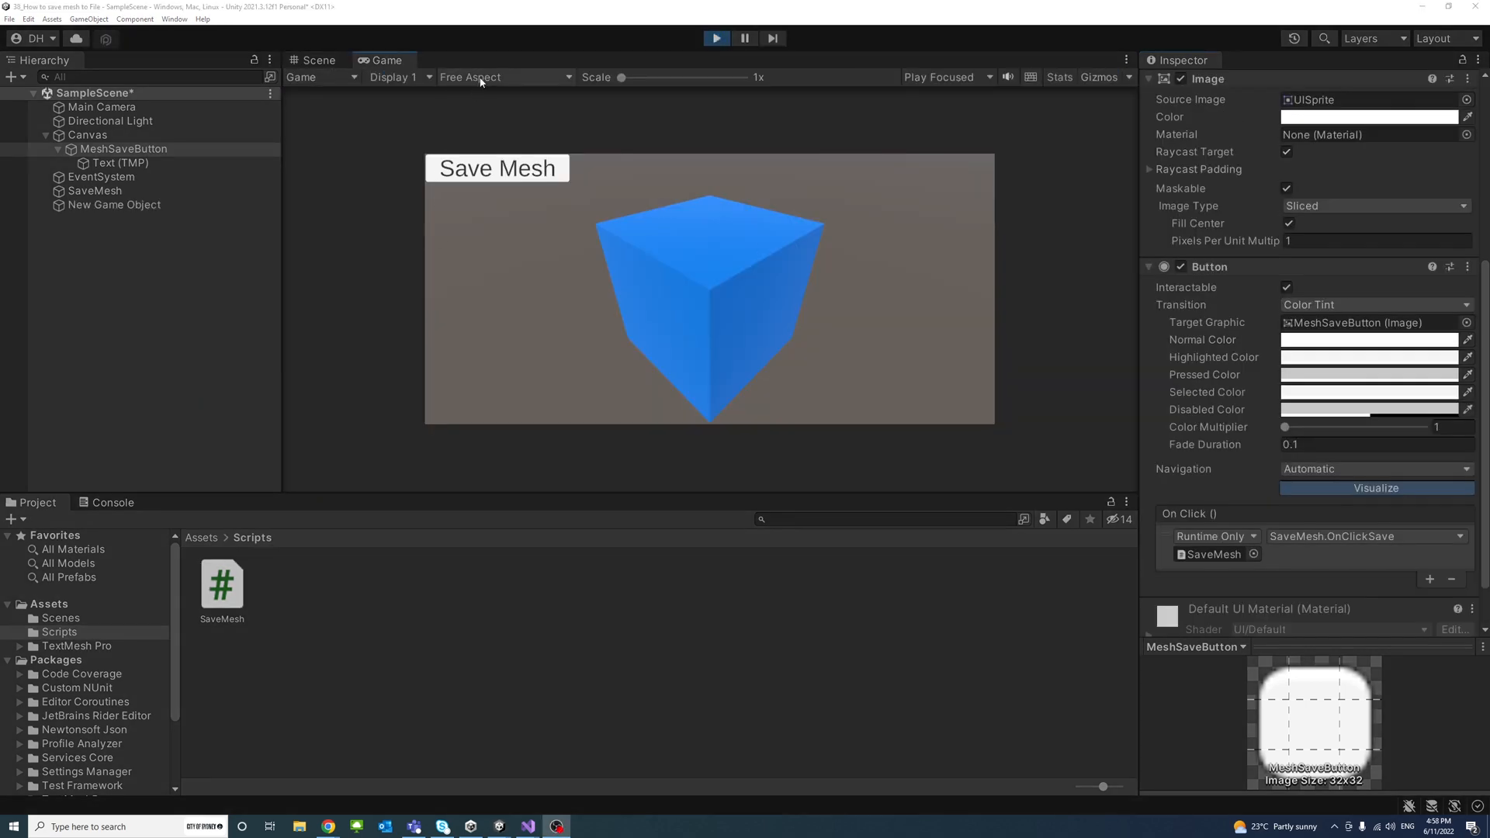
Preview the game at Full HD 1920x1080, save the mesh and view the logged save path.
left_click(503, 77)
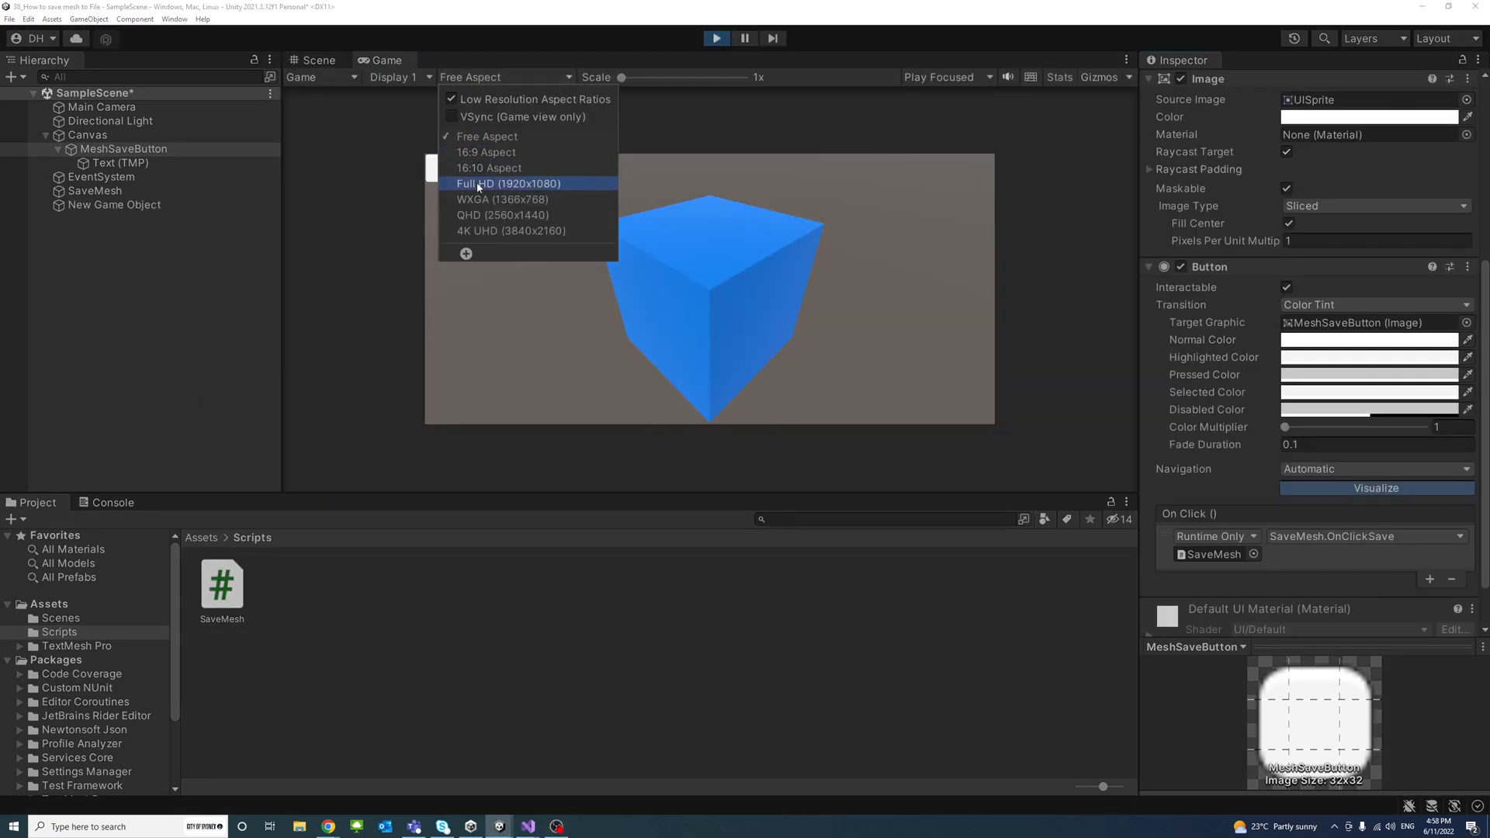
left_click(508, 183)
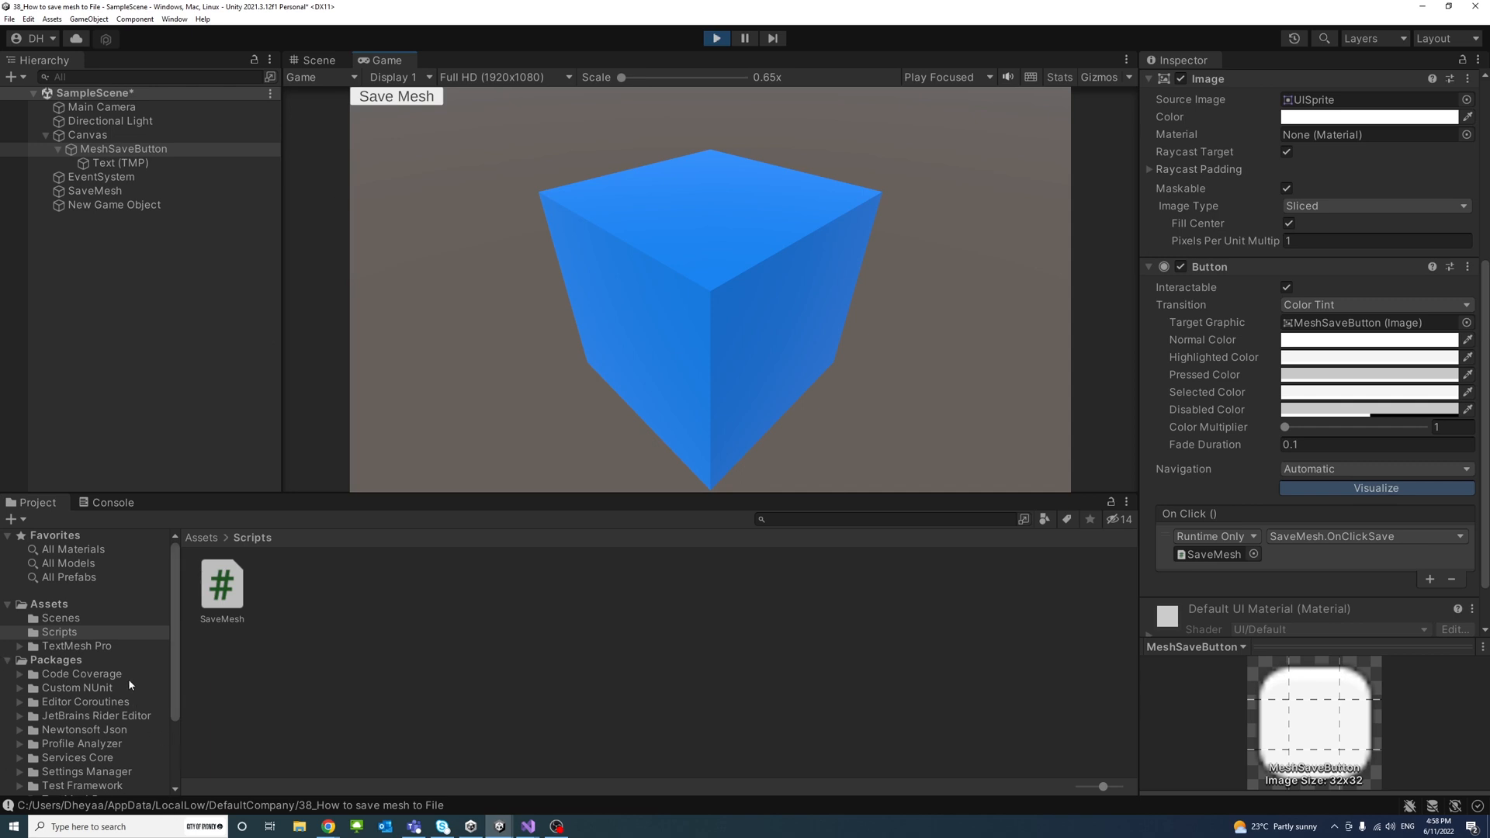
left_click(111, 501)
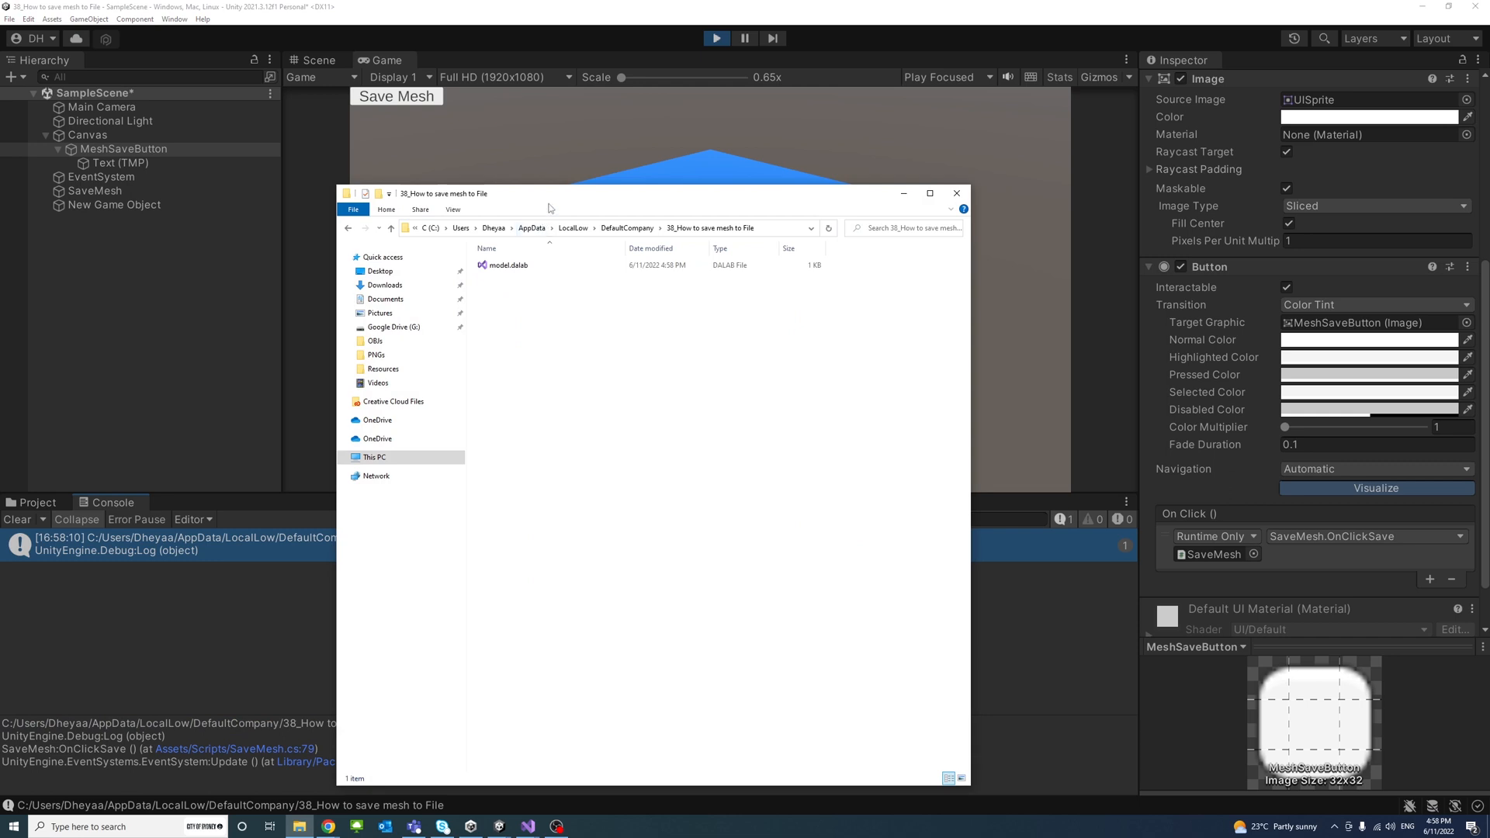
Maximize the save folder window and open model.dalab in Visual Studio.
left_click(927, 193)
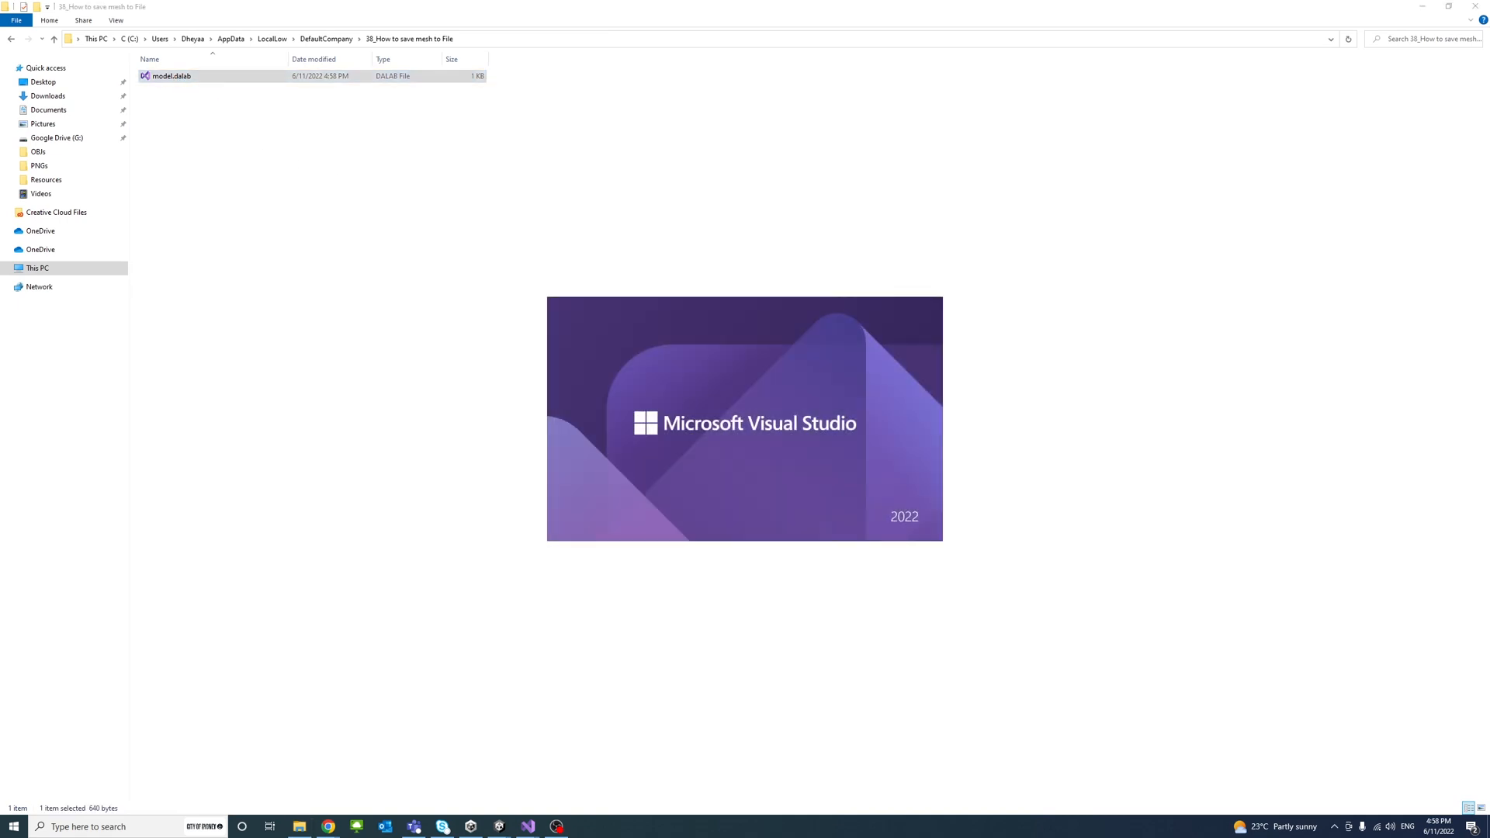
double_click(171, 76)
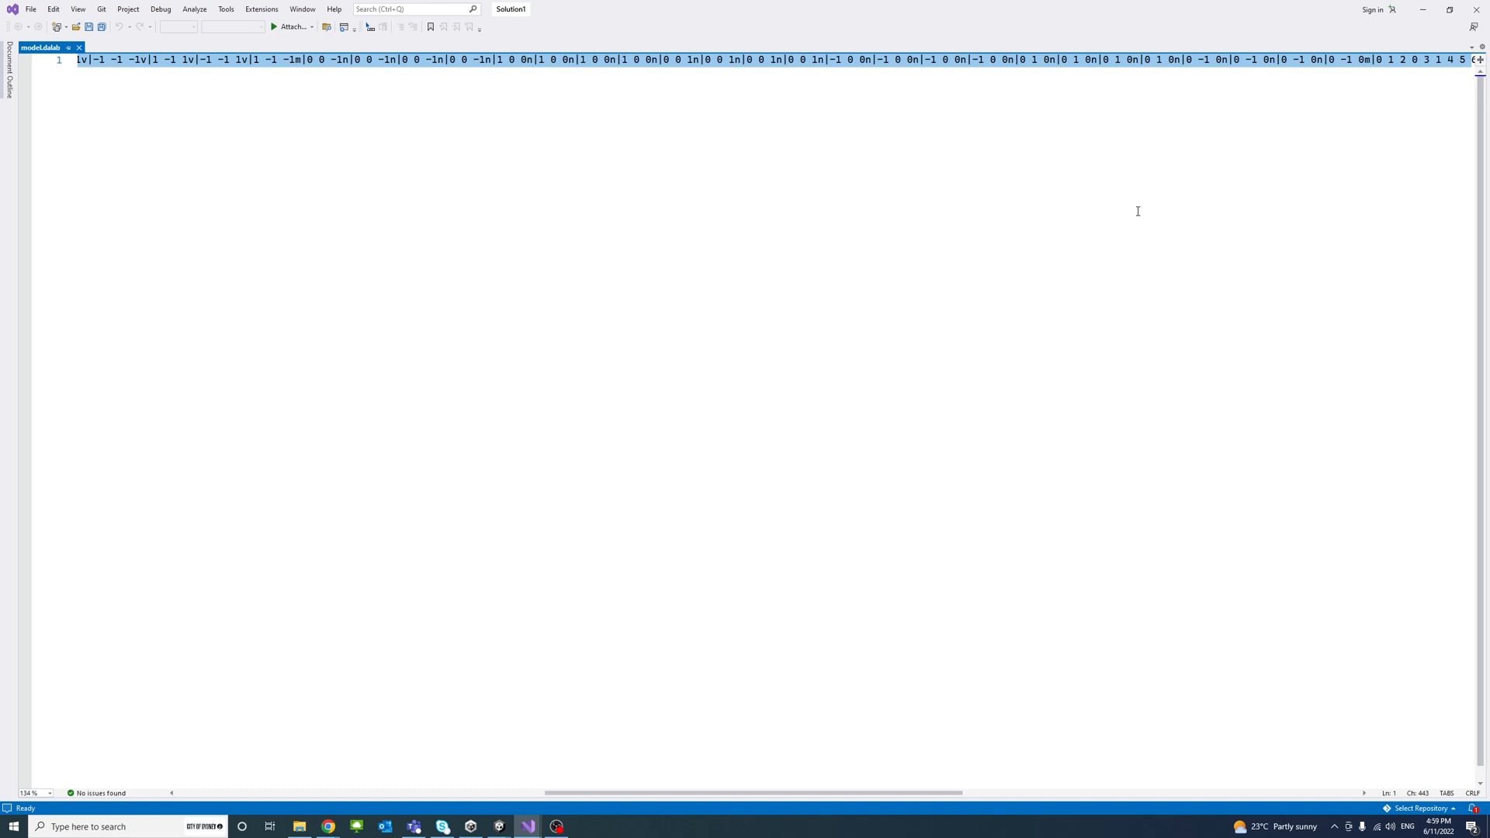
mouse_move(1173, 207)
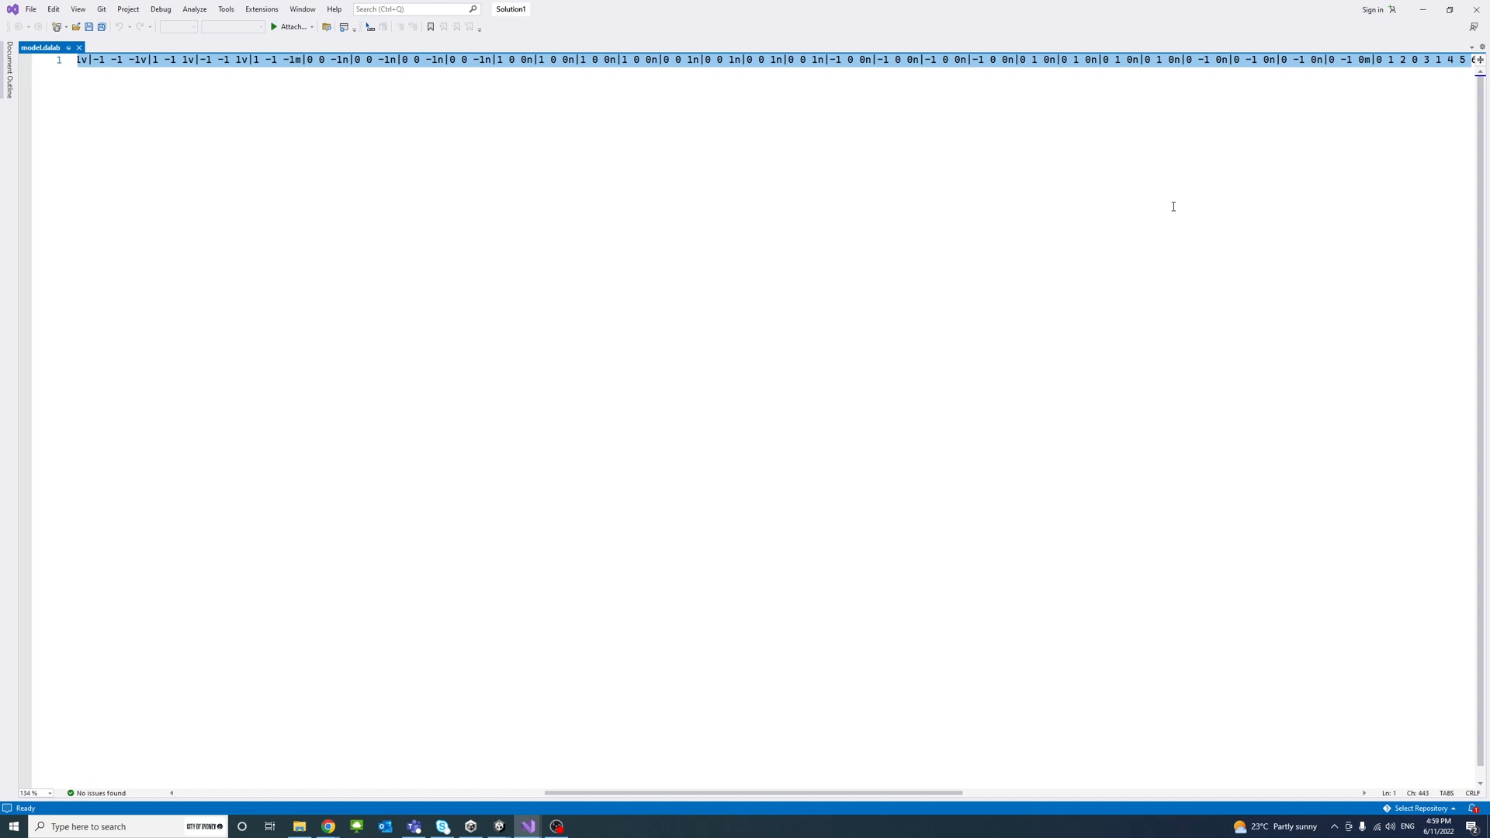
mouse_move(551, 49)
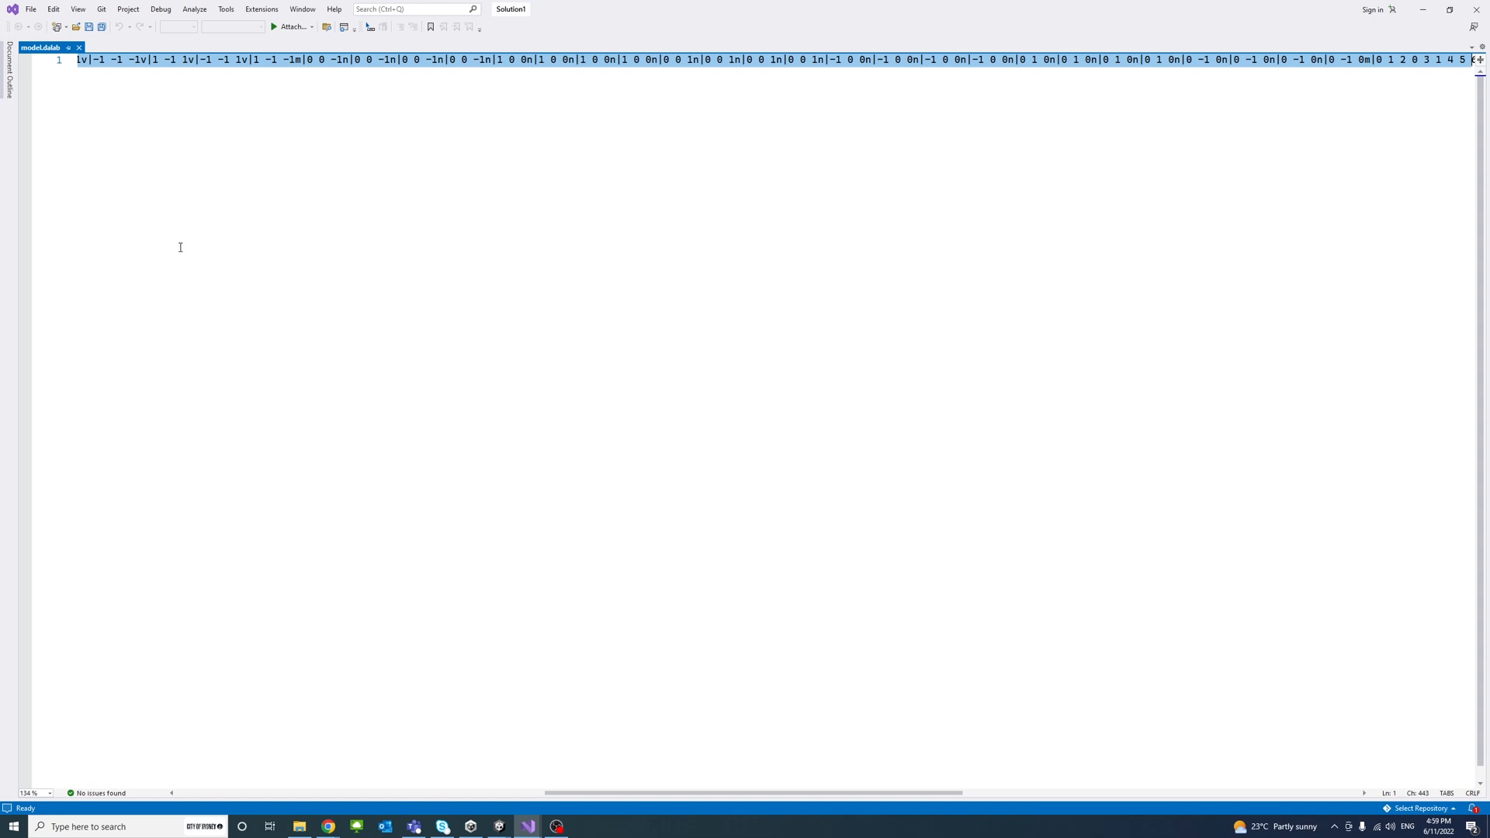
mouse_move(613, 222)
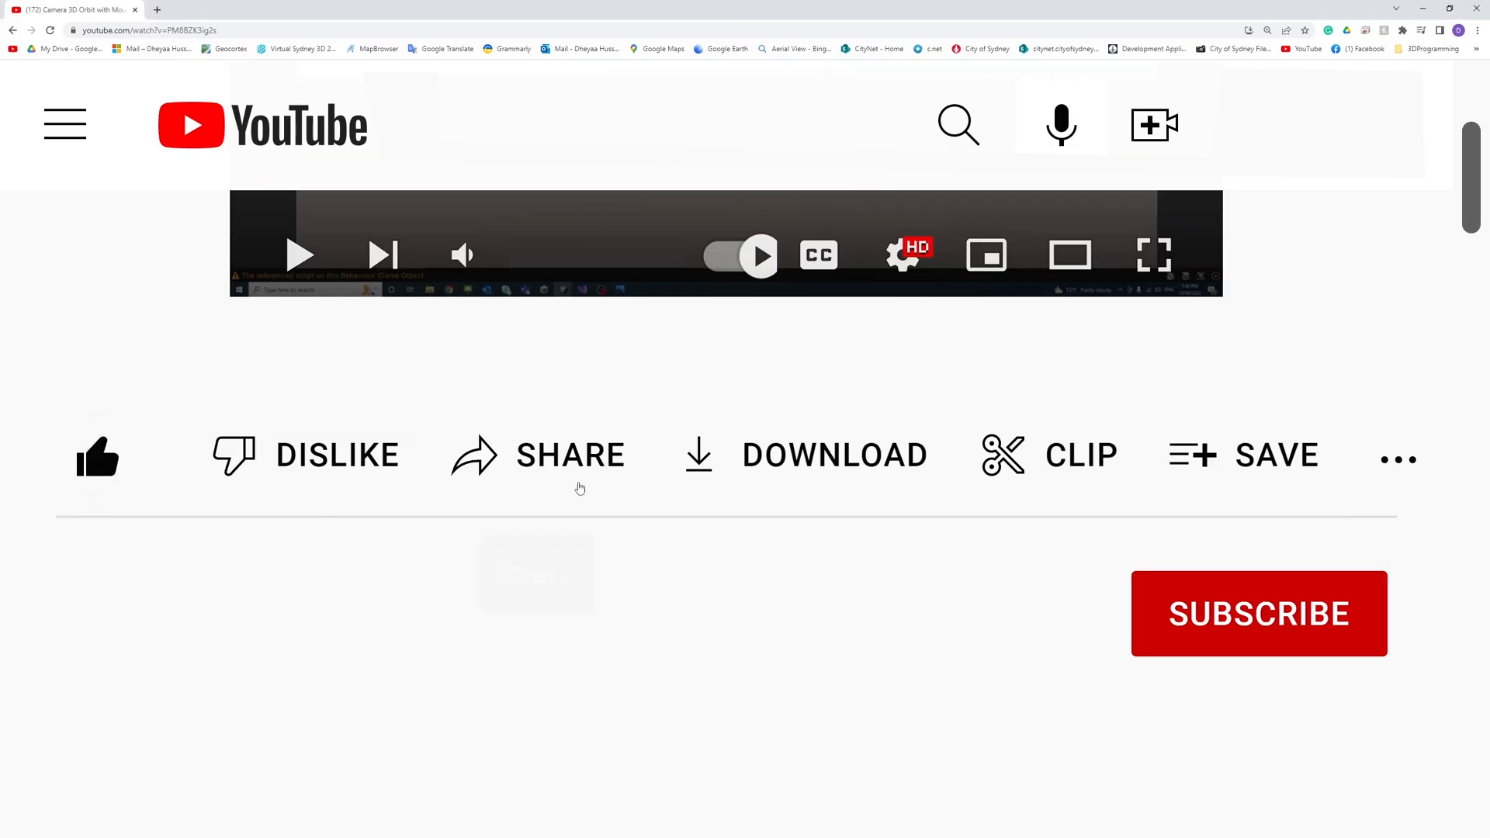
Subscribe to the channel on the YouTube video page after viewing model.dalab.
left_click(1258, 613)
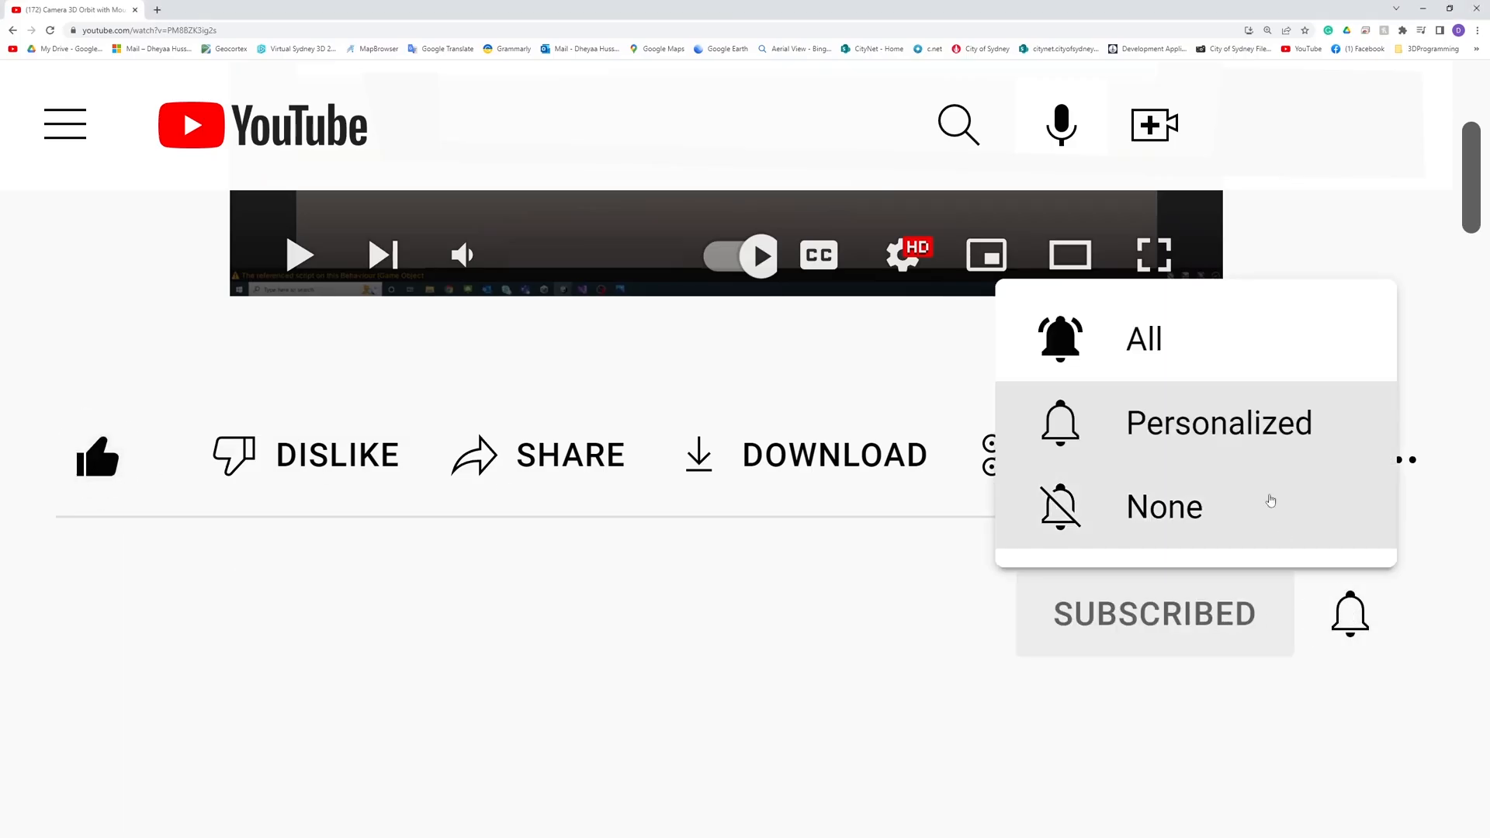